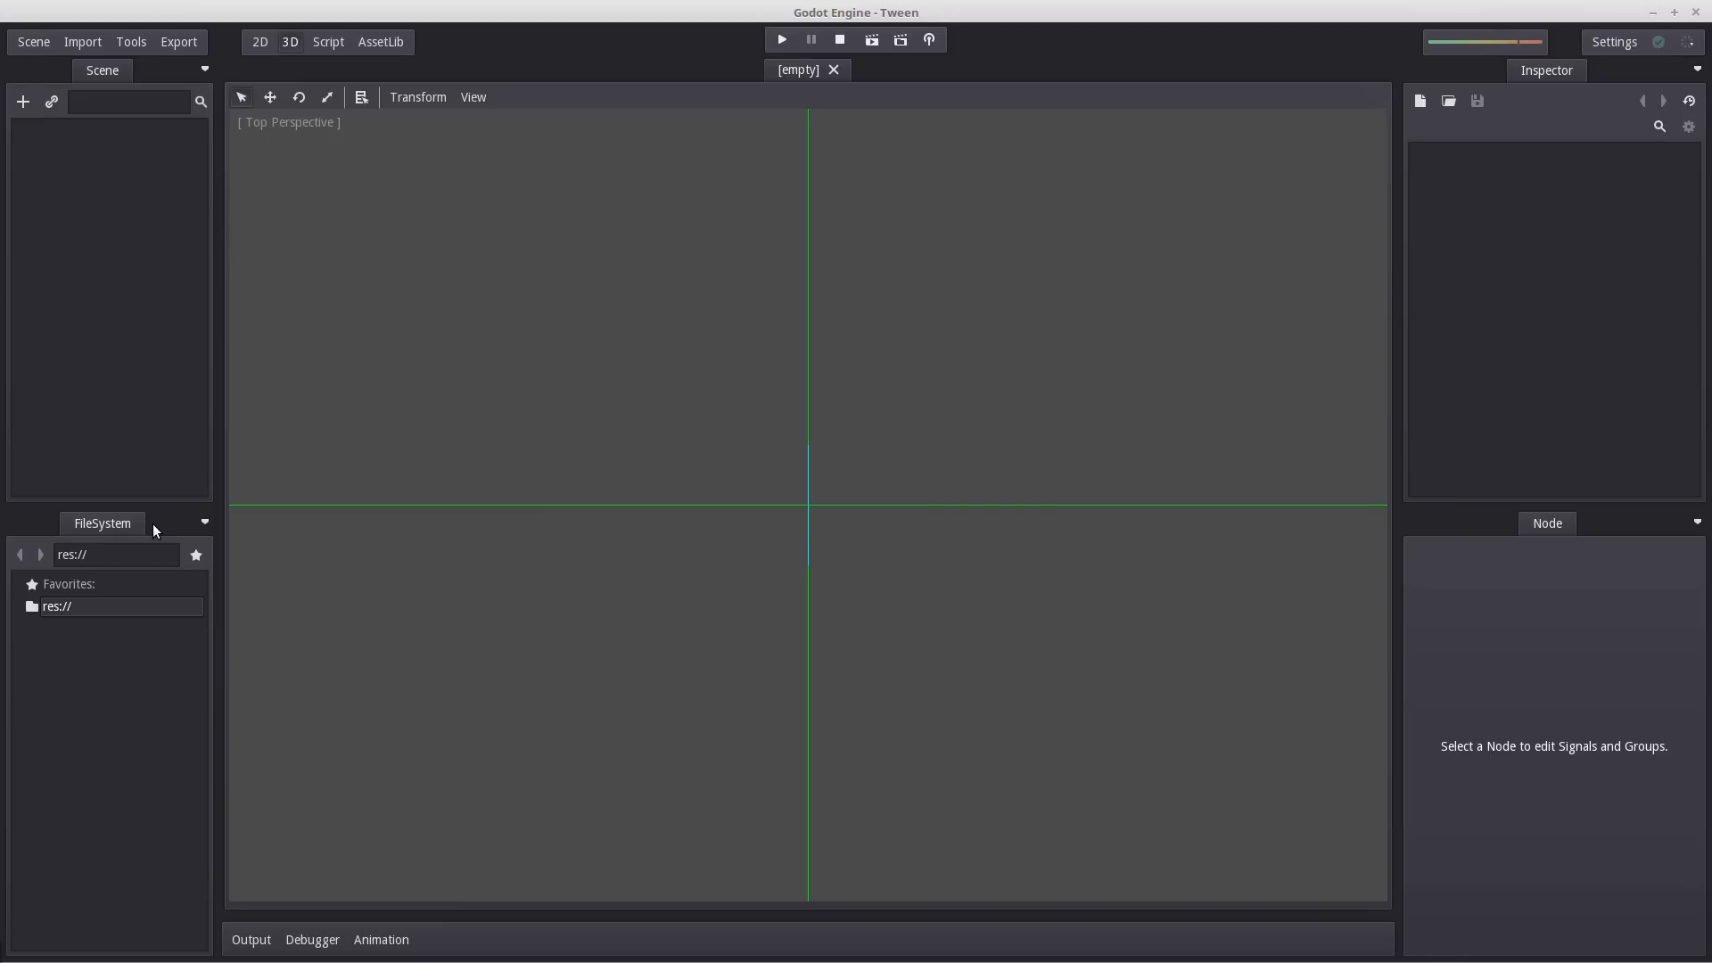
{"action": "mouse_move", "coordinate": [23, 102]}
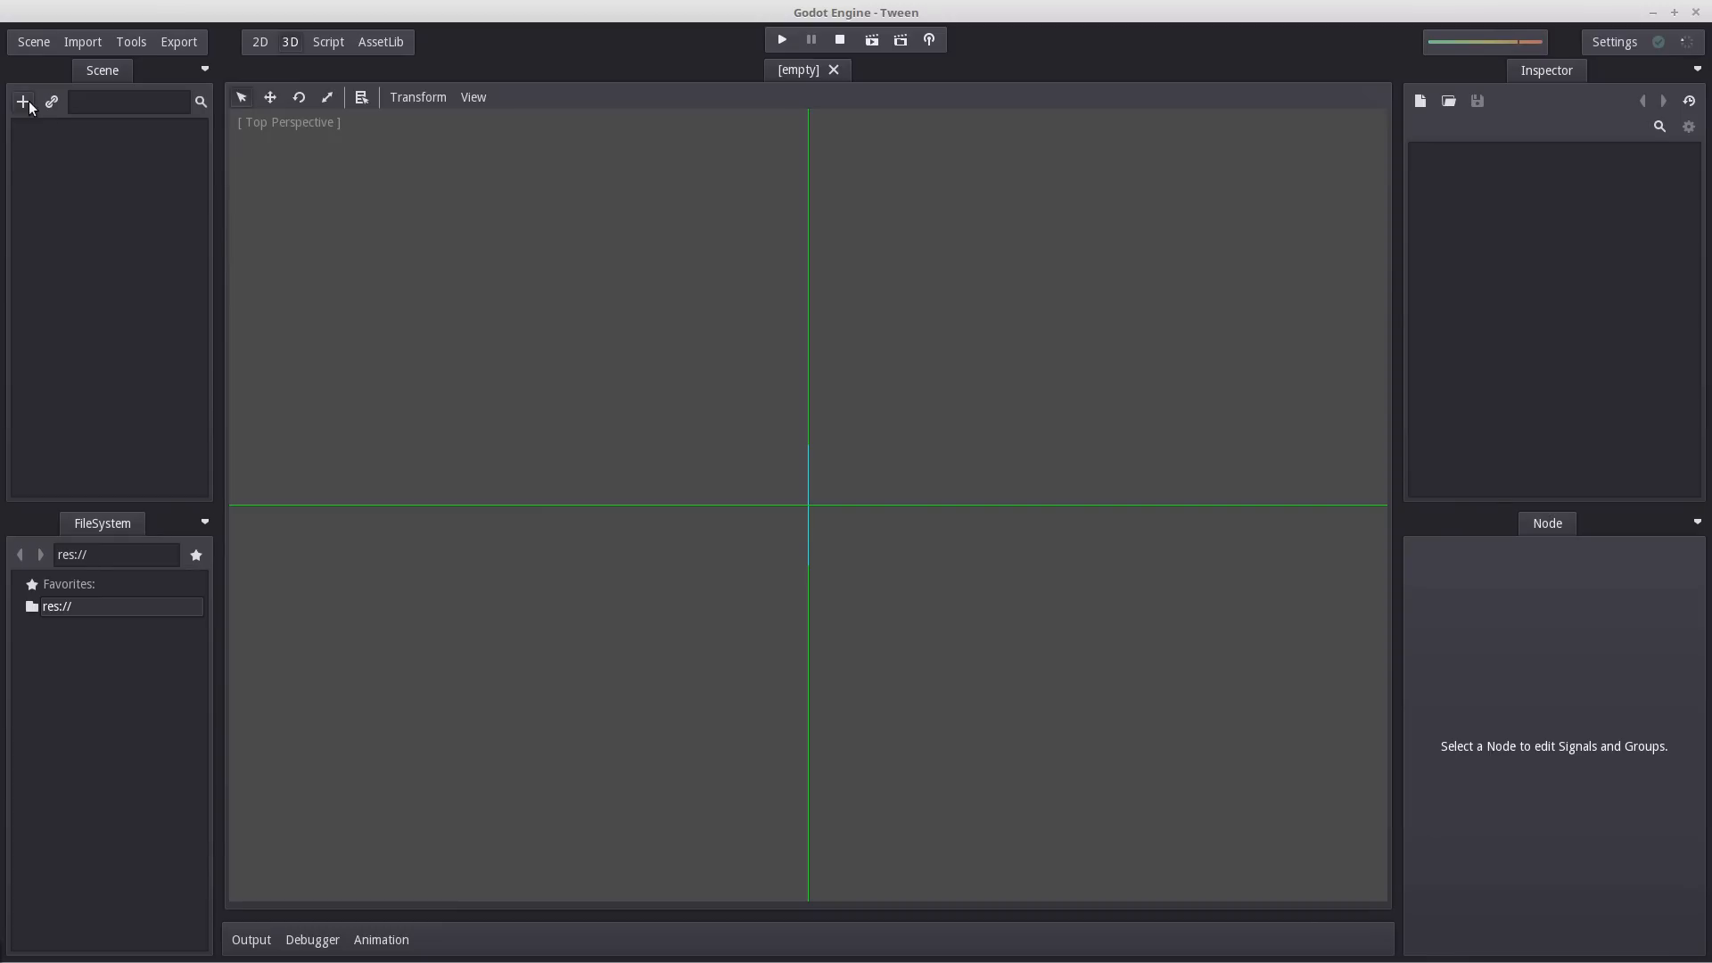
Create a Control root node named main and save the scene as main.tscn.
{"action": "left_click", "coordinate": [21, 101]}
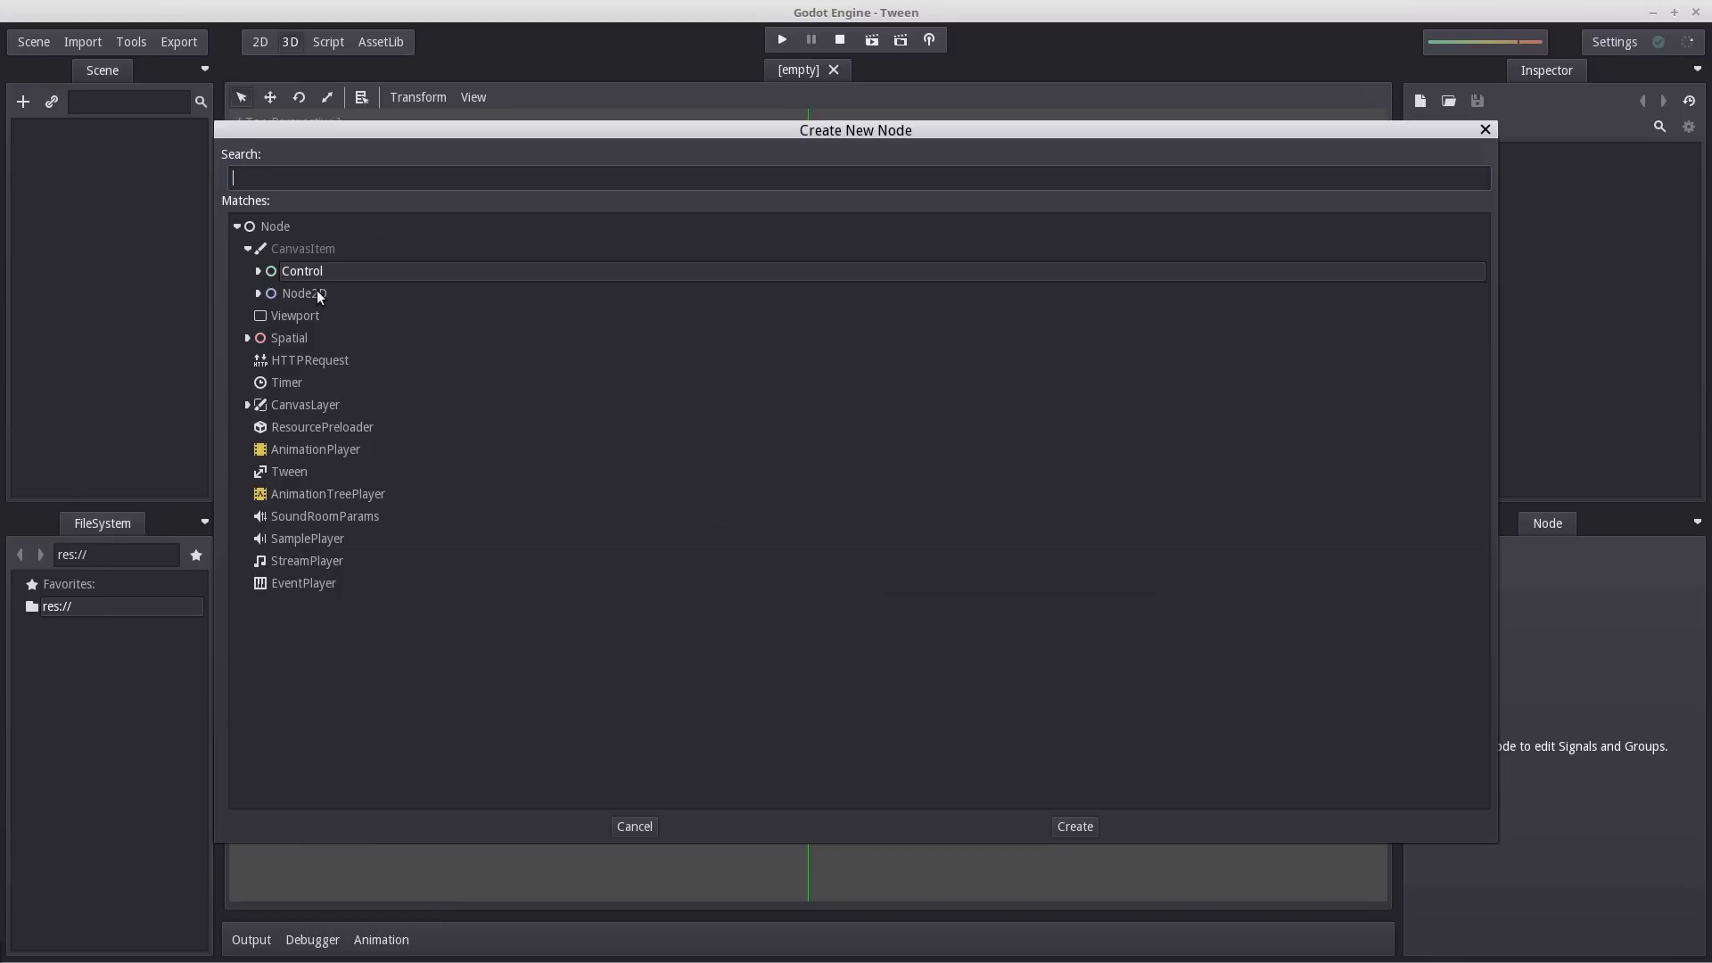
{"action": "left_click", "coordinate": [1072, 825]}
{"action": "type", "text": "main"}
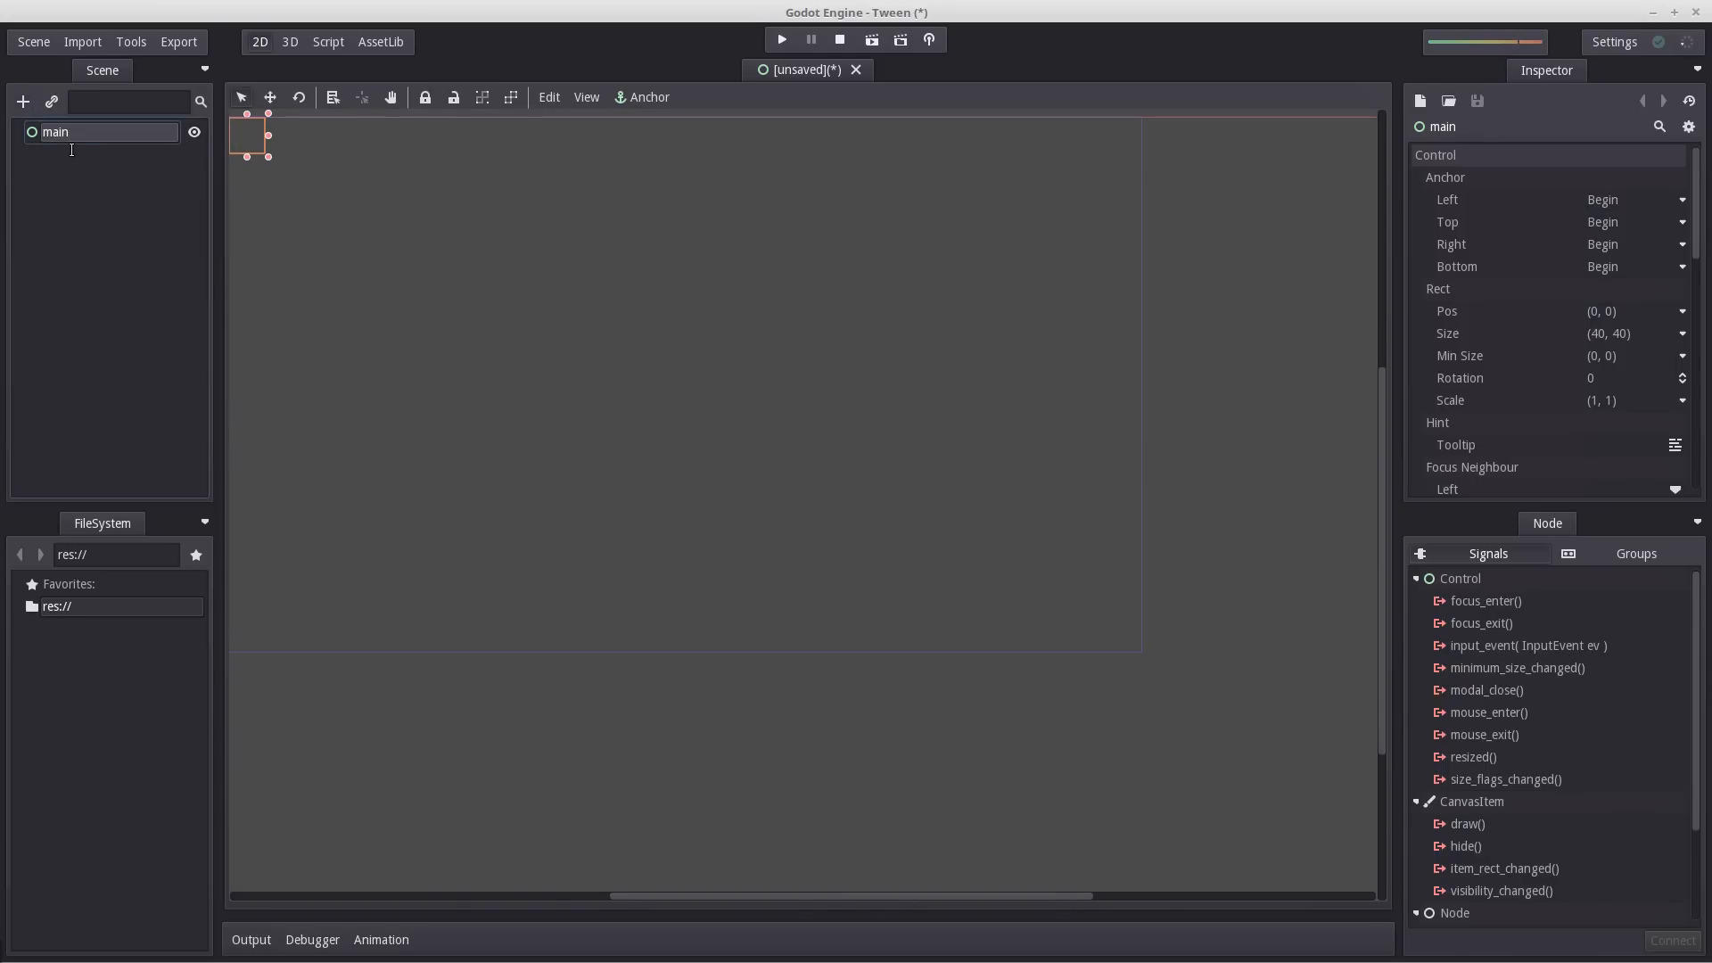
{"action": "mouse_move", "coordinate": [32, 41]}
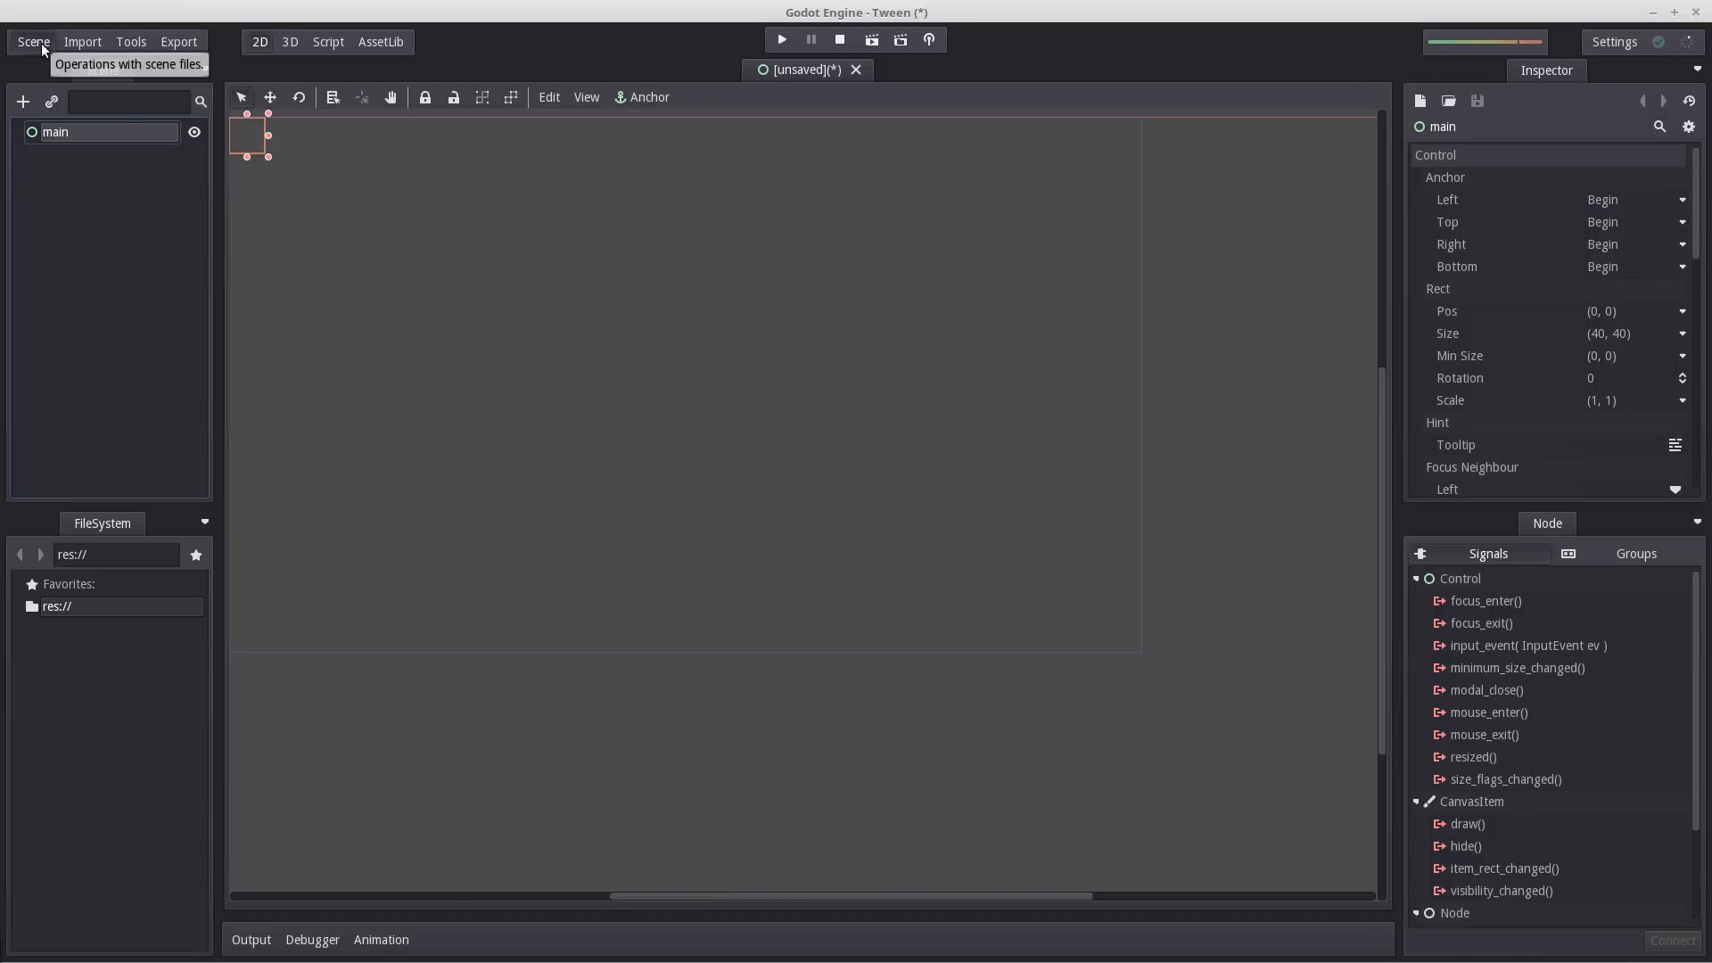
{"action": "left_click", "coordinate": [32, 41]}
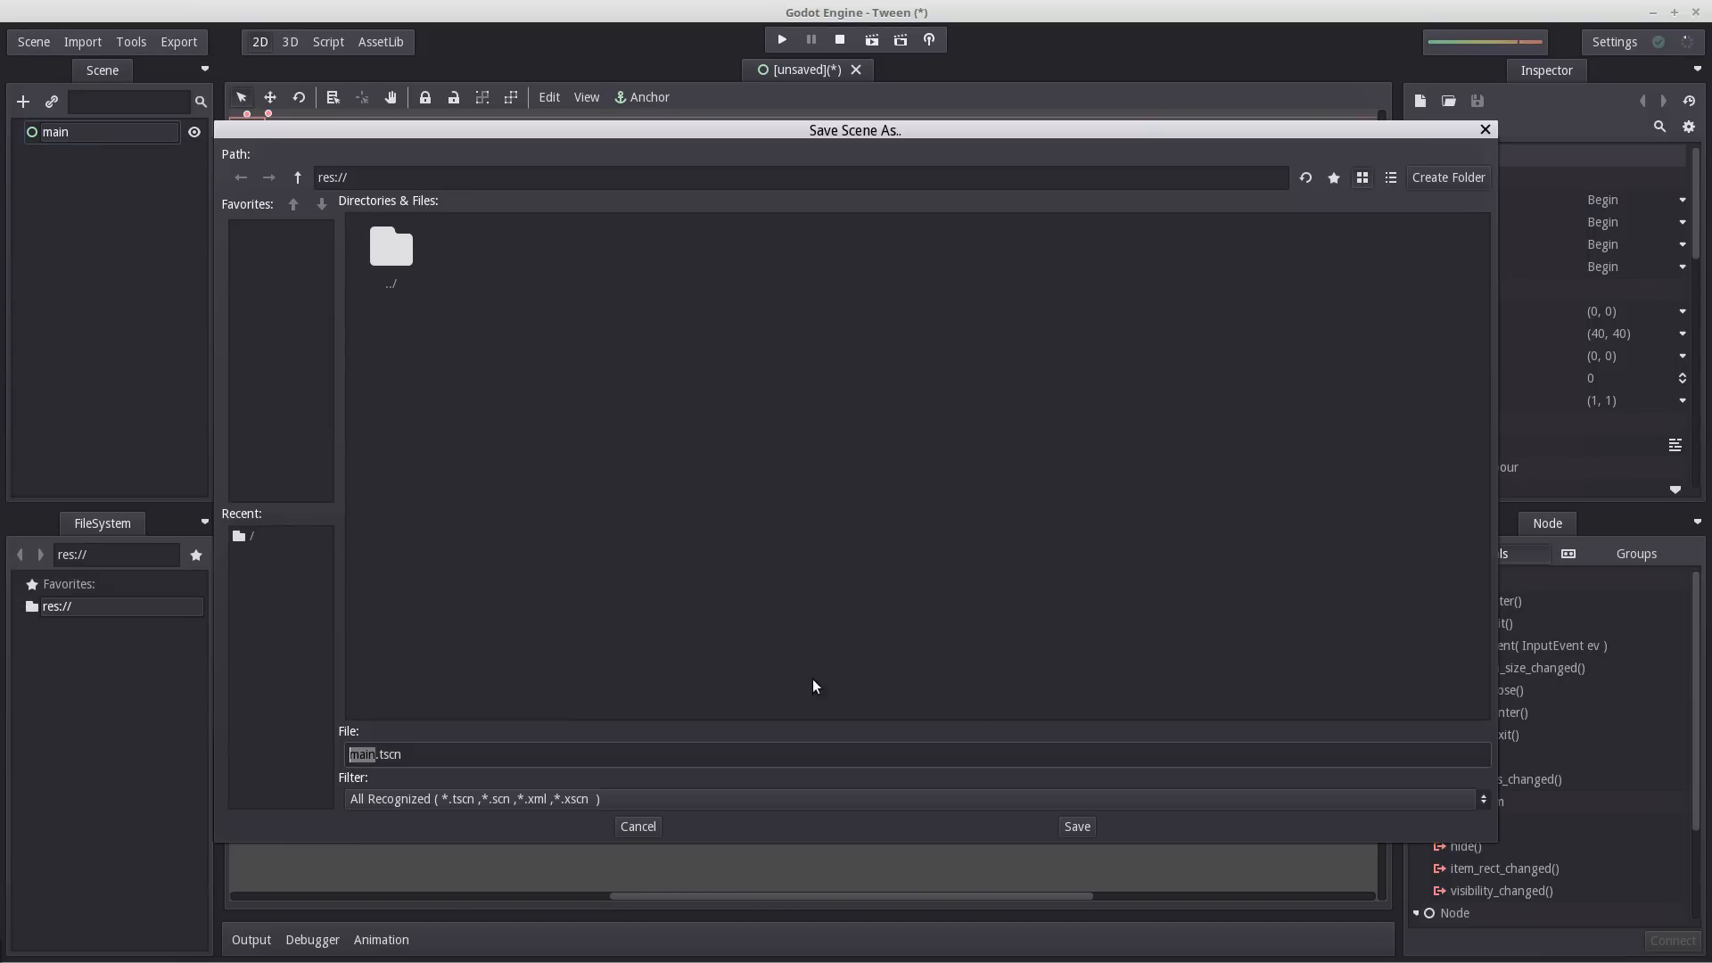
{"action": "left_click", "coordinate": [1075, 826]}
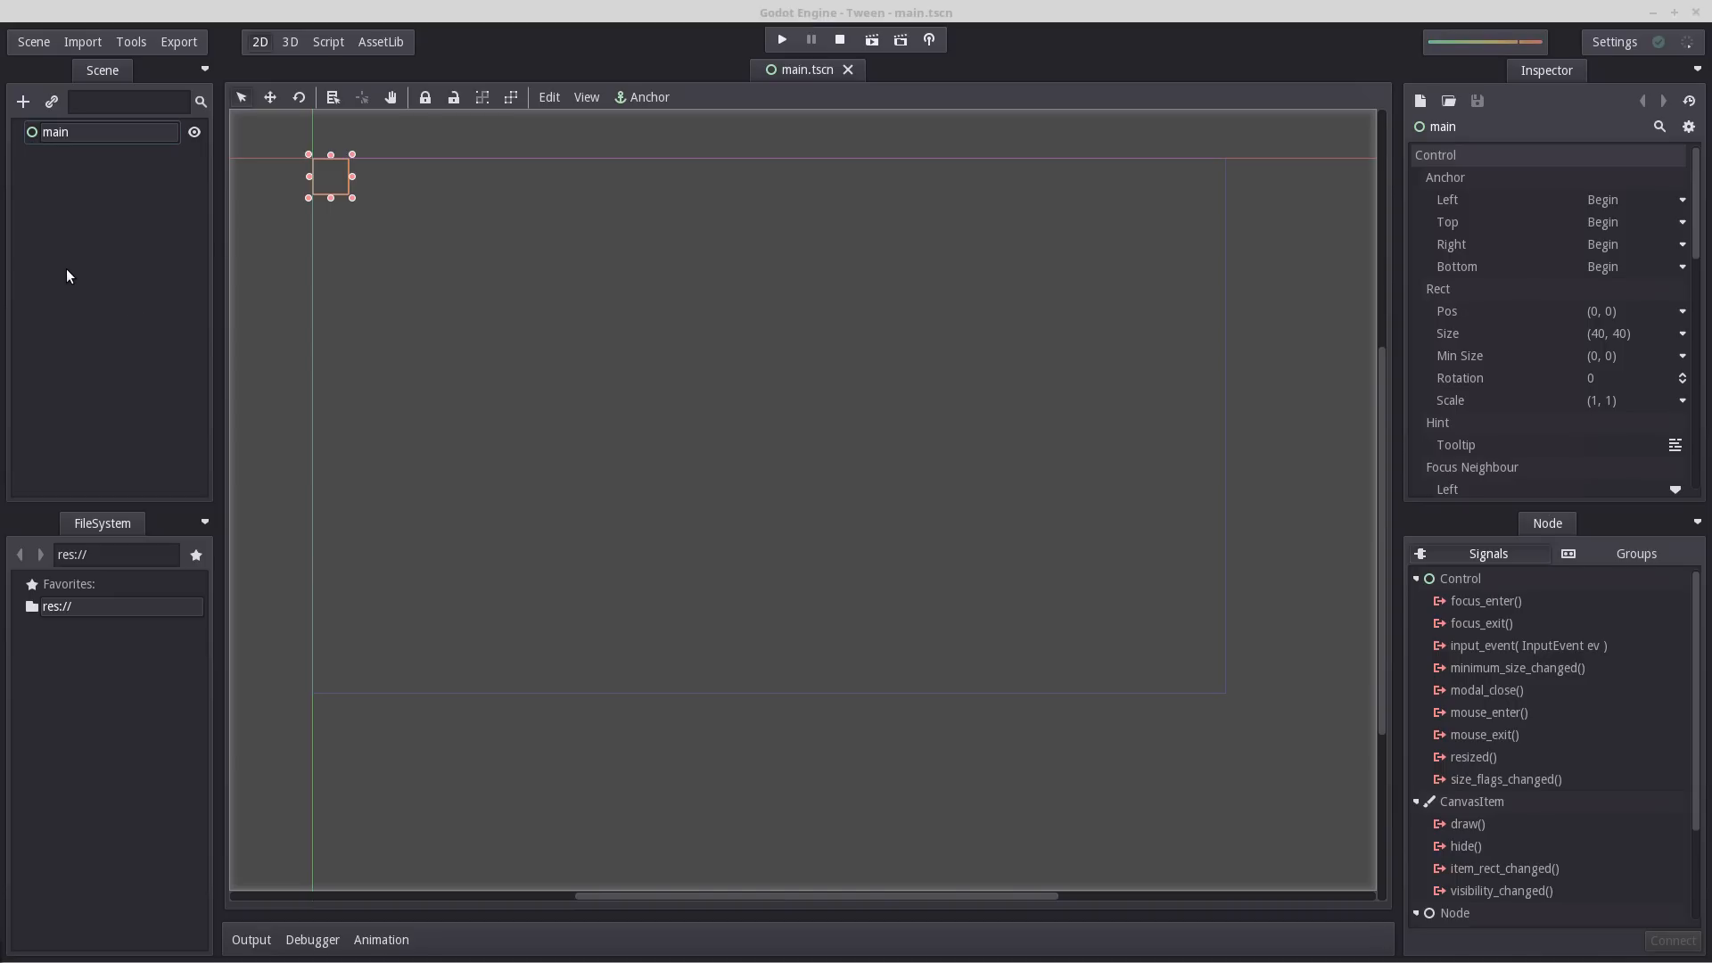
{"action": "mouse_move", "coordinate": [76, 135]}
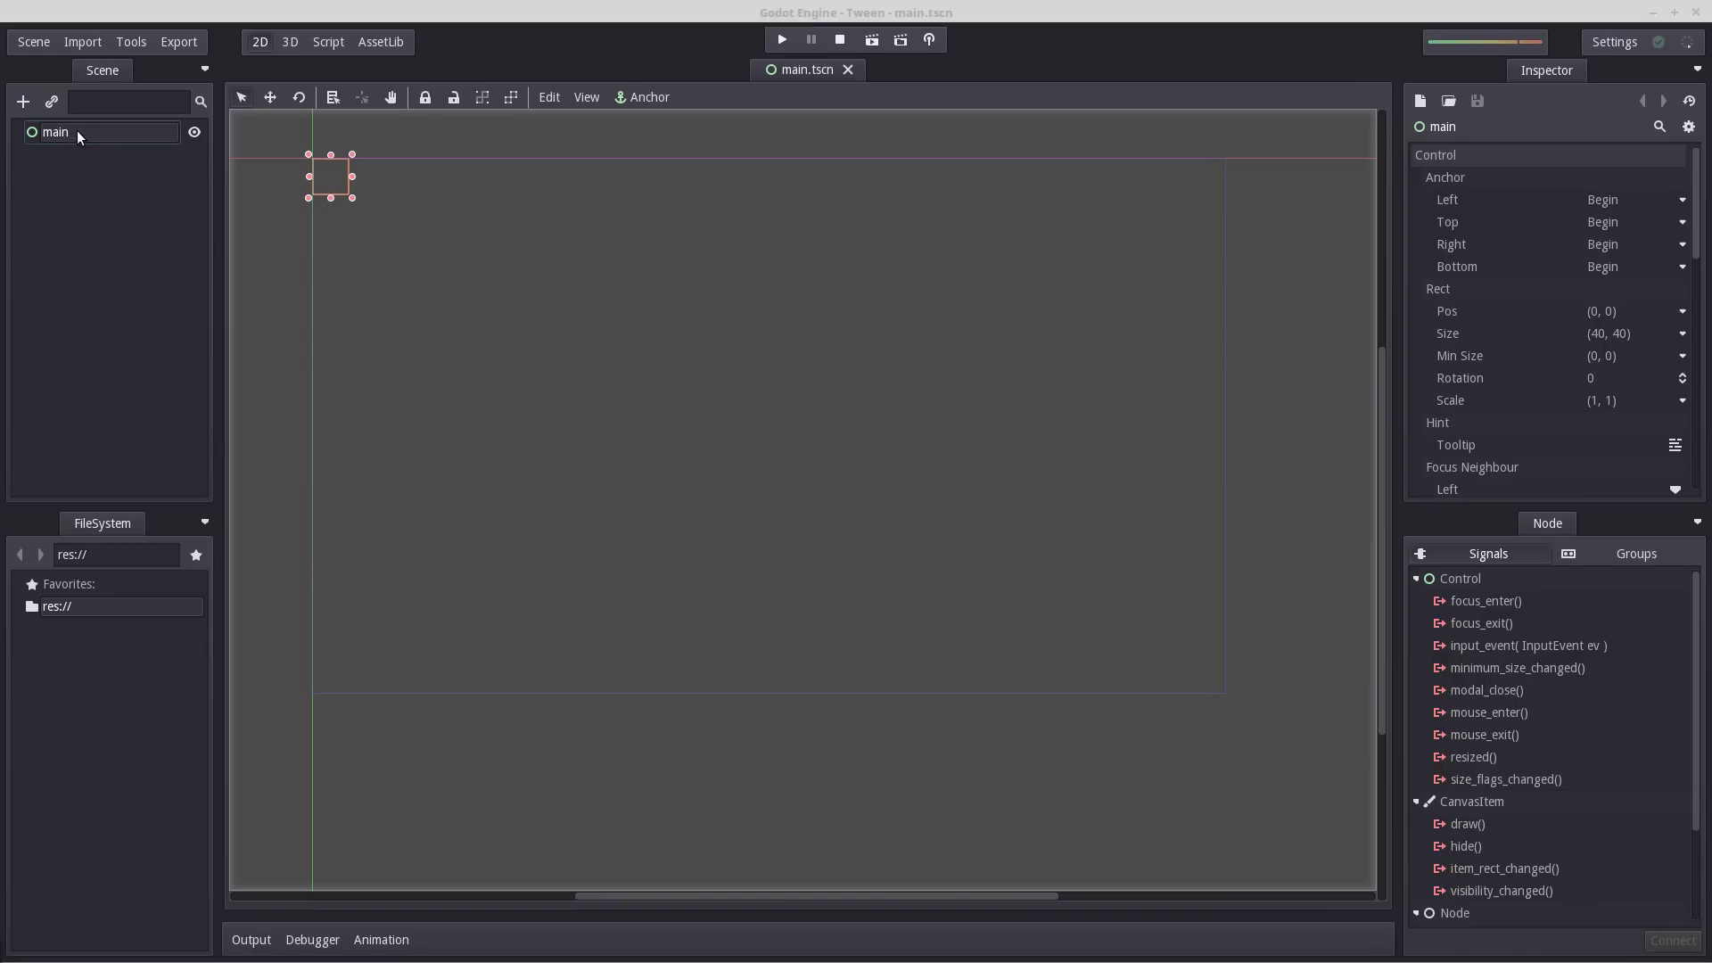
Add a Button child under main and set its Text to Move Right.
{"action": "left_click", "coordinate": [23, 100]}
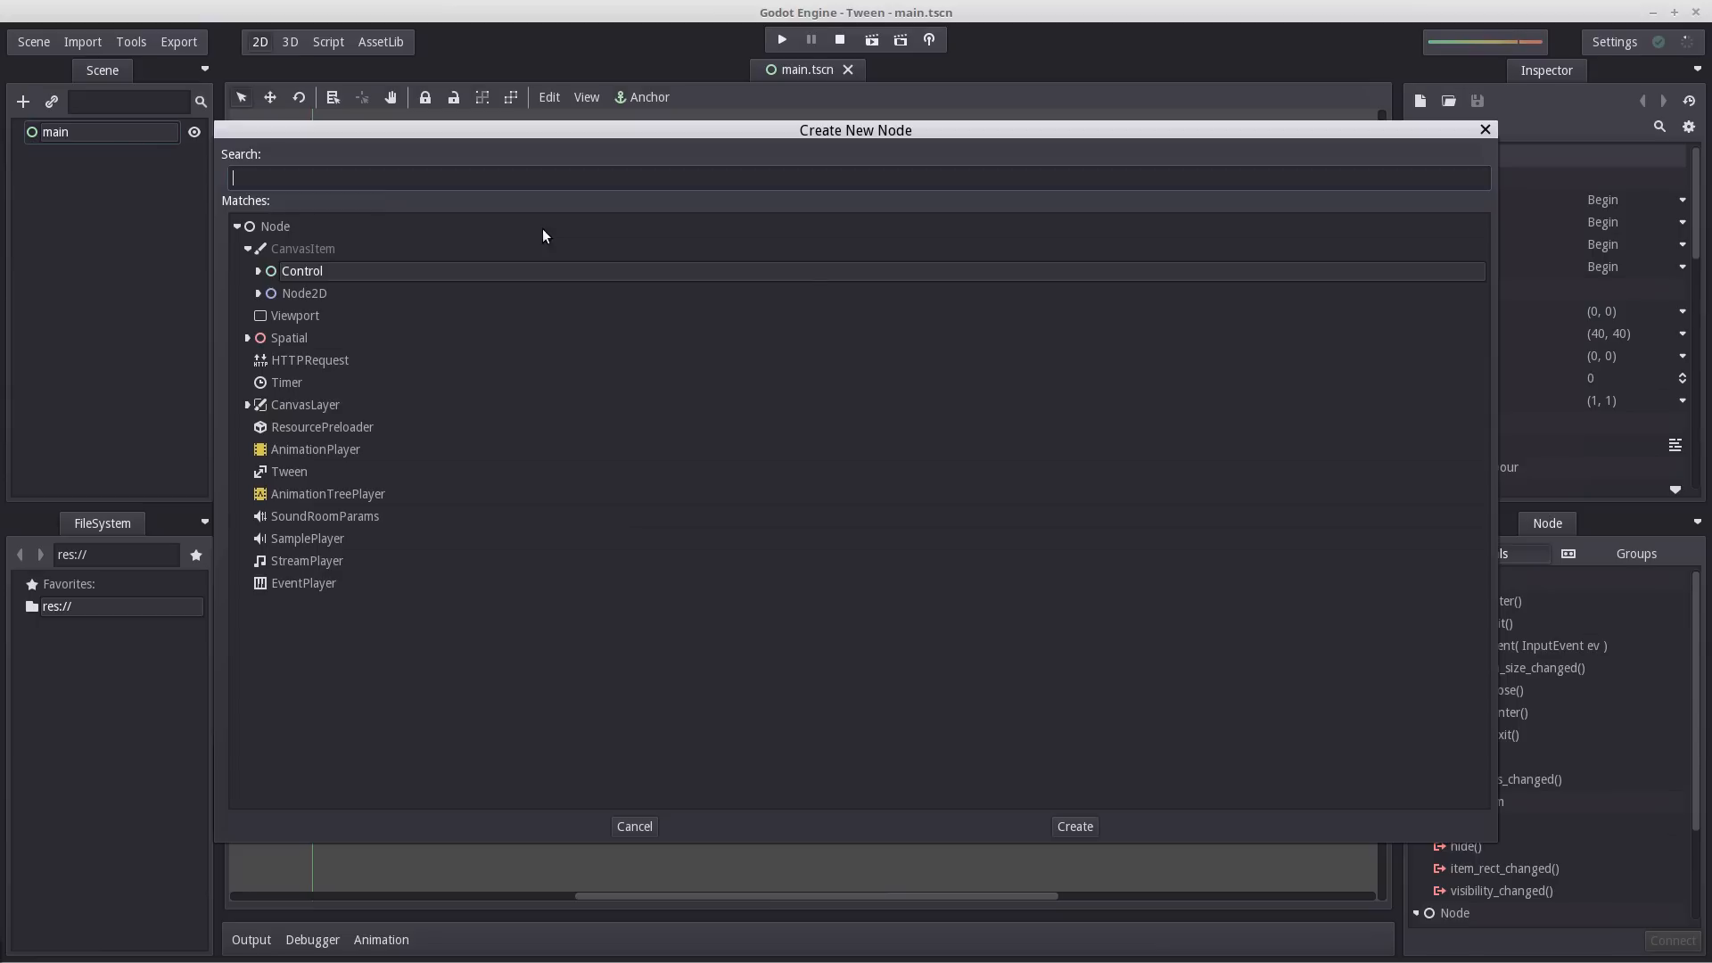
{"action": "type", "text": "Button"}
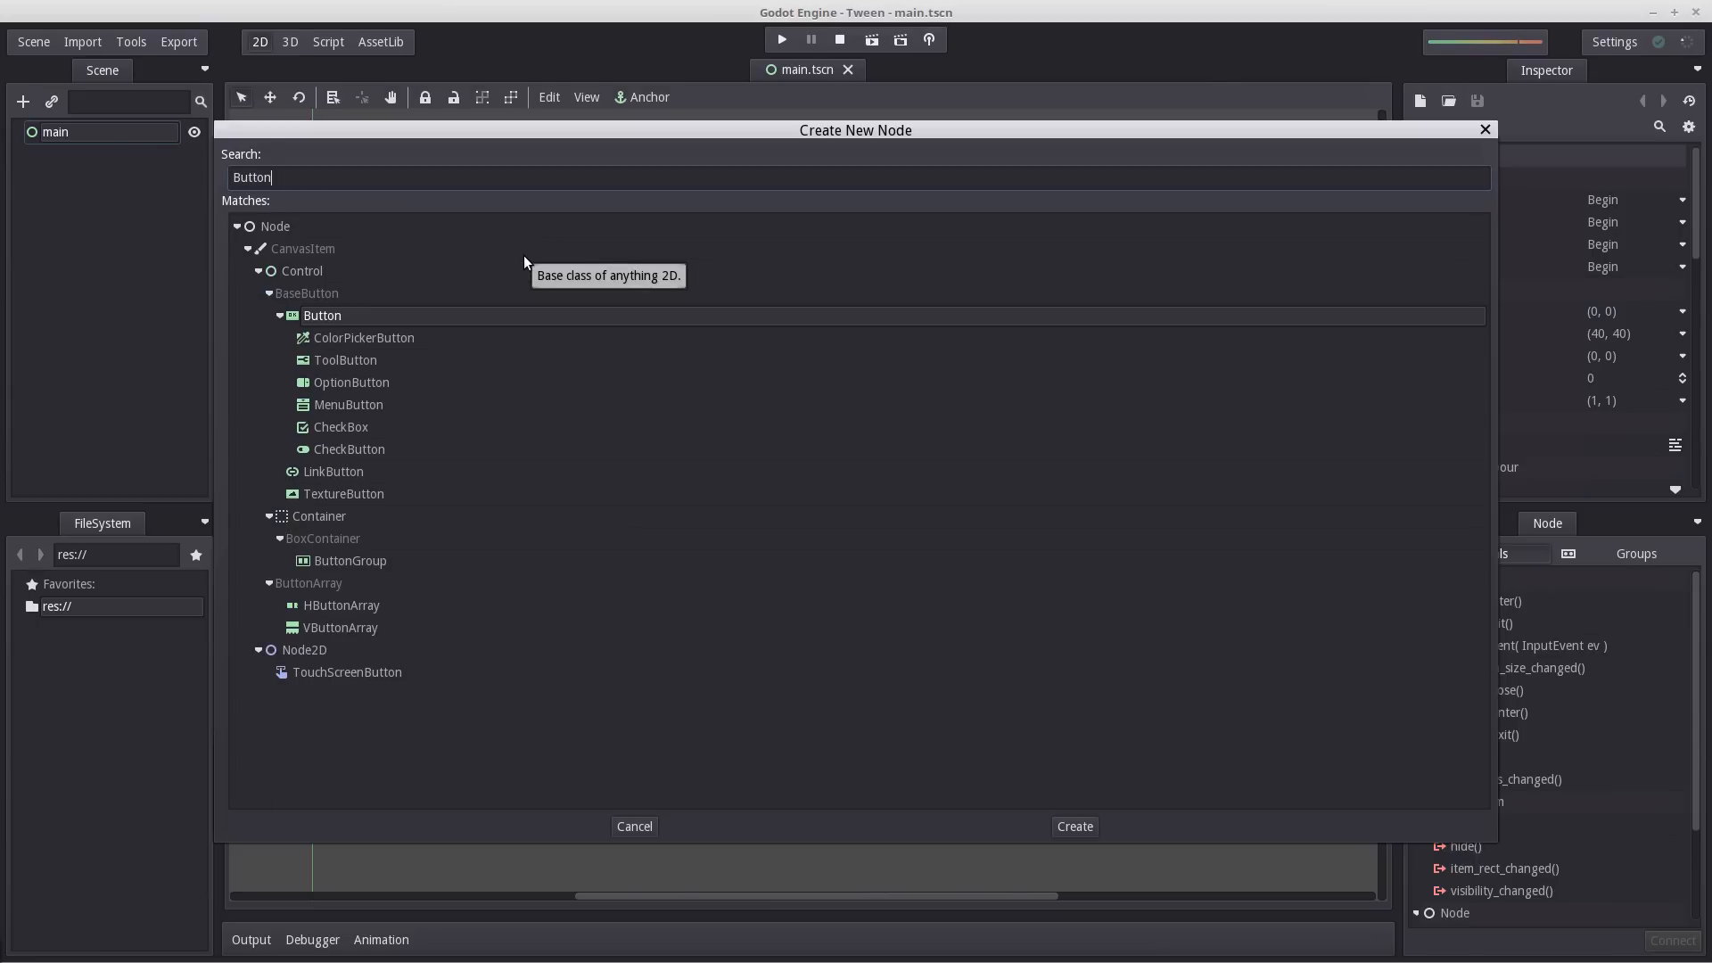
{"action": "left_click", "coordinate": [1073, 825]}
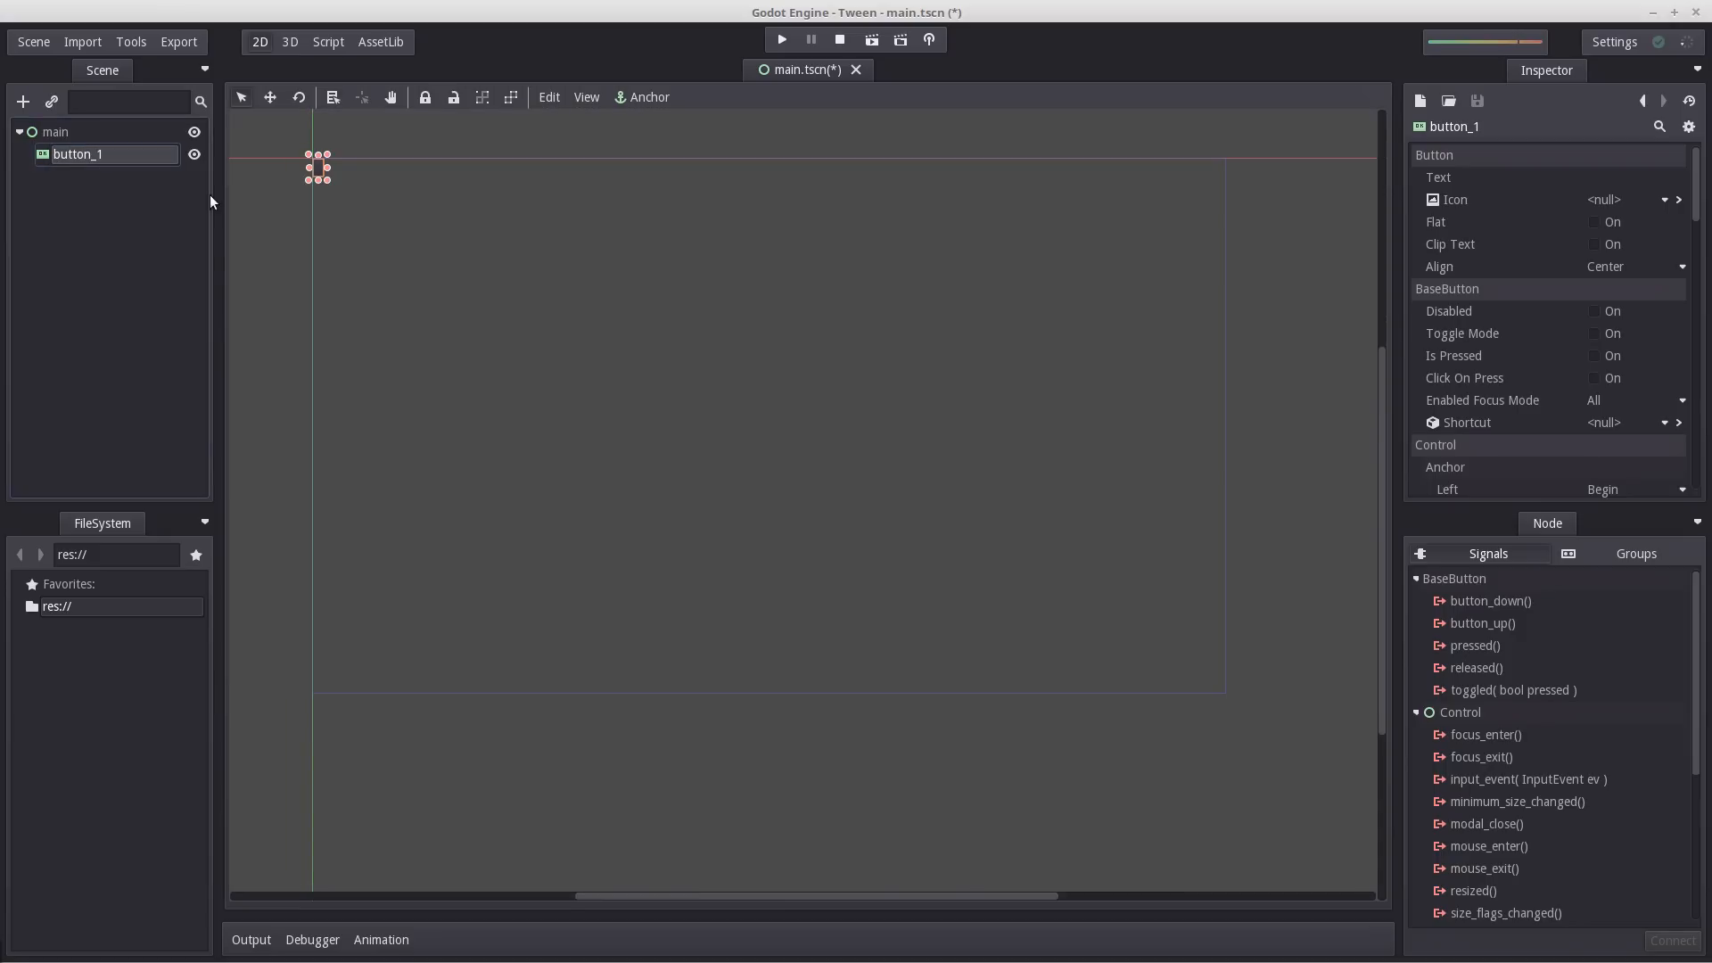
{"action": "left_click", "coordinate": [1635, 178]}
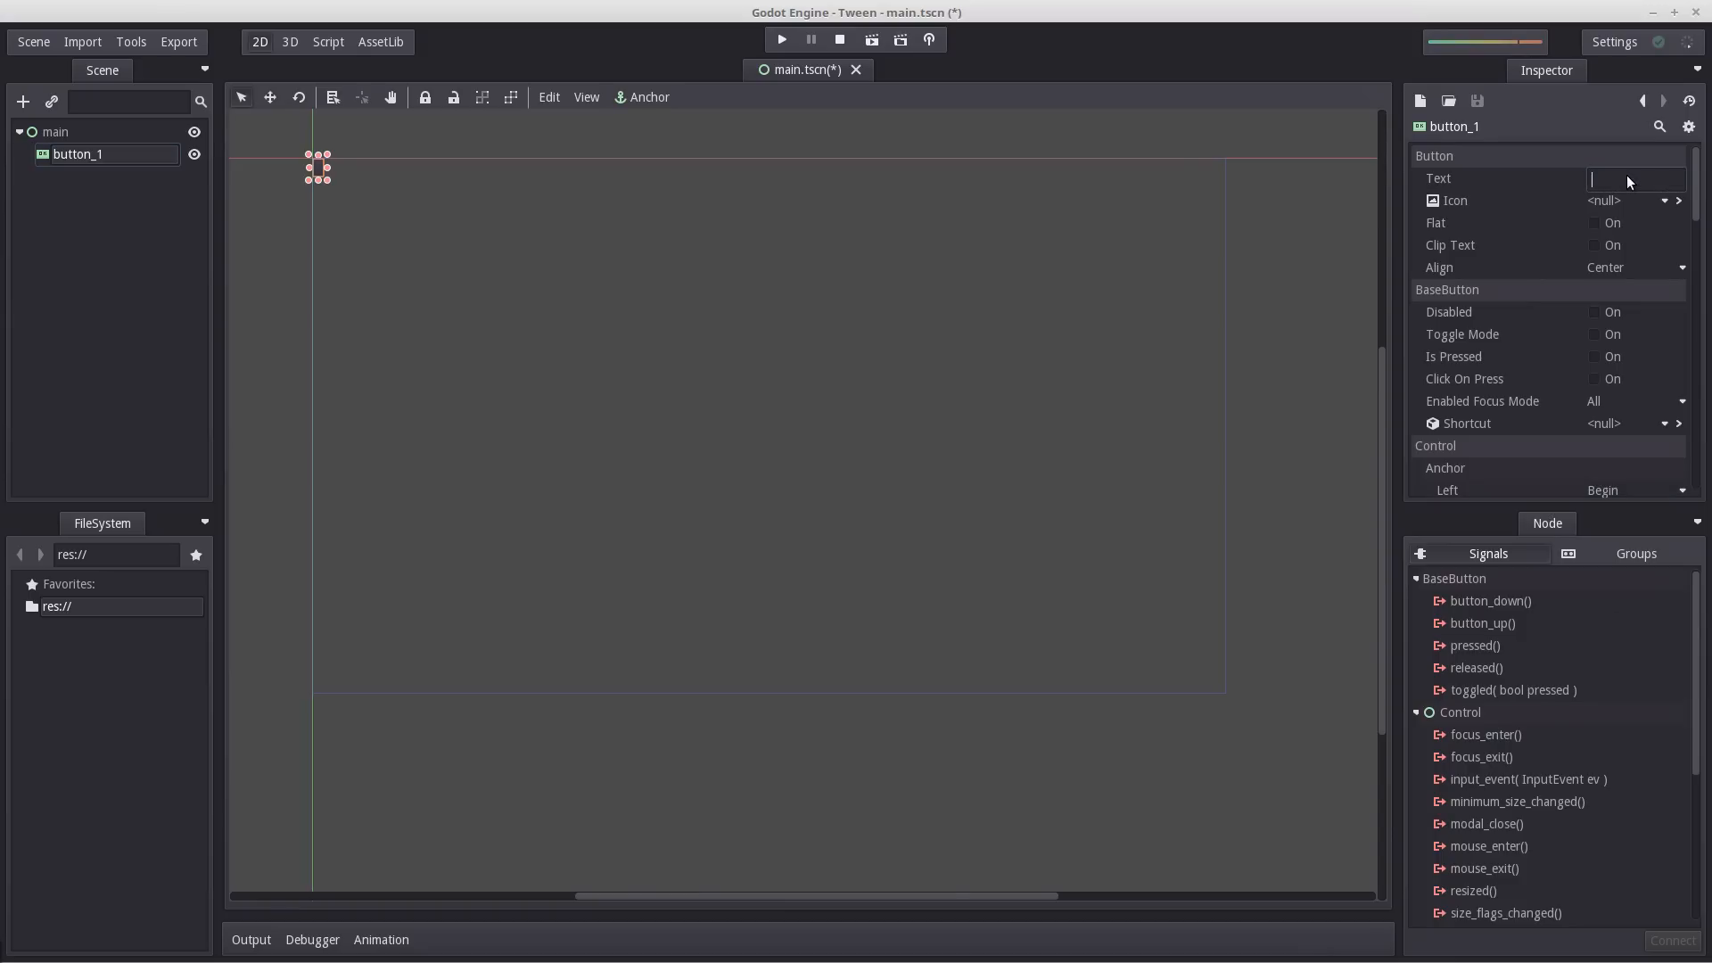
{"action": "type", "text": "Move Right"}
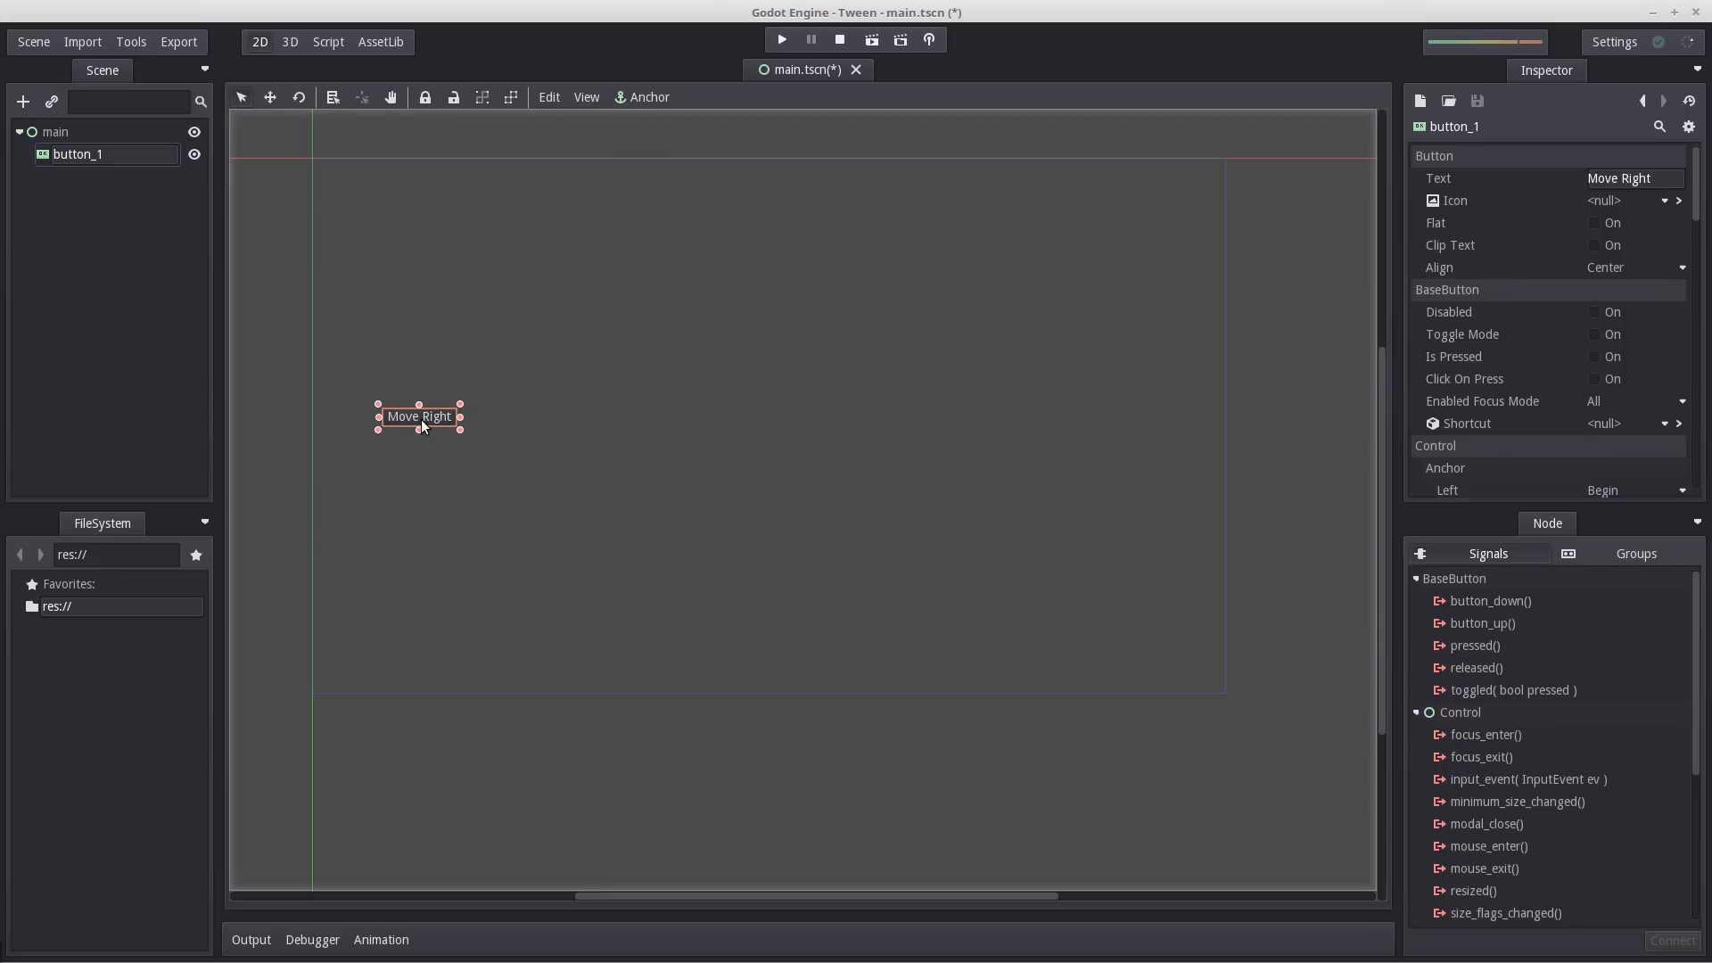
{"action": "mouse_move", "coordinate": [514, 424]}
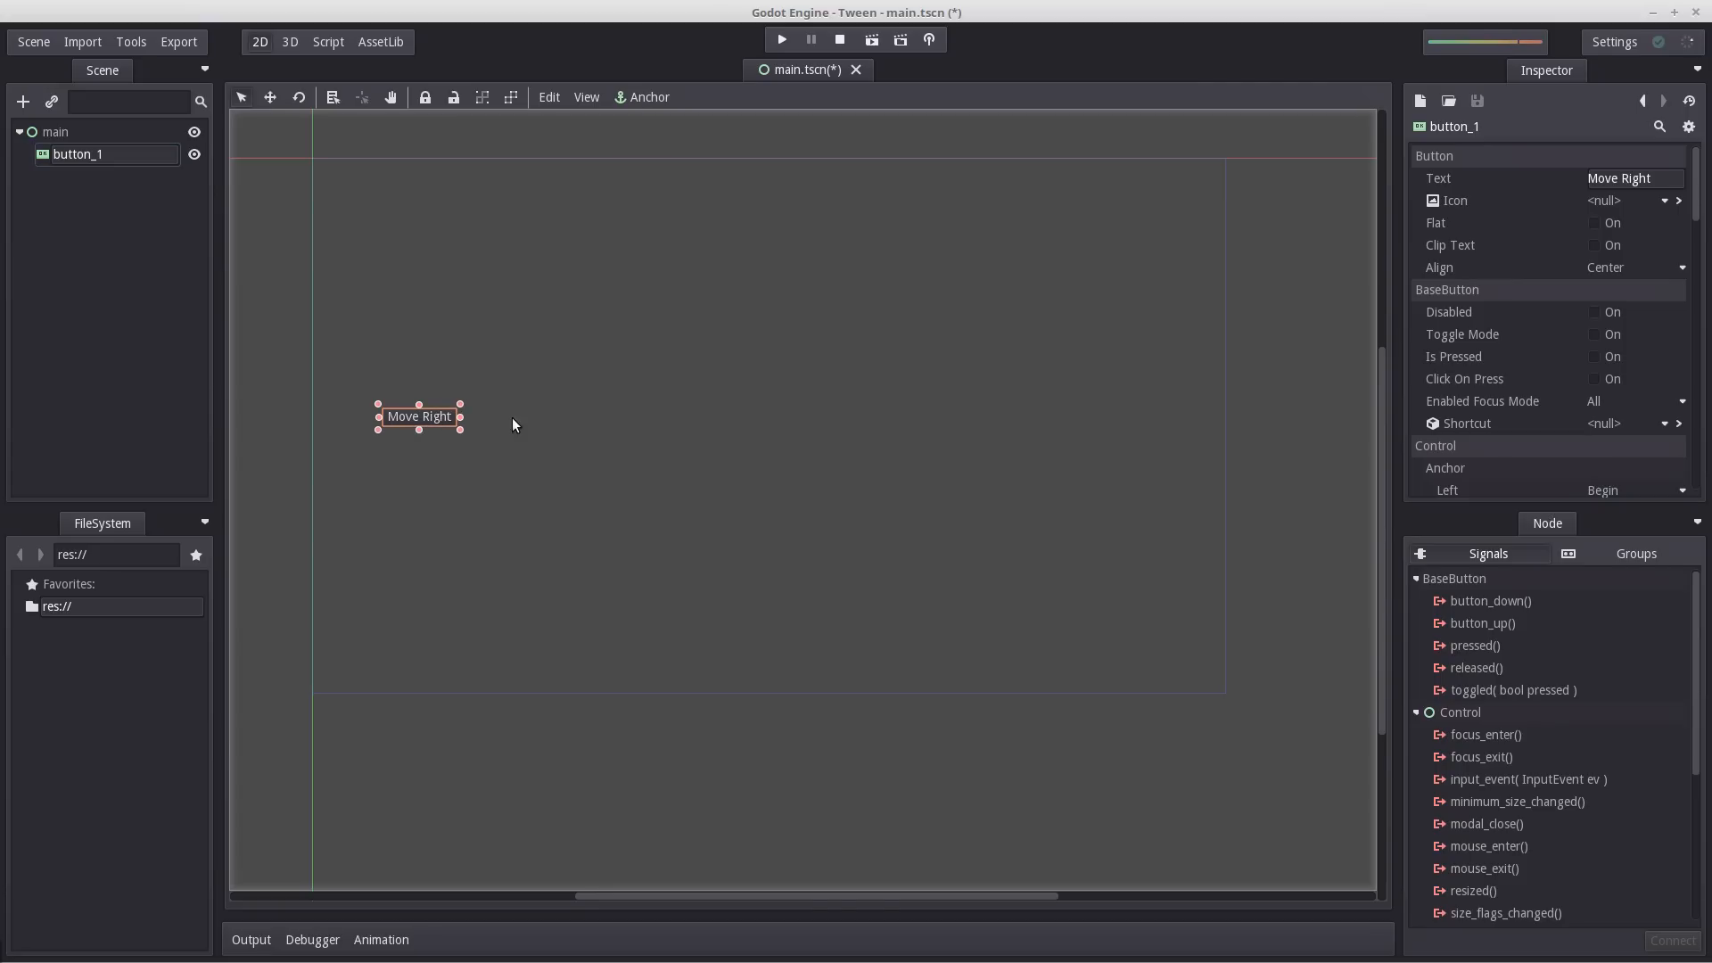
{"action": "mouse_move", "coordinate": [109, 159]}
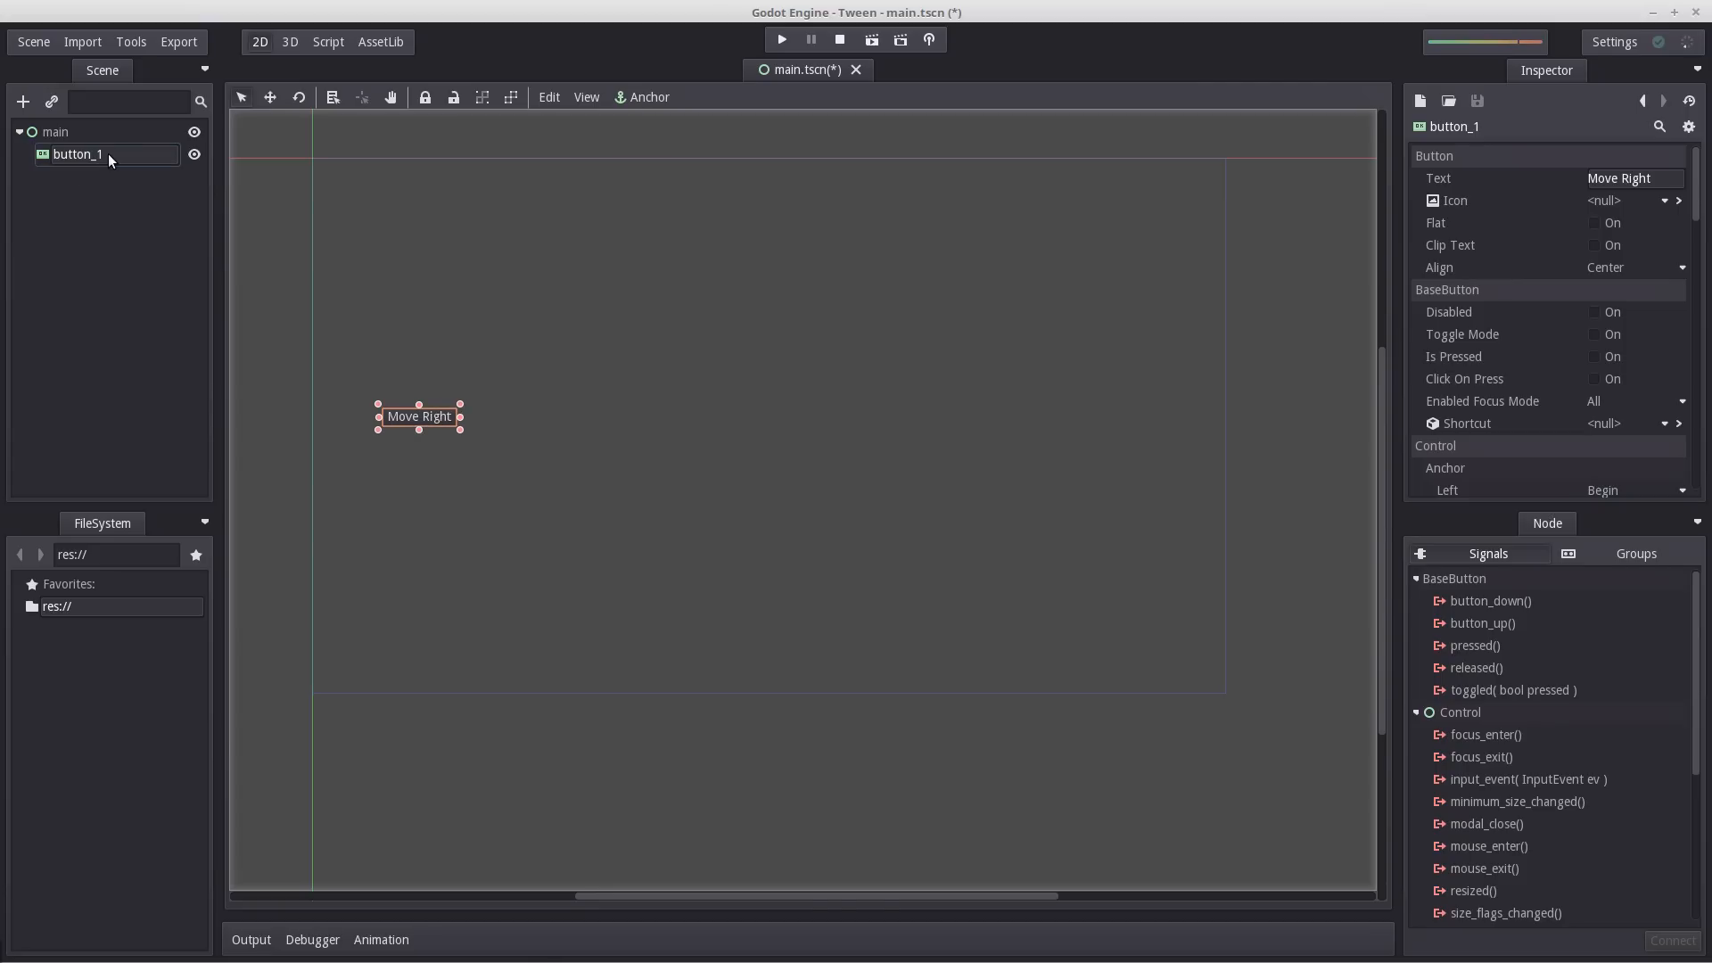
Add a Tween child node named tween under button_1, then reselect button_1.
{"action": "right_click", "coordinate": [77, 153]}
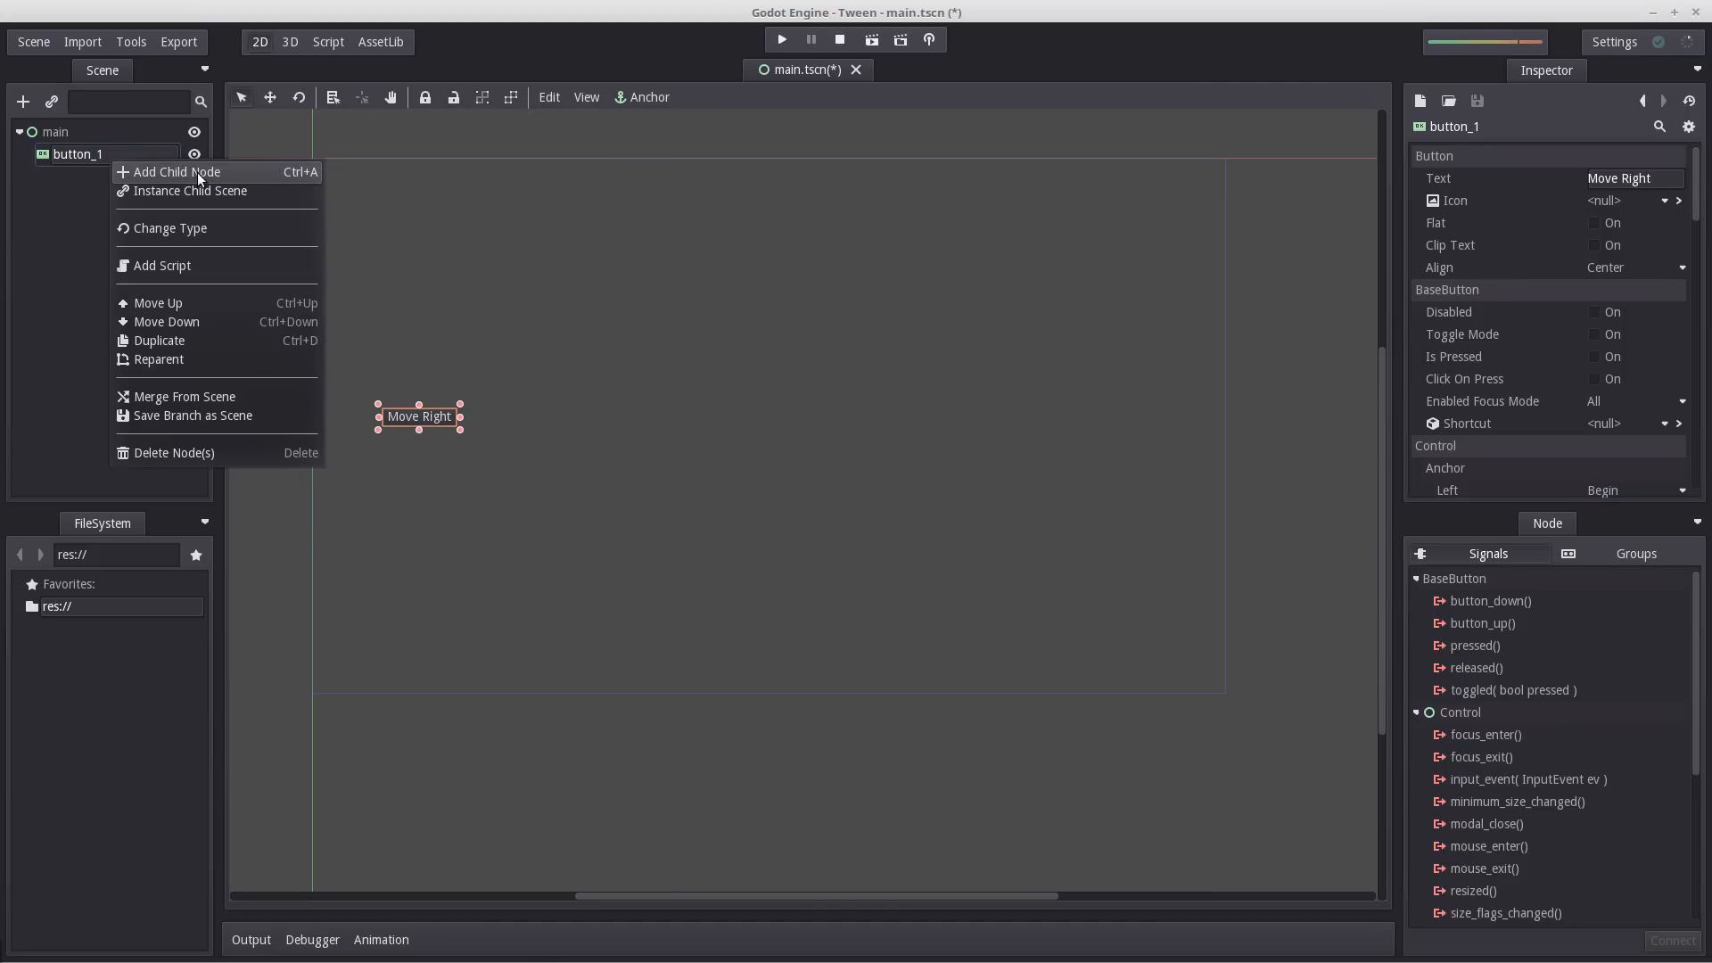
{"action": "left_click", "coordinate": [175, 171]}
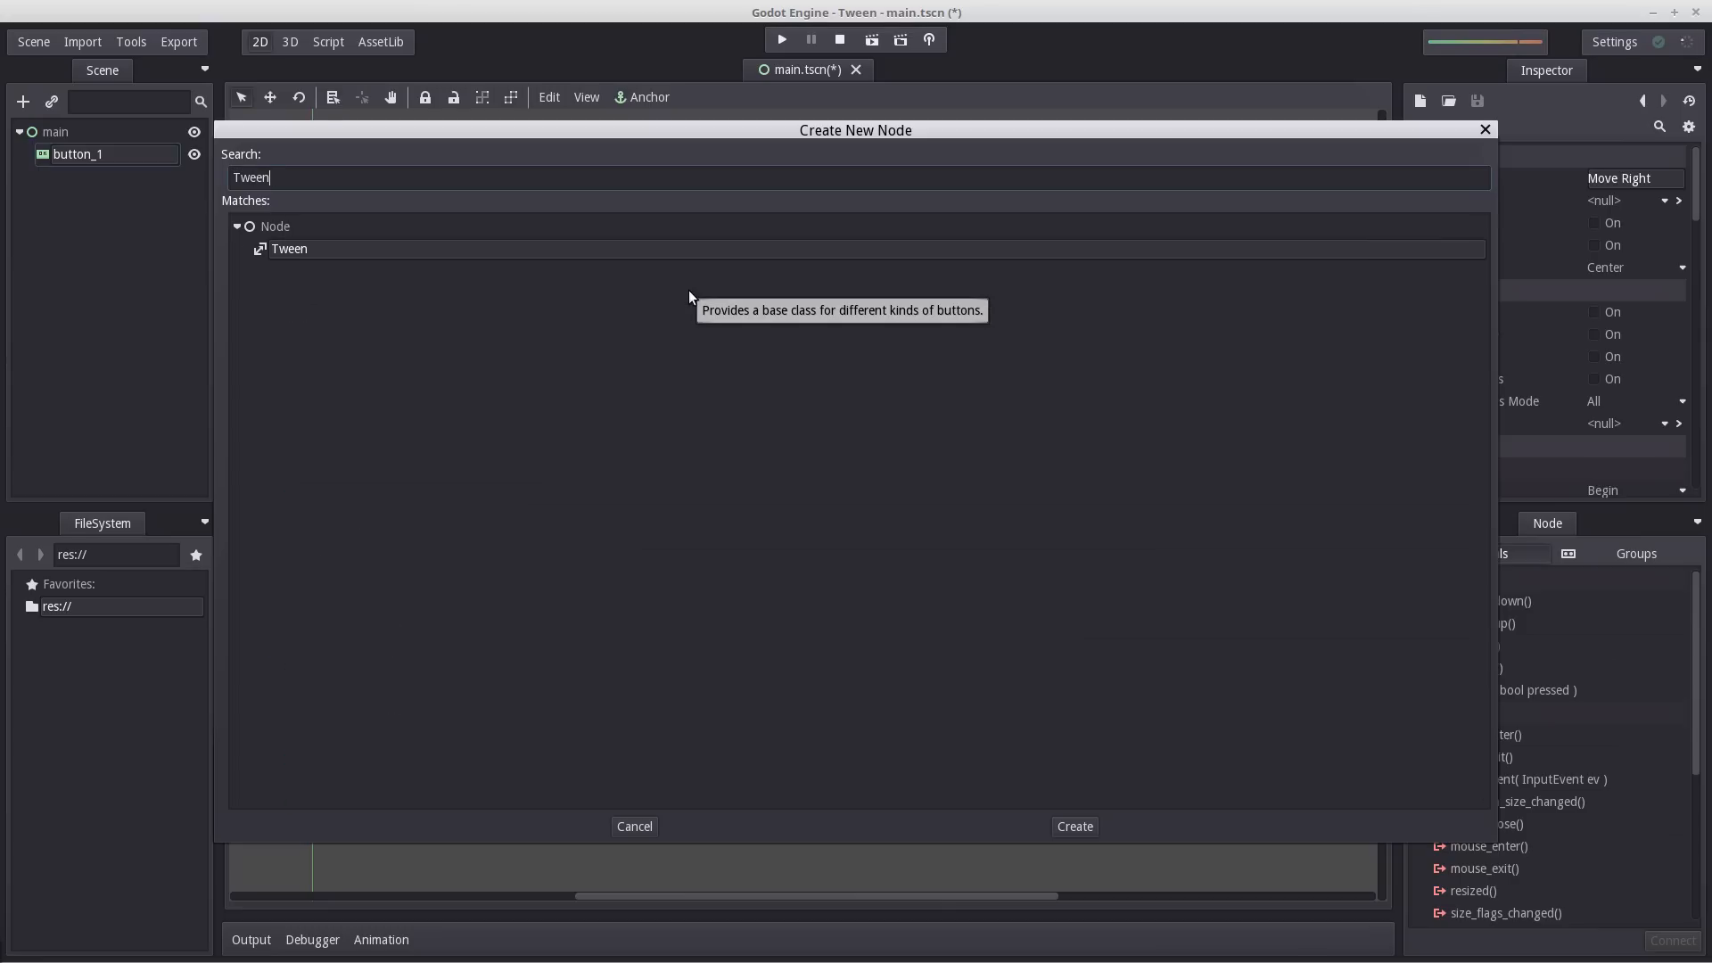
{"action": "left_click", "coordinate": [1071, 826]}
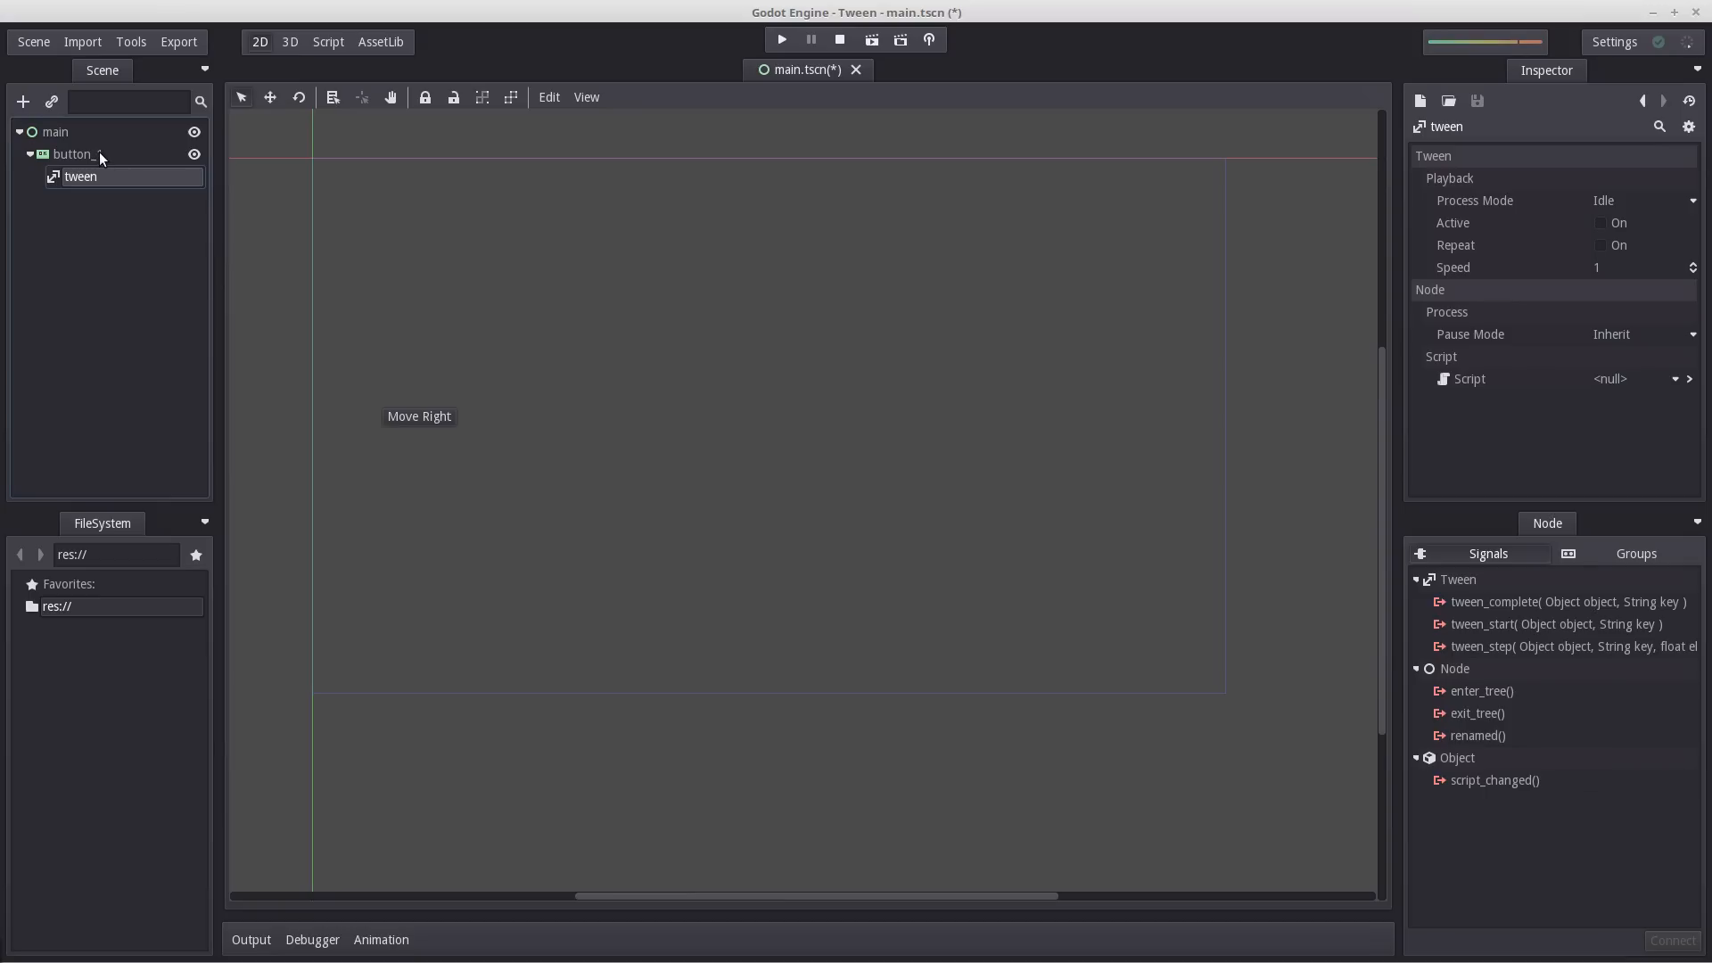
{"action": "left_click", "coordinate": [76, 153]}
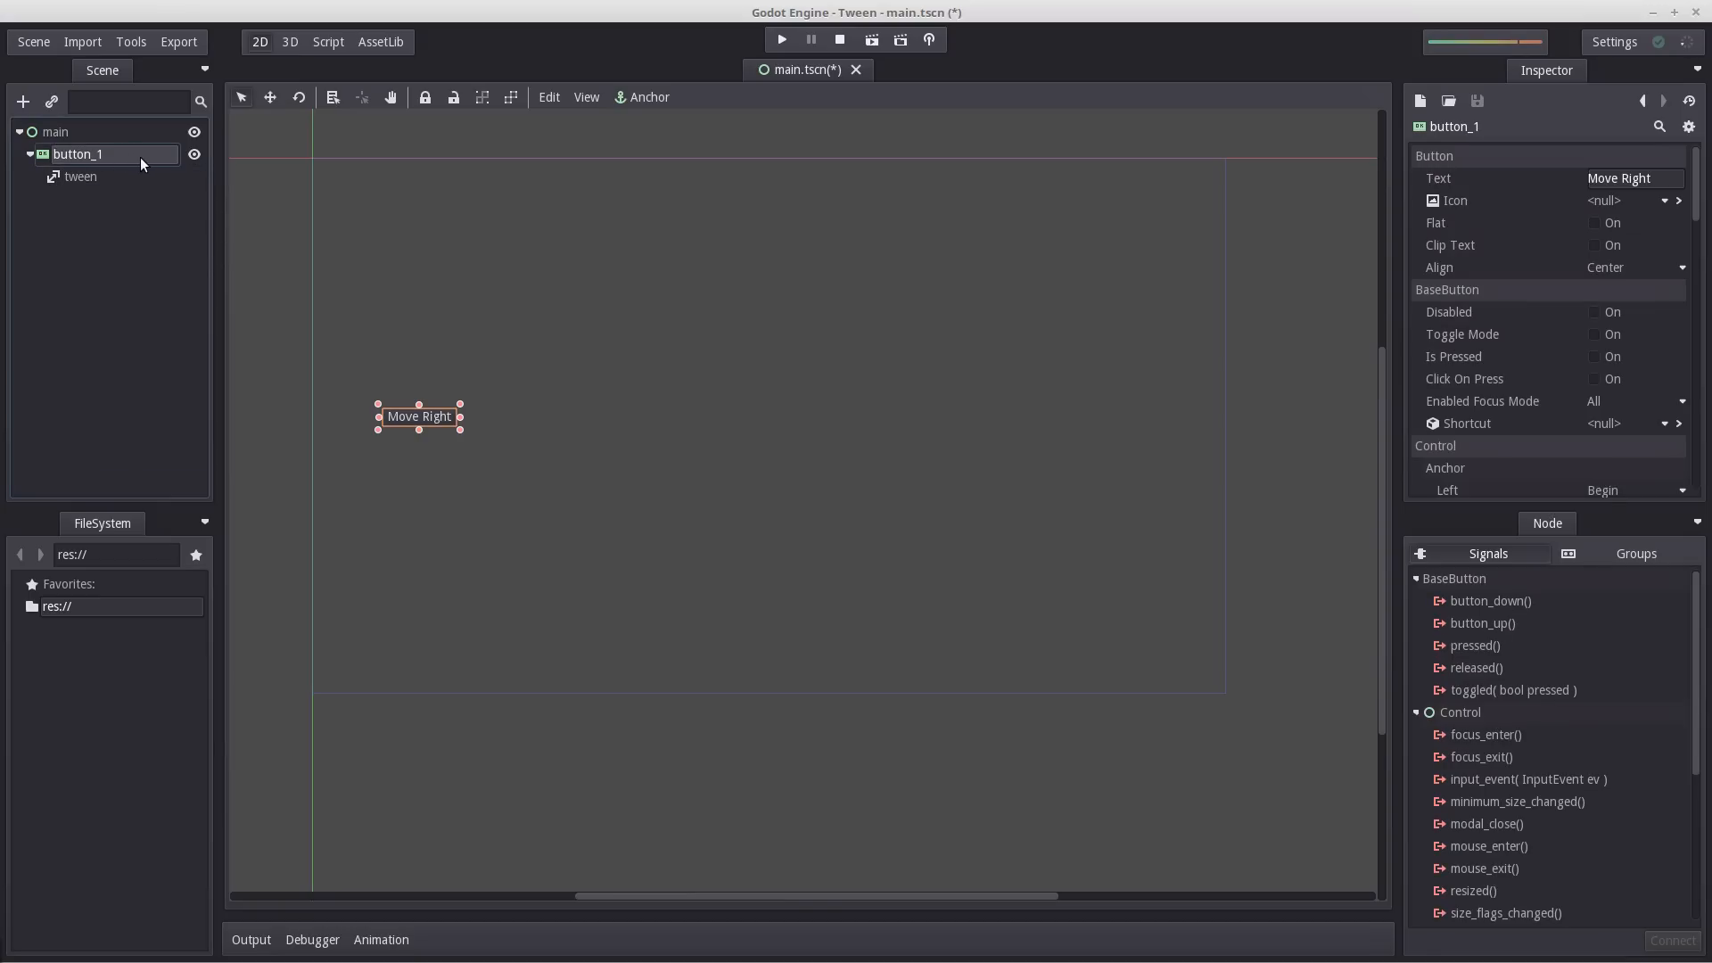
Create and attach a new script button_1.gd to button_1.
{"action": "right_click", "coordinate": [77, 153]}
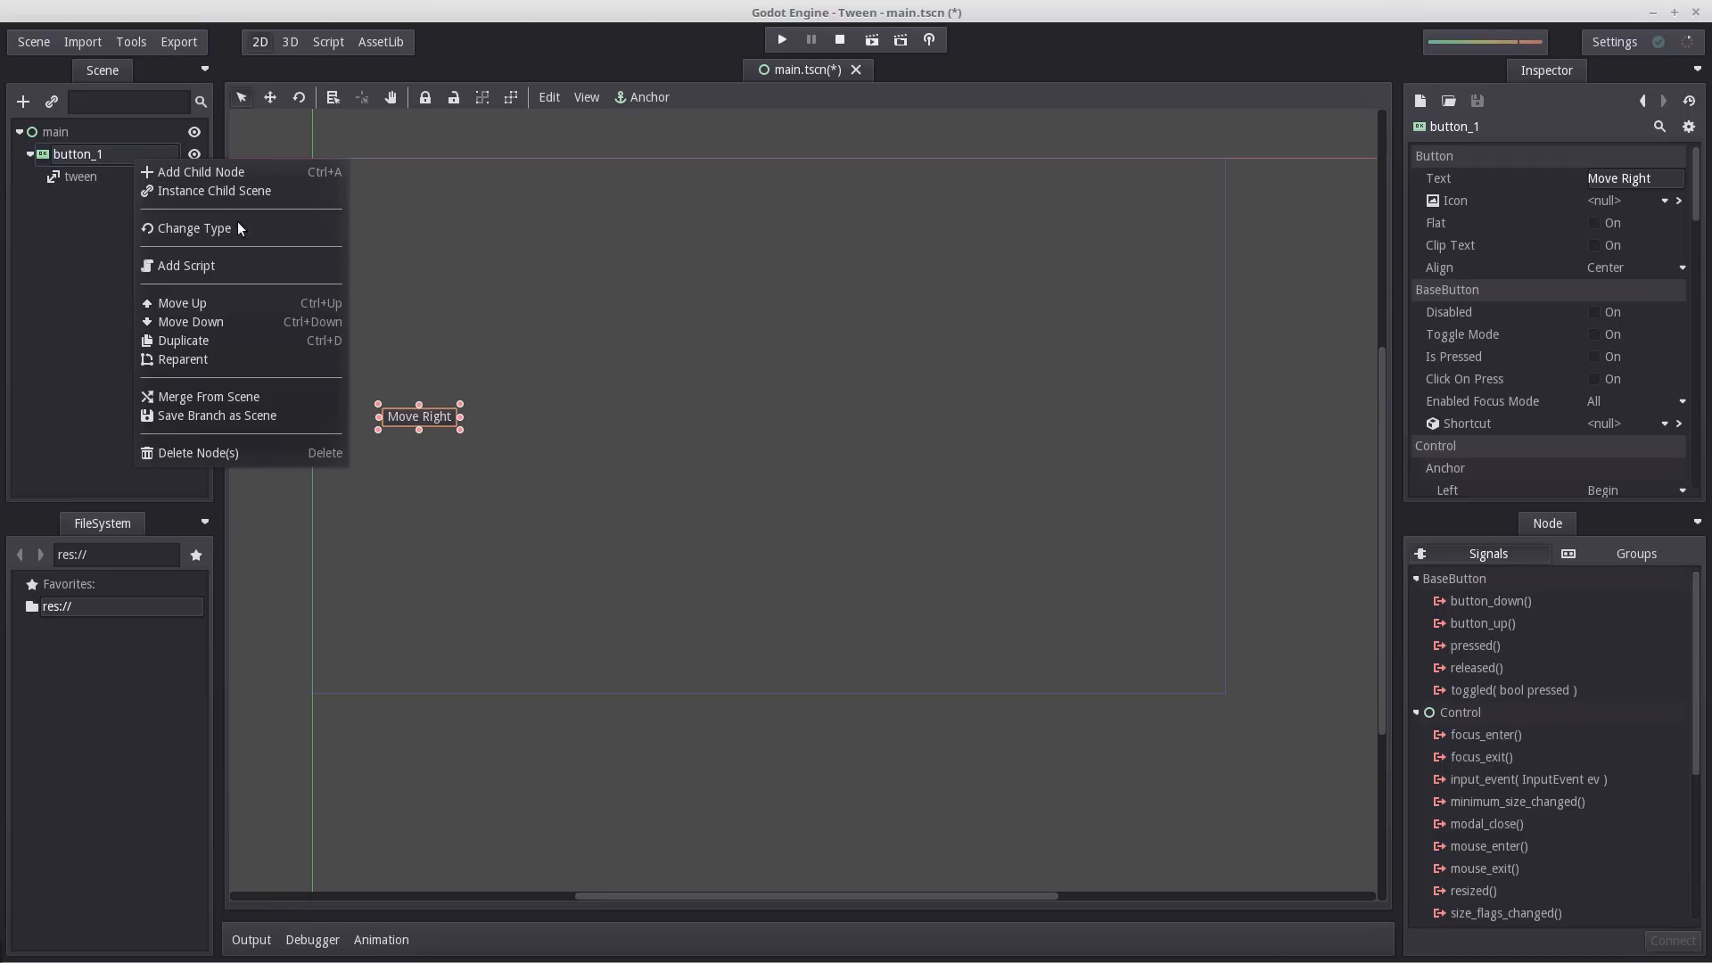
{"action": "left_click", "coordinate": [185, 266]}
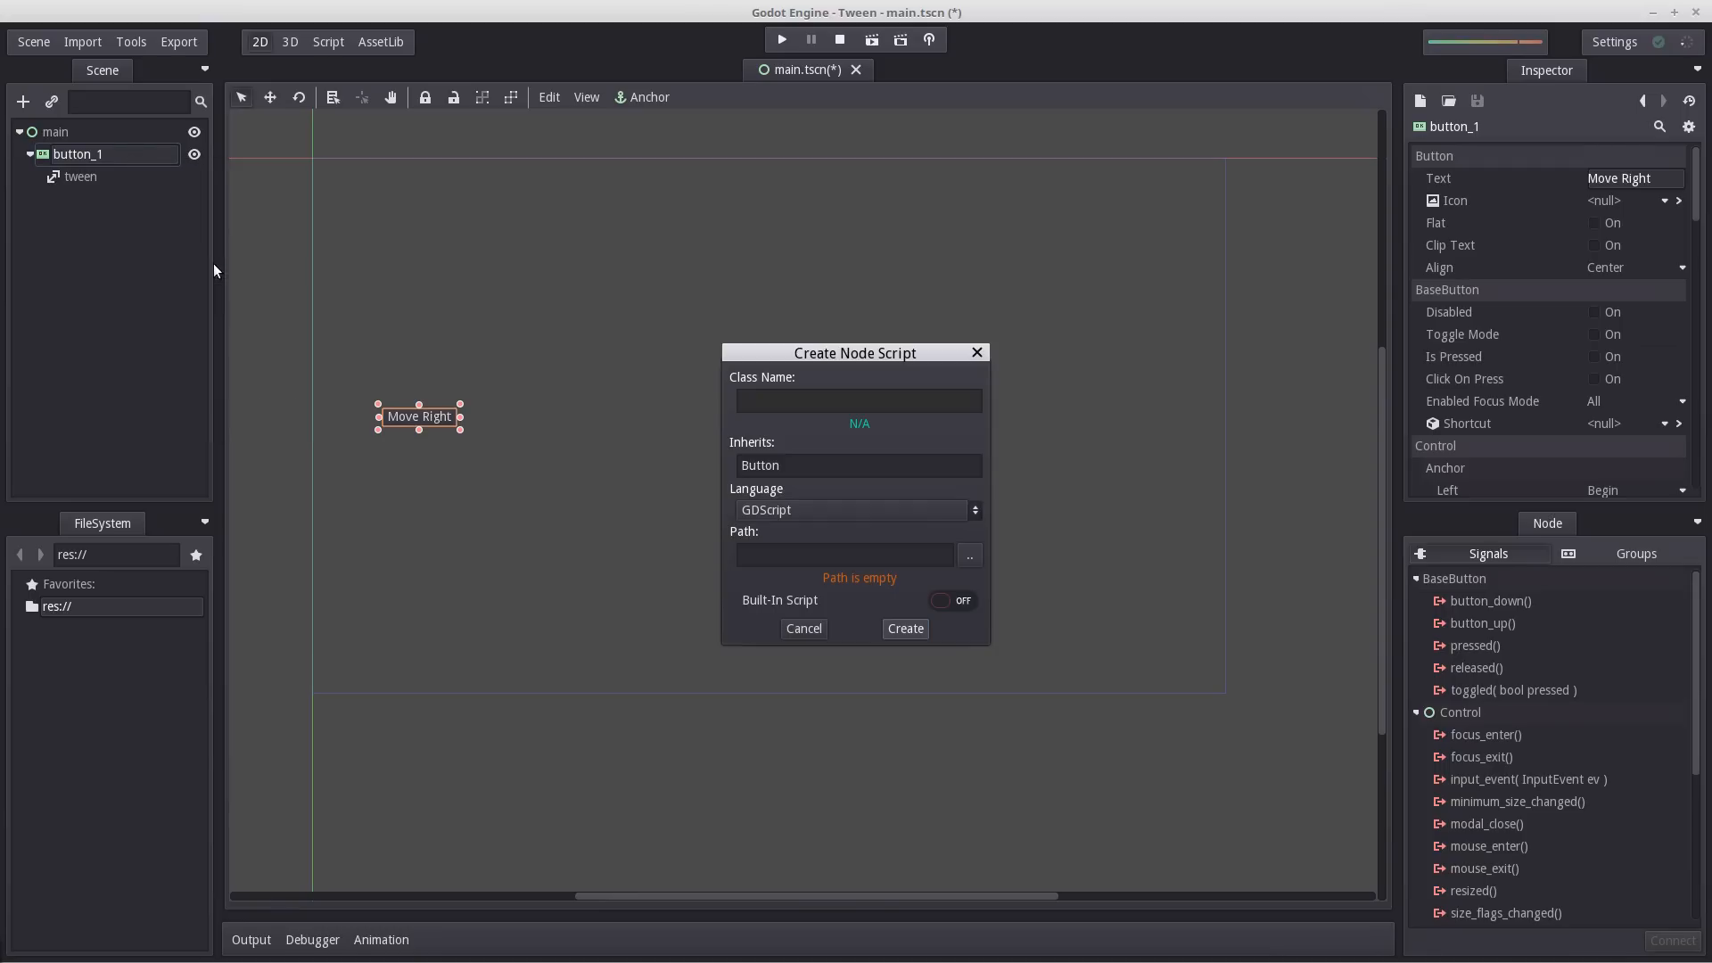
{"action": "type", "text": "button_1.gd"}
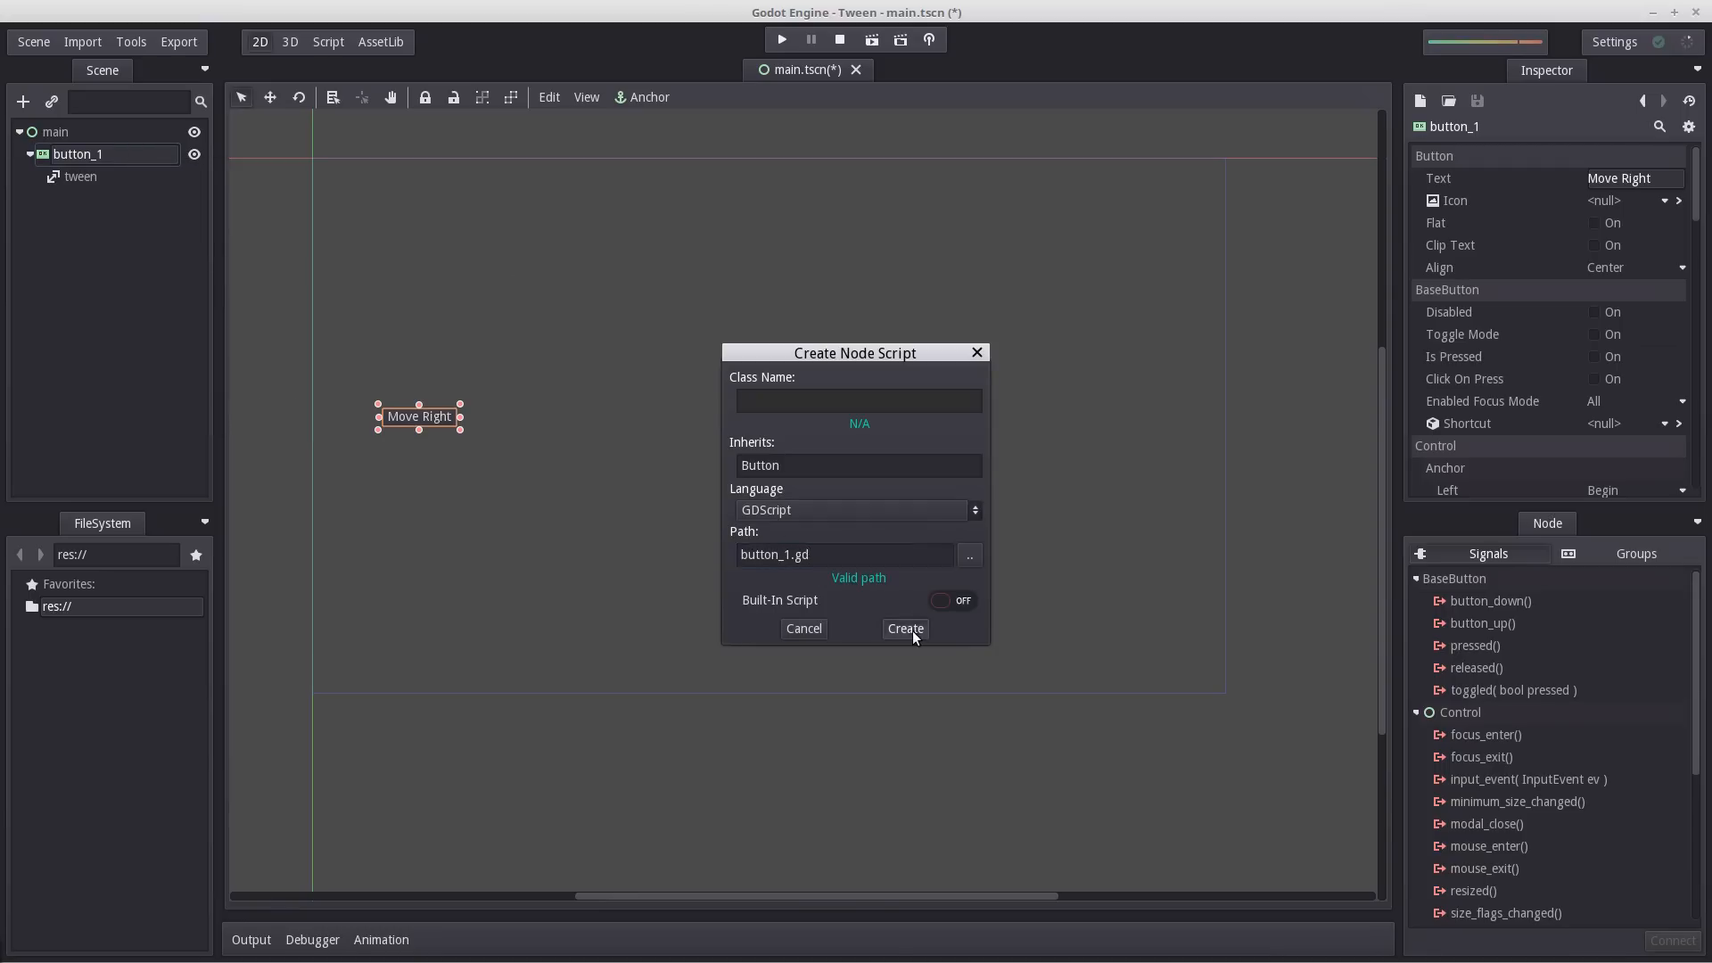
{"action": "left_click", "coordinate": [904, 627]}
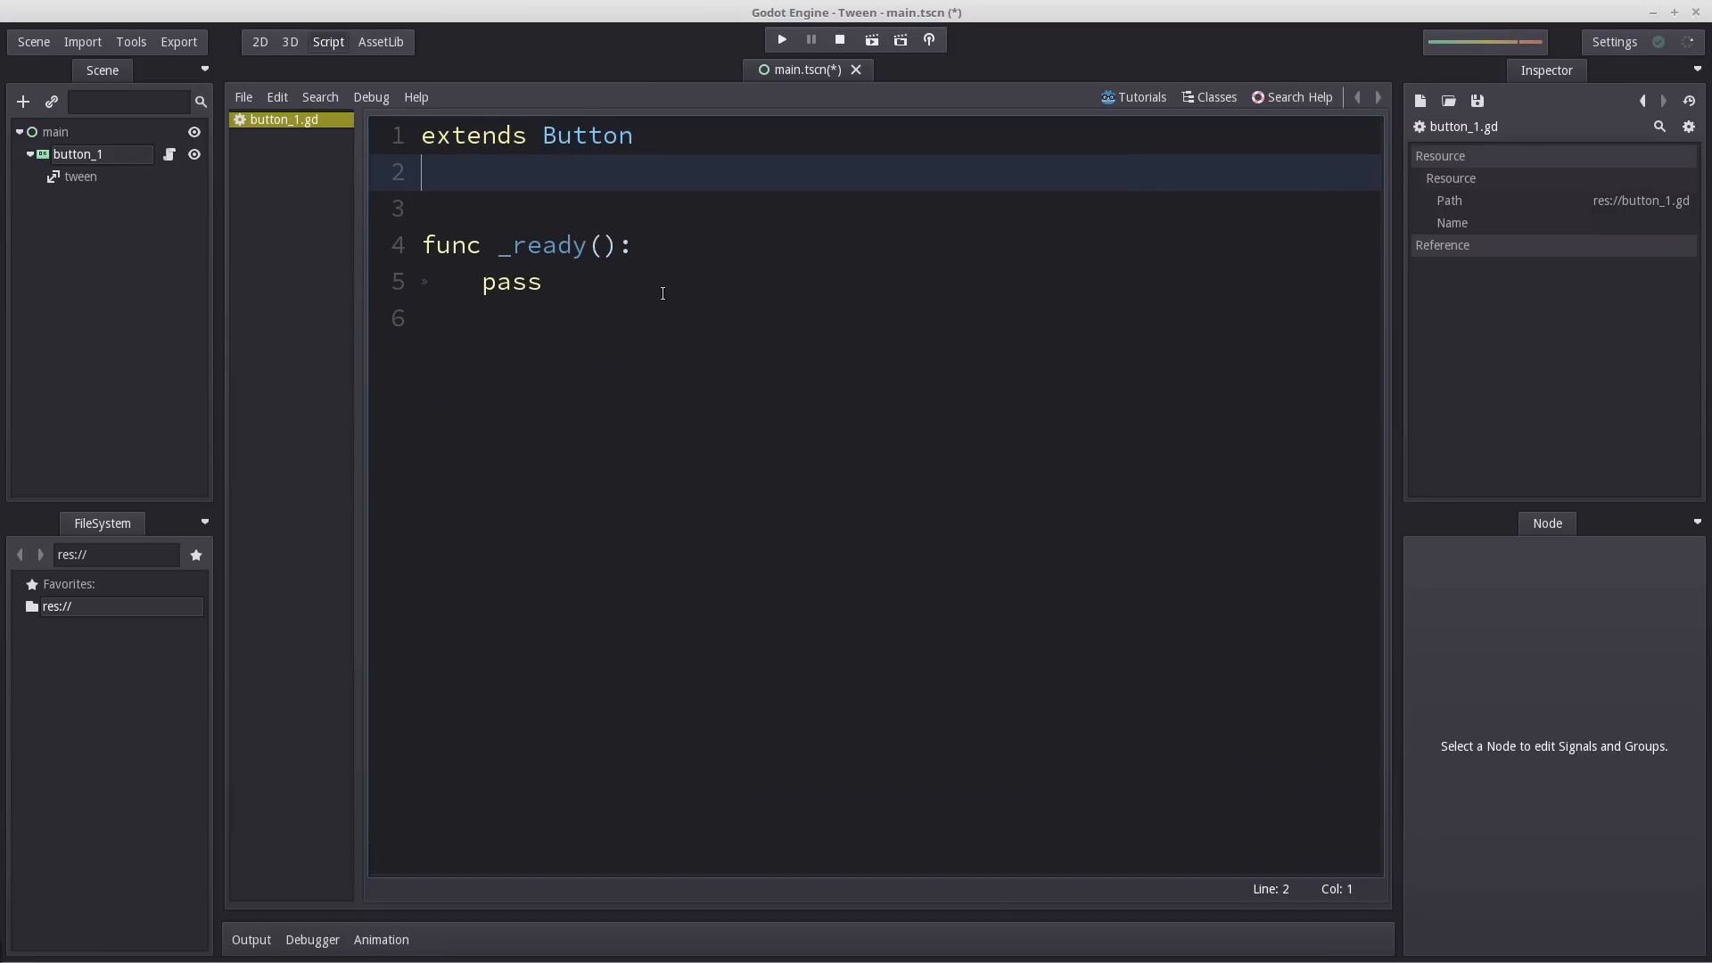
Replace the default _ready function with onready var tween = get_node("tween").
{"action": "left_click_drag", "start_coordinate": [424, 244], "coordinate": [542, 282]}
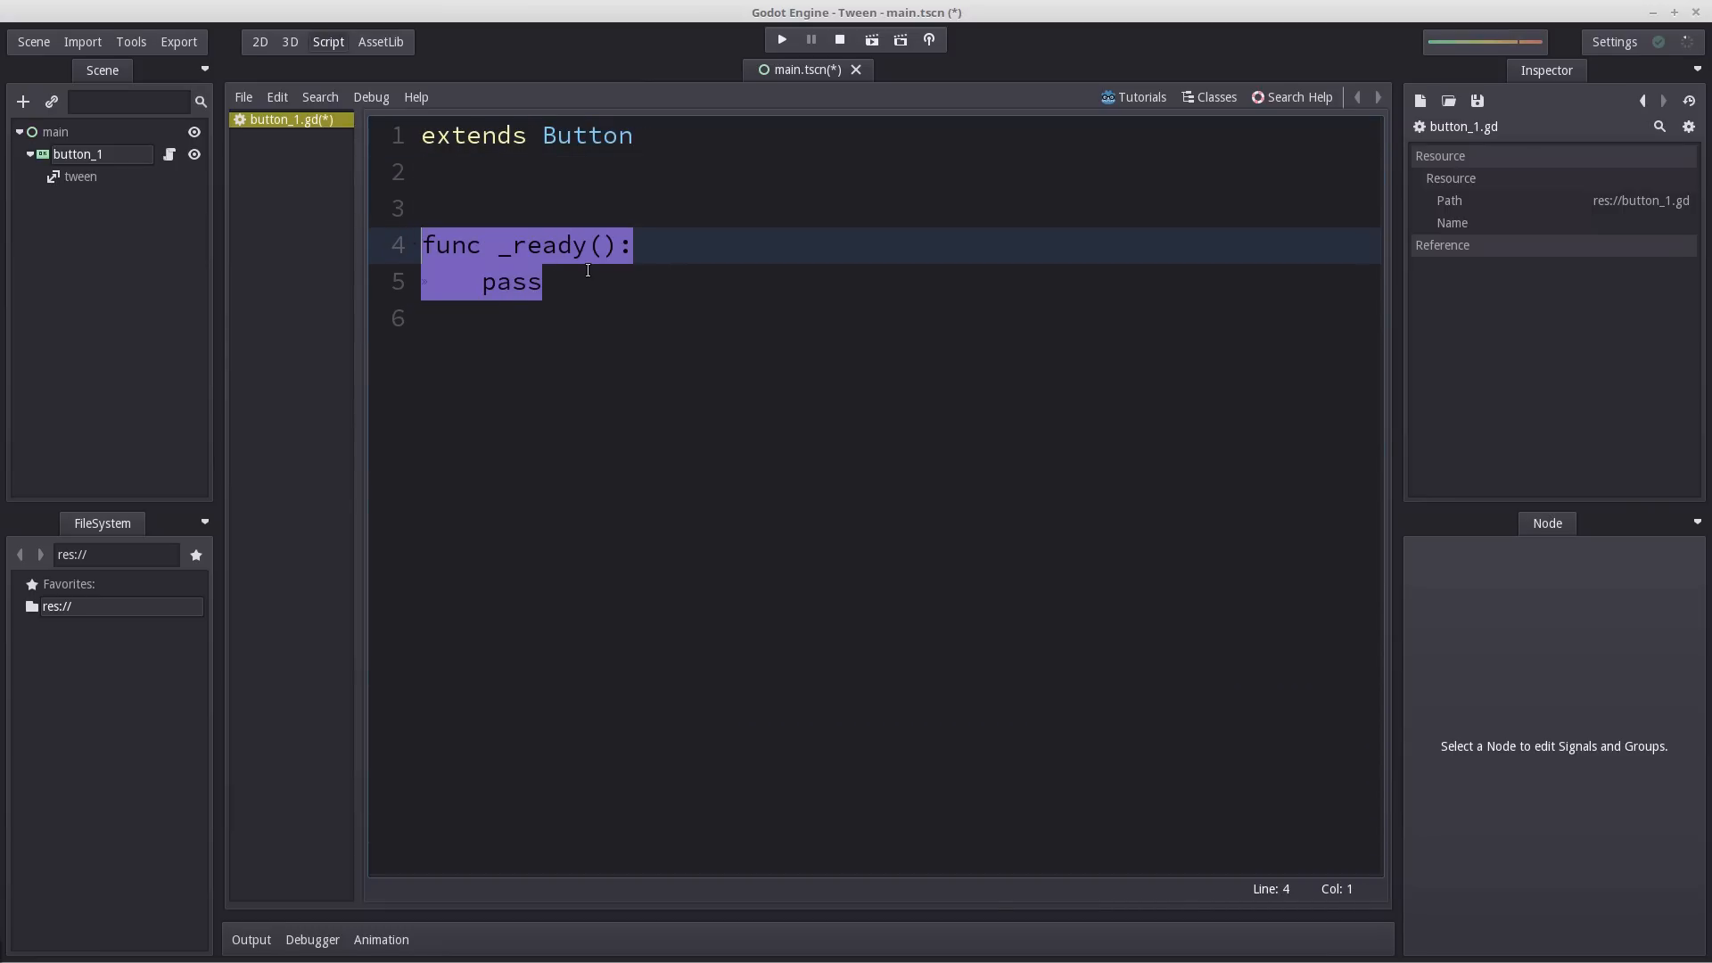
{"action": "key", "text": "Delete"}
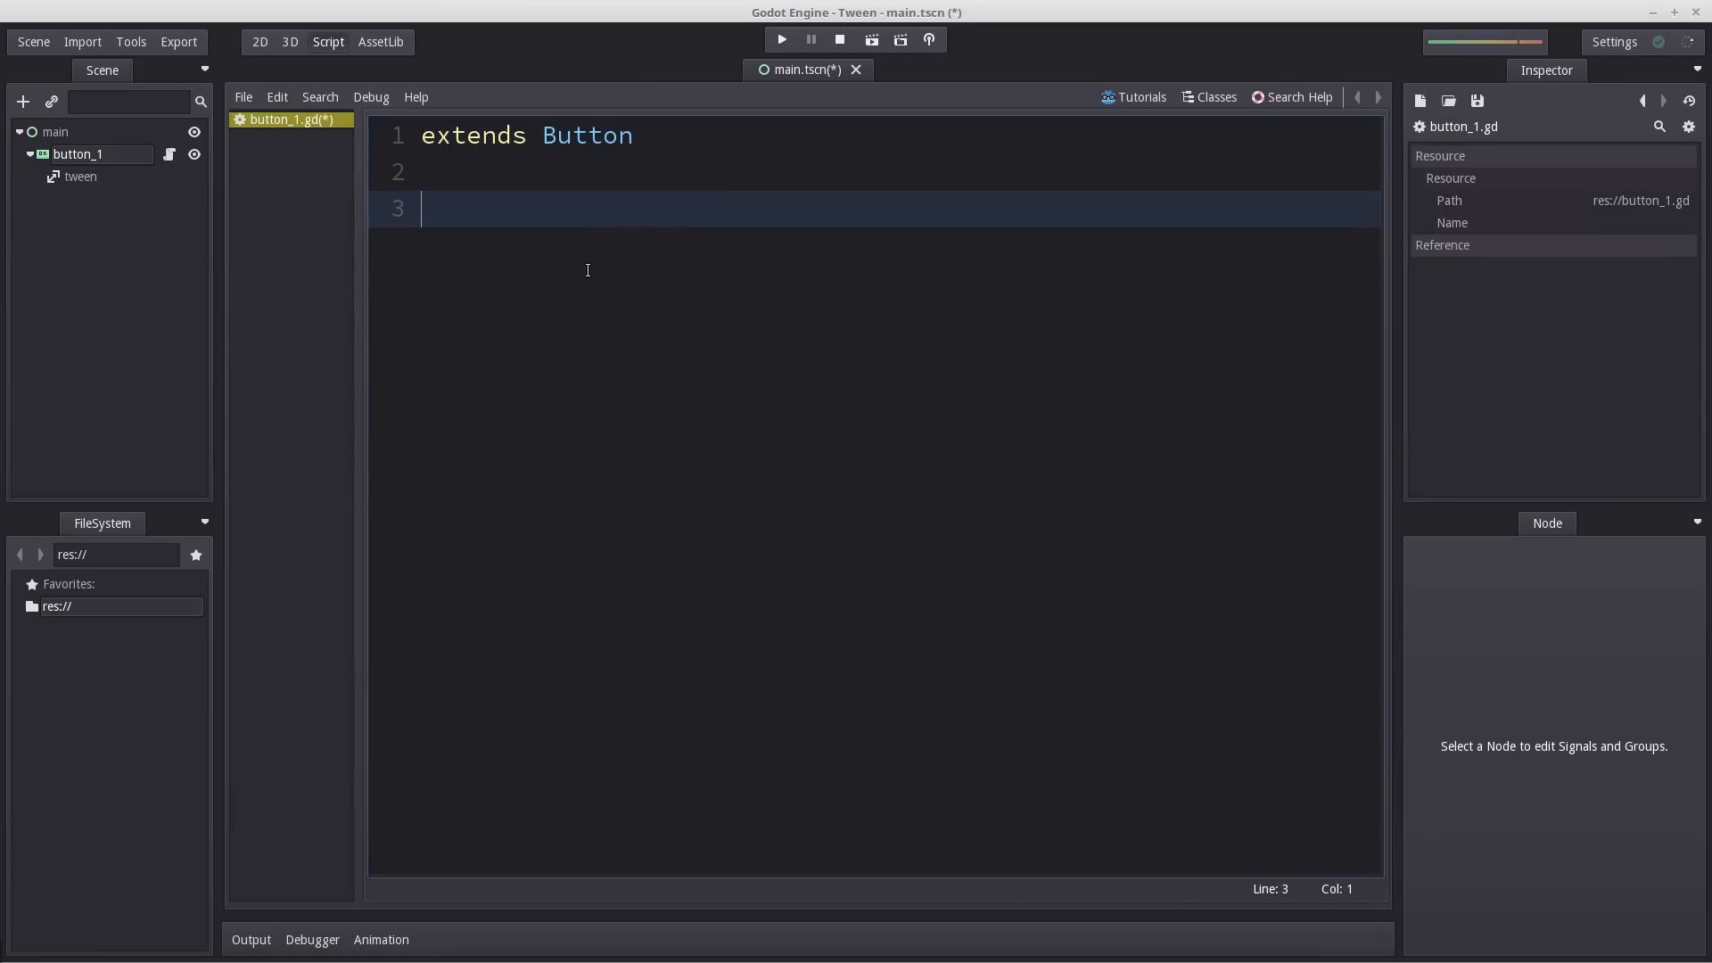
{"action": "type", "text": "onready vb"}
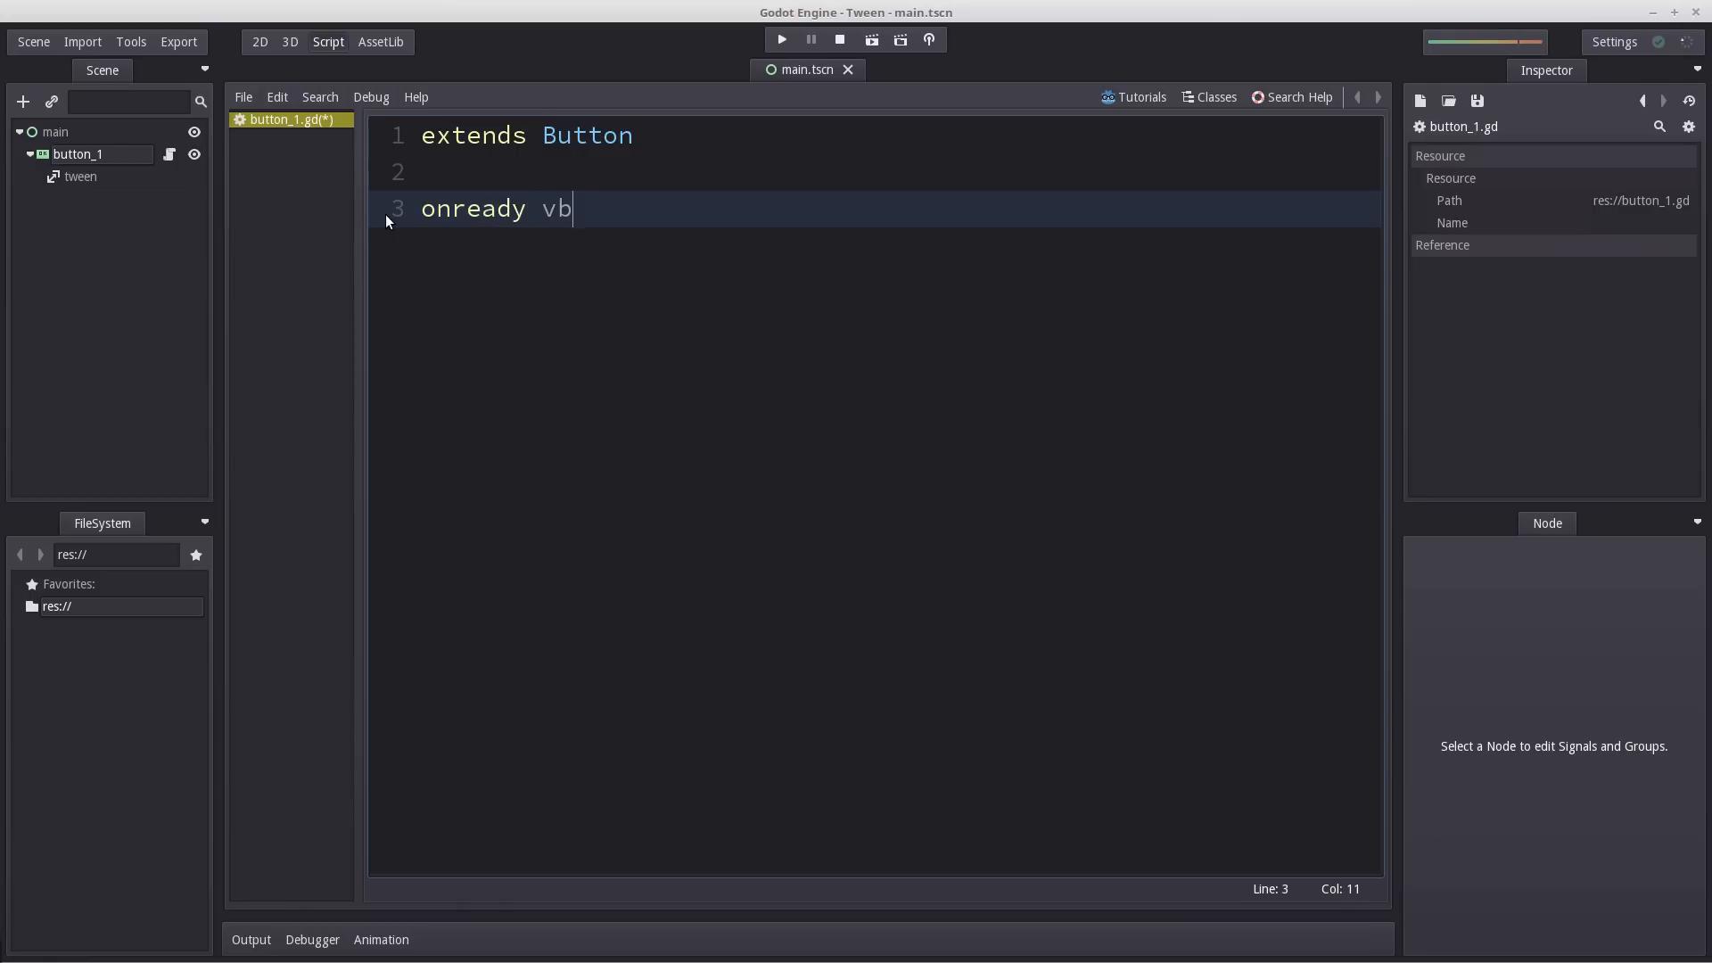
{"action": "type", "text": "ar tween = get_"}
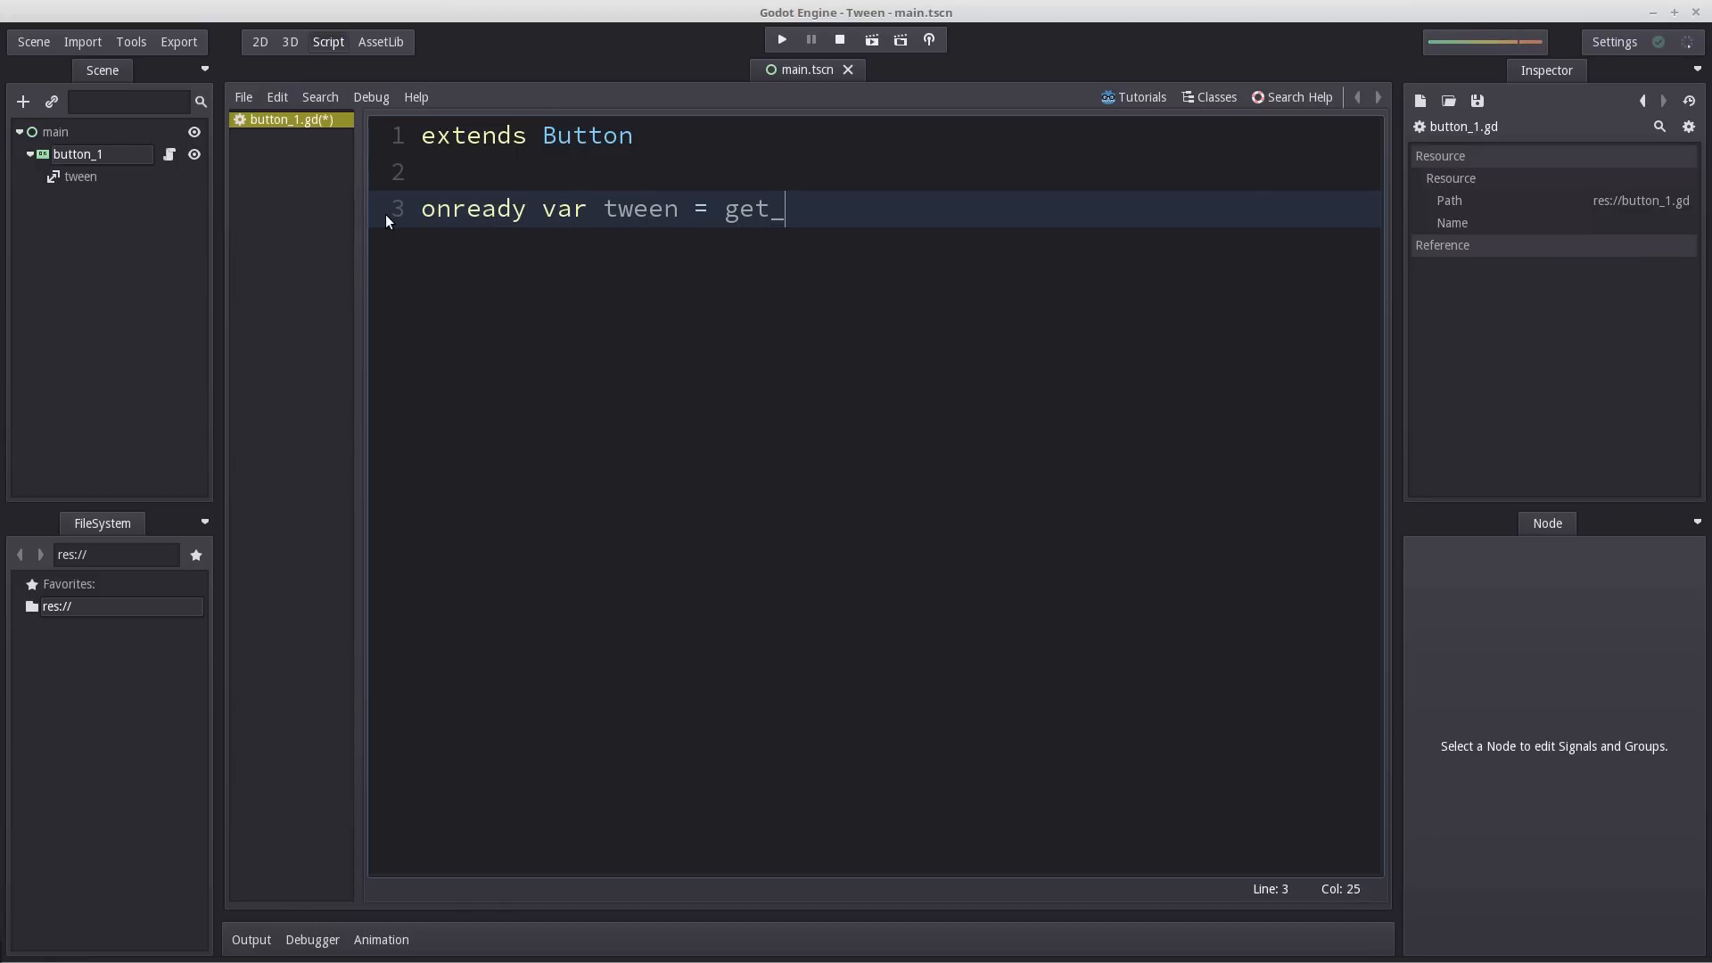
{"action": "type", "text": "node()"}
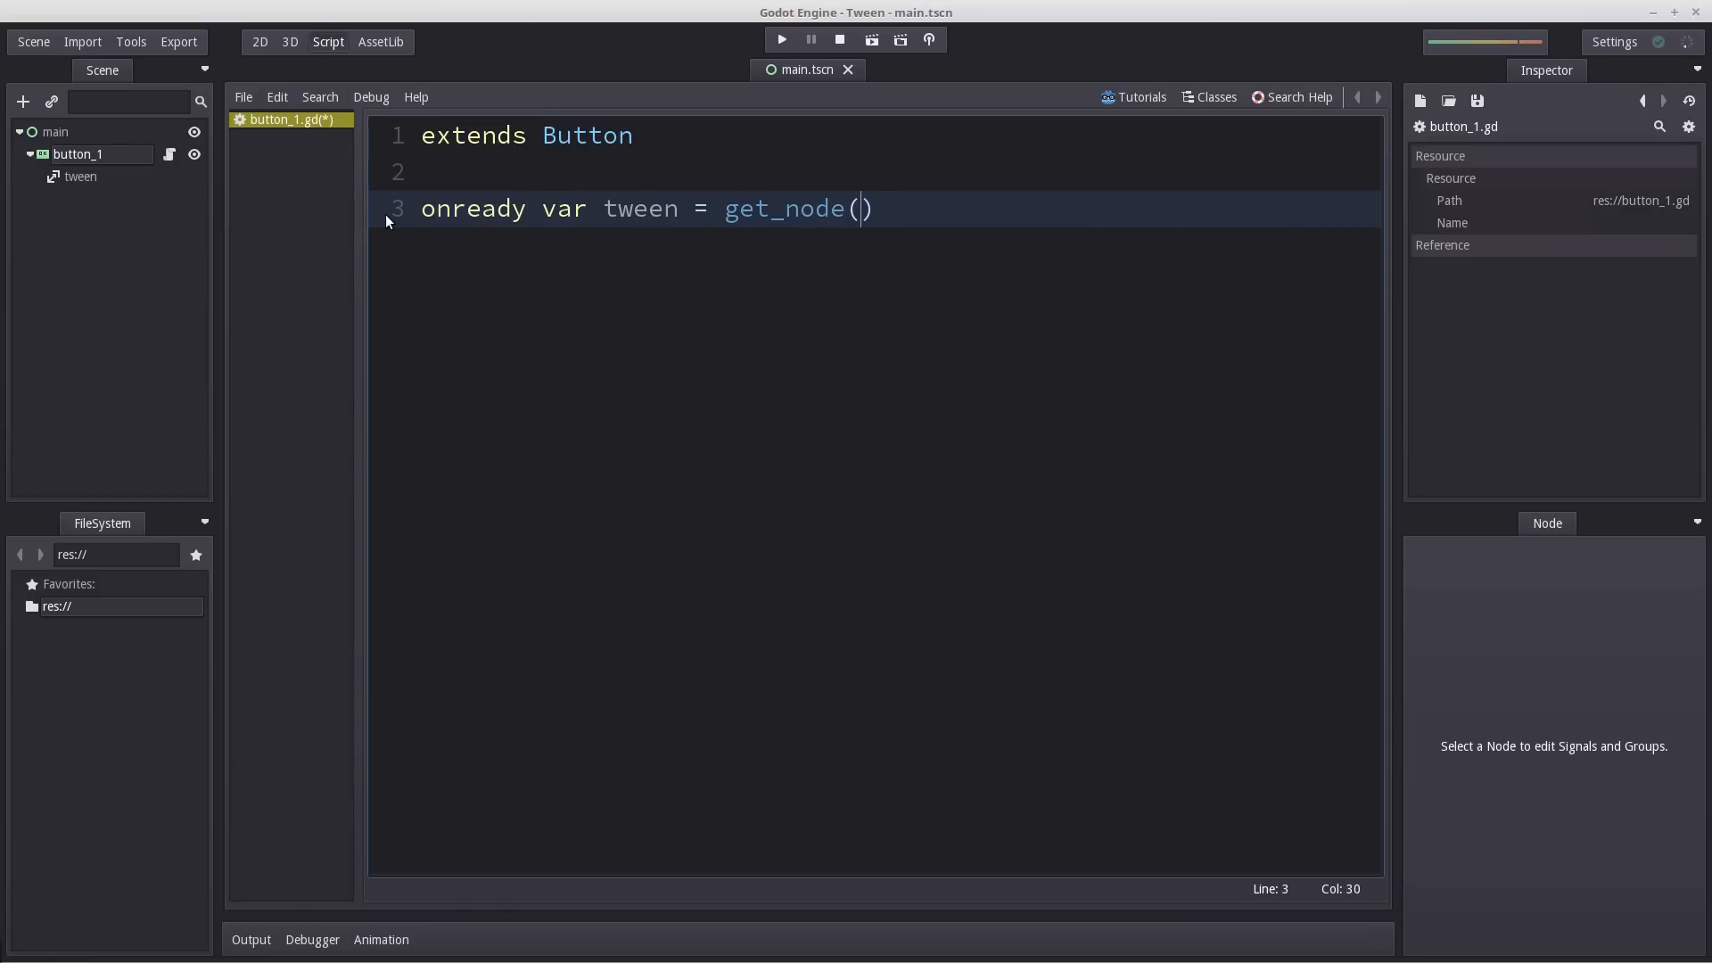
{"action": "type", "text": "\"tween"}
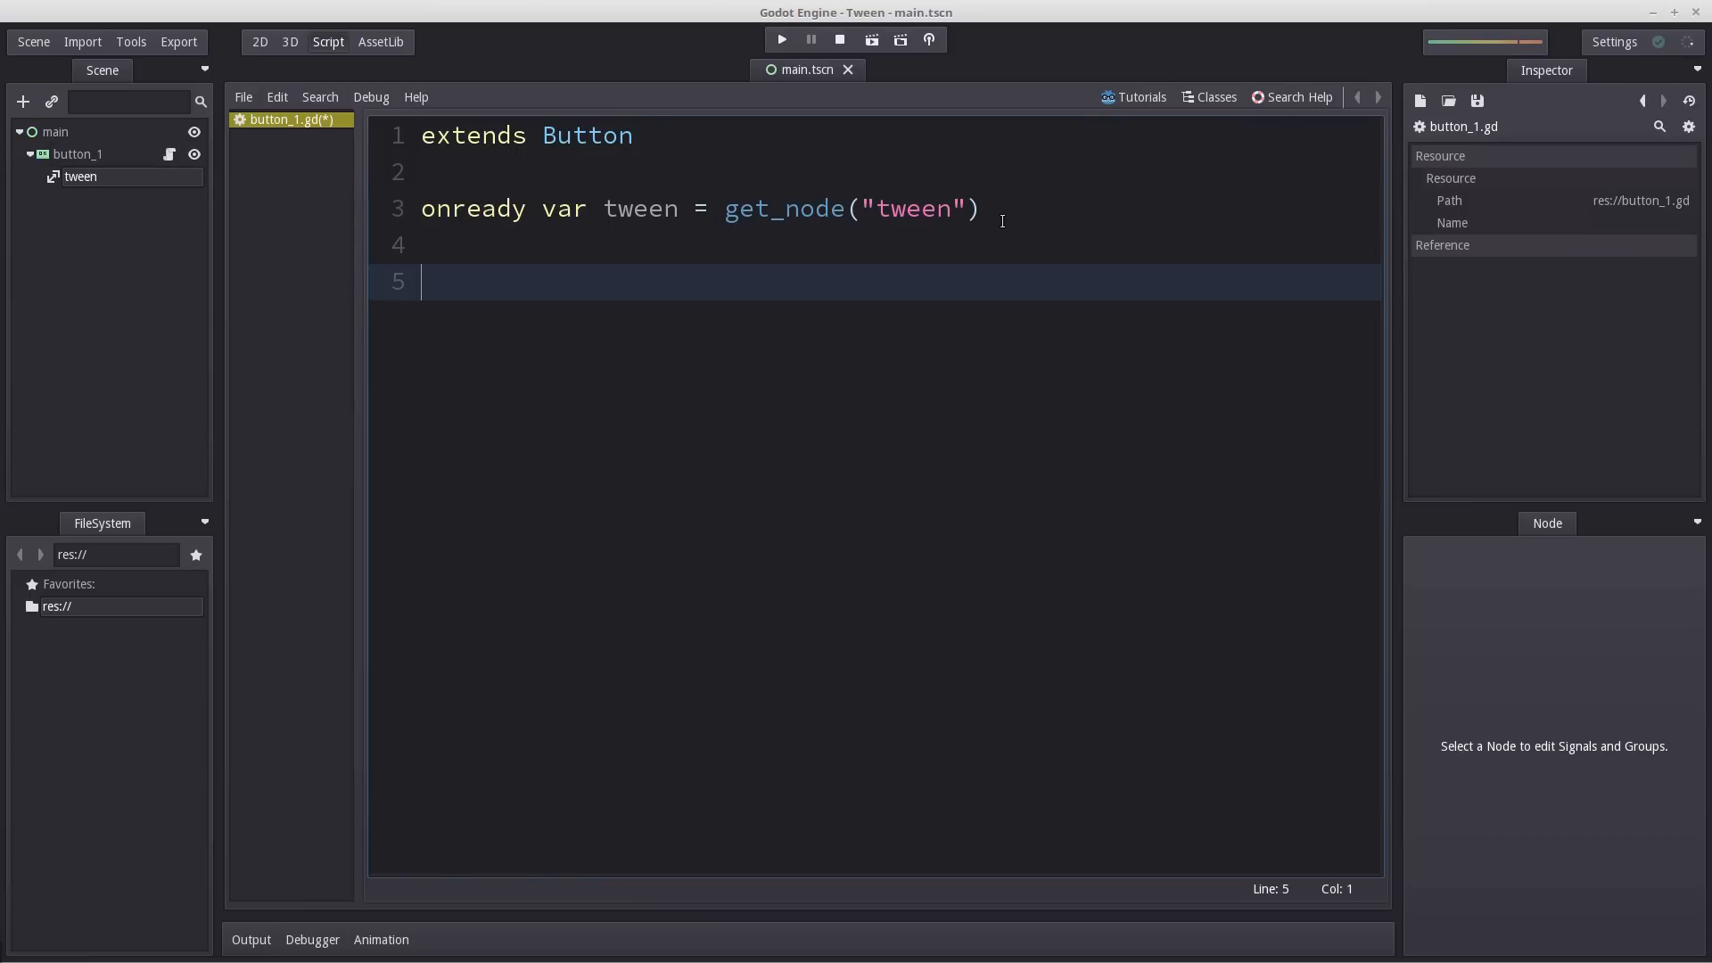
Write func _pressed() with tween.start() and begin tween.interpolate_property(self, "").
{"action": "type", "text": "func _"}
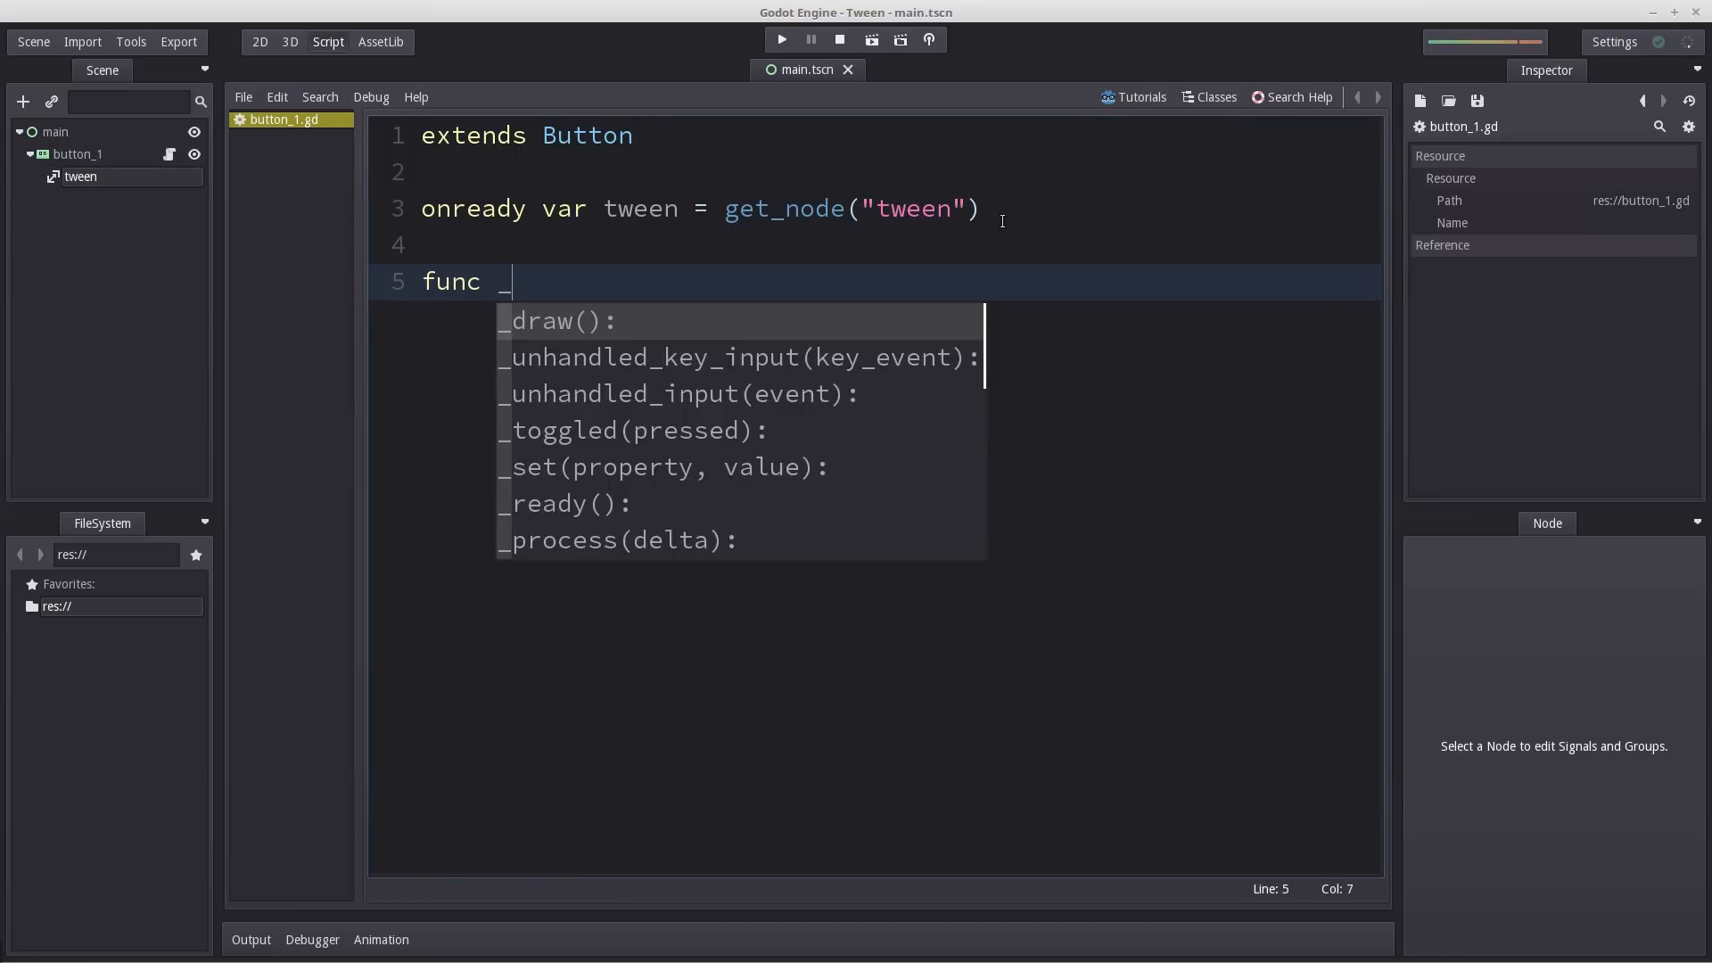
{"action": "type", "text": "pressed():"}
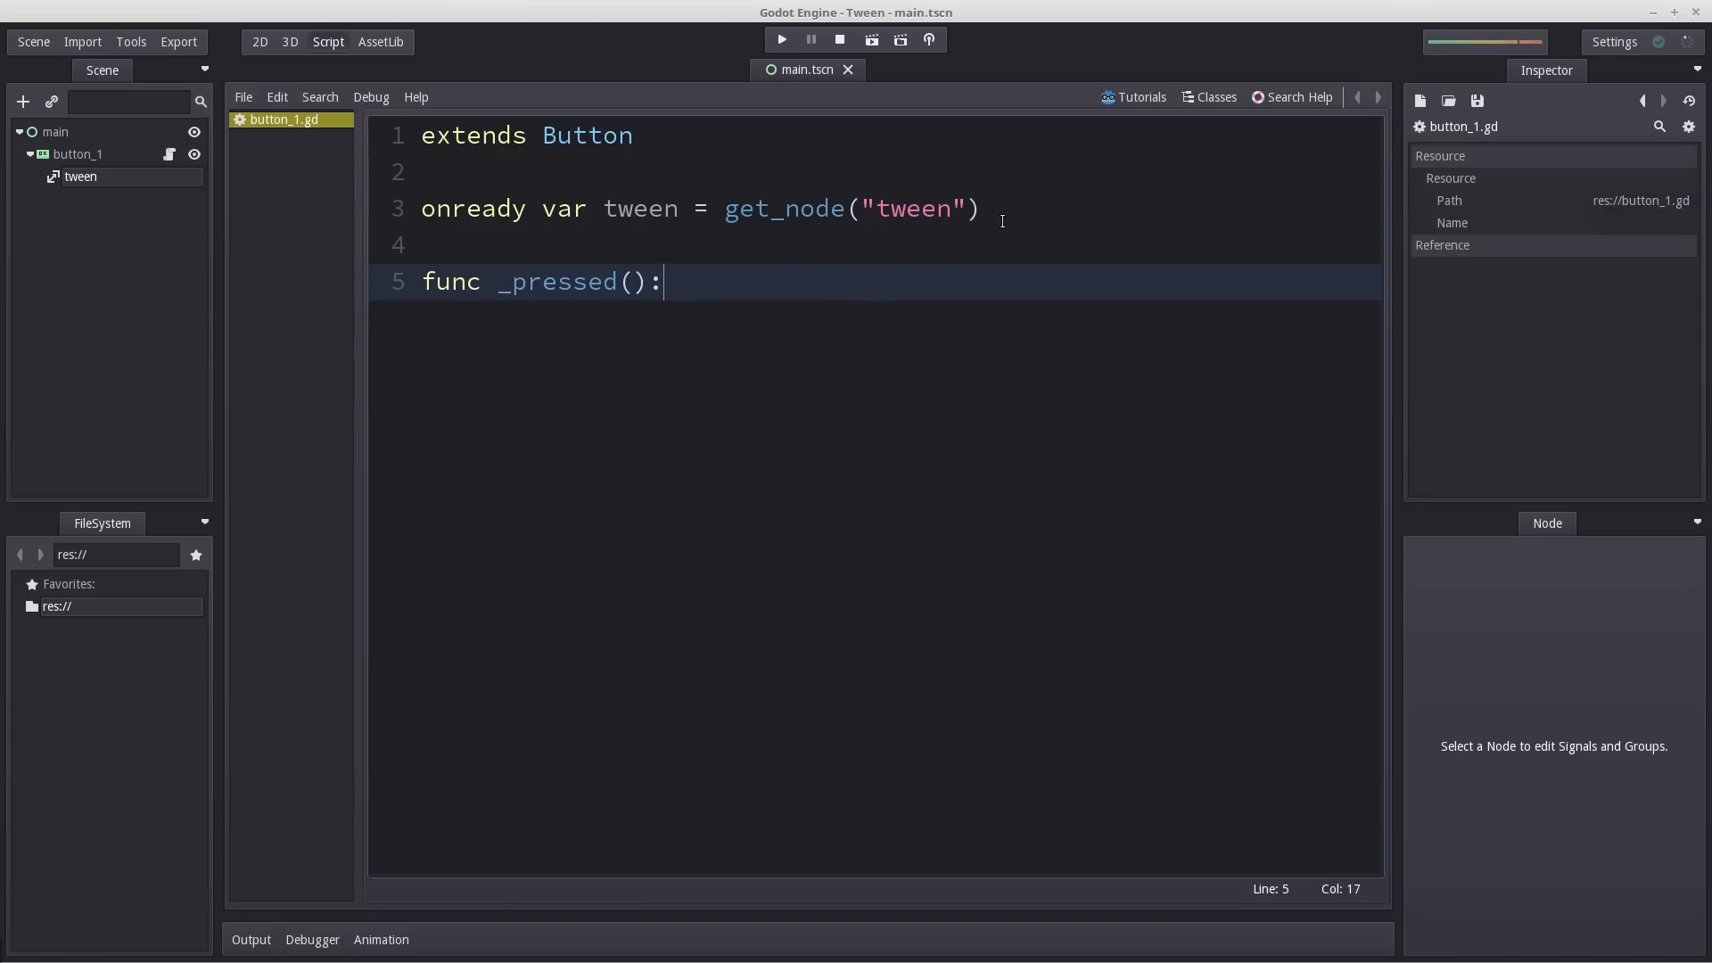
{"action": "type", "text": "t"}
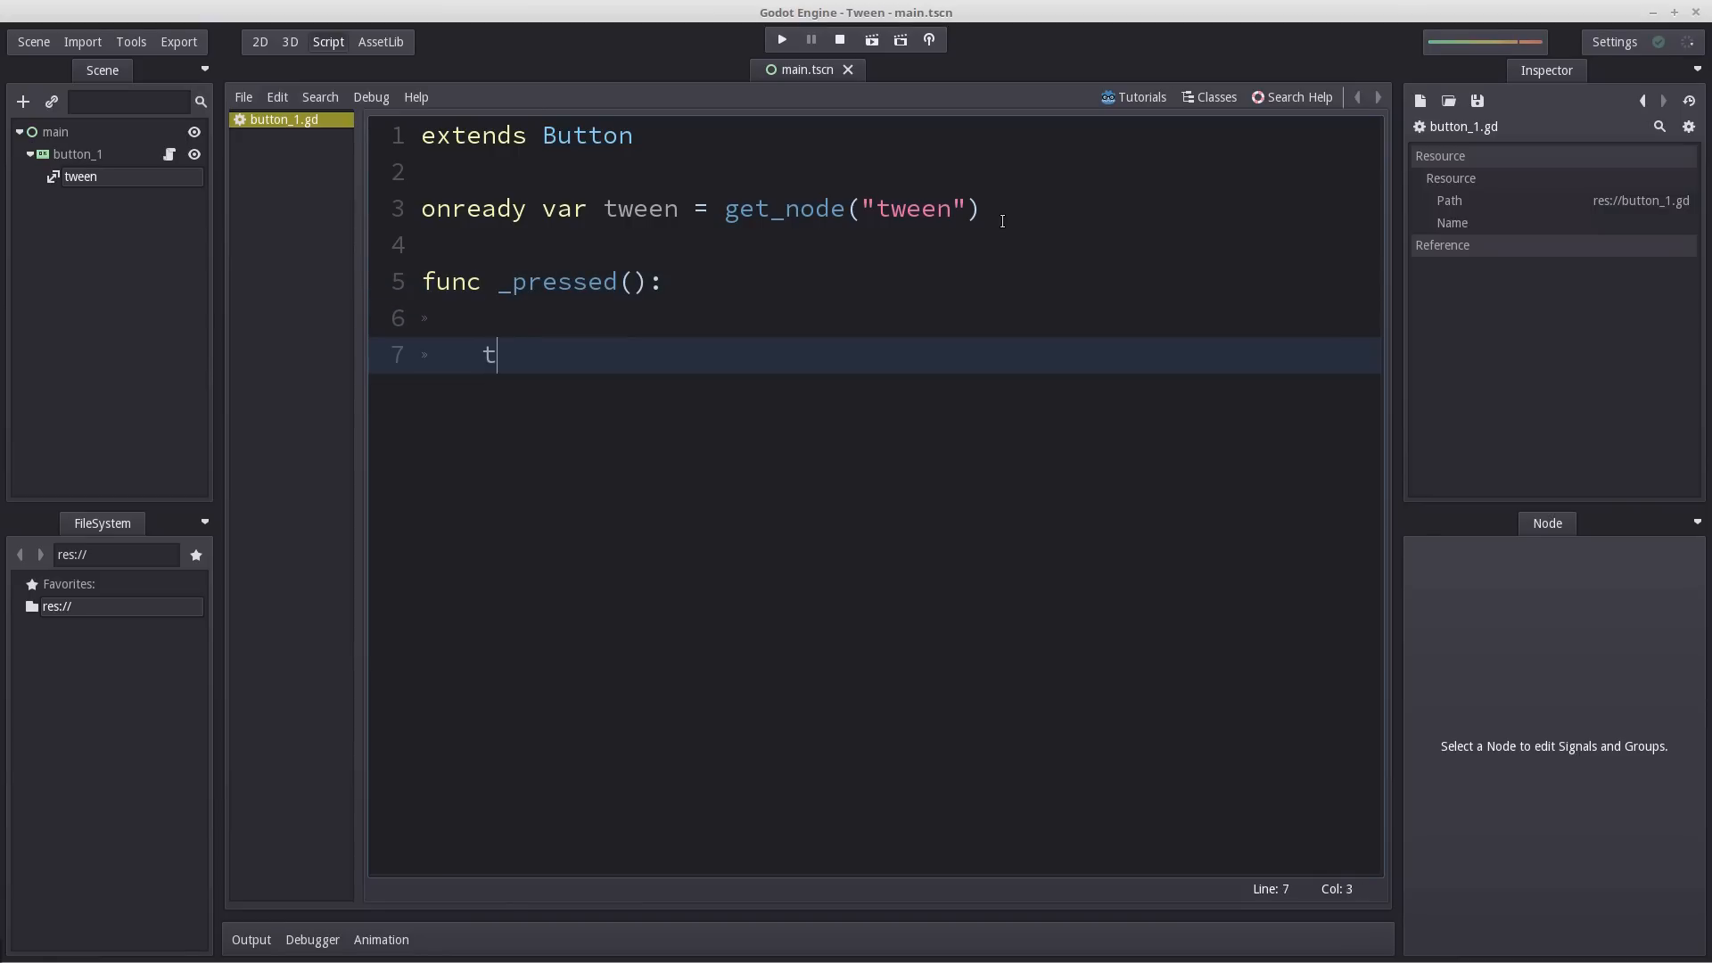
{"action": "type", "text": "ween.start("}
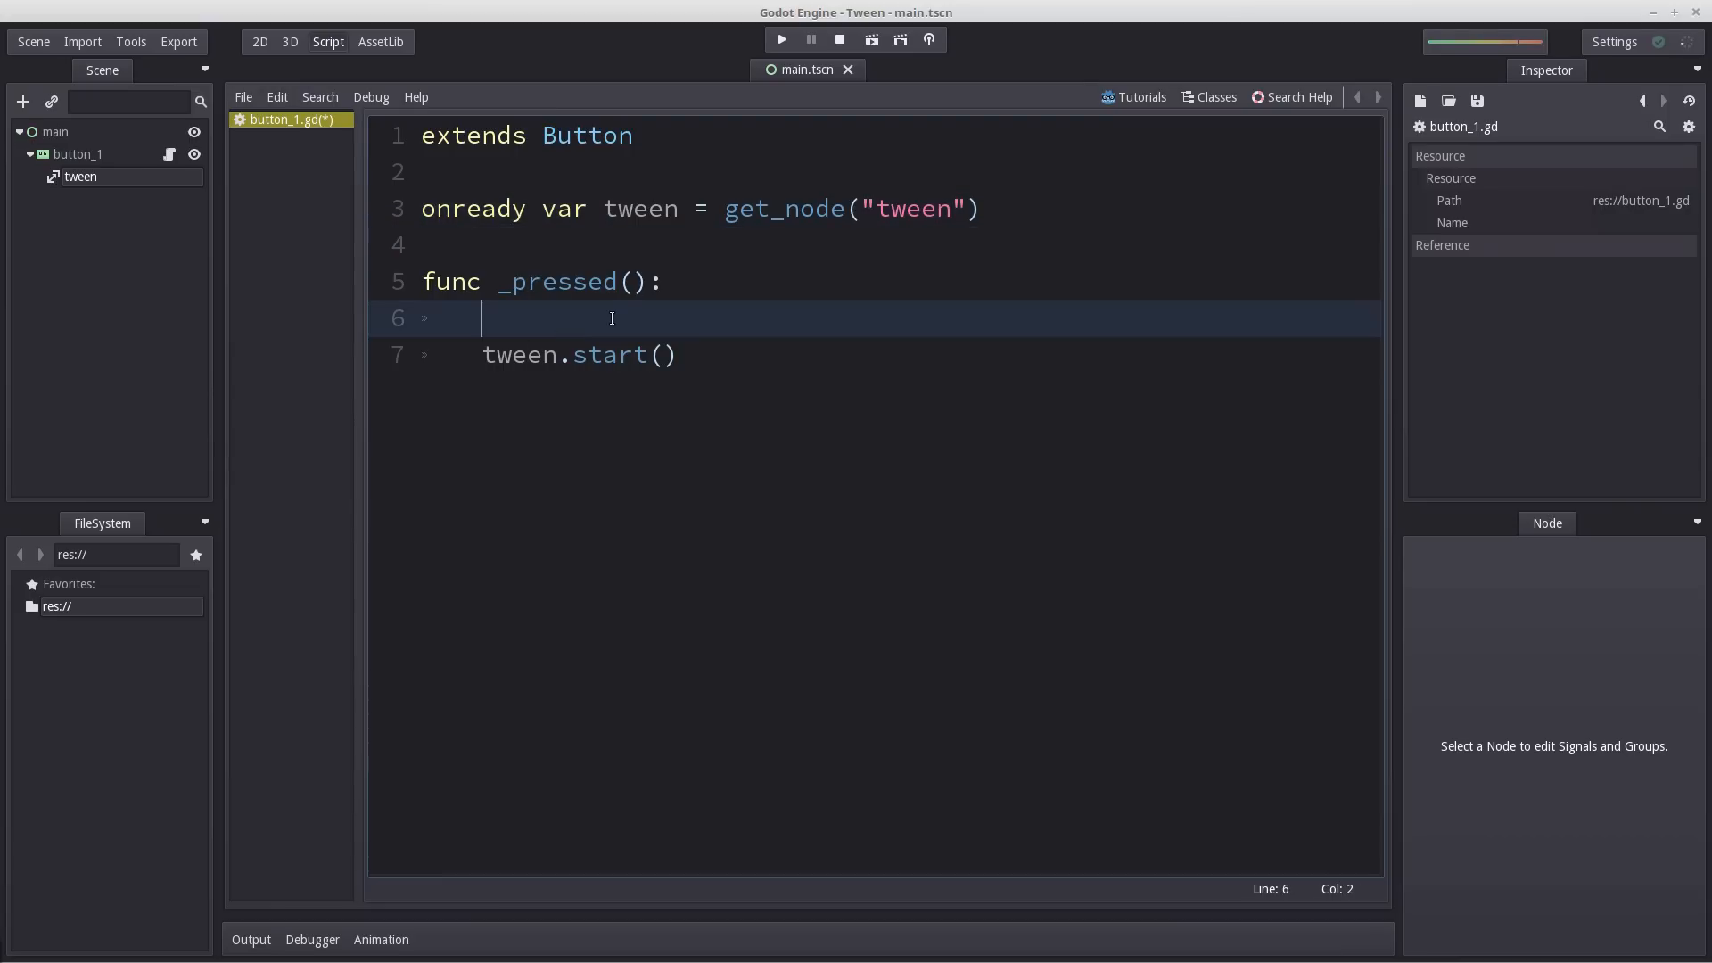
{"action": "type", "text": "tween.interpolate_property("}
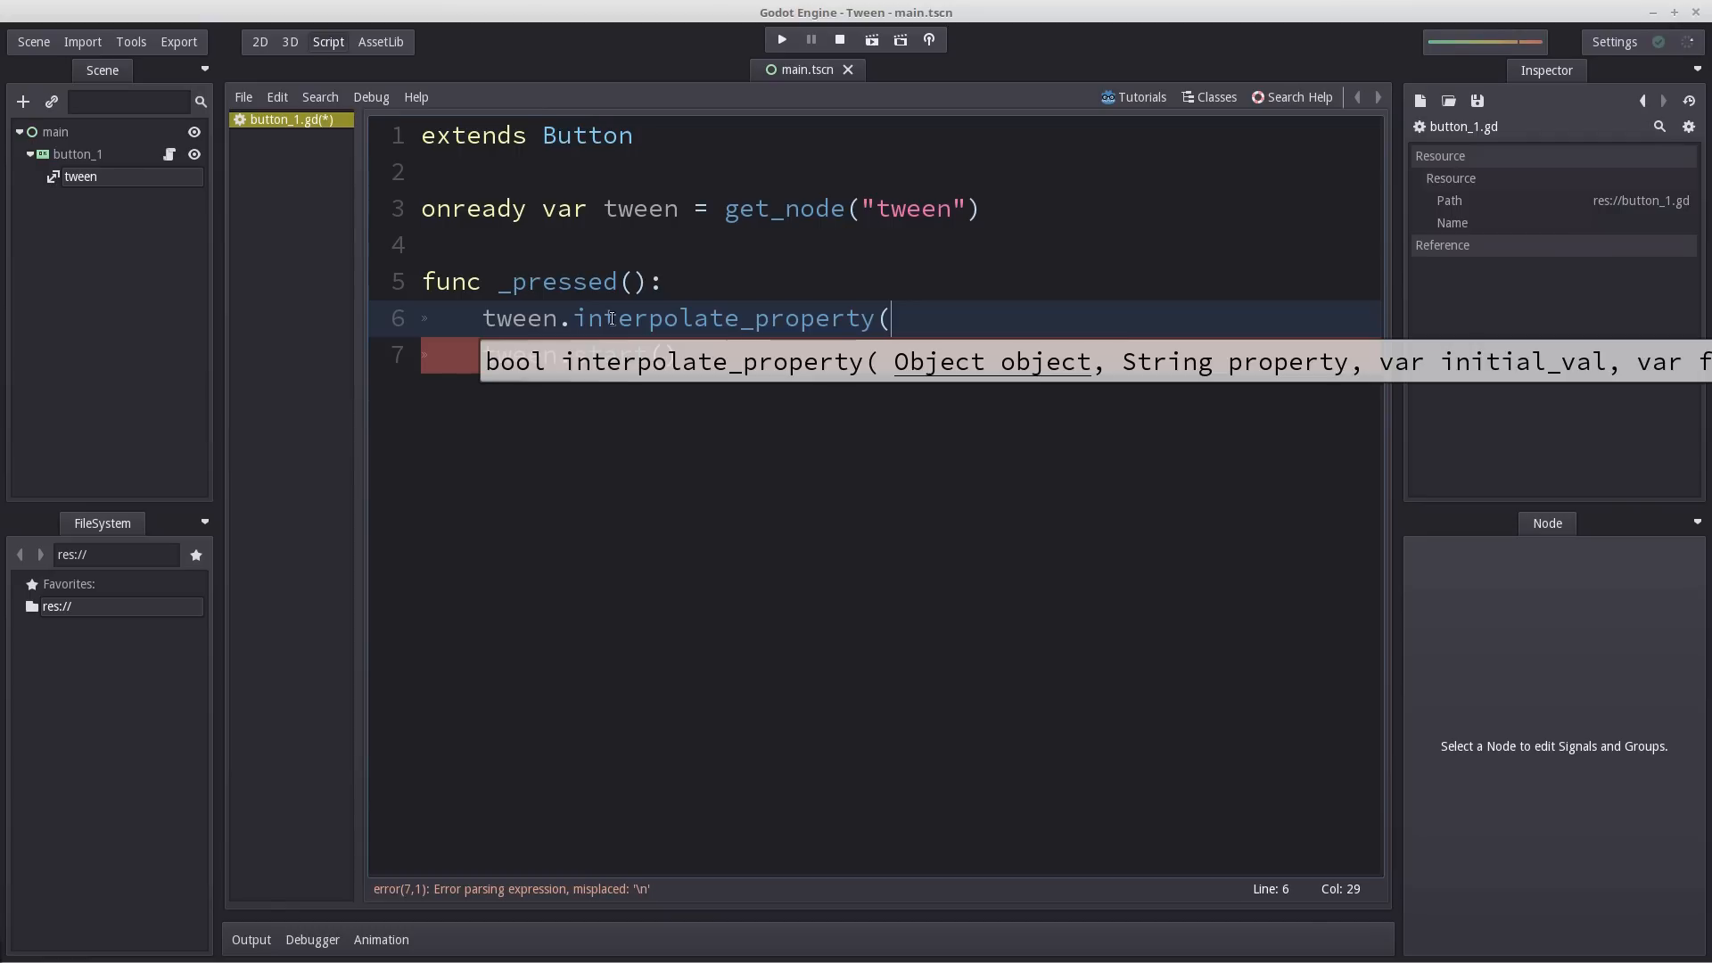
{"action": "type", "text": "self,"}
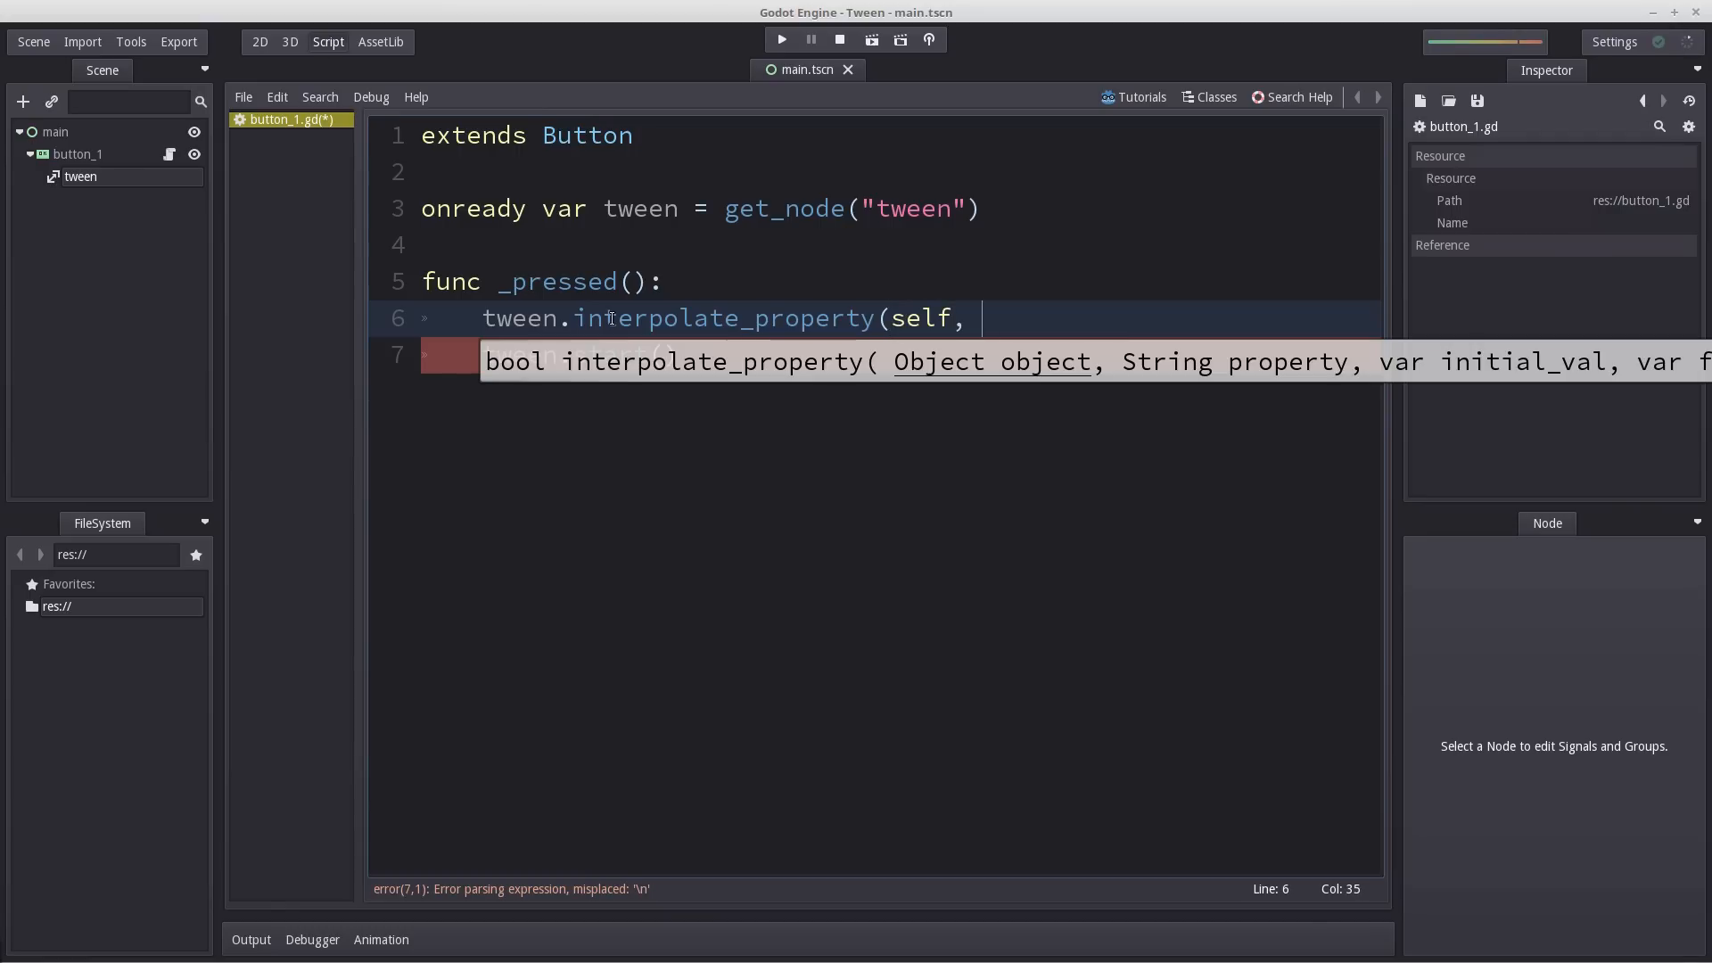
{"action": "type", "text": "\"\""}
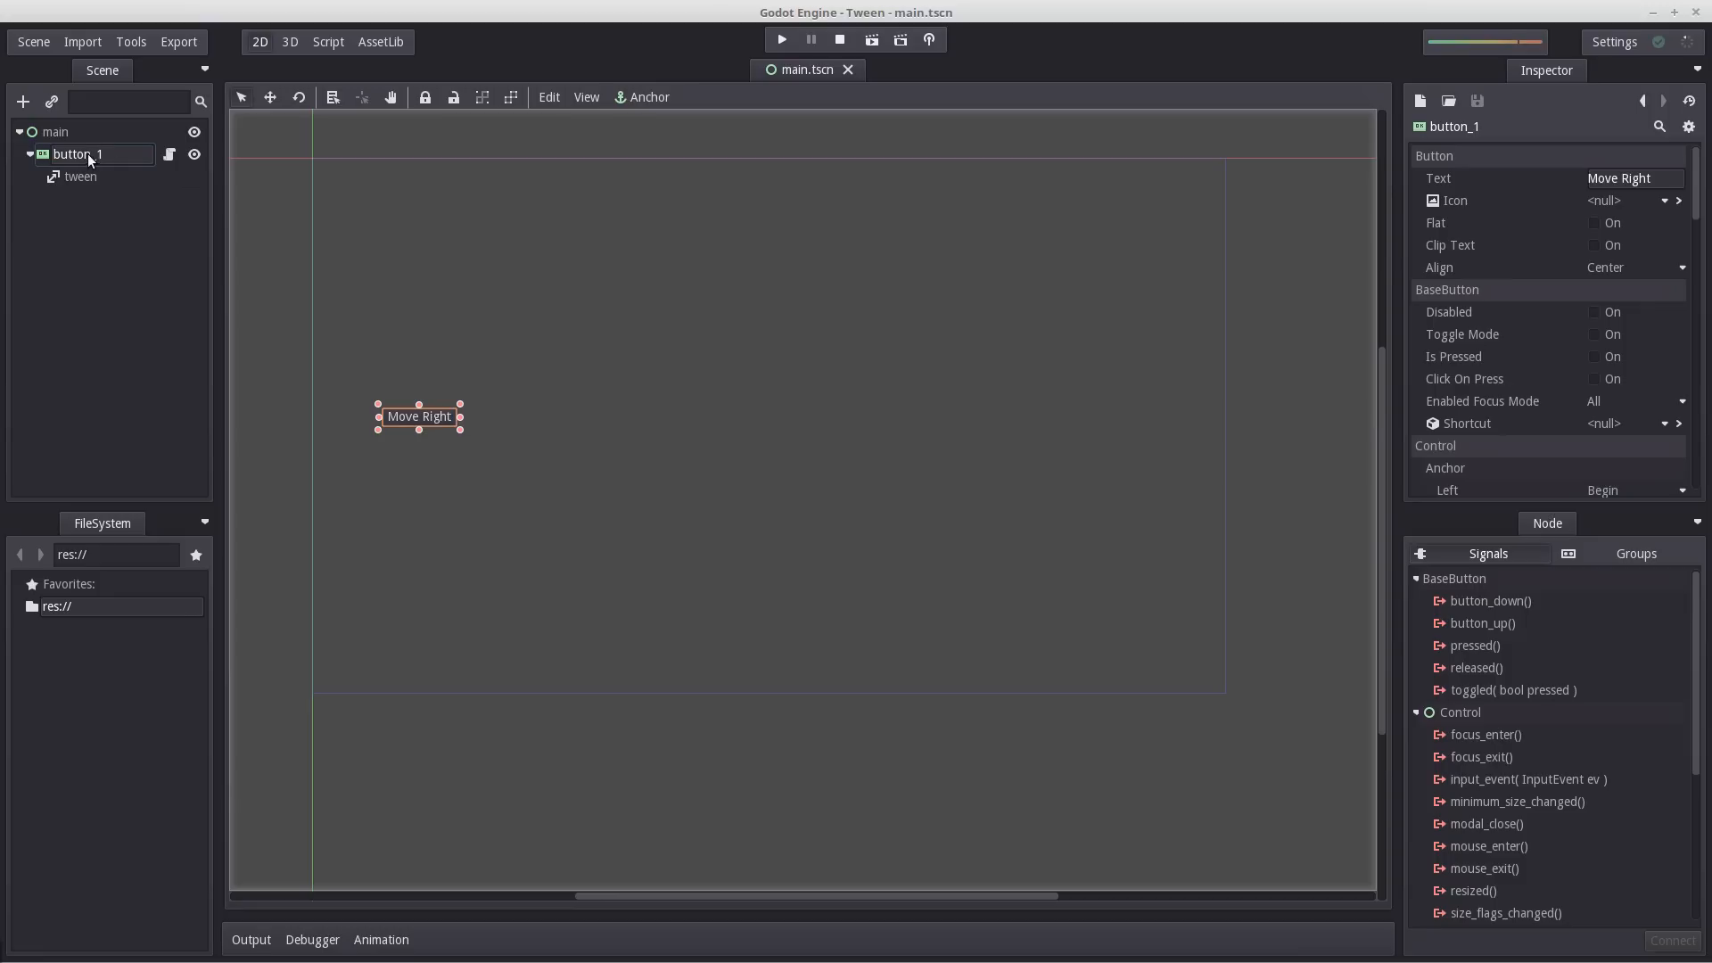
Scroll the Inspector down to button_1's Rect position and size properties.
{"action": "scroll", "scroll_direction": "down", "scroll_amount": 3}
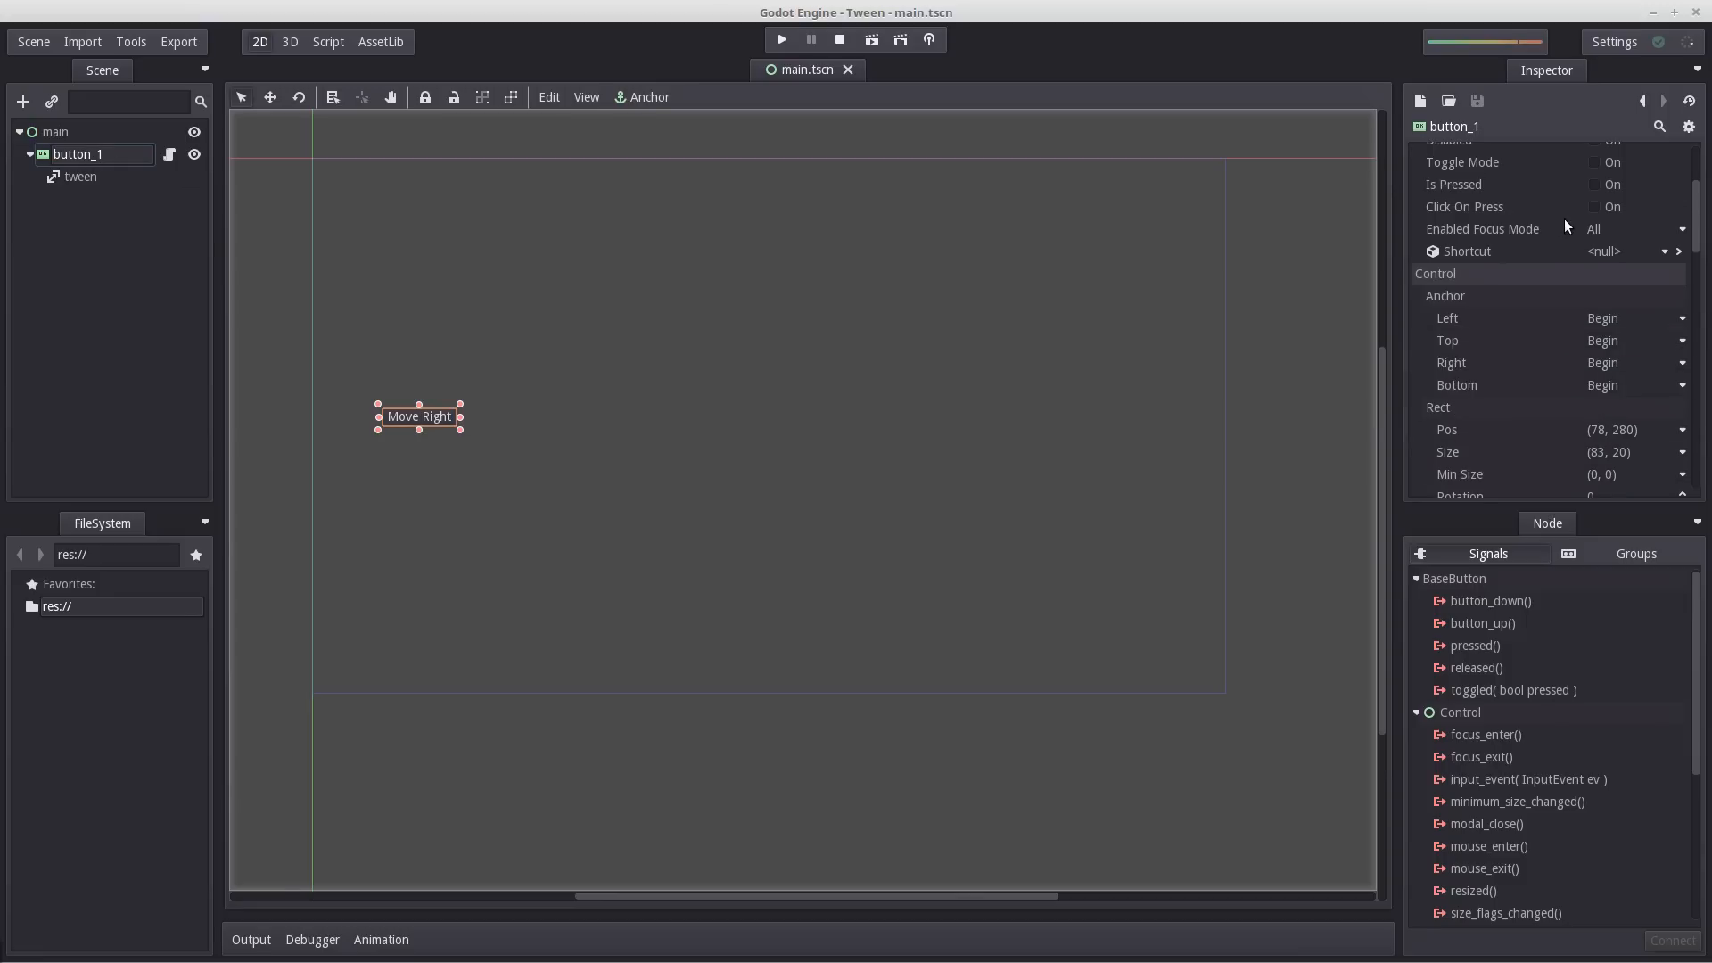
{"action": "scroll", "scroll_direction": "down", "scroll_amount": 3}
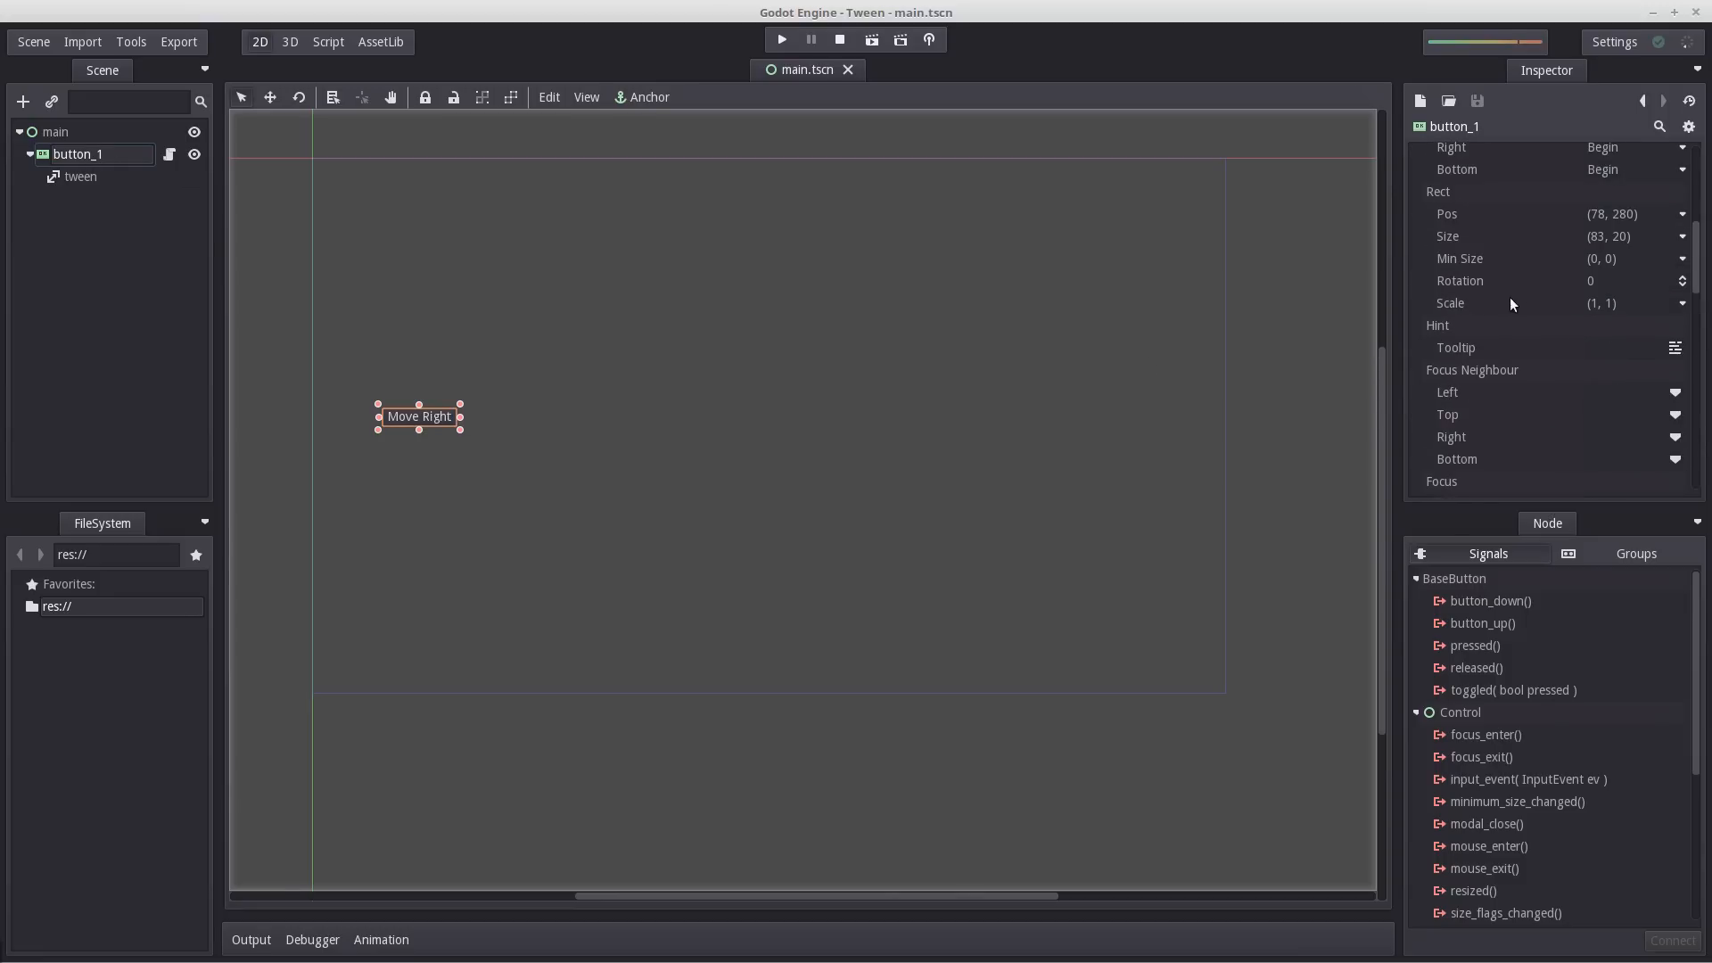
{"action": "mouse_move", "coordinate": [1599, 212]}
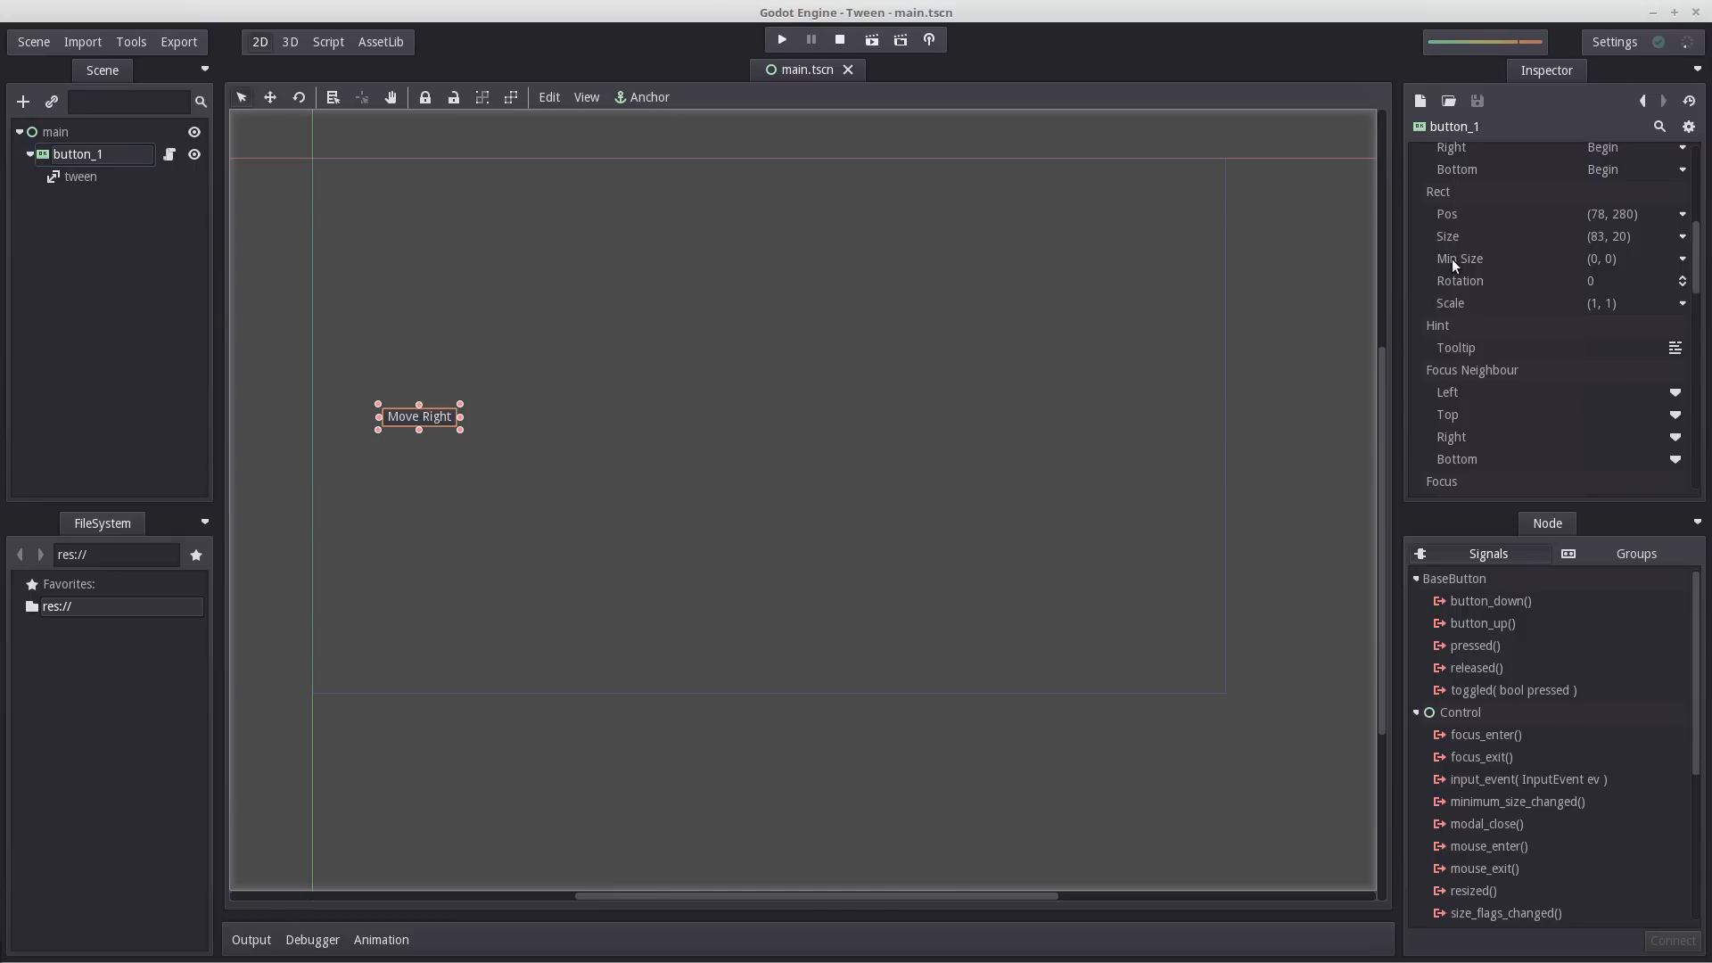
{"action": "mouse_move", "coordinate": [1446, 212]}
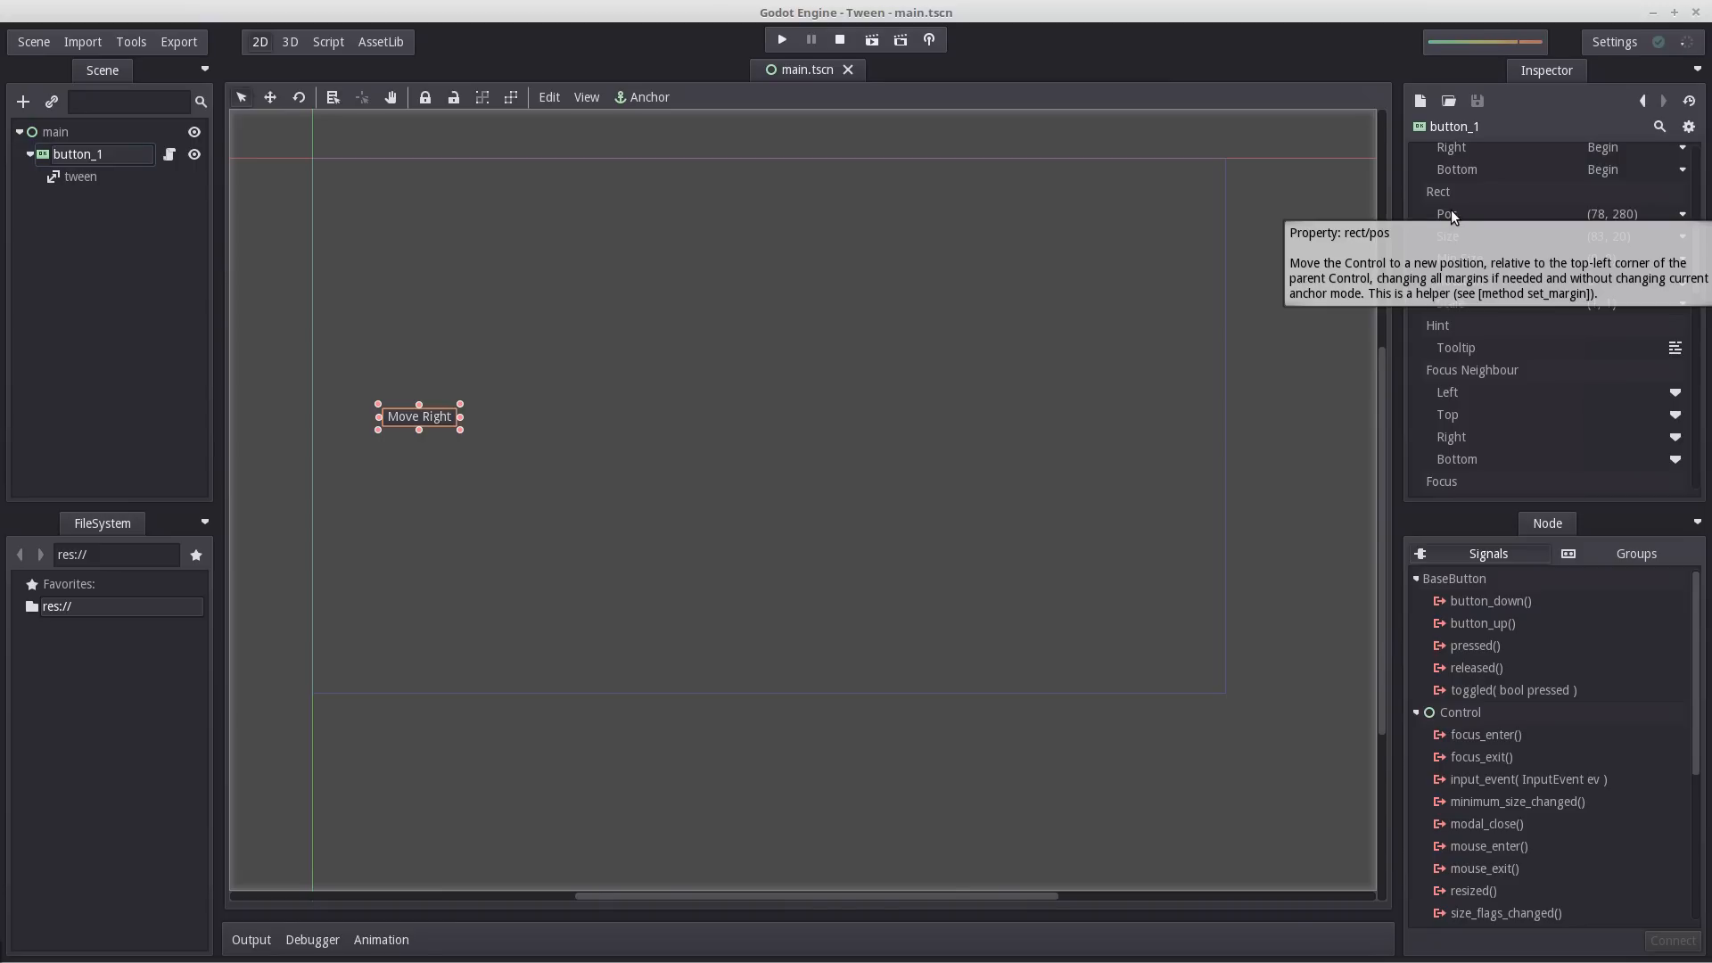
{"action": "mouse_move", "coordinate": [1499, 287]}
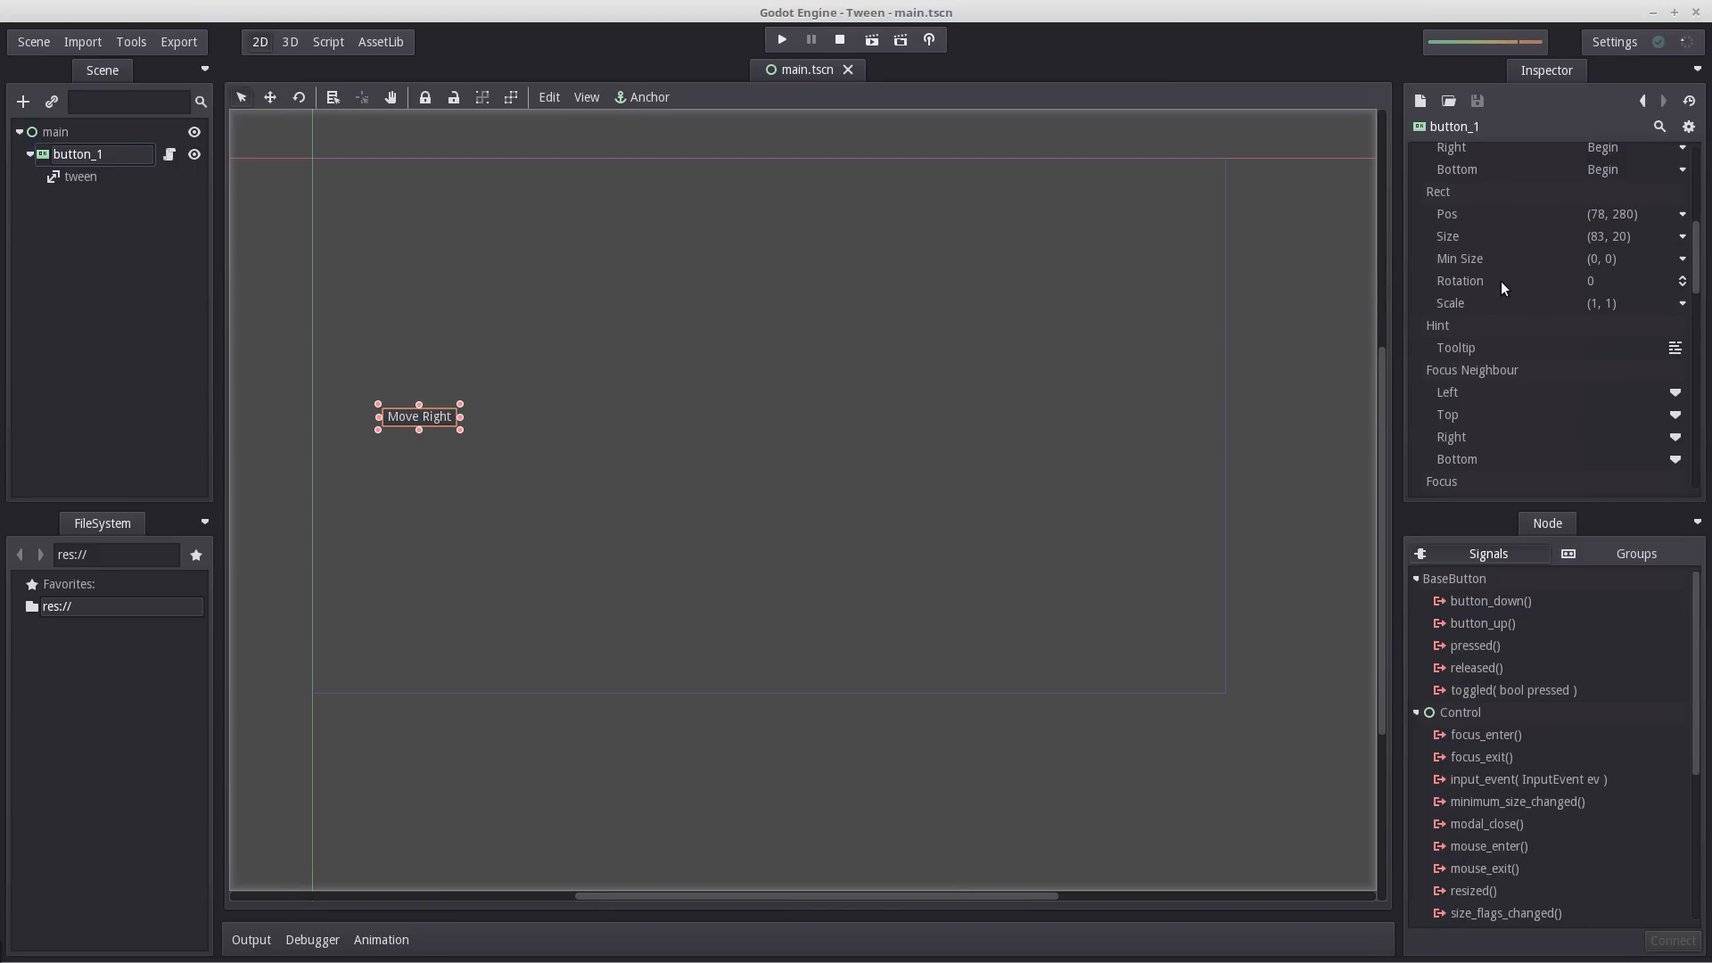
{"action": "mouse_move", "coordinate": [1446, 235]}
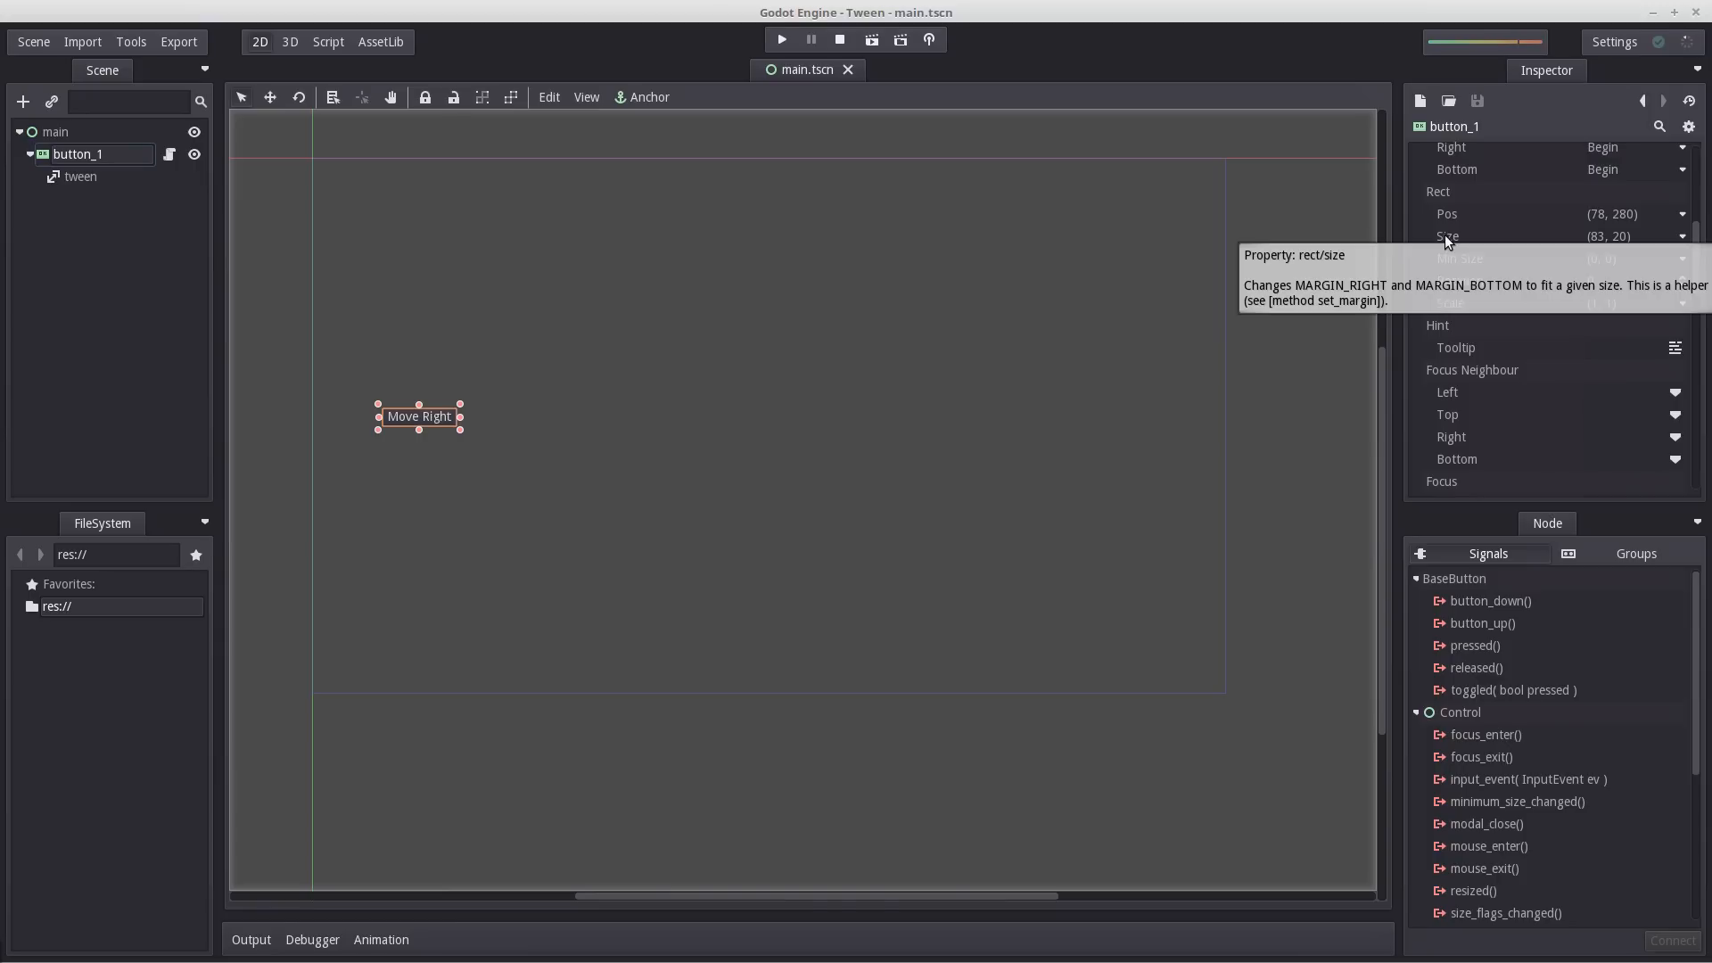
{"action": "mouse_move", "coordinate": [1450, 215]}
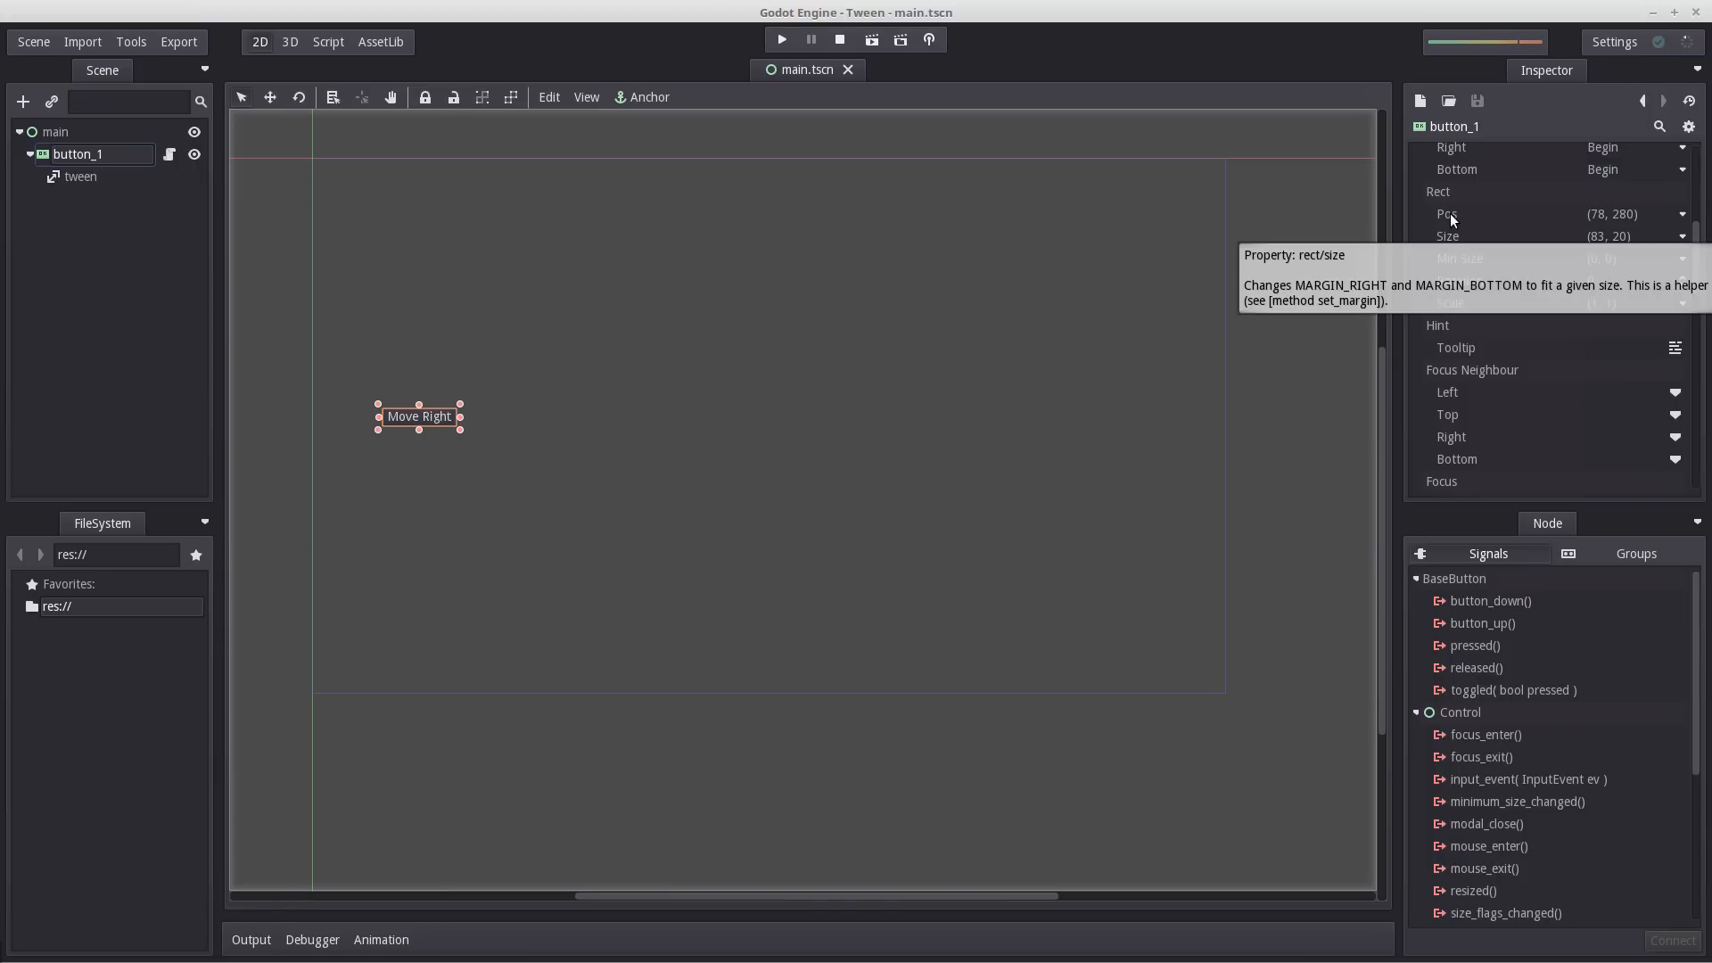
Pass "rect/pos", get_pos(), get_pos() + Vector2(50, 0), 1 and Tween. to interpolate_property.
{"action": "left_click", "coordinate": [328, 41]}
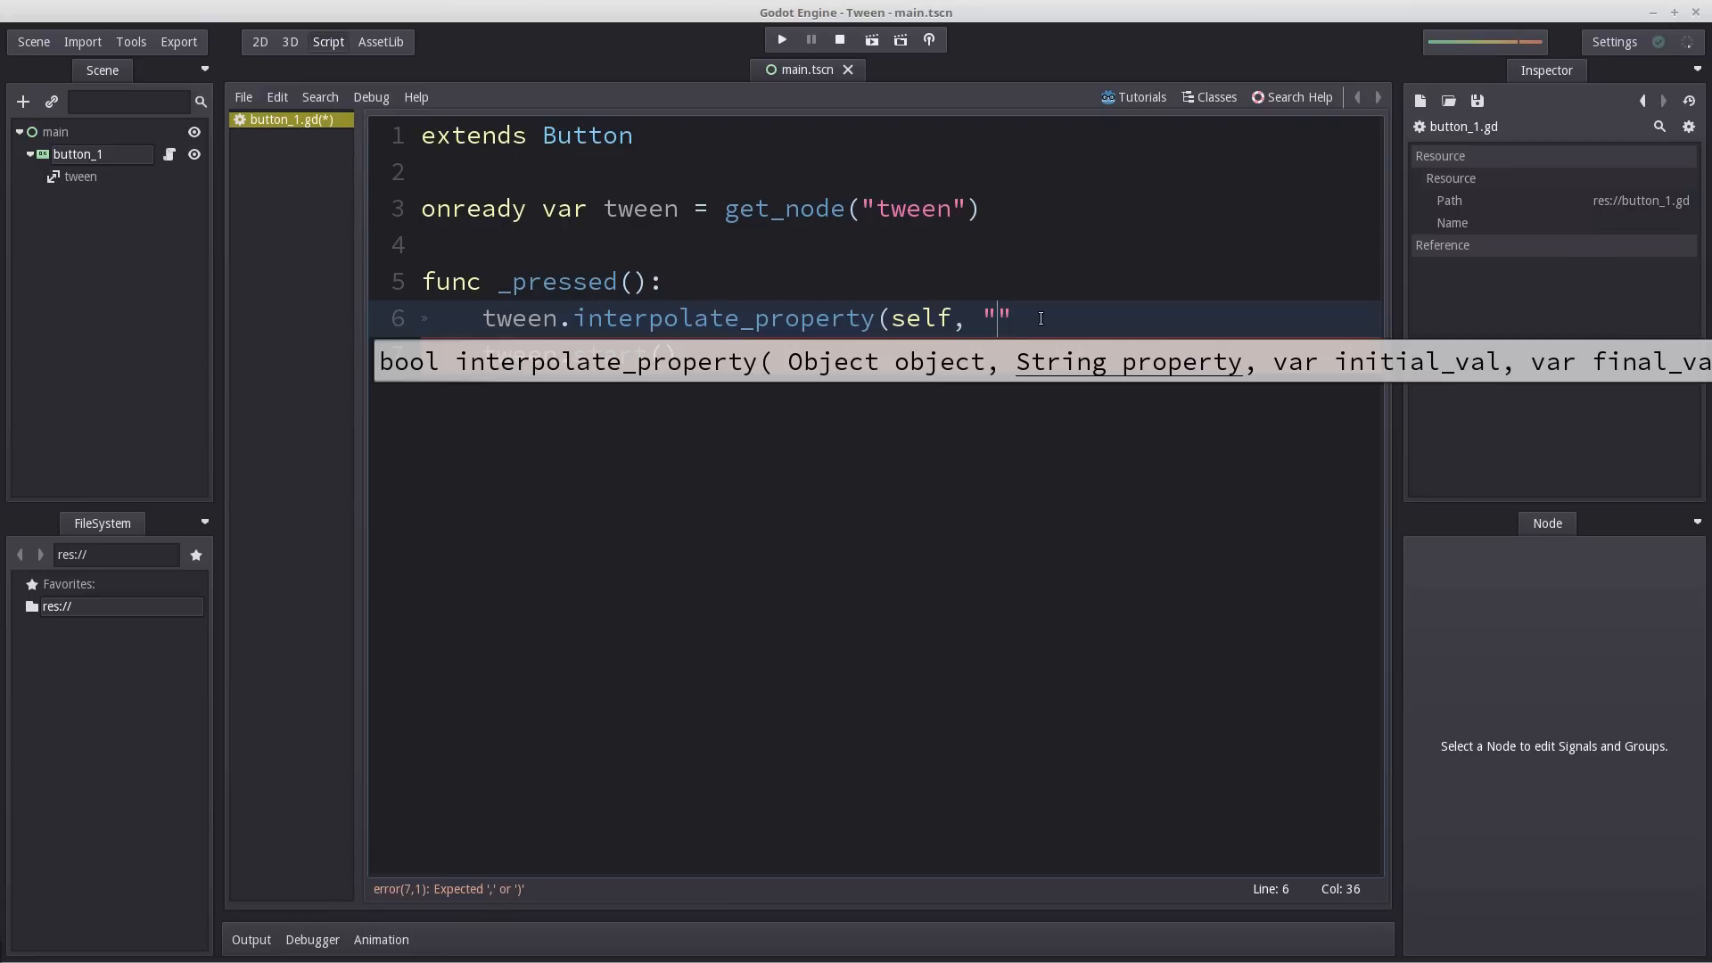
{"action": "type", "text": "rect/pos"}
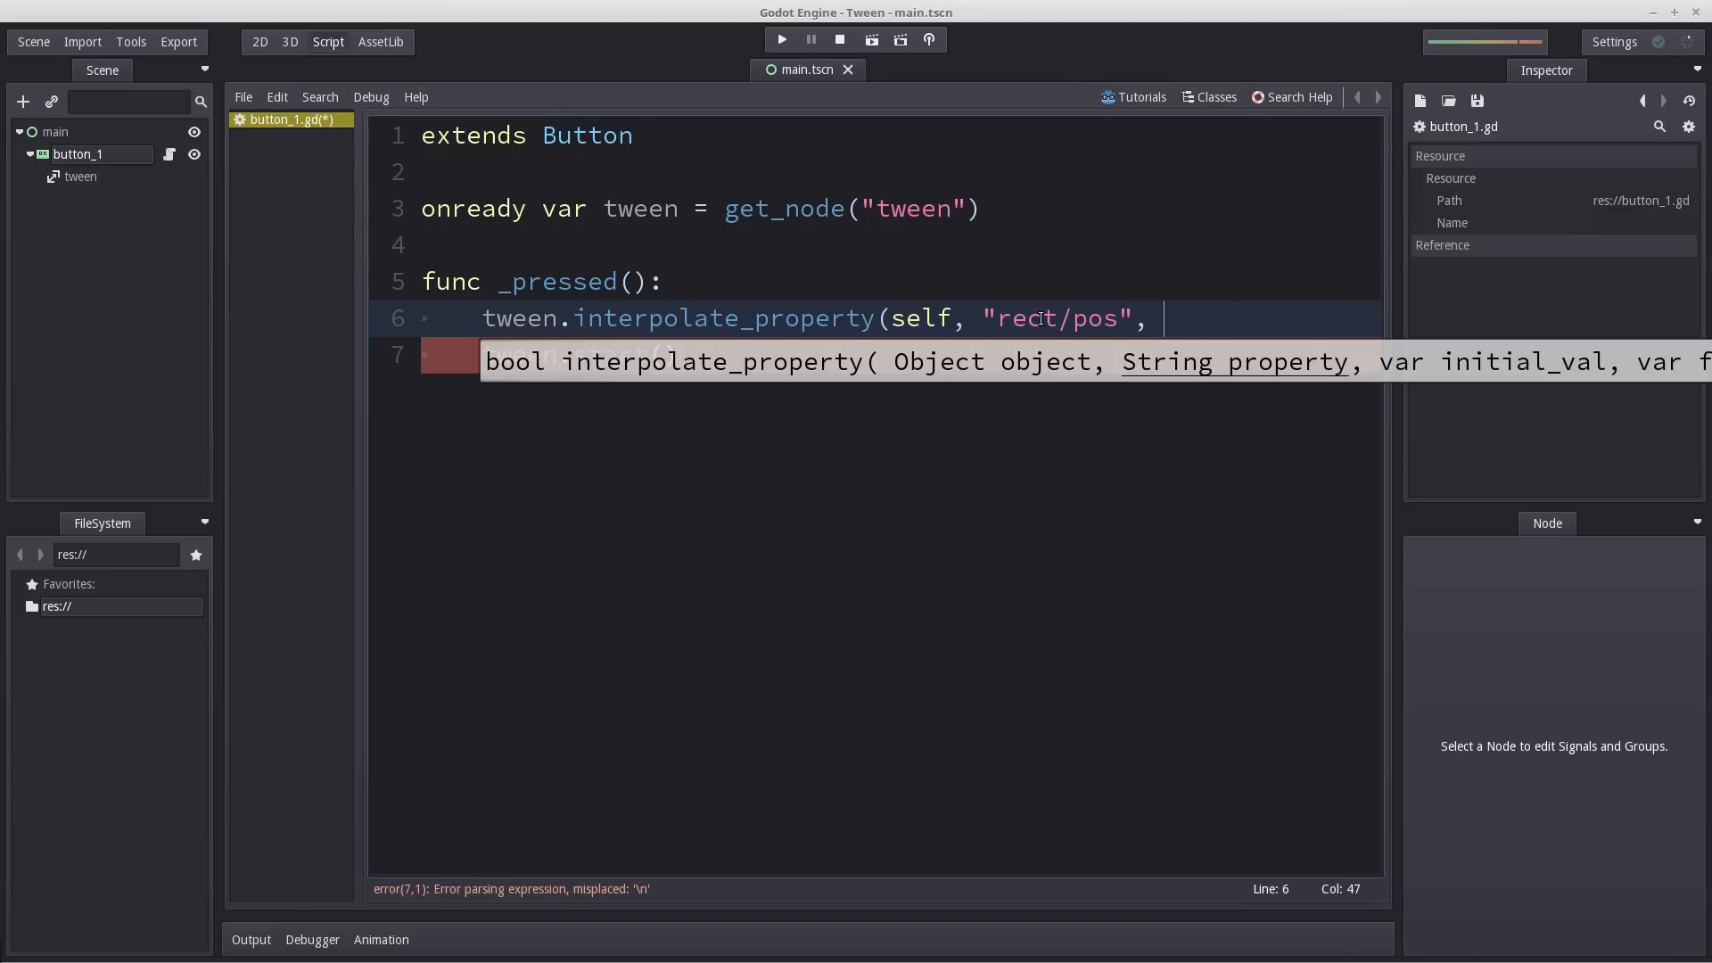
{"action": "type", "text": "g"}
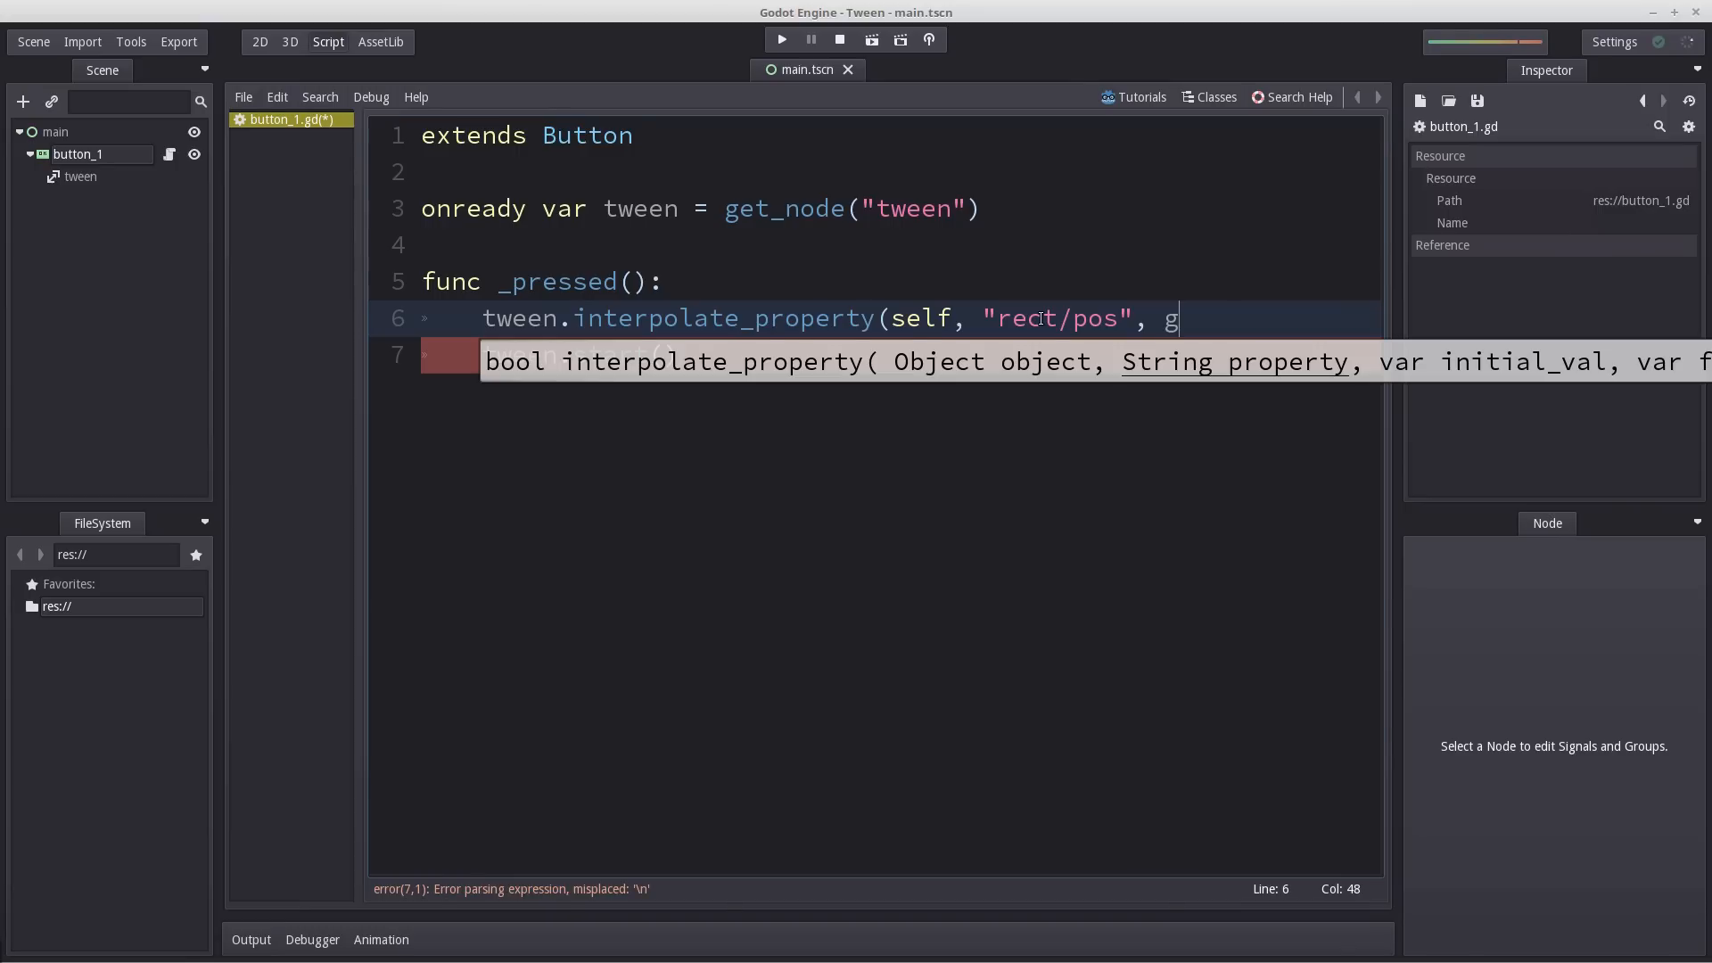
{"action": "type", "text": "et_pos()"}
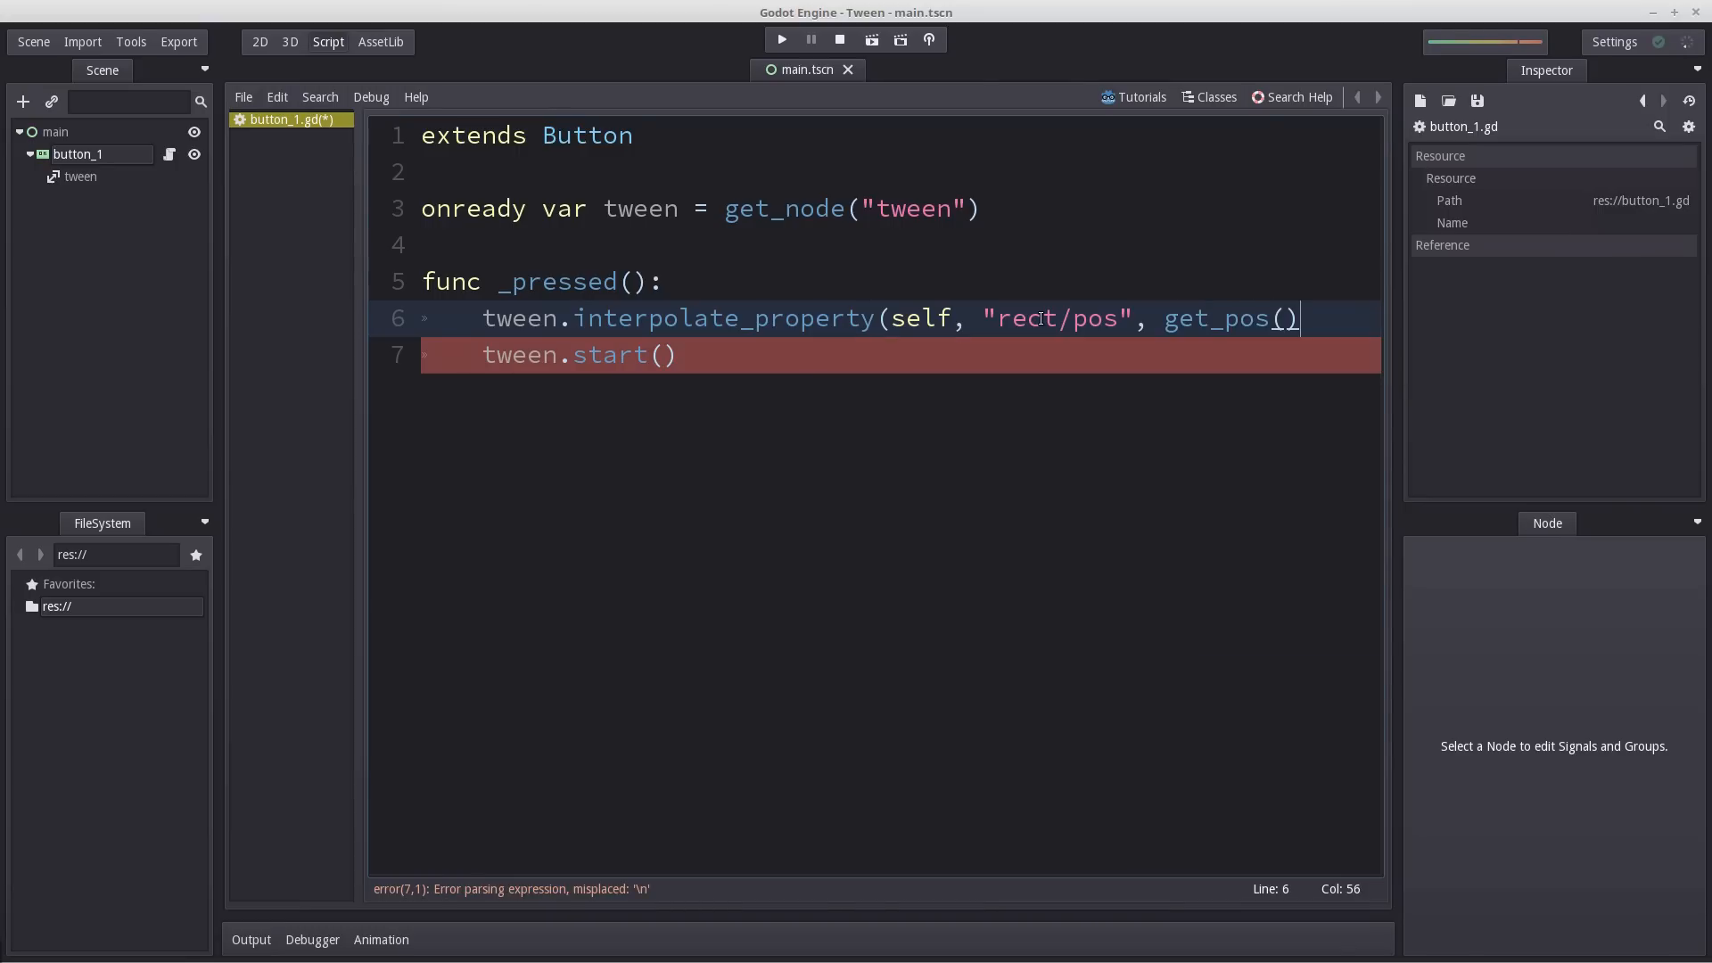
{"action": "type", "text": ", get_pos("}
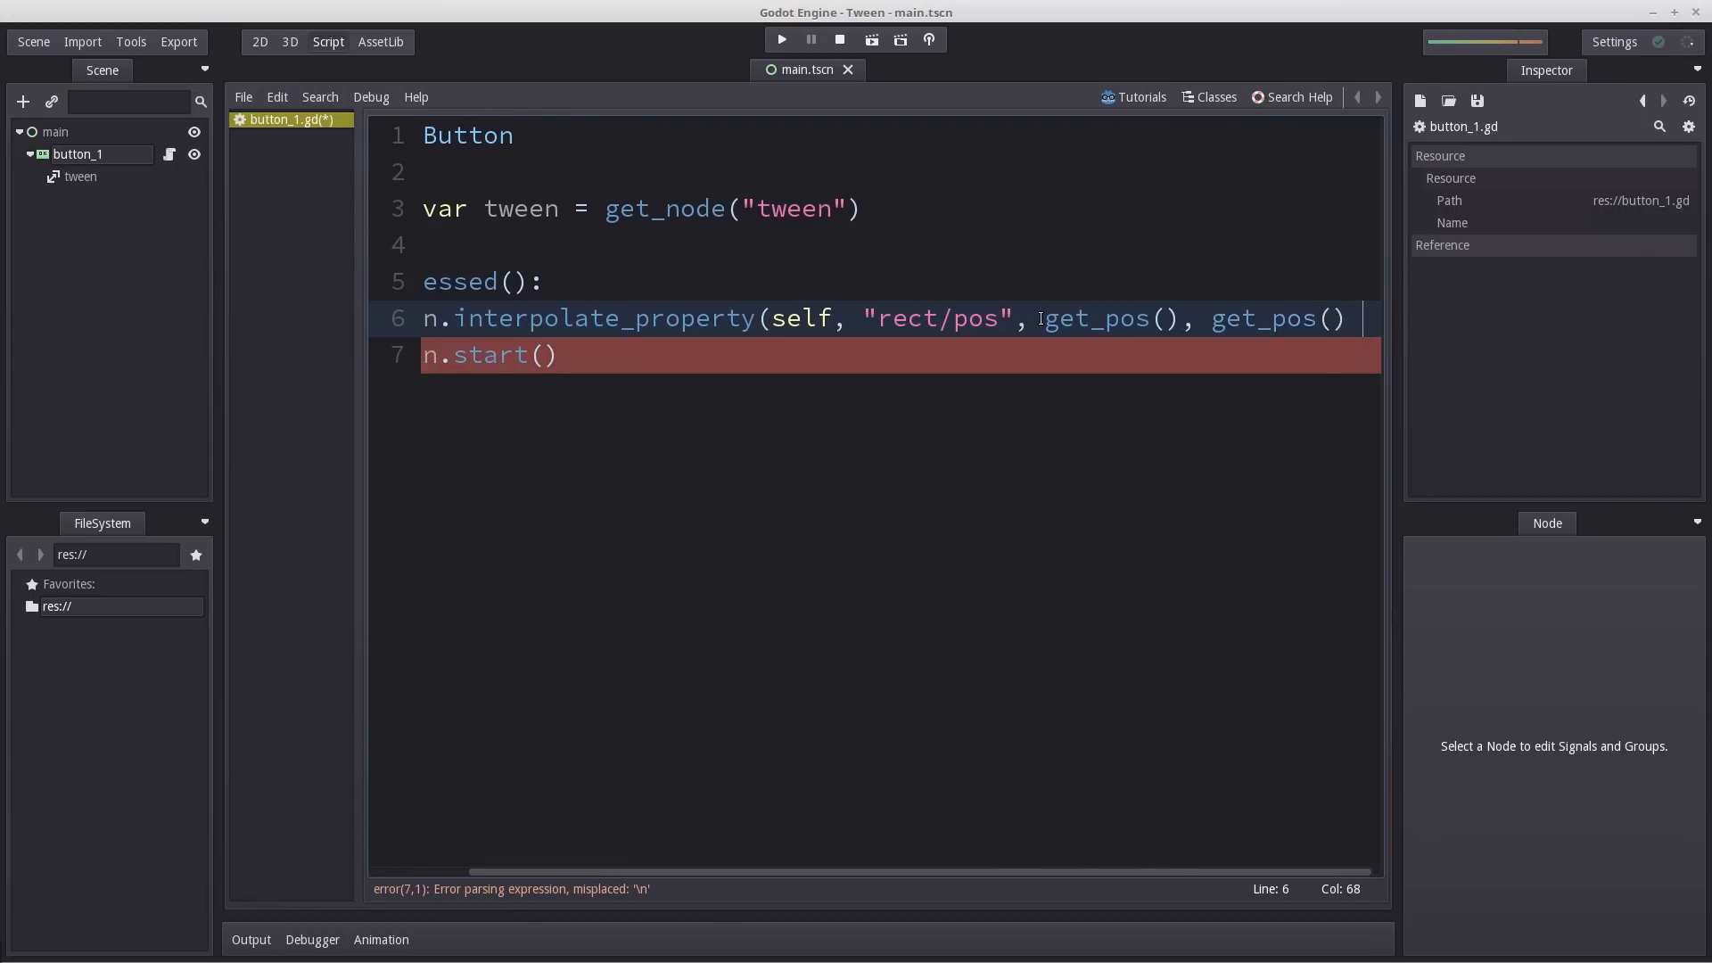
{"action": "type", "text": "+ Vector2("}
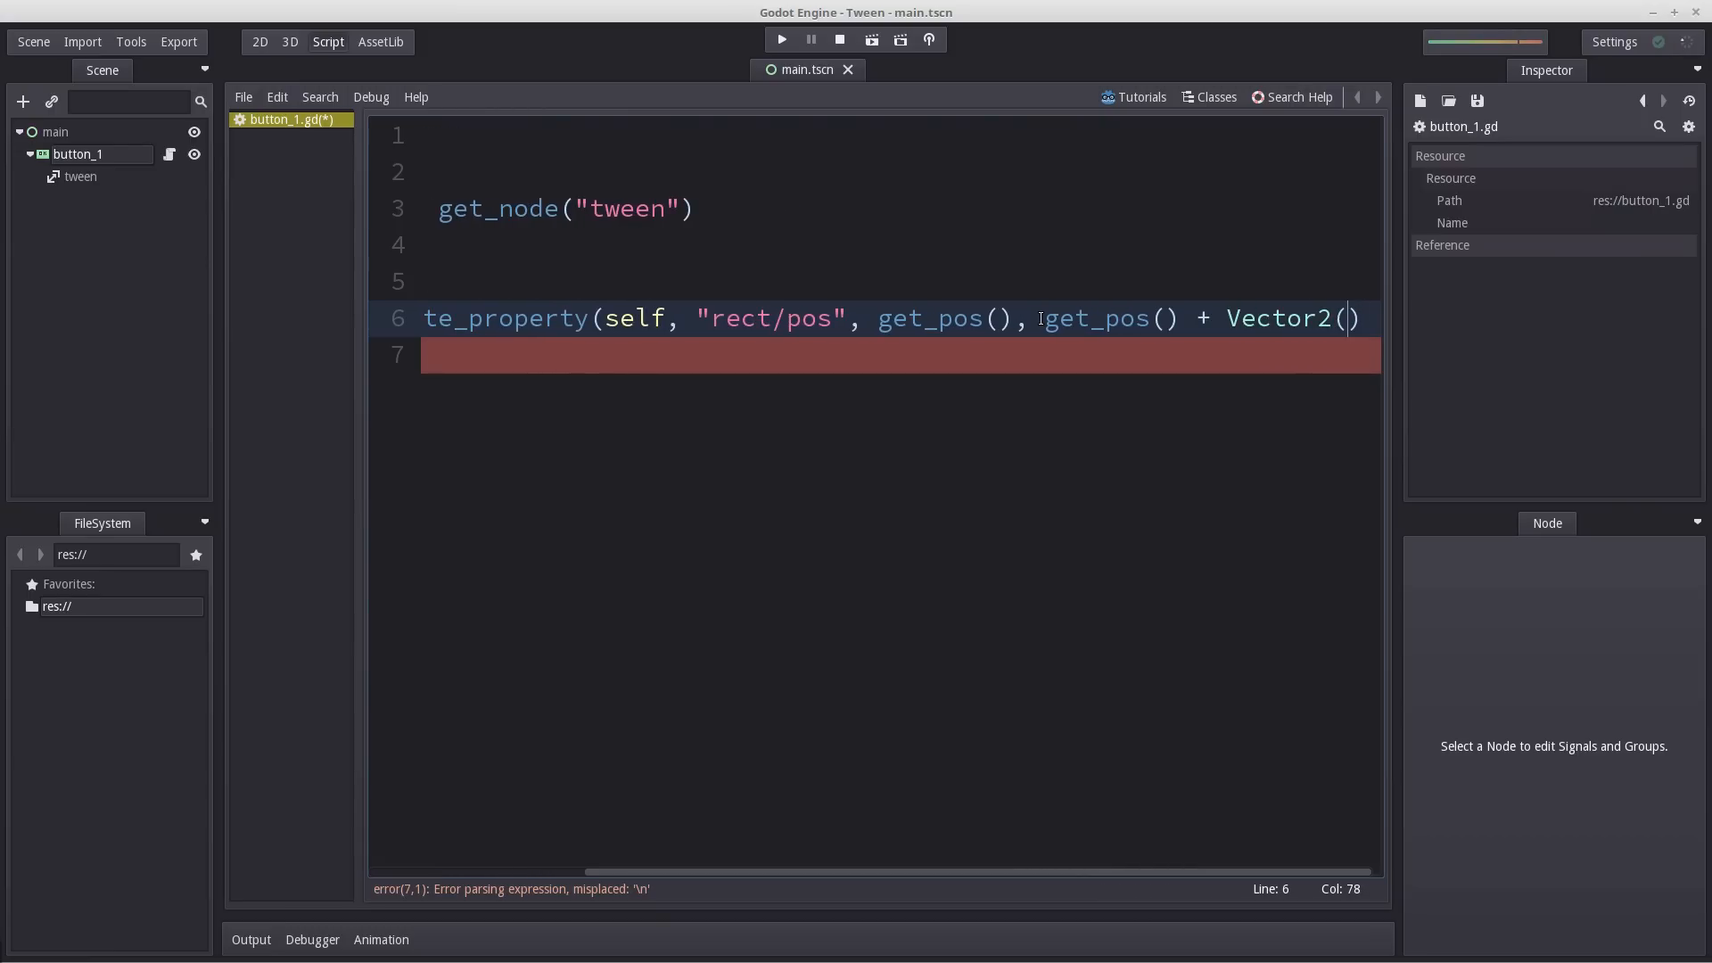
{"action": "type", "text": "50,"}
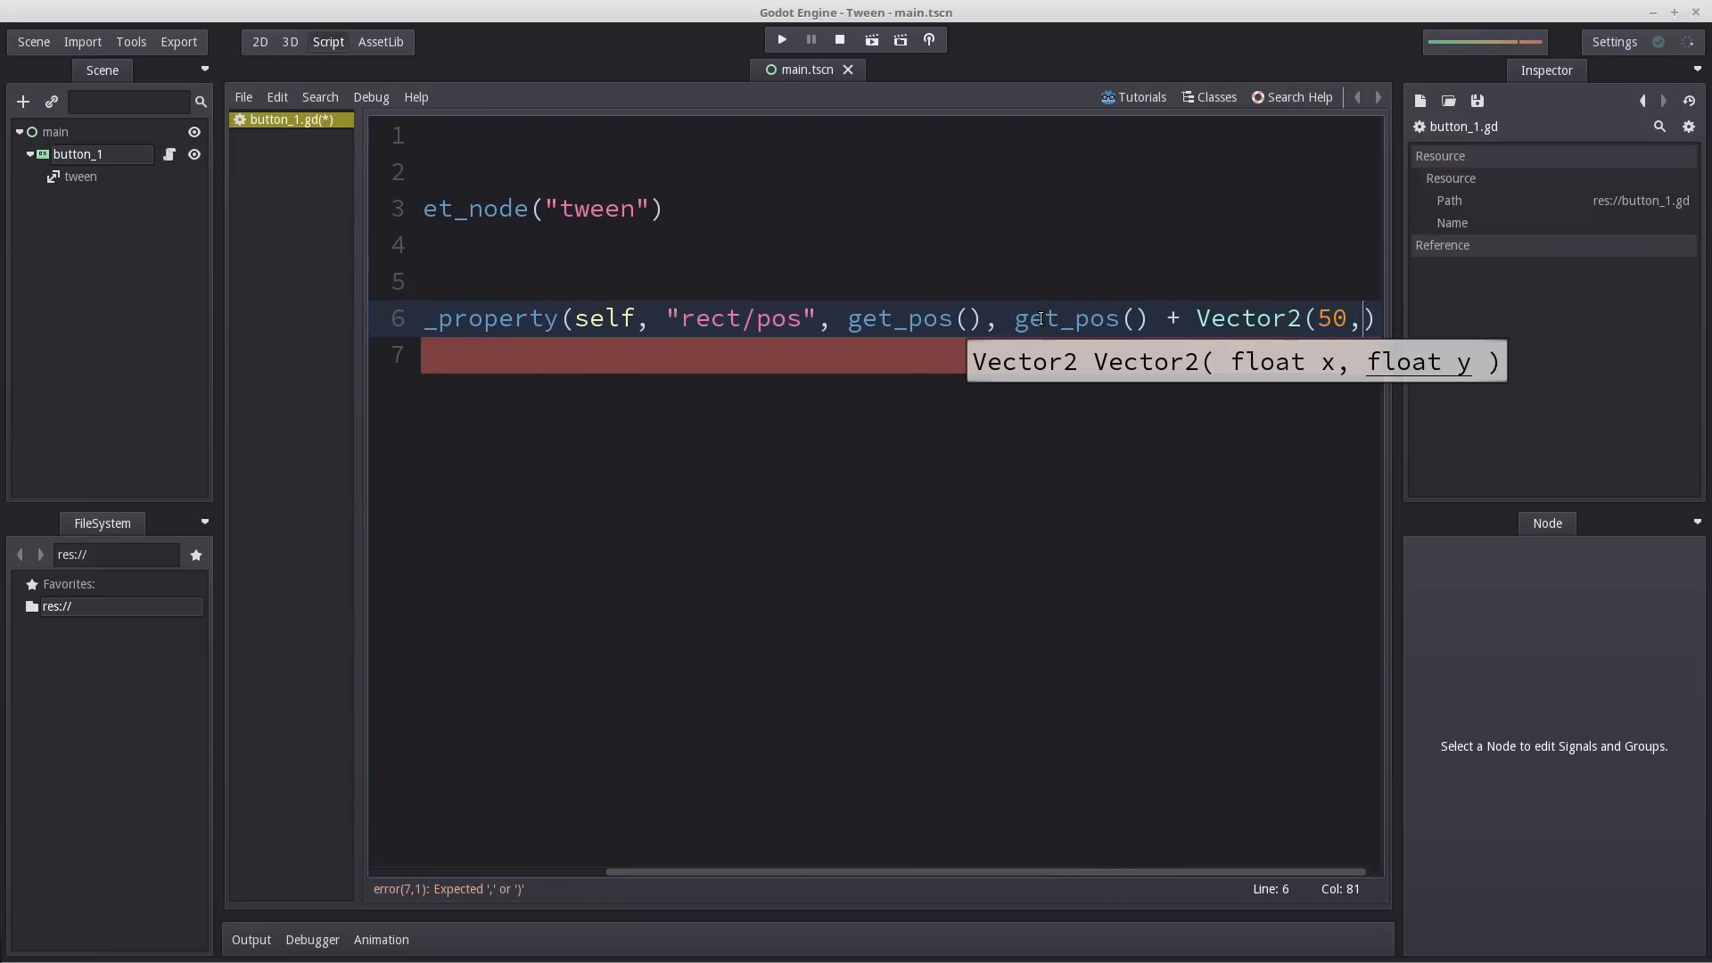
{"action": "type", "text": "0"}
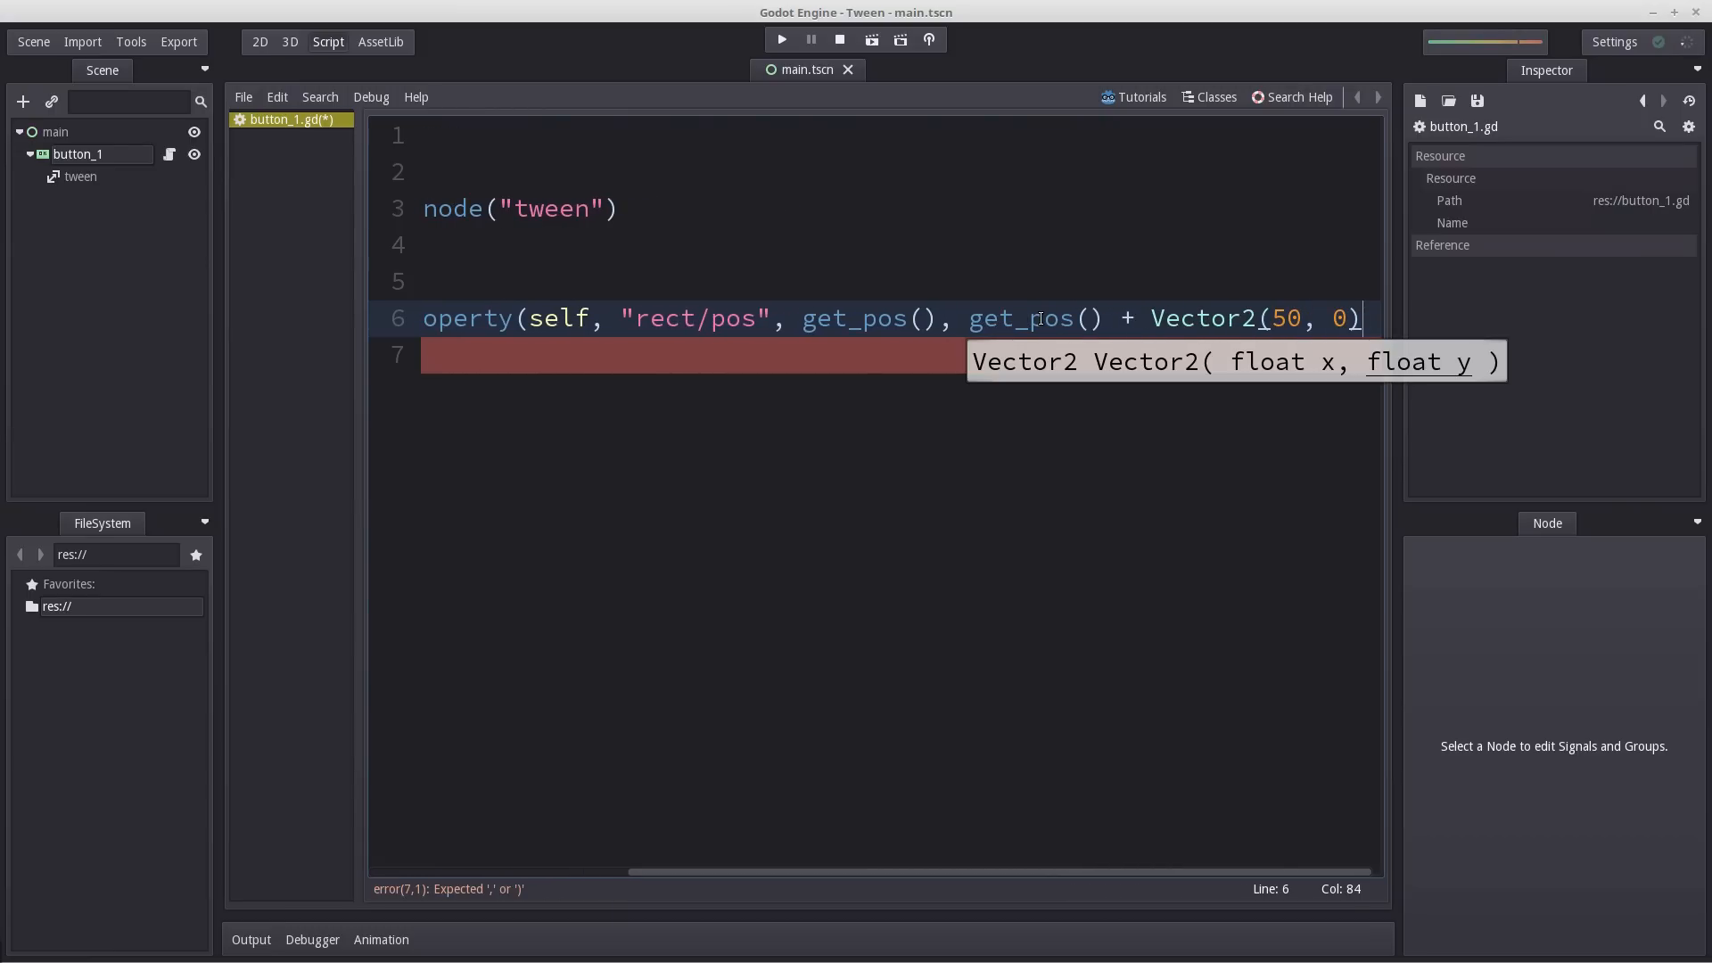
{"action": "type", "text": ", 1, Tween"}
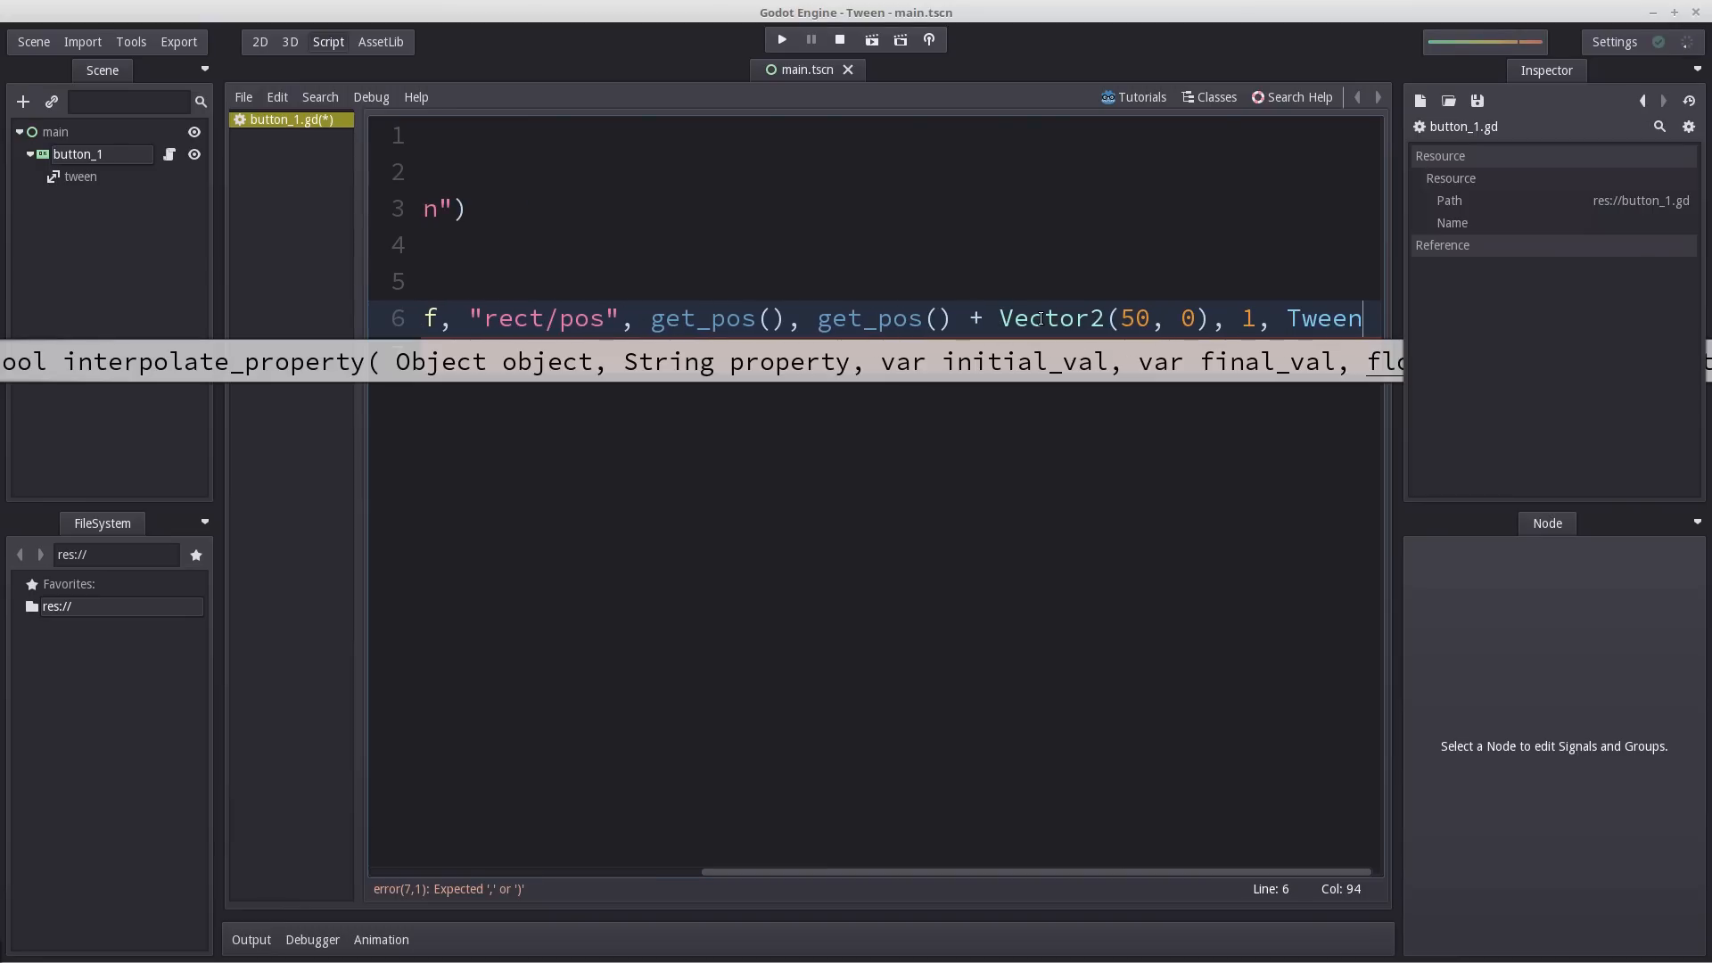
{"action": "type", "text": "."}
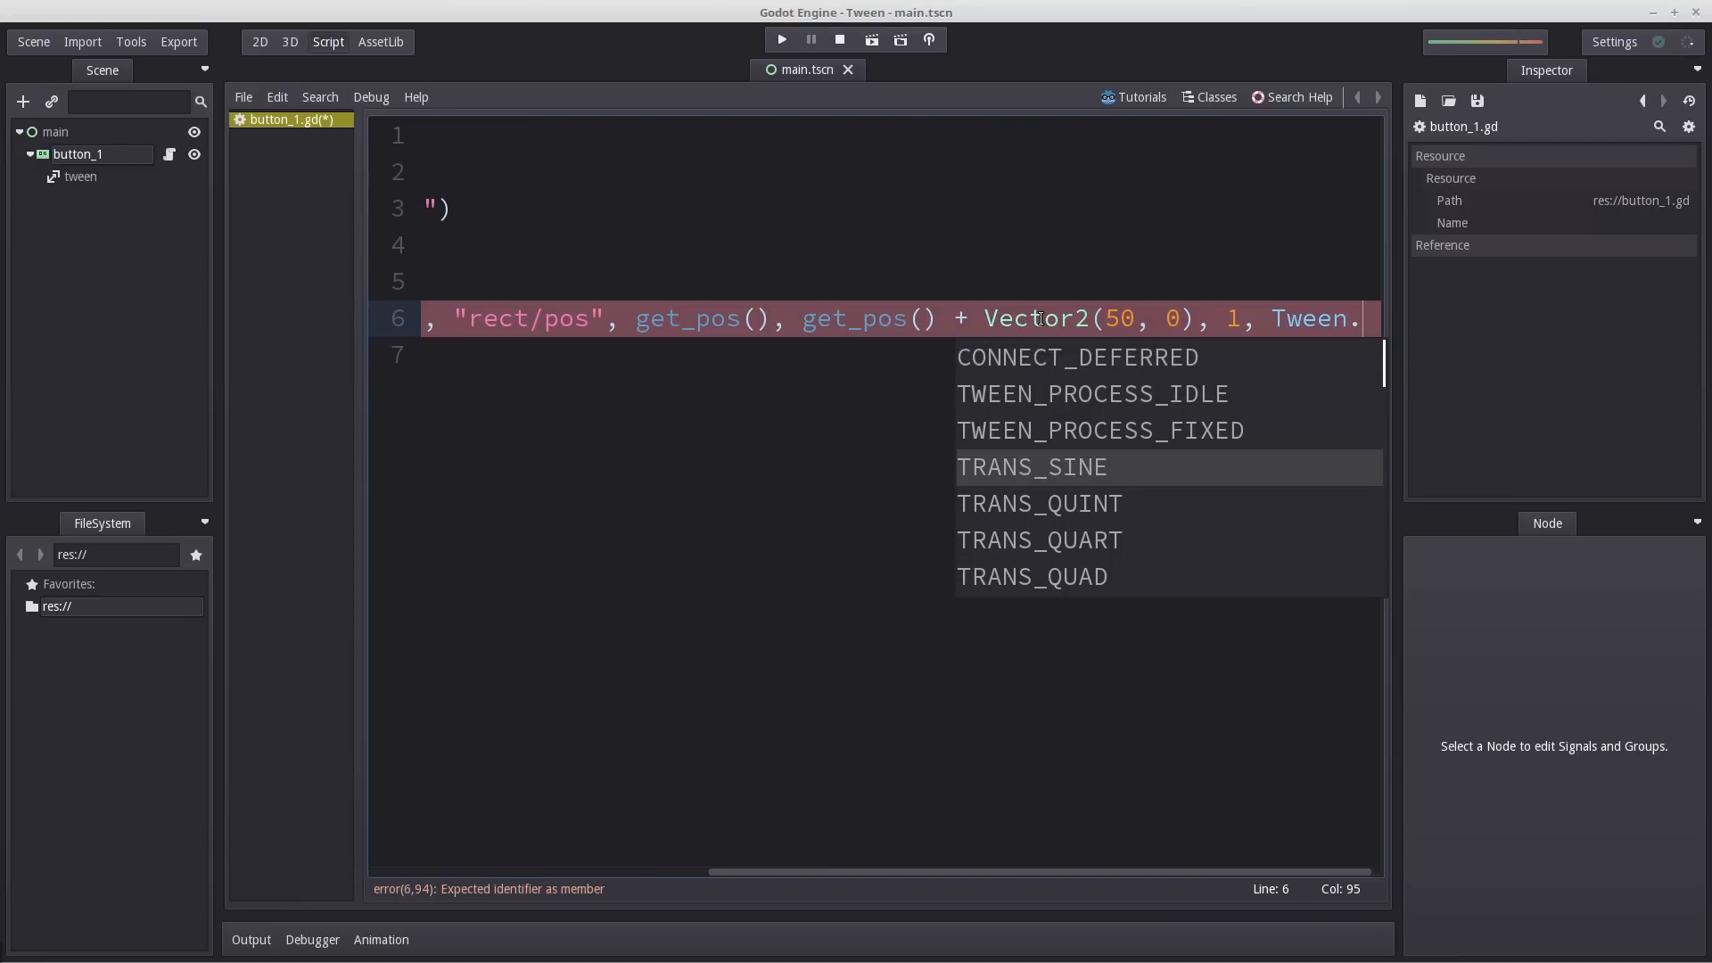
Finish the call with Tween.TRANS_LINEAR and Tween.EASE_OUT and close the parenthesis.
{"action": "scroll", "scroll_direction": "down", "scroll_amount": 3}
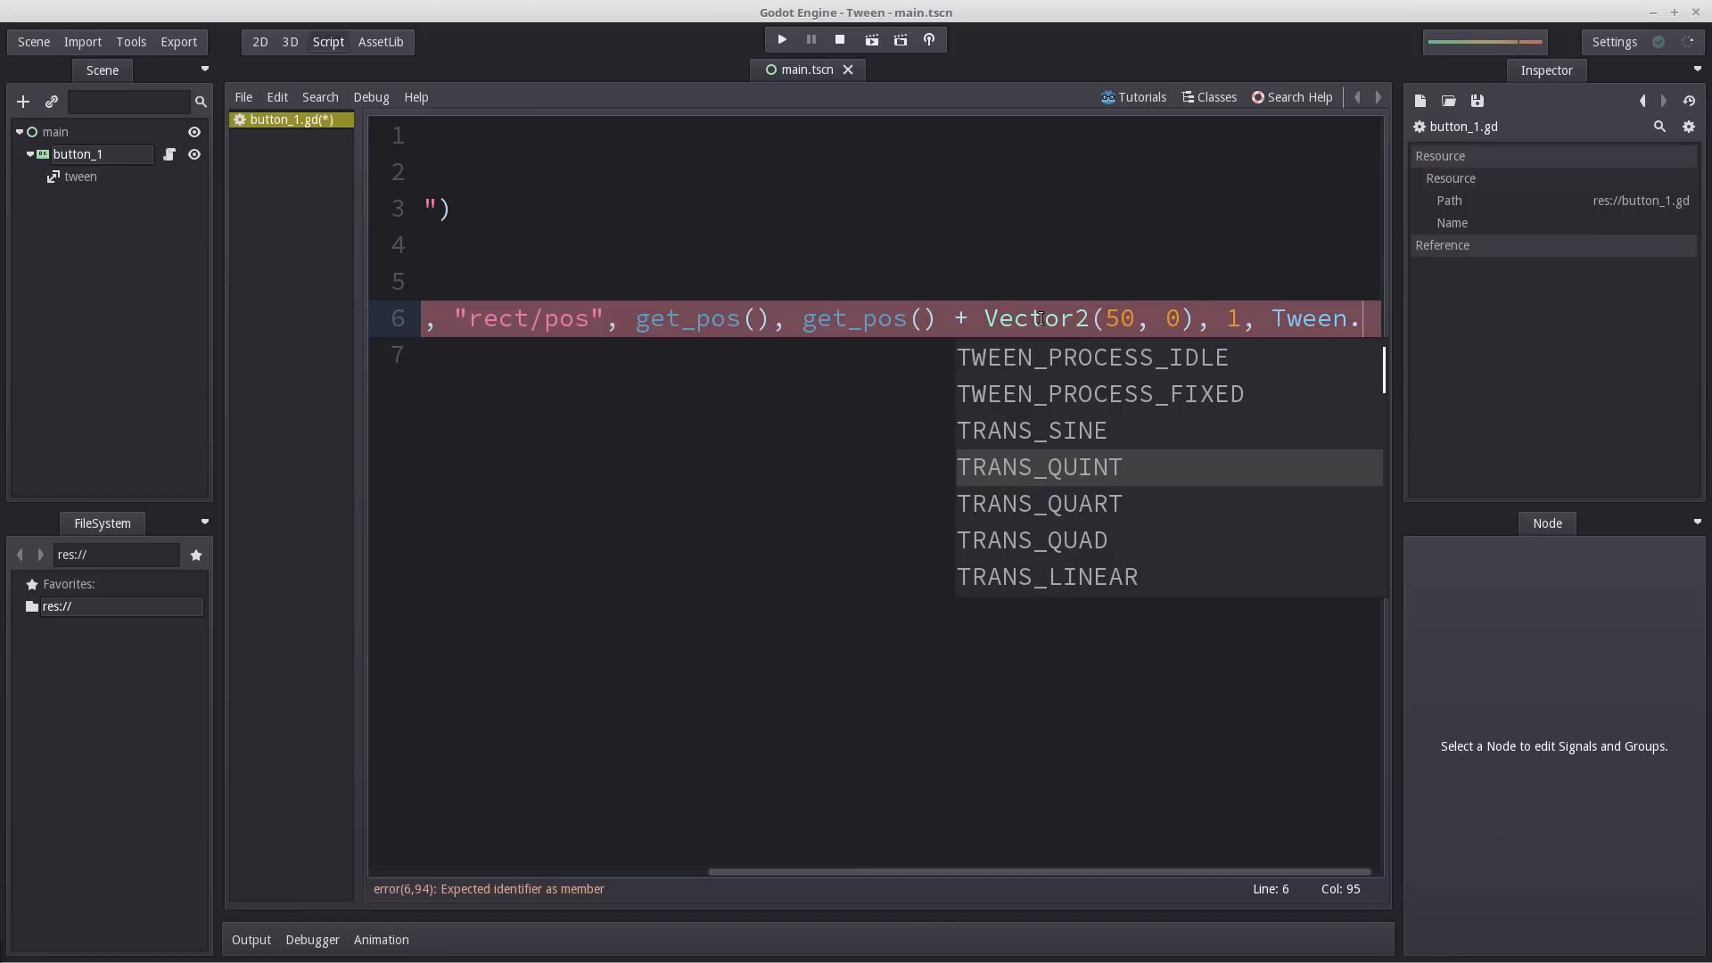
{"action": "scroll", "scroll_direction": "down", "scroll_amount": 3}
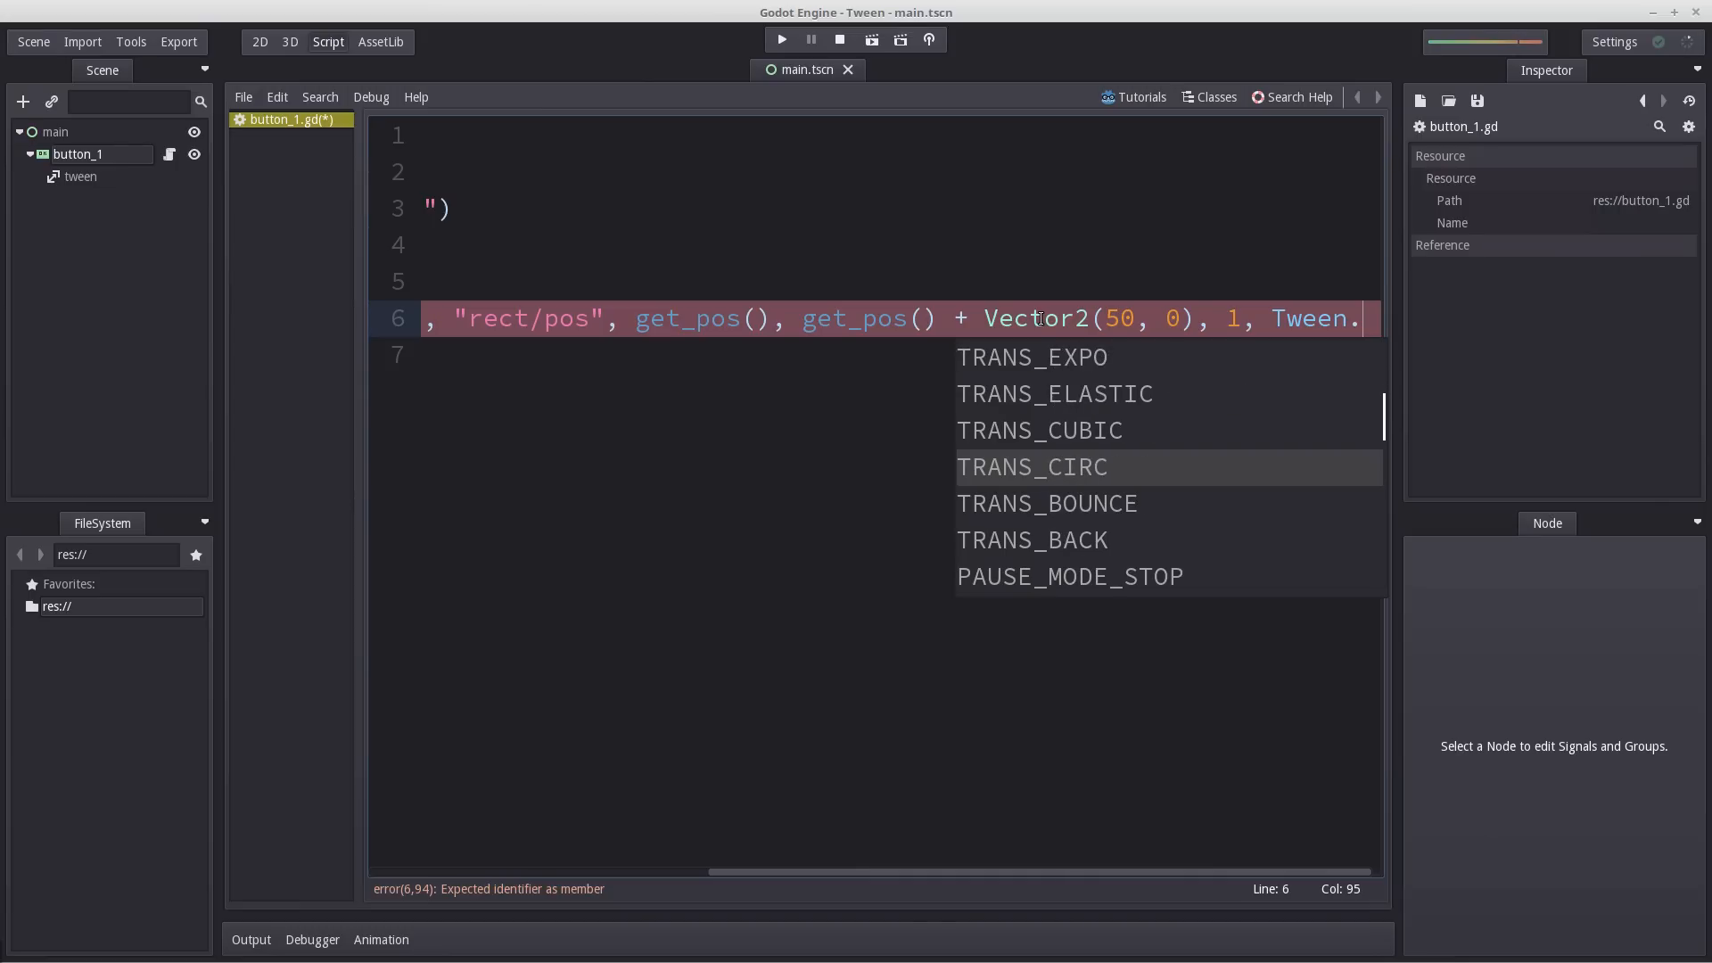
{"action": "scroll", "scroll_direction": "up", "scroll_amount": 3}
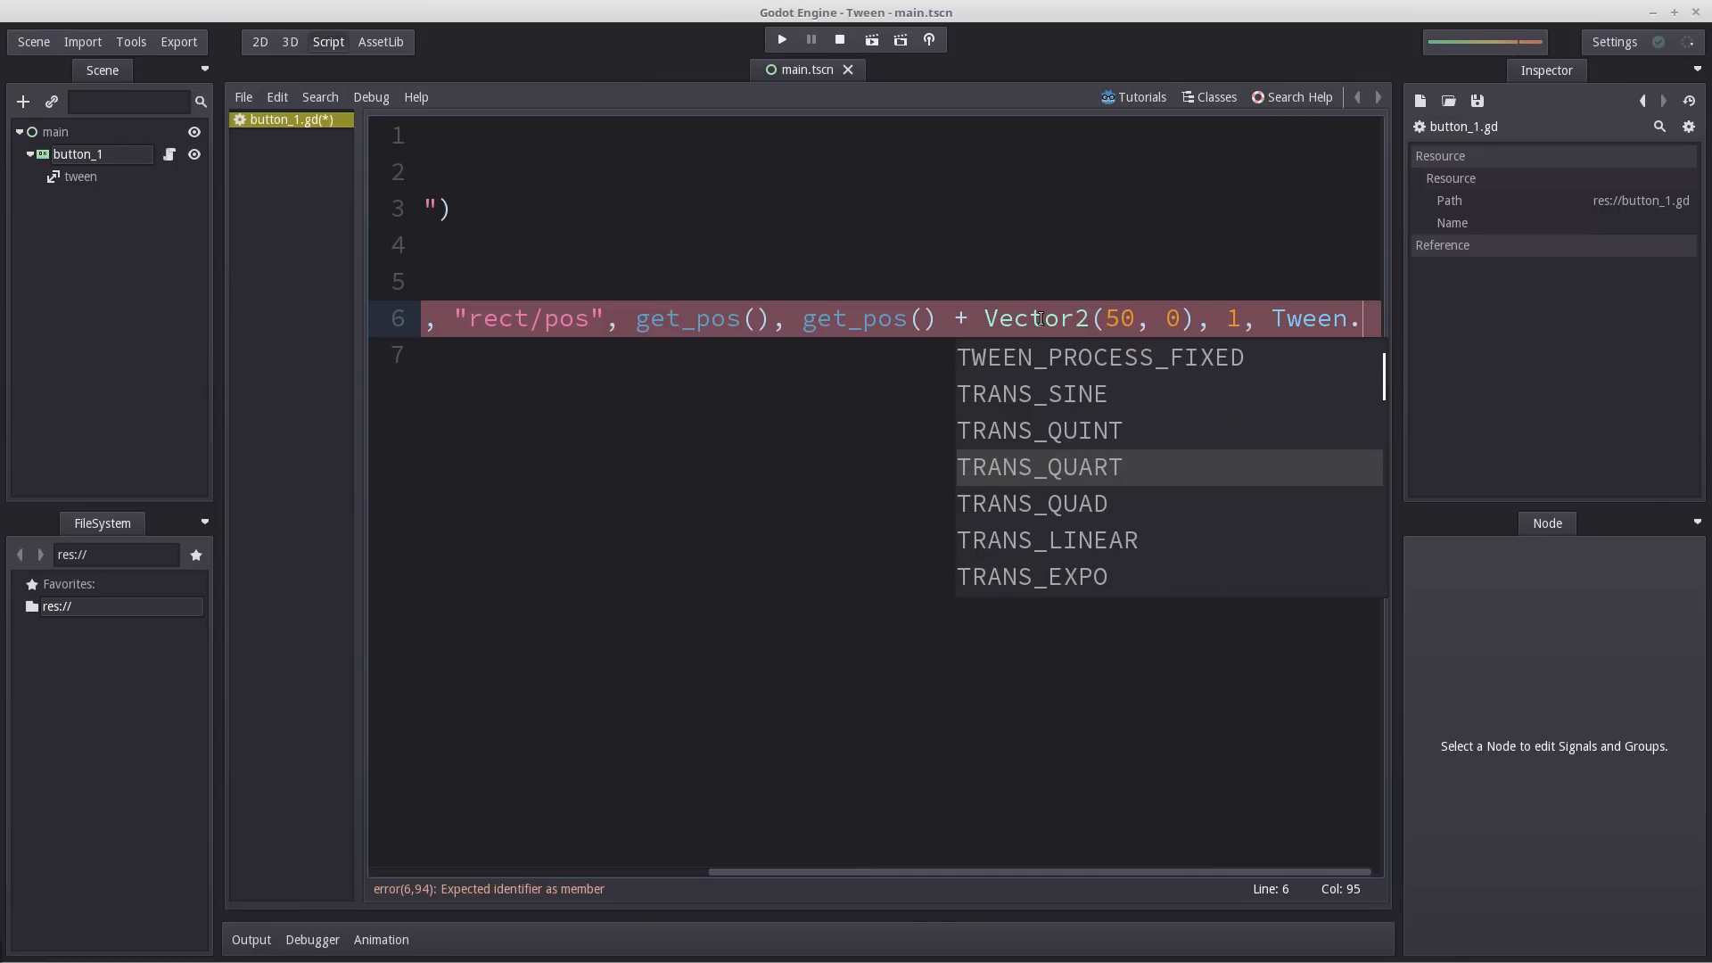
{"action": "scroll", "scroll_direction": "down", "scroll_amount": 3}
{"action": "type", "text": "TRANS_LINEAR,"}
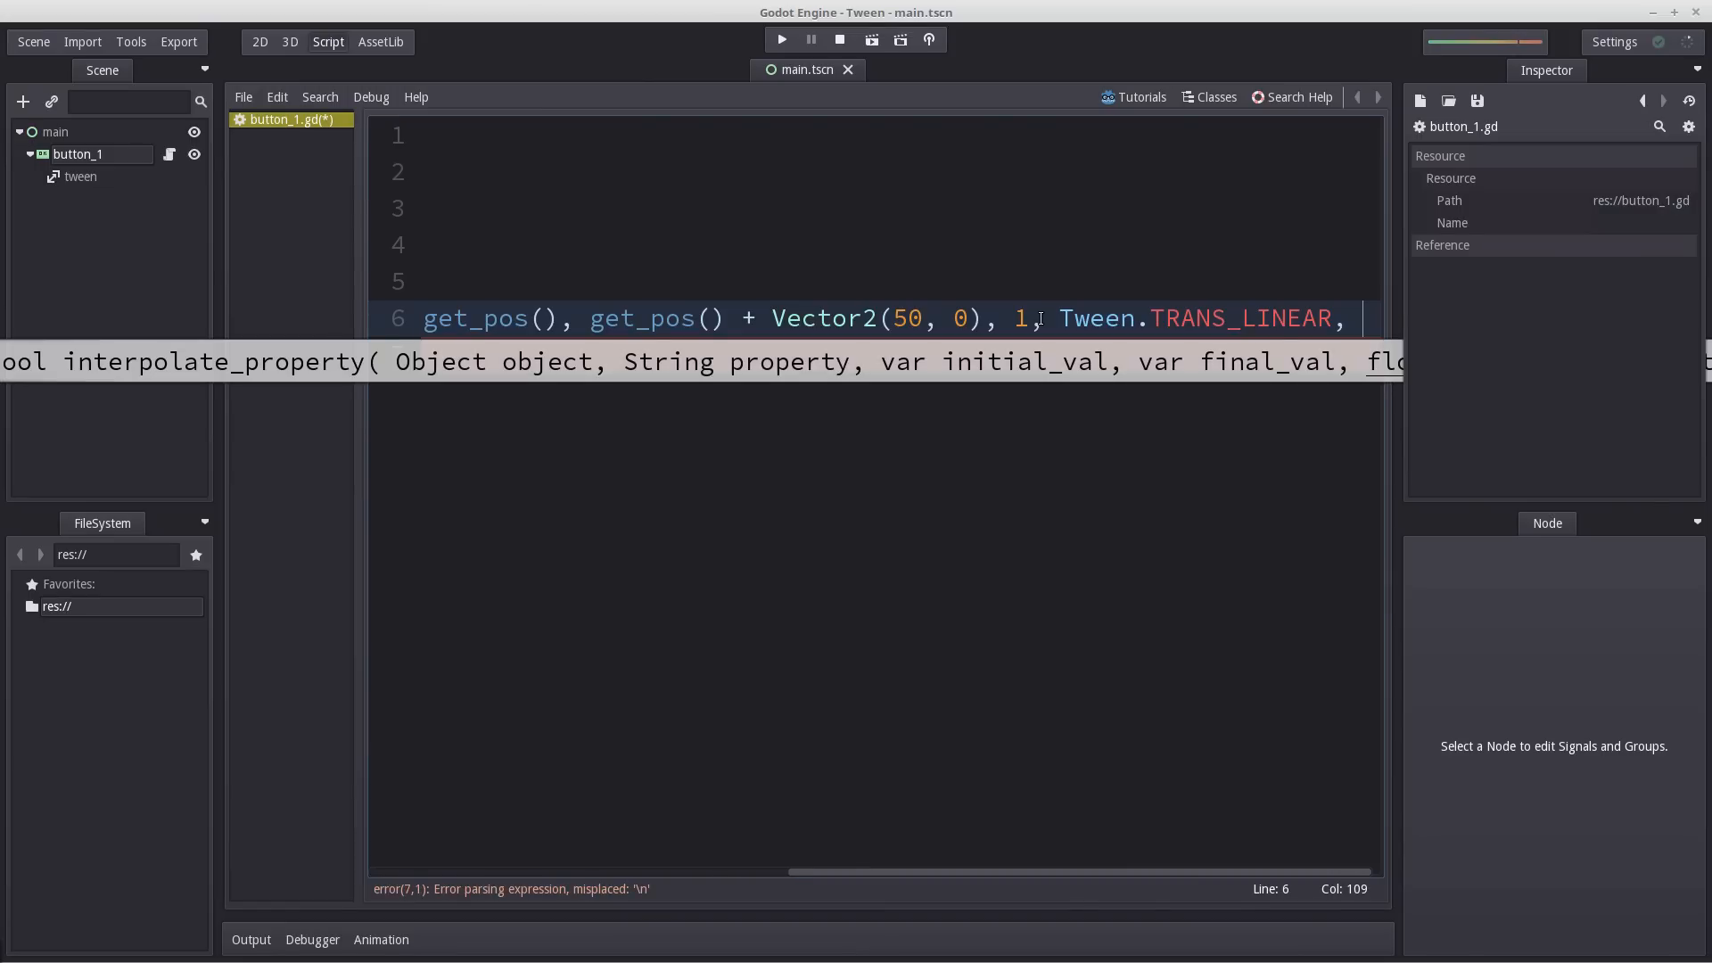
{"action": "type", "text": "T"}
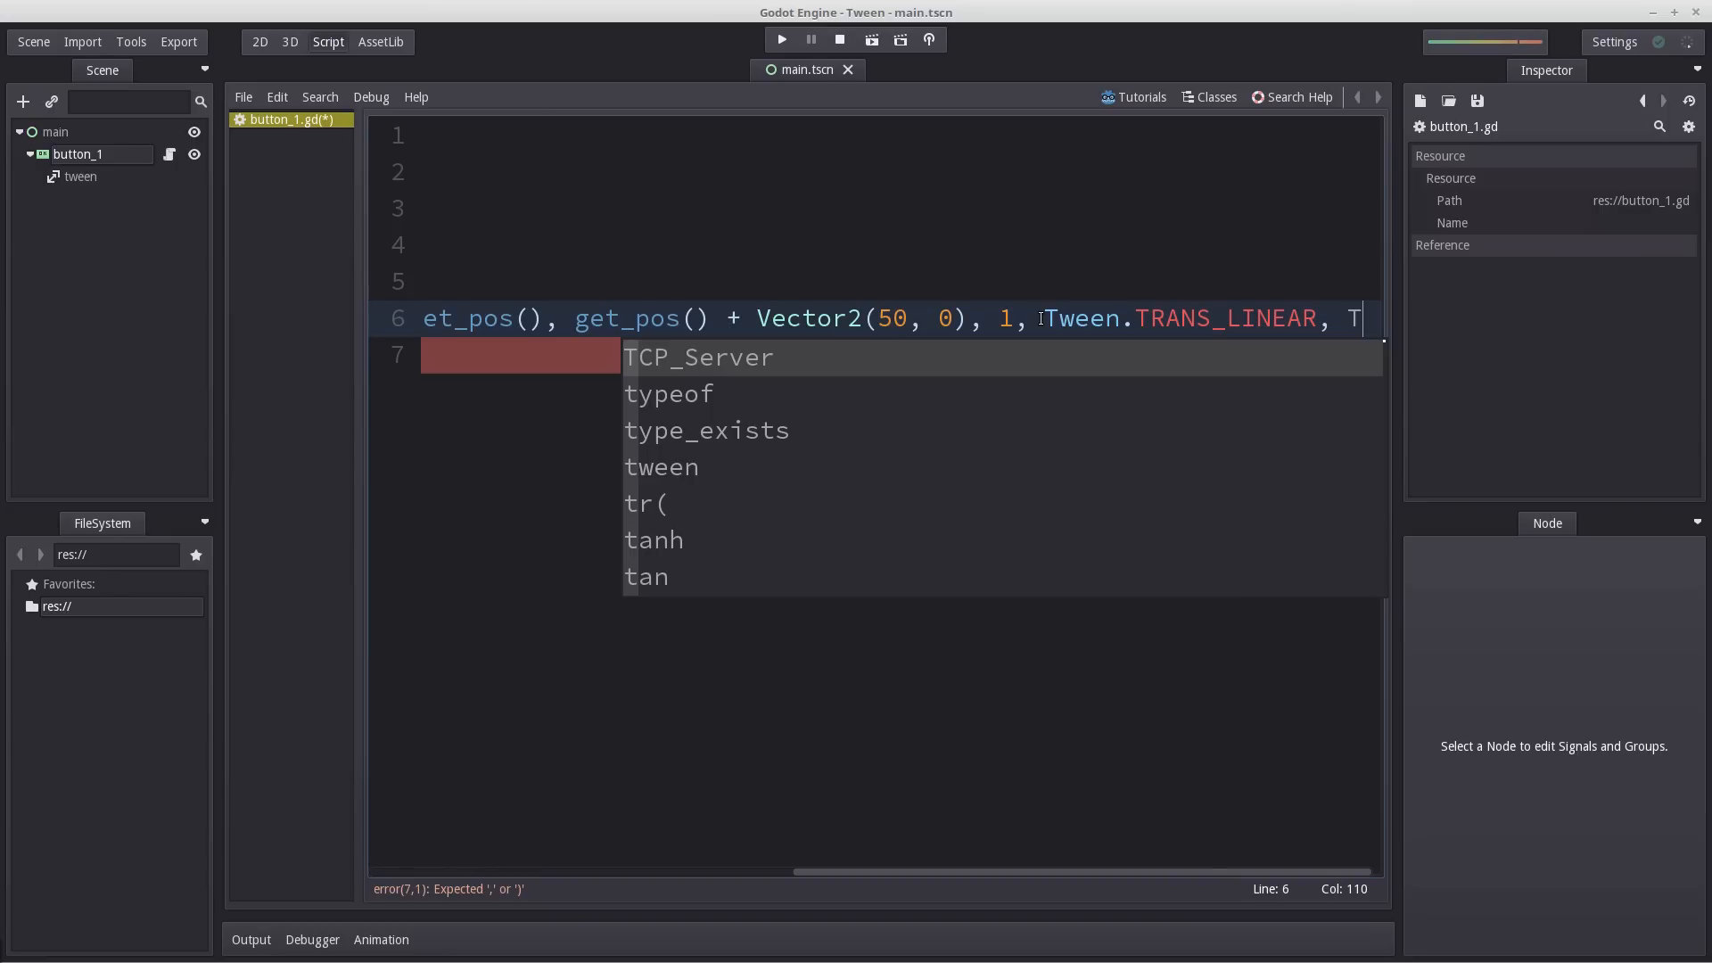
{"action": "type", "text": "ween.EASE_OUT"}
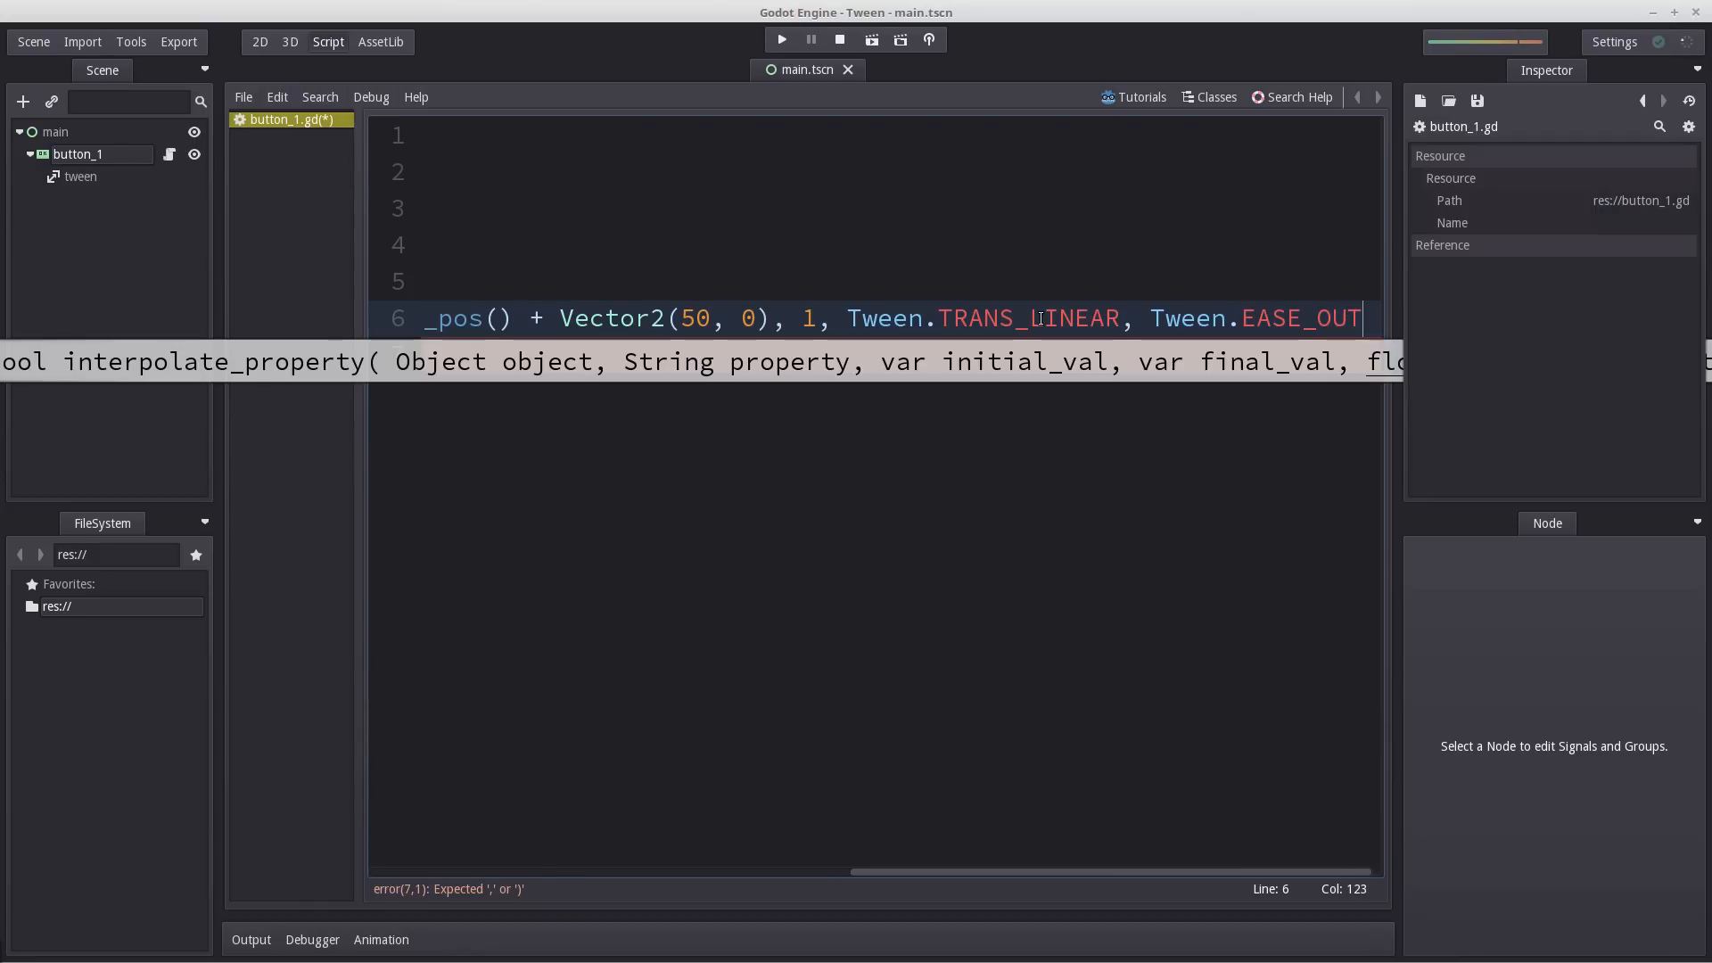
{"action": "type", "text": ")"}
{"action": "left_click", "coordinate": [874, 353]}
{"action": "type", "text": "tween.start()"}
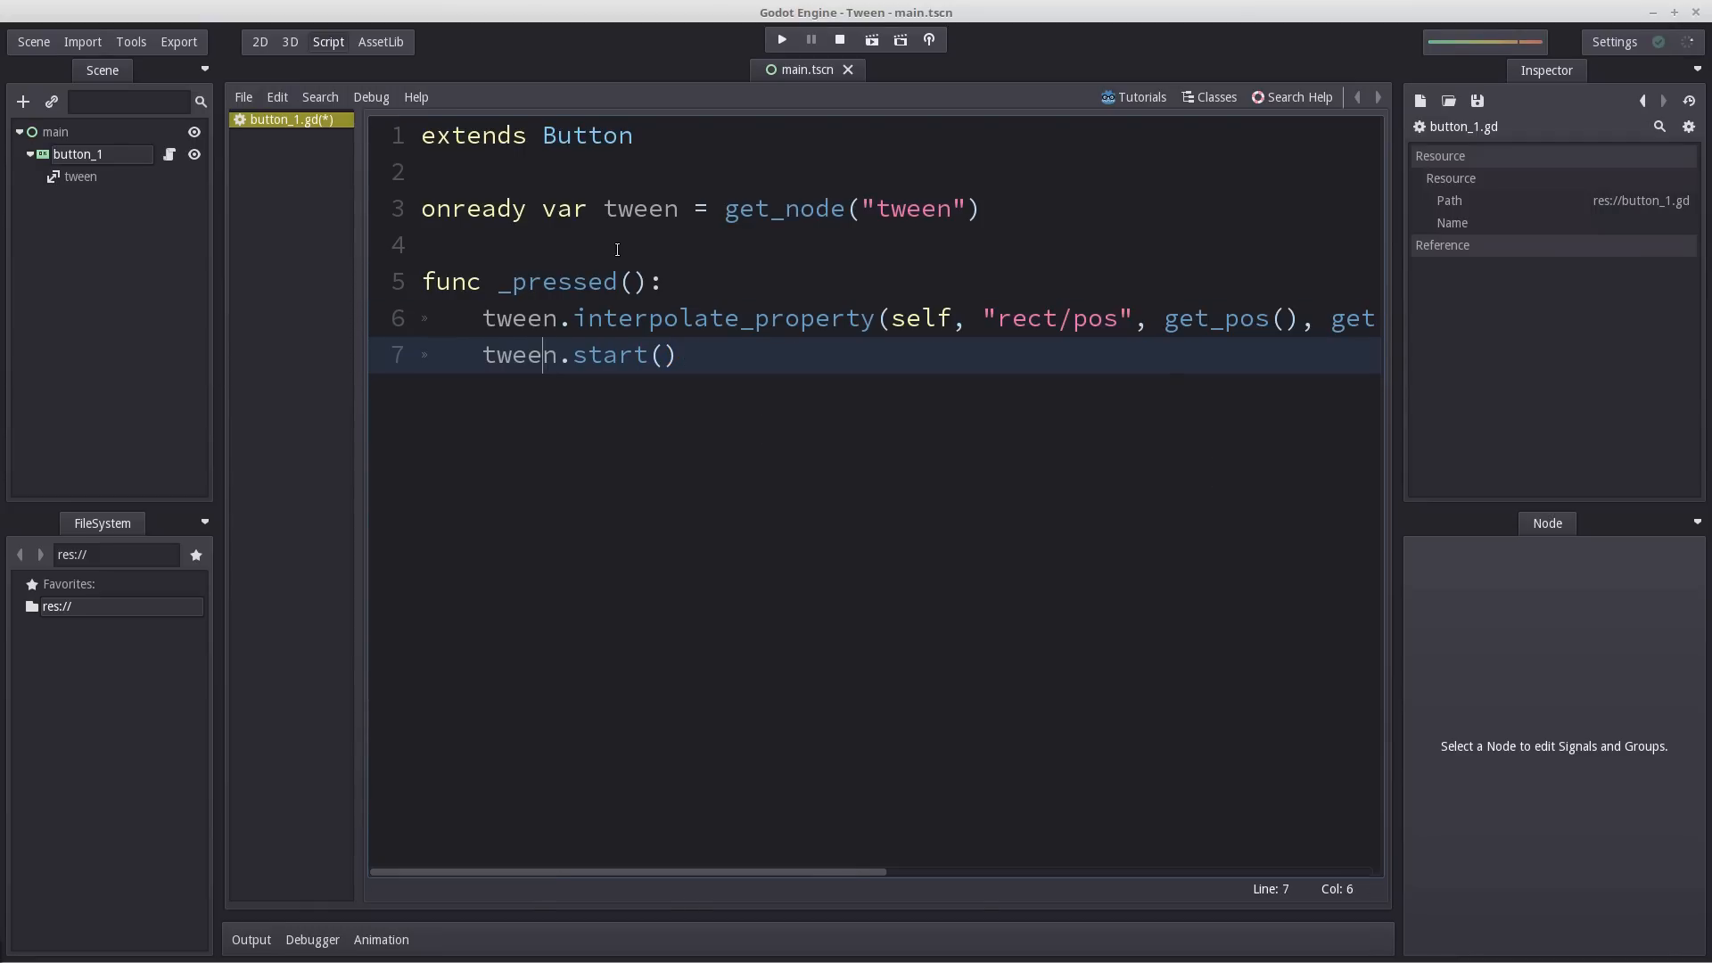
{"action": "double_click", "coordinate": [784, 209]}
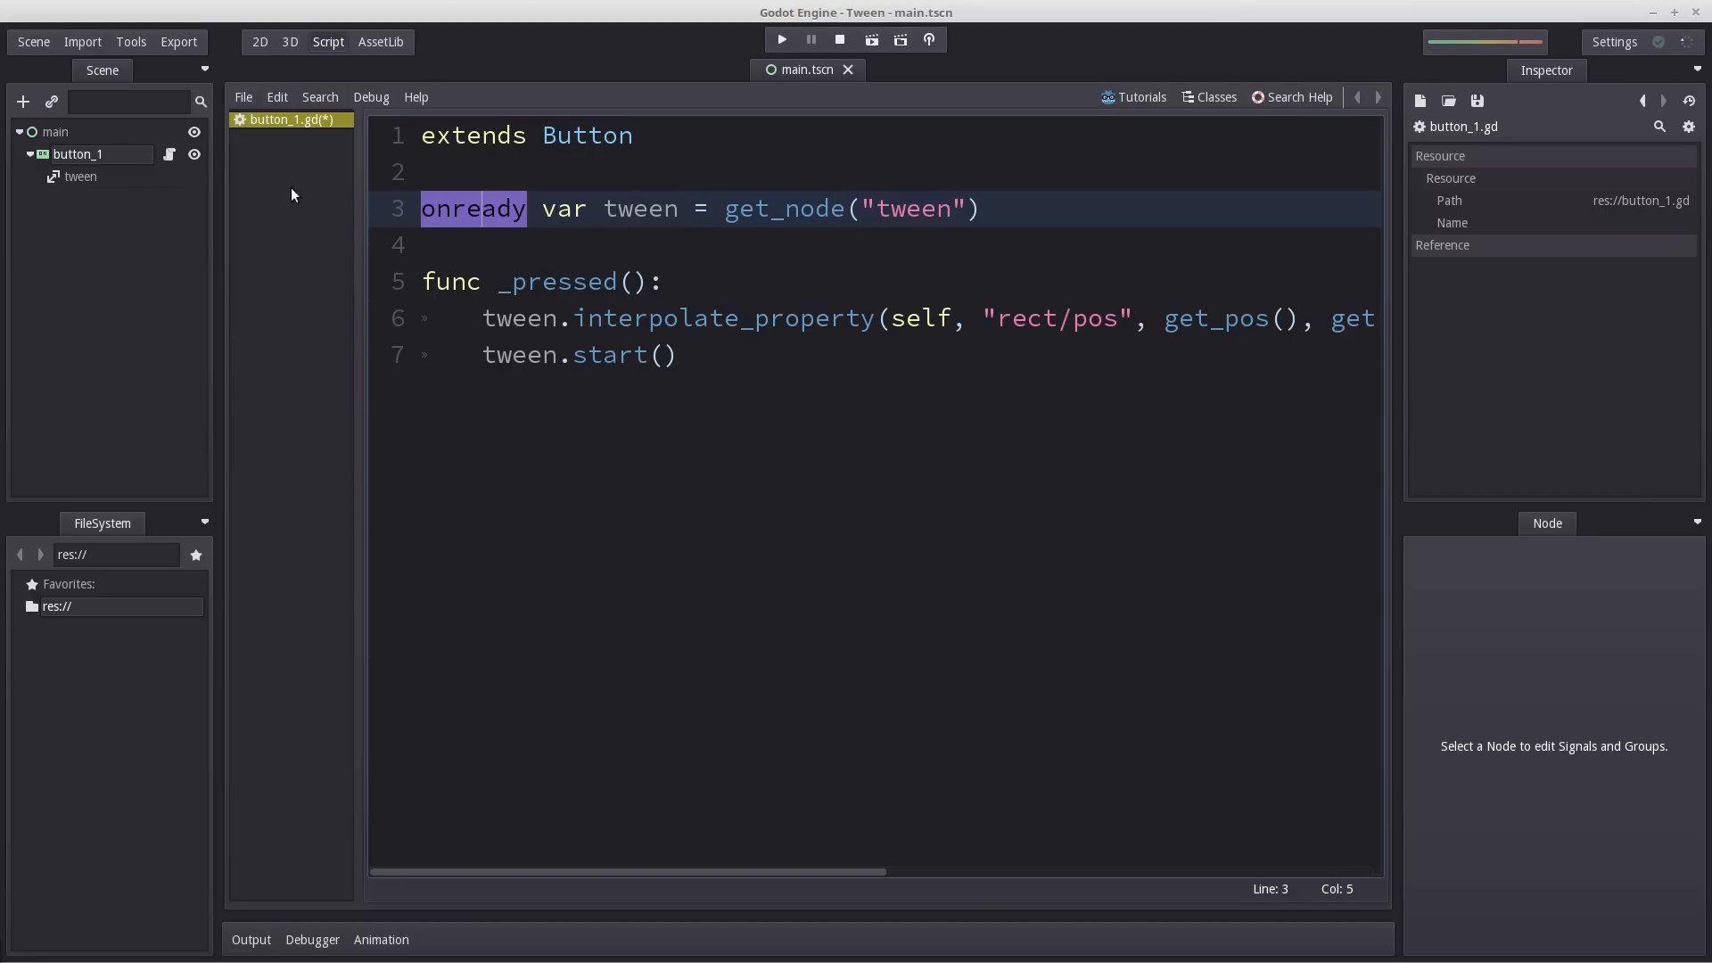
{"action": "mouse_move", "coordinate": [596, 311]}
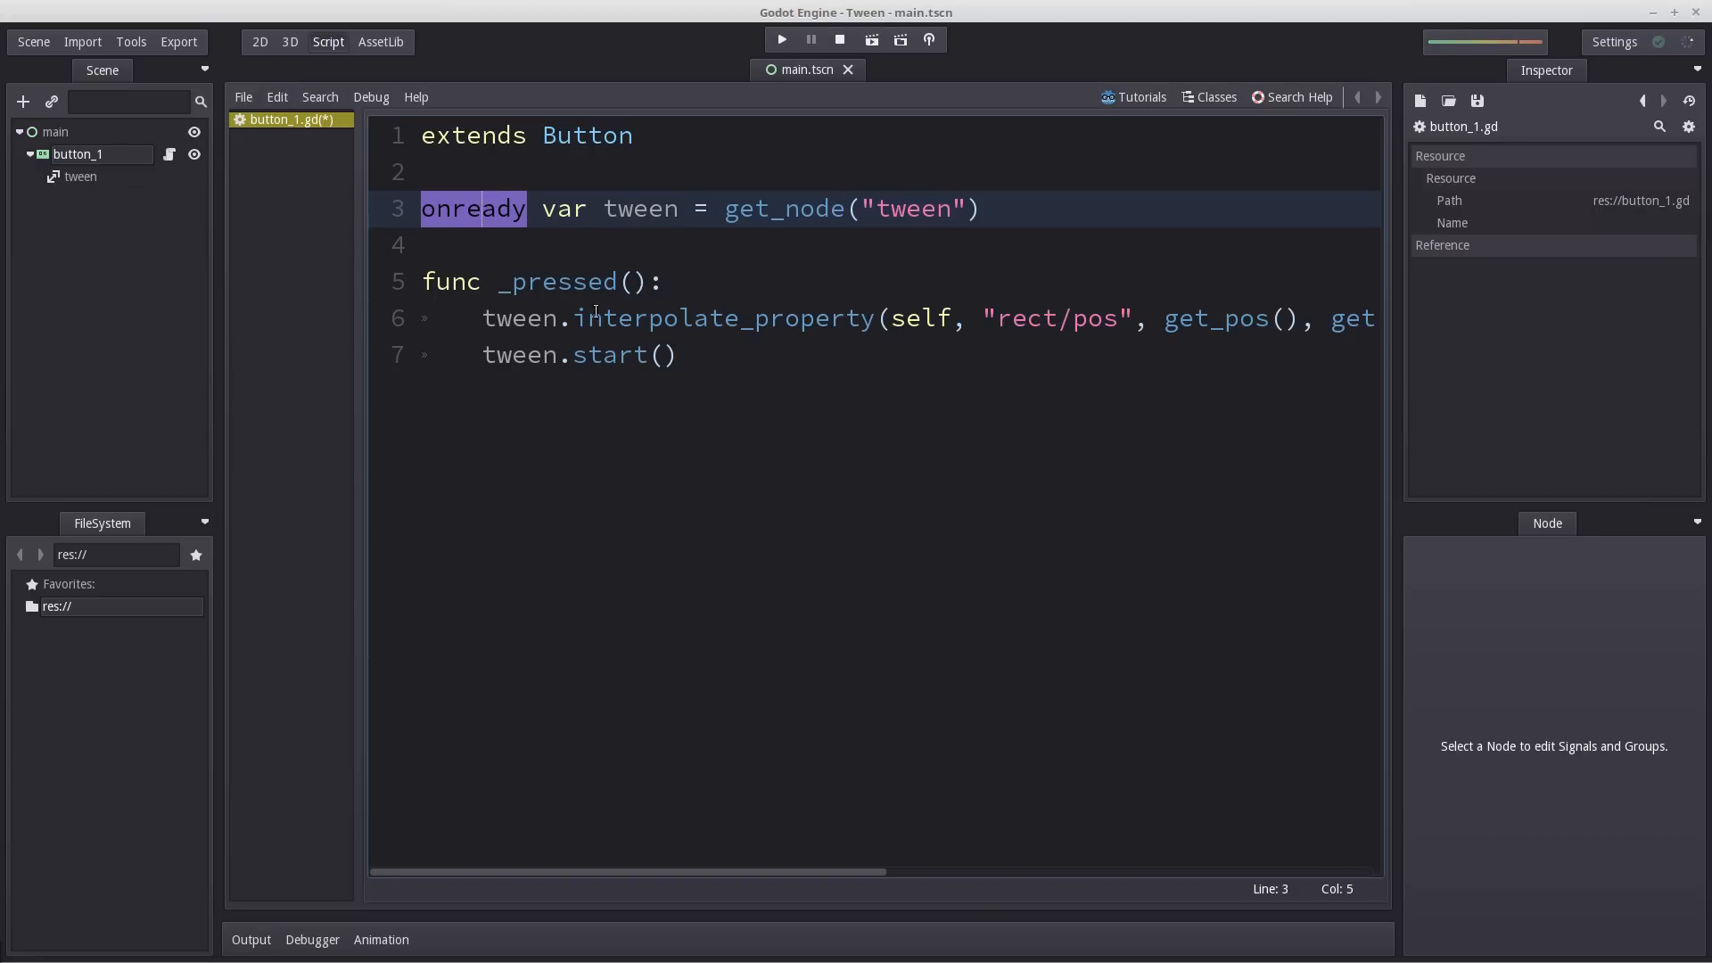
{"action": "double_click", "coordinate": [556, 281]}
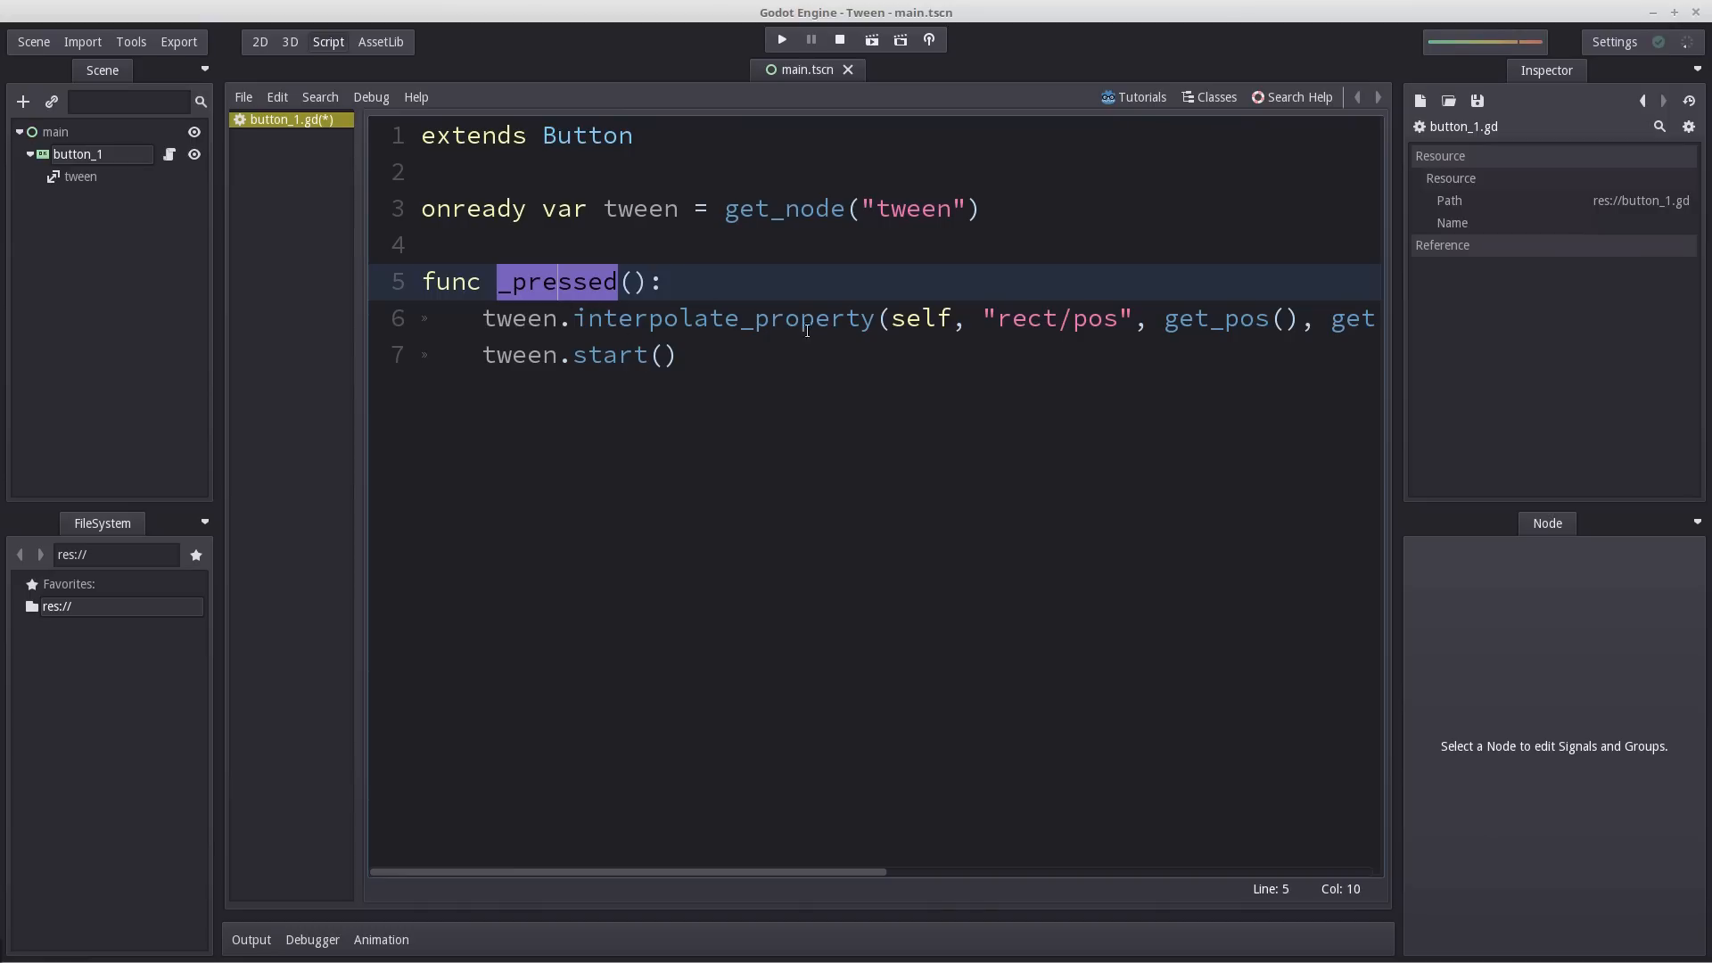
{"action": "scroll", "scroll_direction": "right", "scroll_amount": 3}
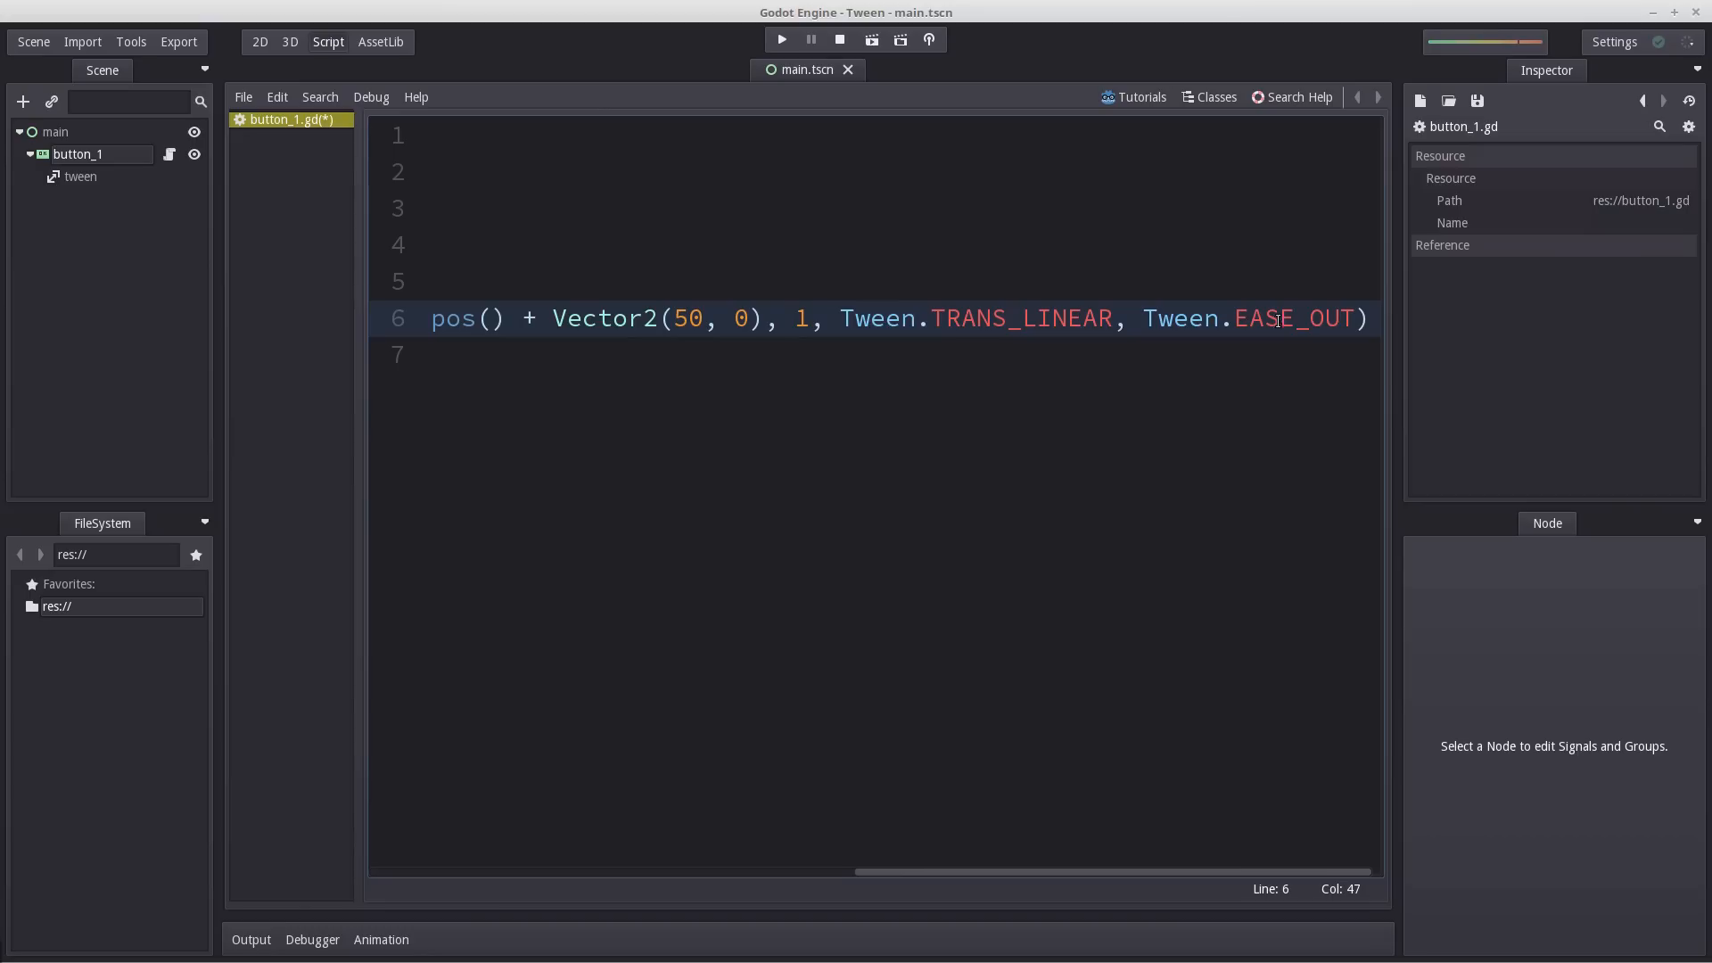
{"action": "mouse_move", "coordinate": [88, 177]}
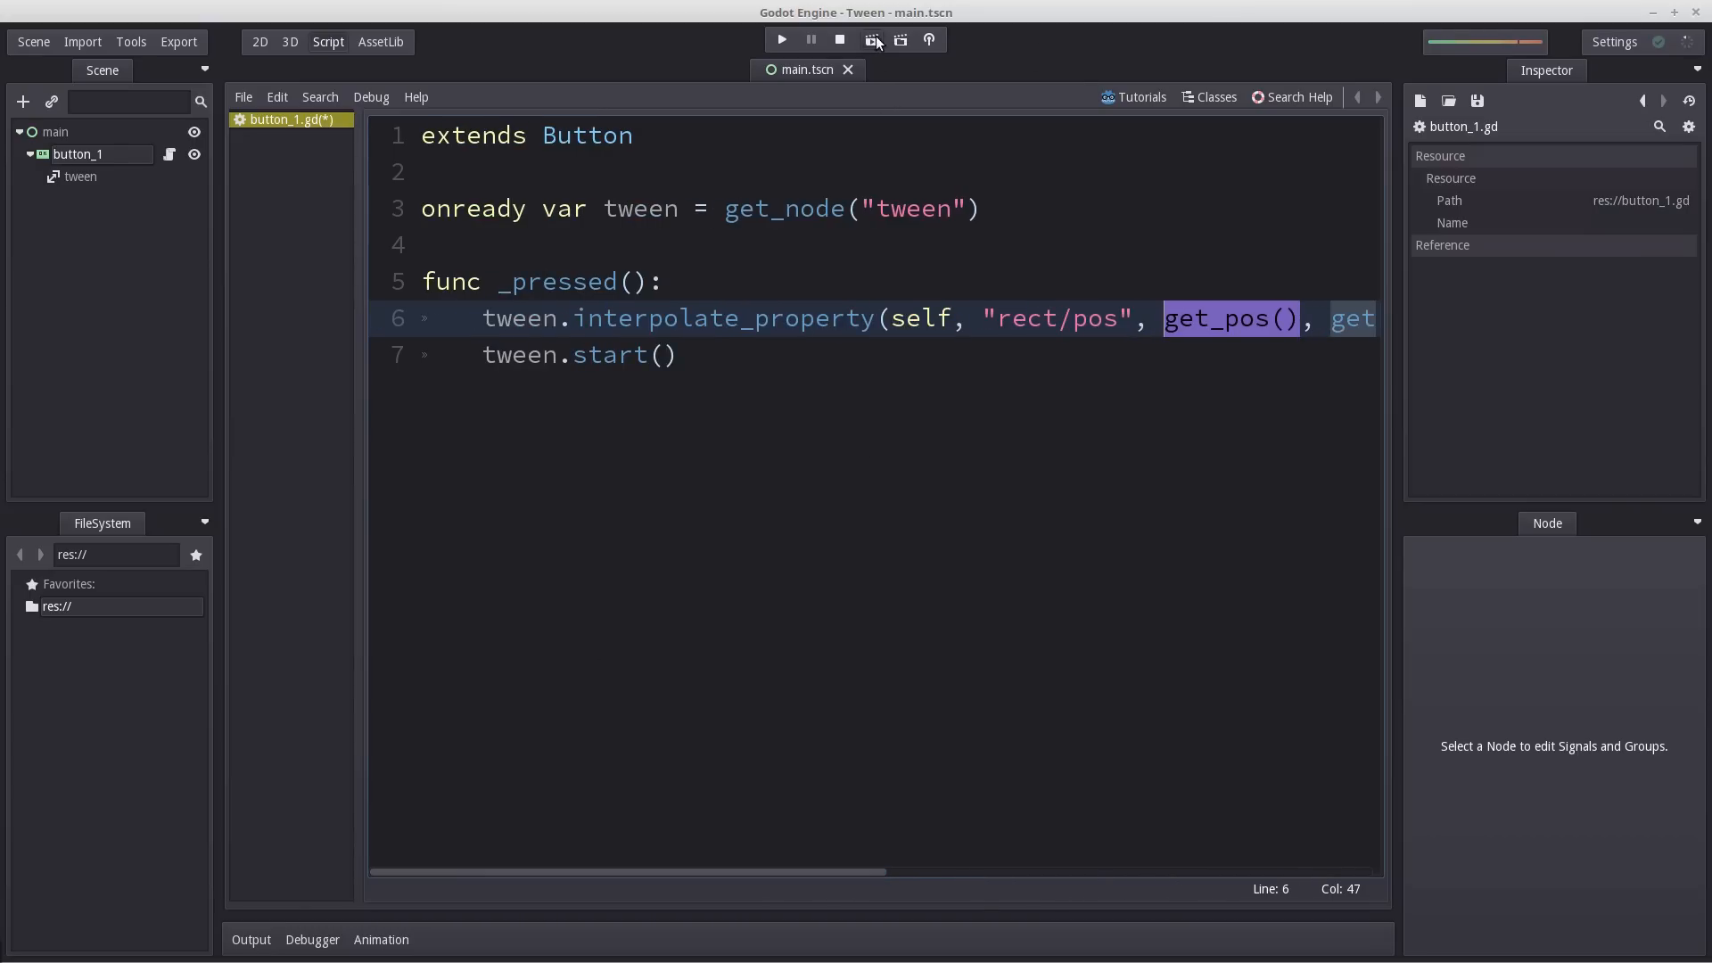
{"action": "left_click", "coordinate": [779, 41]}
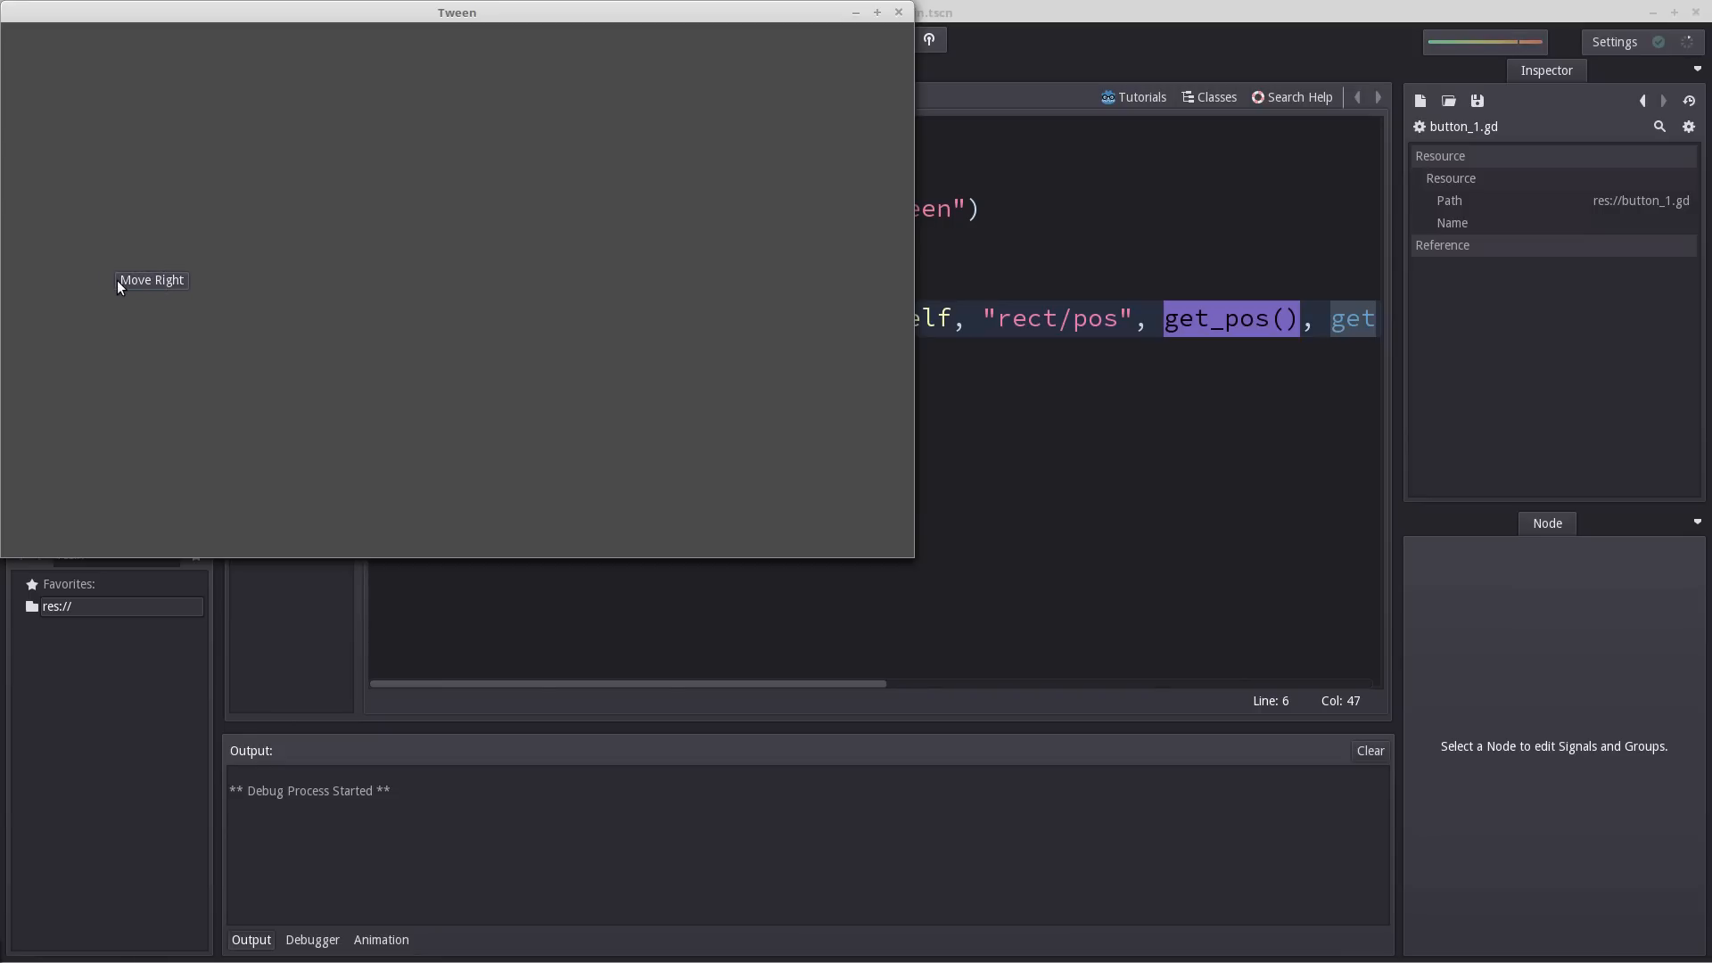
{"action": "mouse_move", "coordinate": [187, 282]}
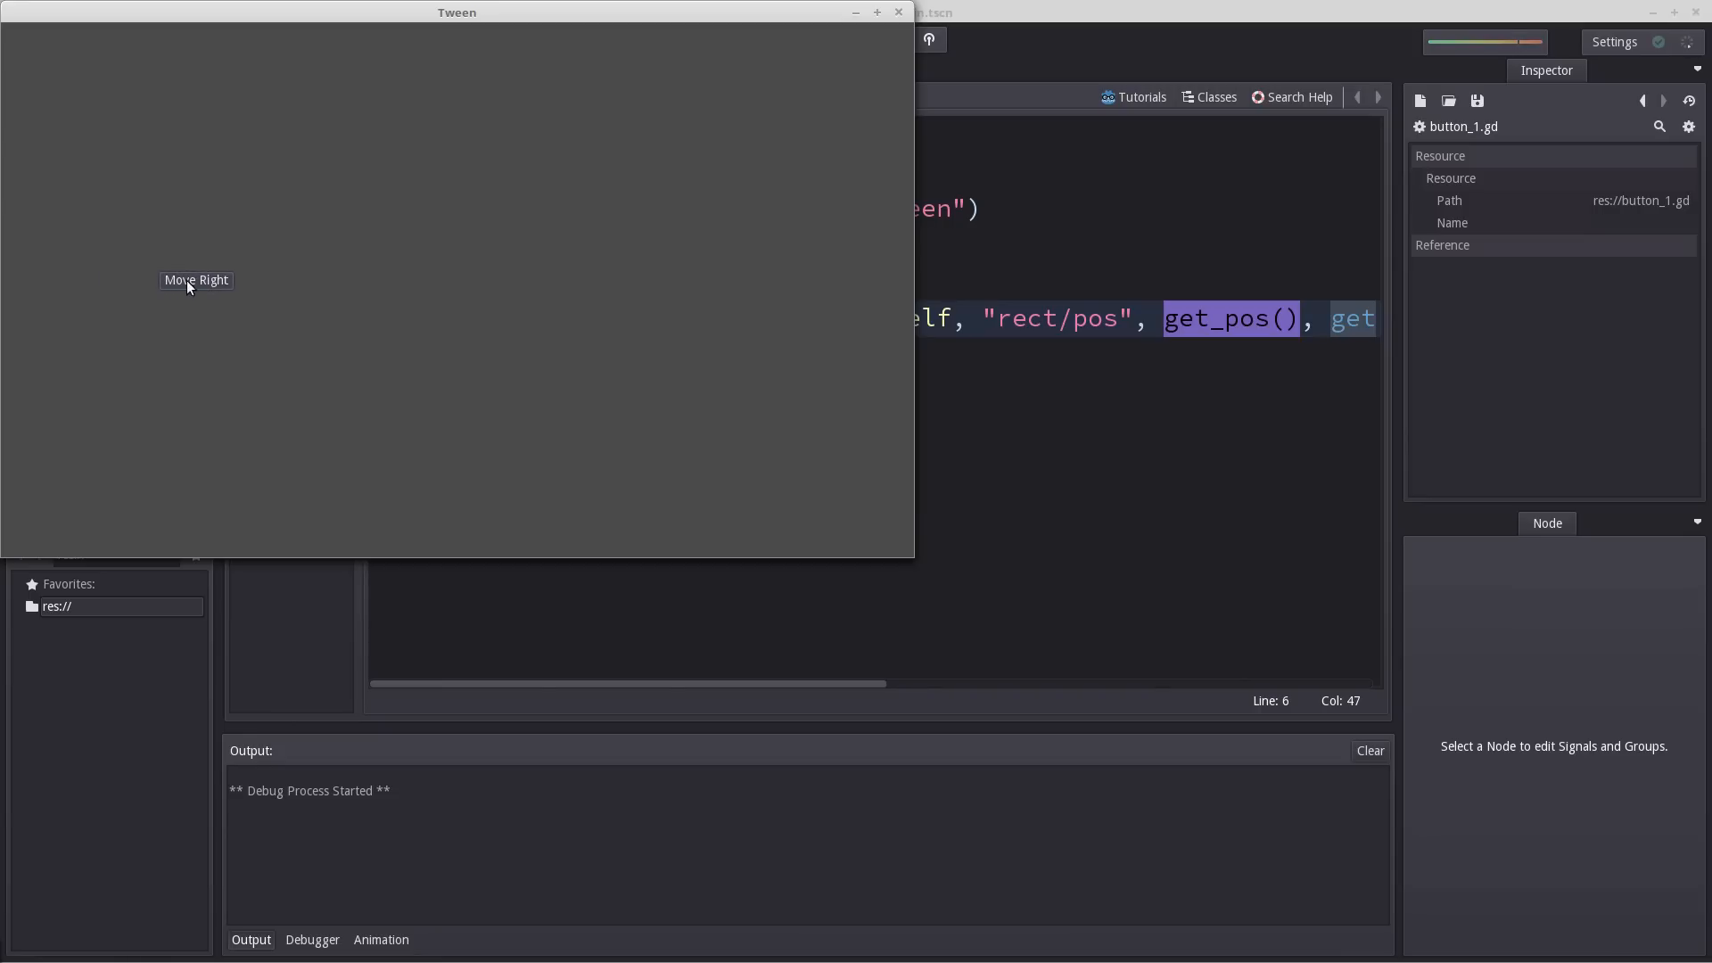
{"action": "mouse_move", "coordinate": [210, 280]}
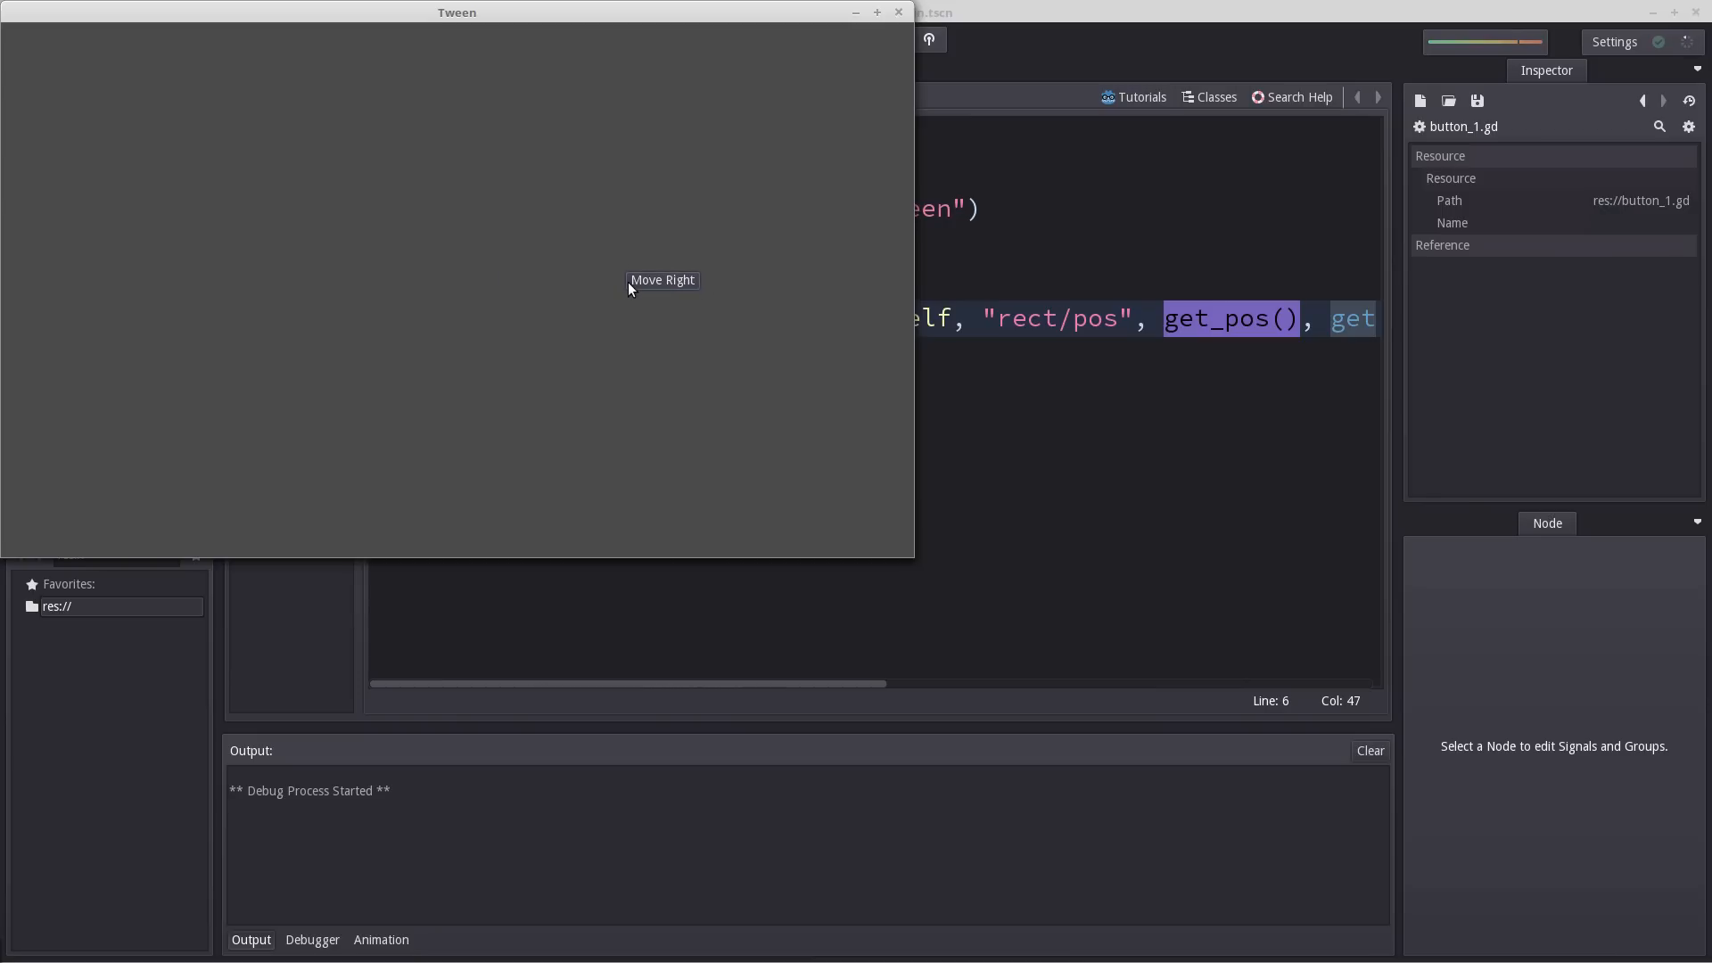
{"action": "mouse_move", "coordinate": [891, 189]}
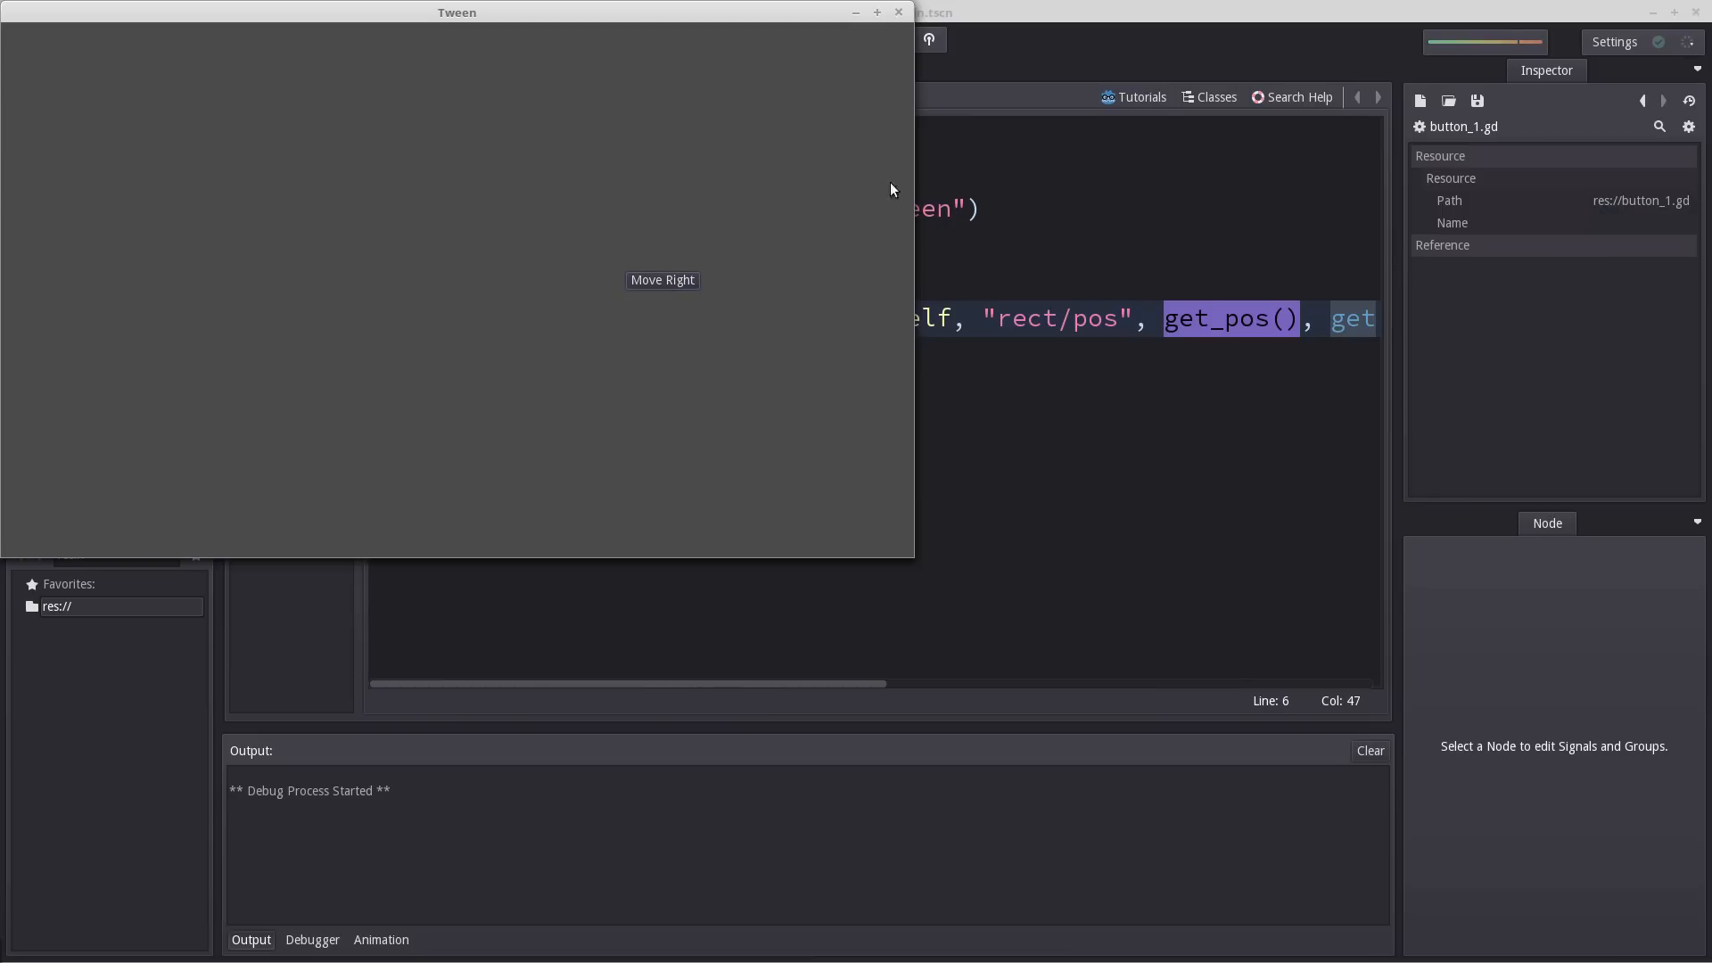
{"action": "left_click", "coordinate": [897, 12]}
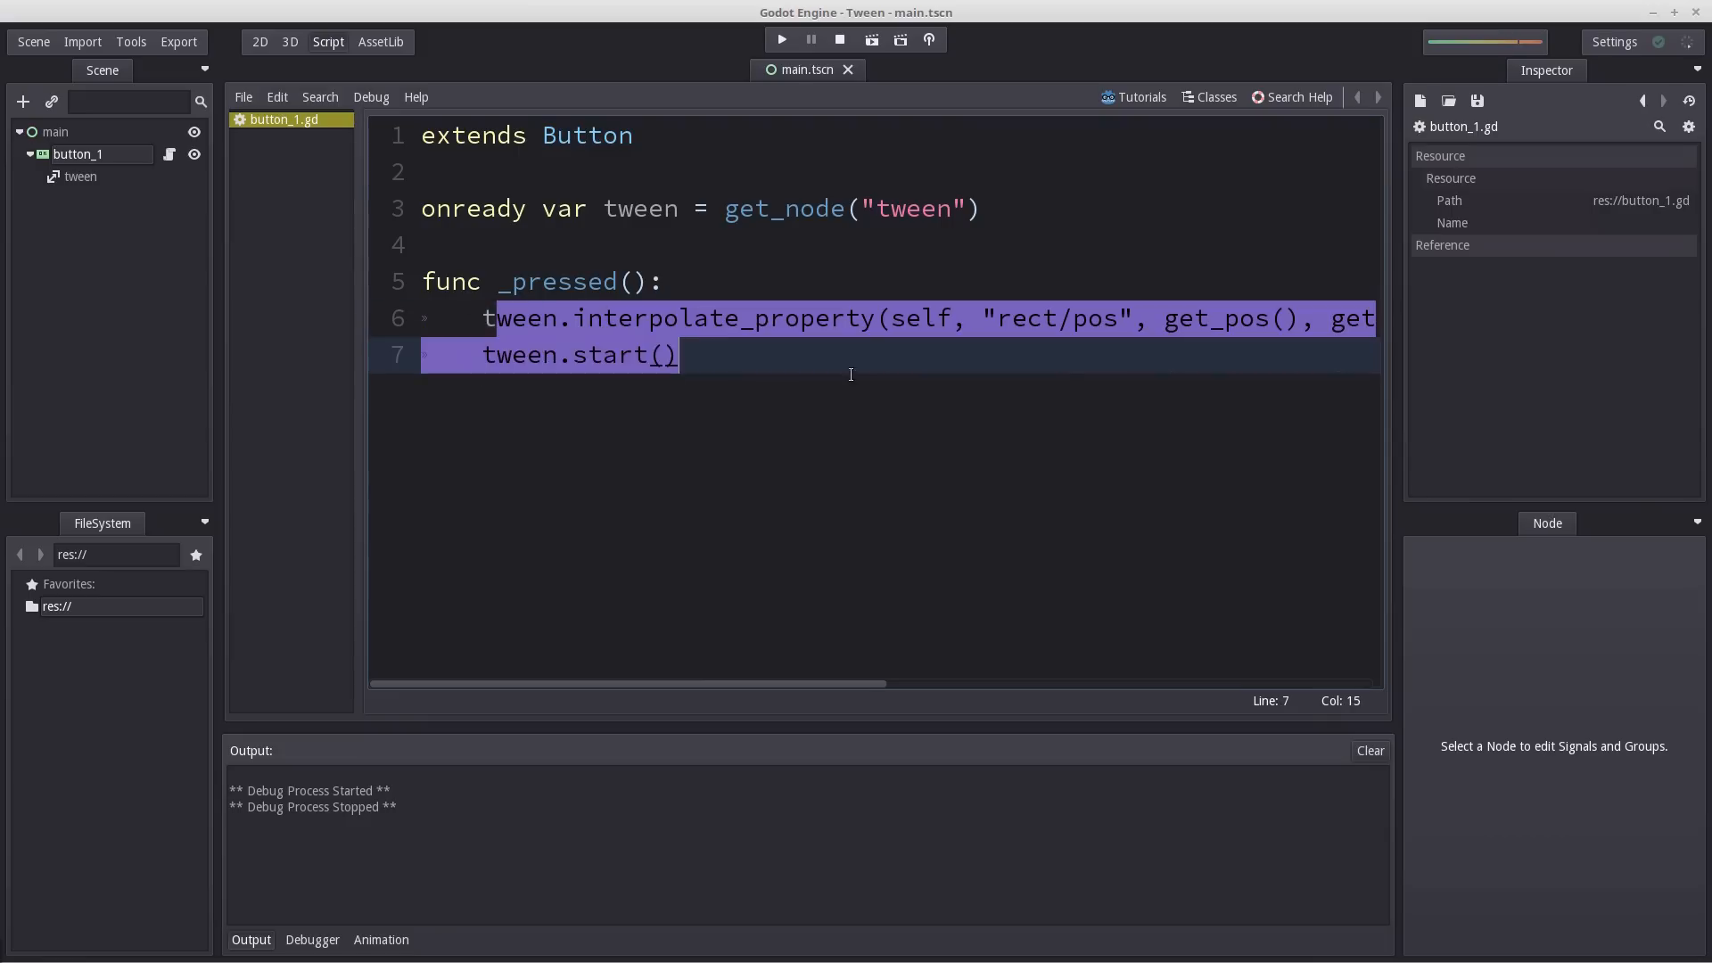
Declare var is_running = false in button_1.gd.
{"action": "left_click", "coordinate": [610, 353]}
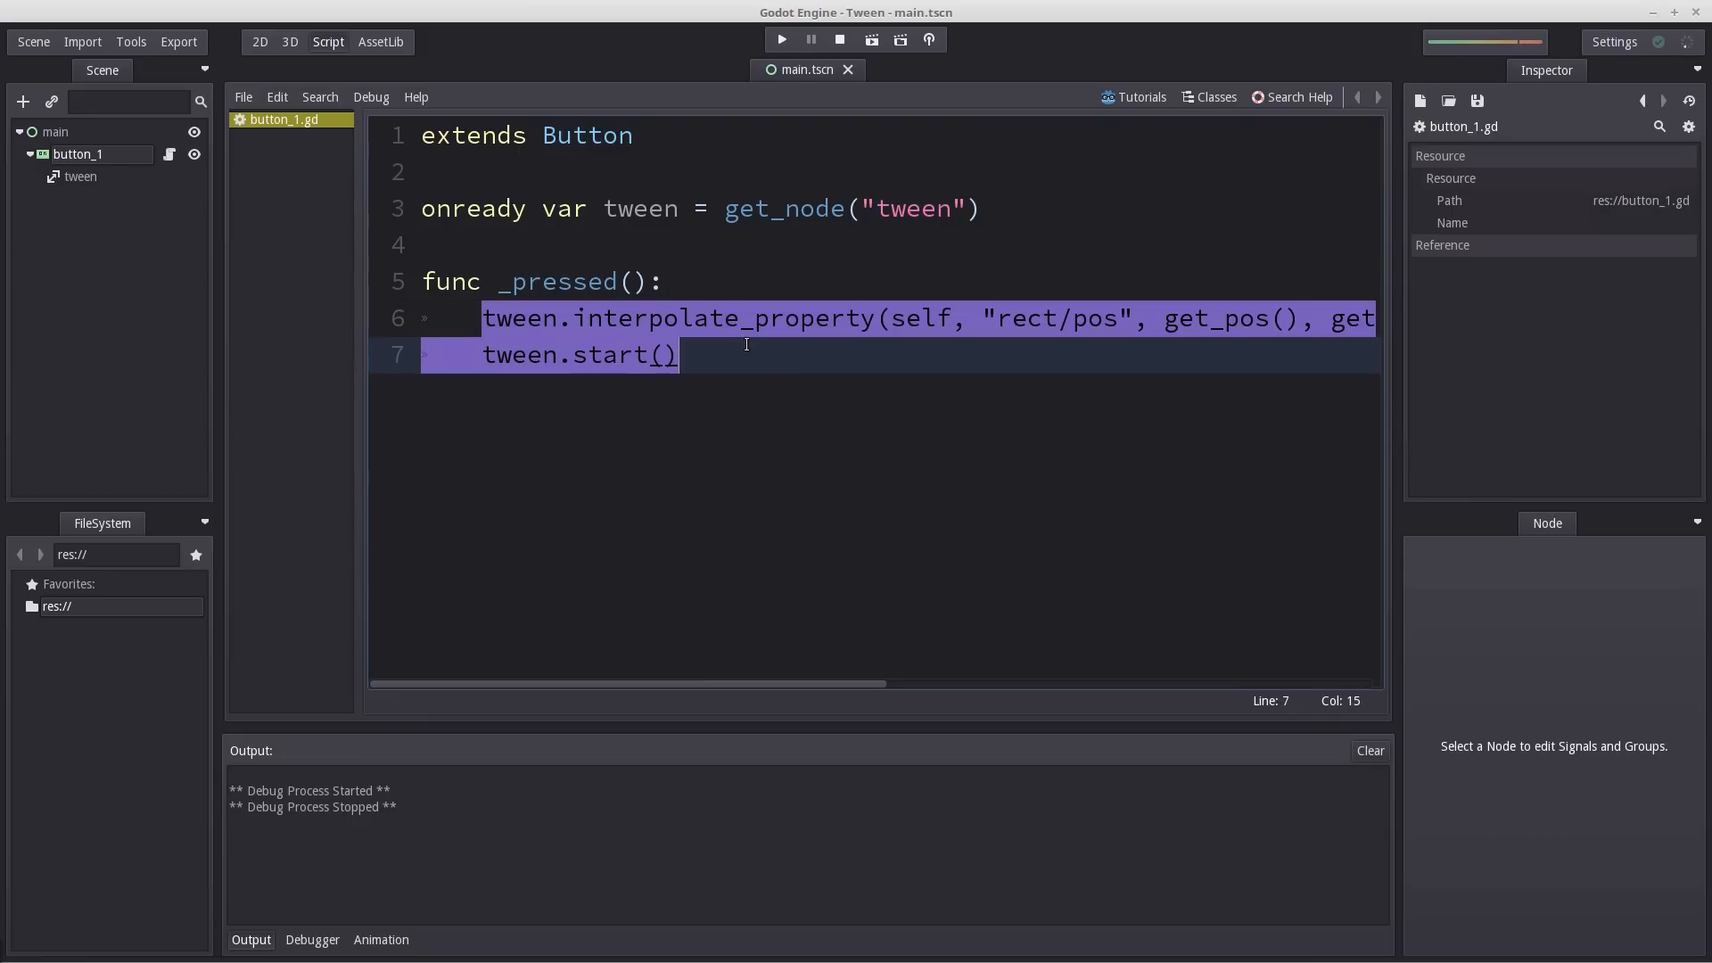
{"action": "type", "text": "v"}
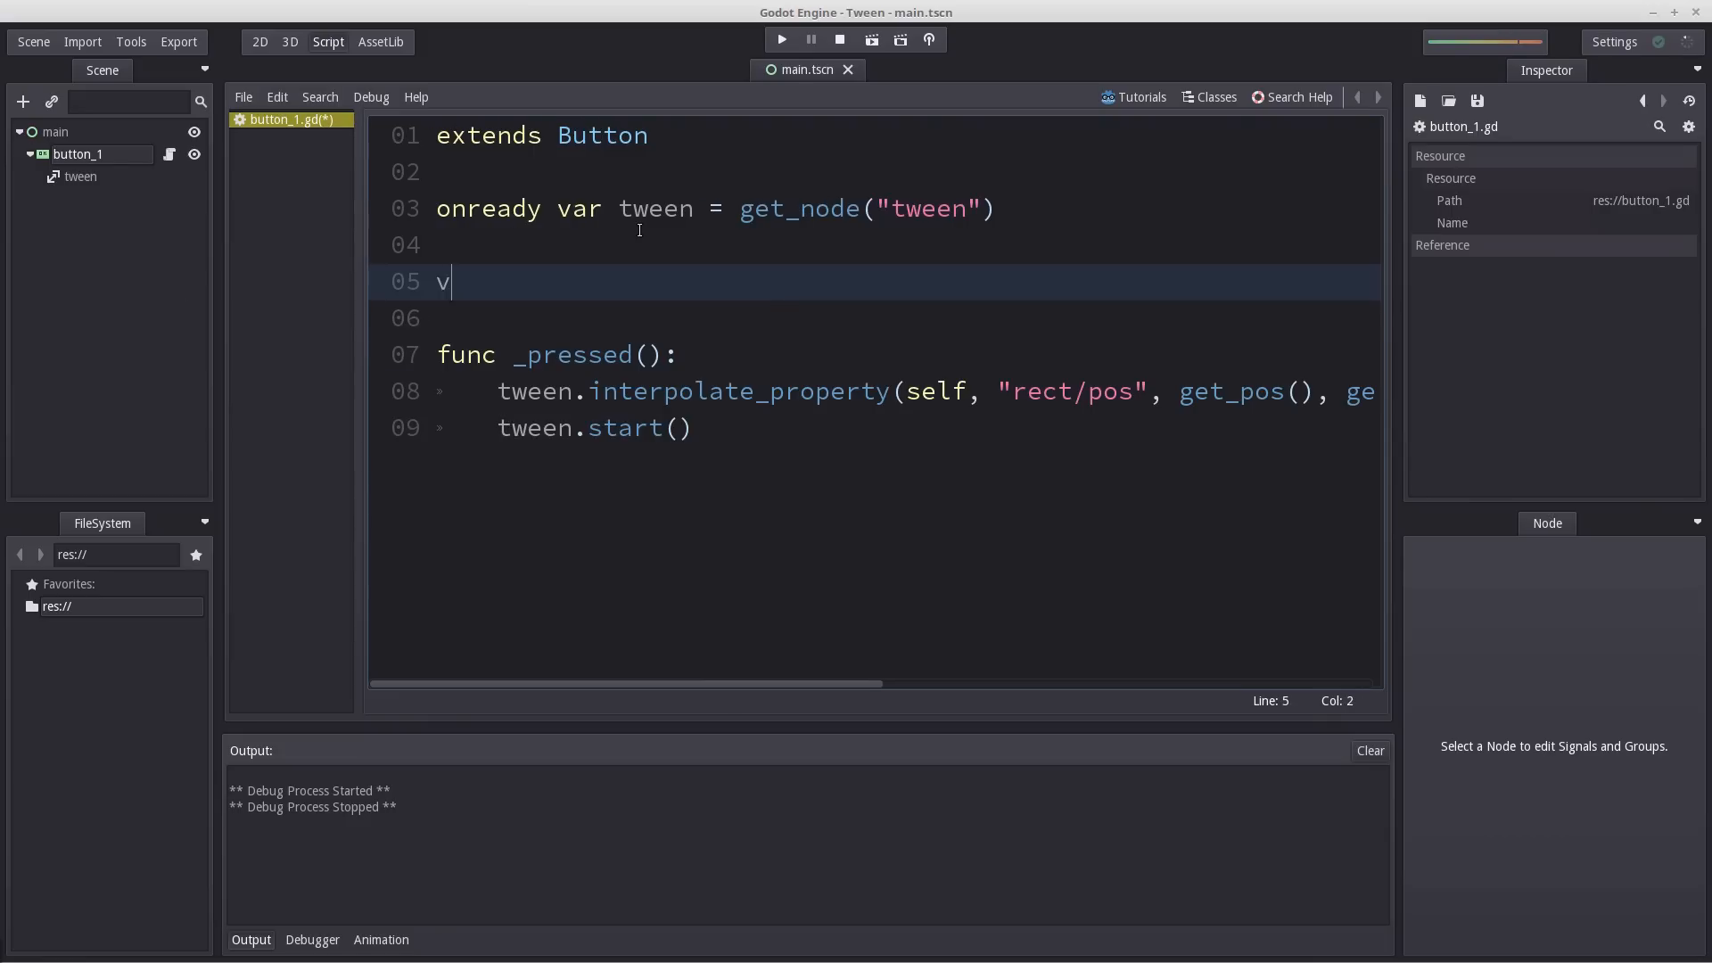
{"action": "type", "text": "ar"}
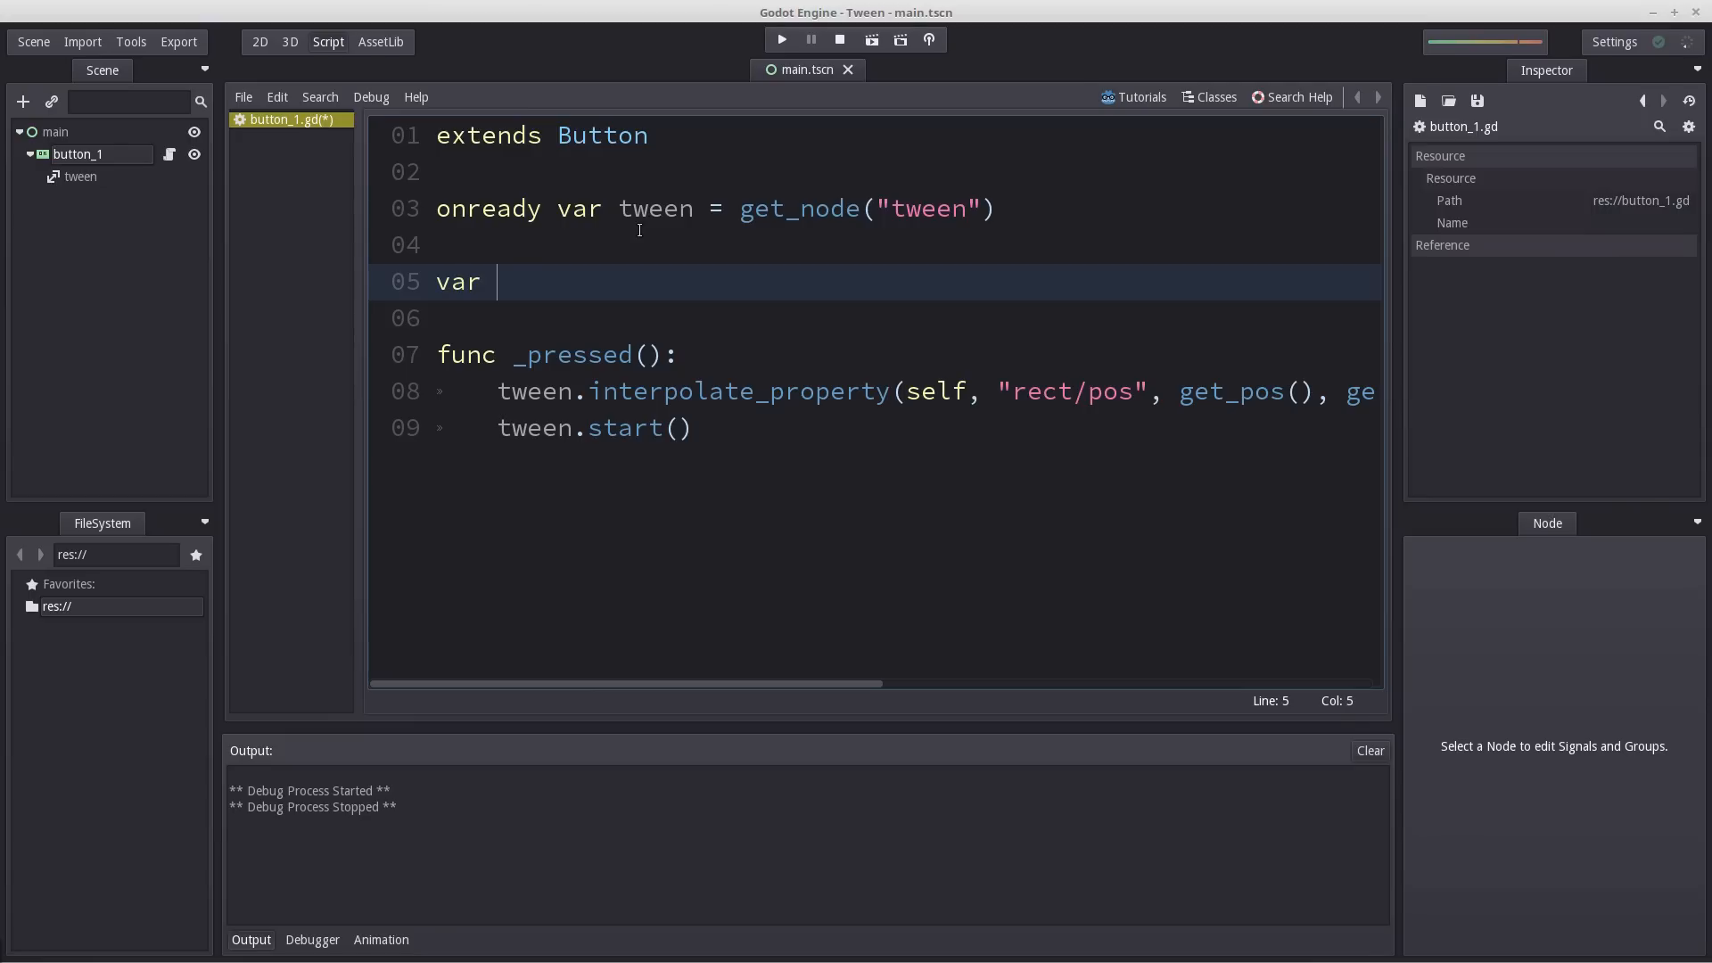
{"action": "type", "text": "is_running ="}
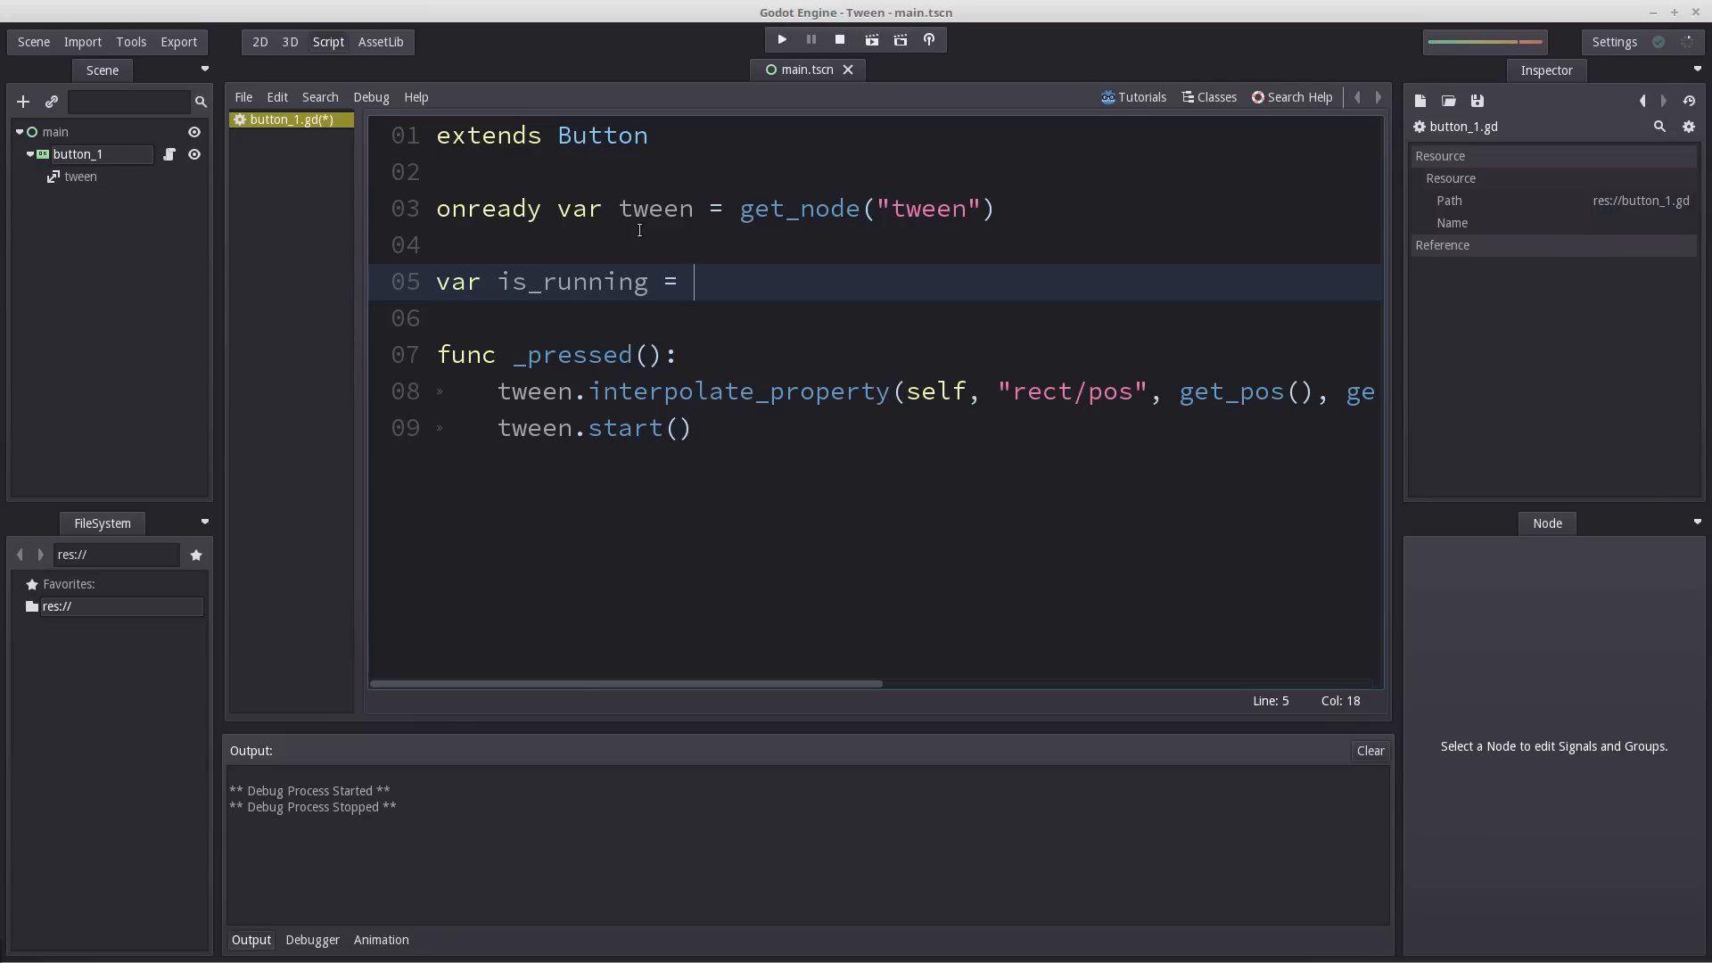
{"action": "type", "text": "false"}
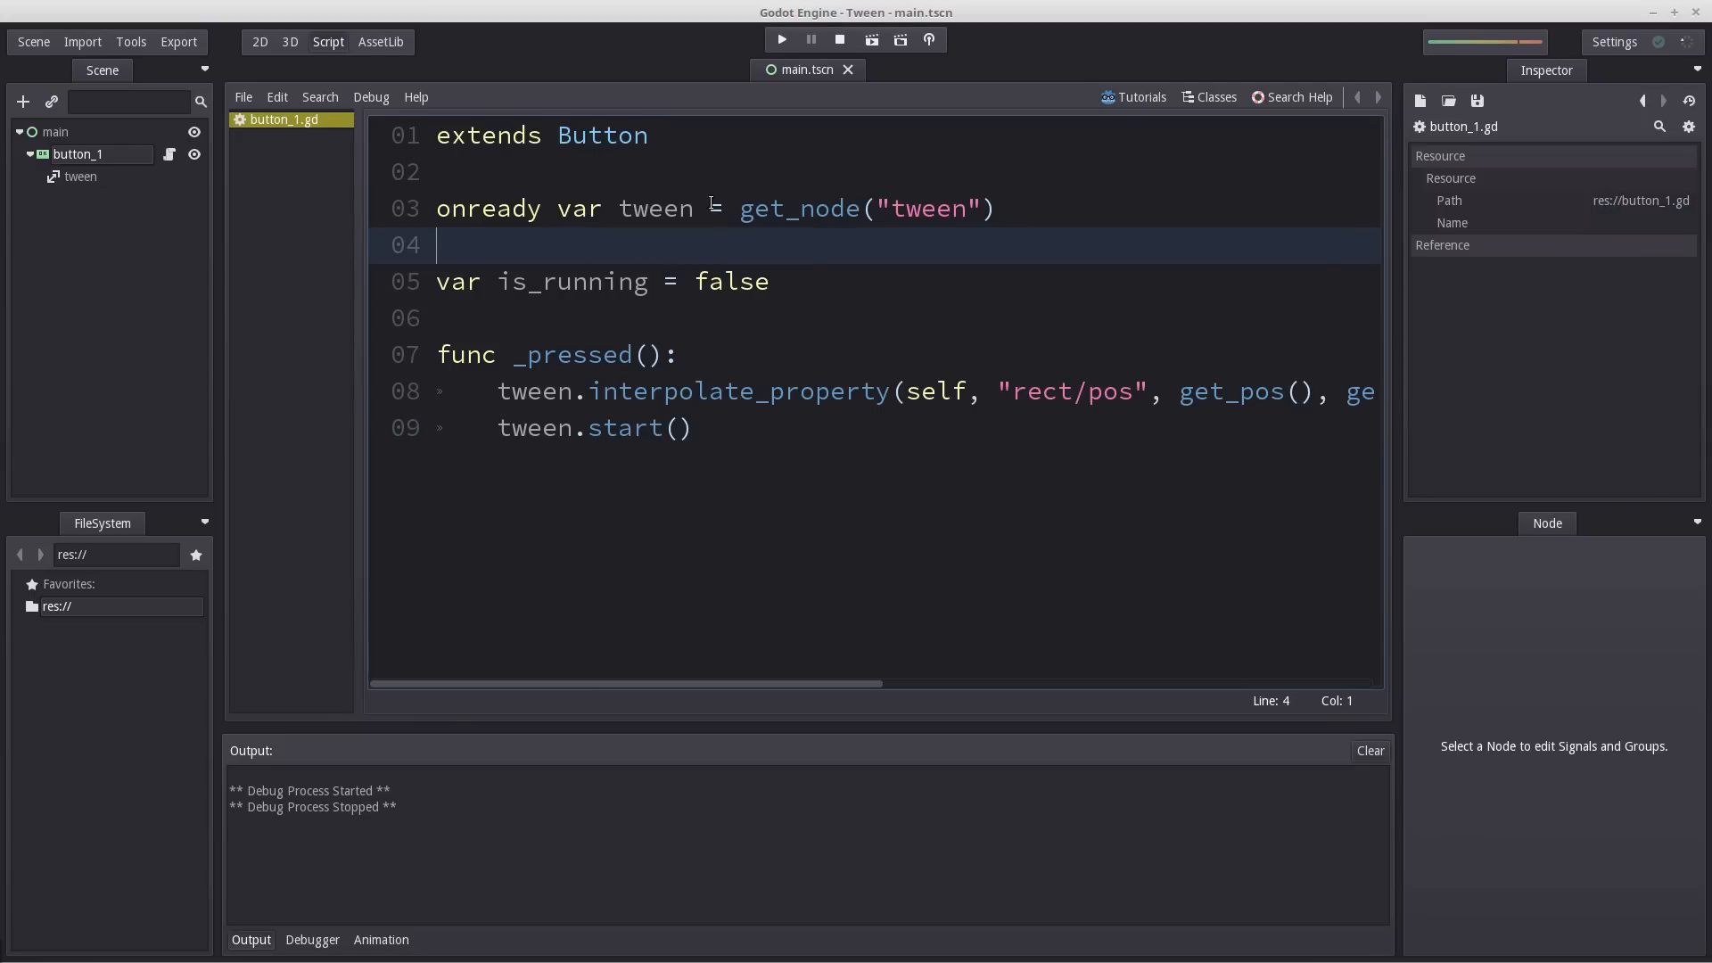
Wrap the tween calls in if(!is_running): and set is_running = true inside the block.
{"action": "key", "text": "Return"}
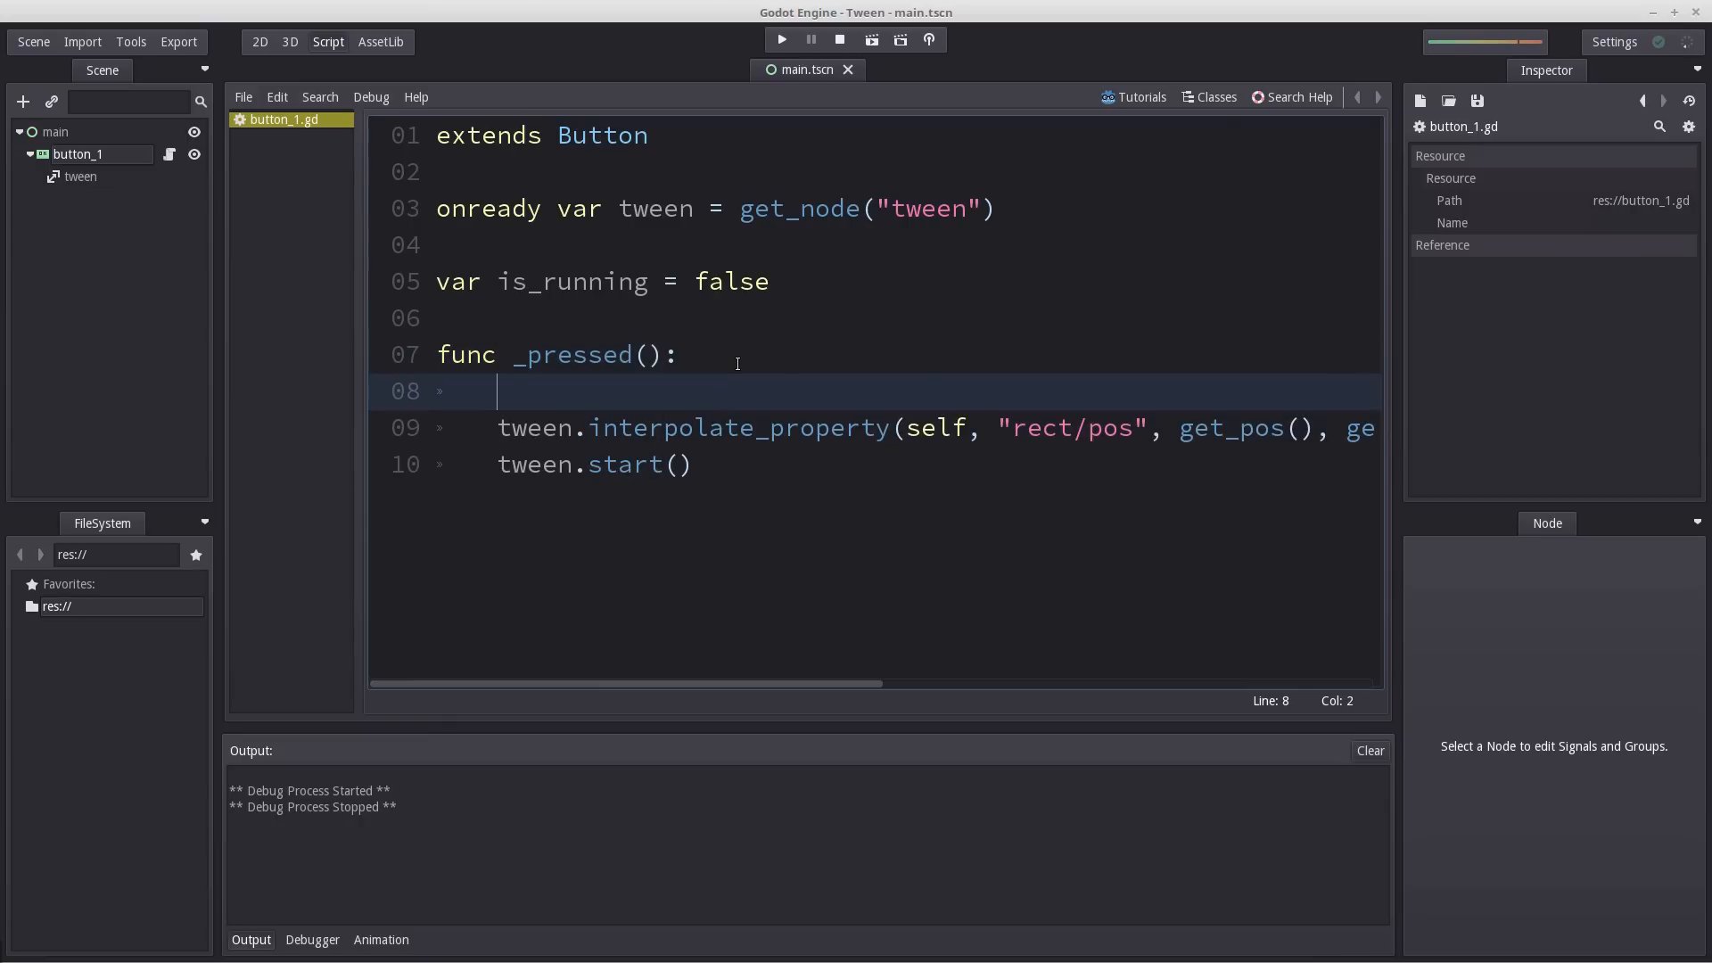
{"action": "type", "text": "if(is_running)"}
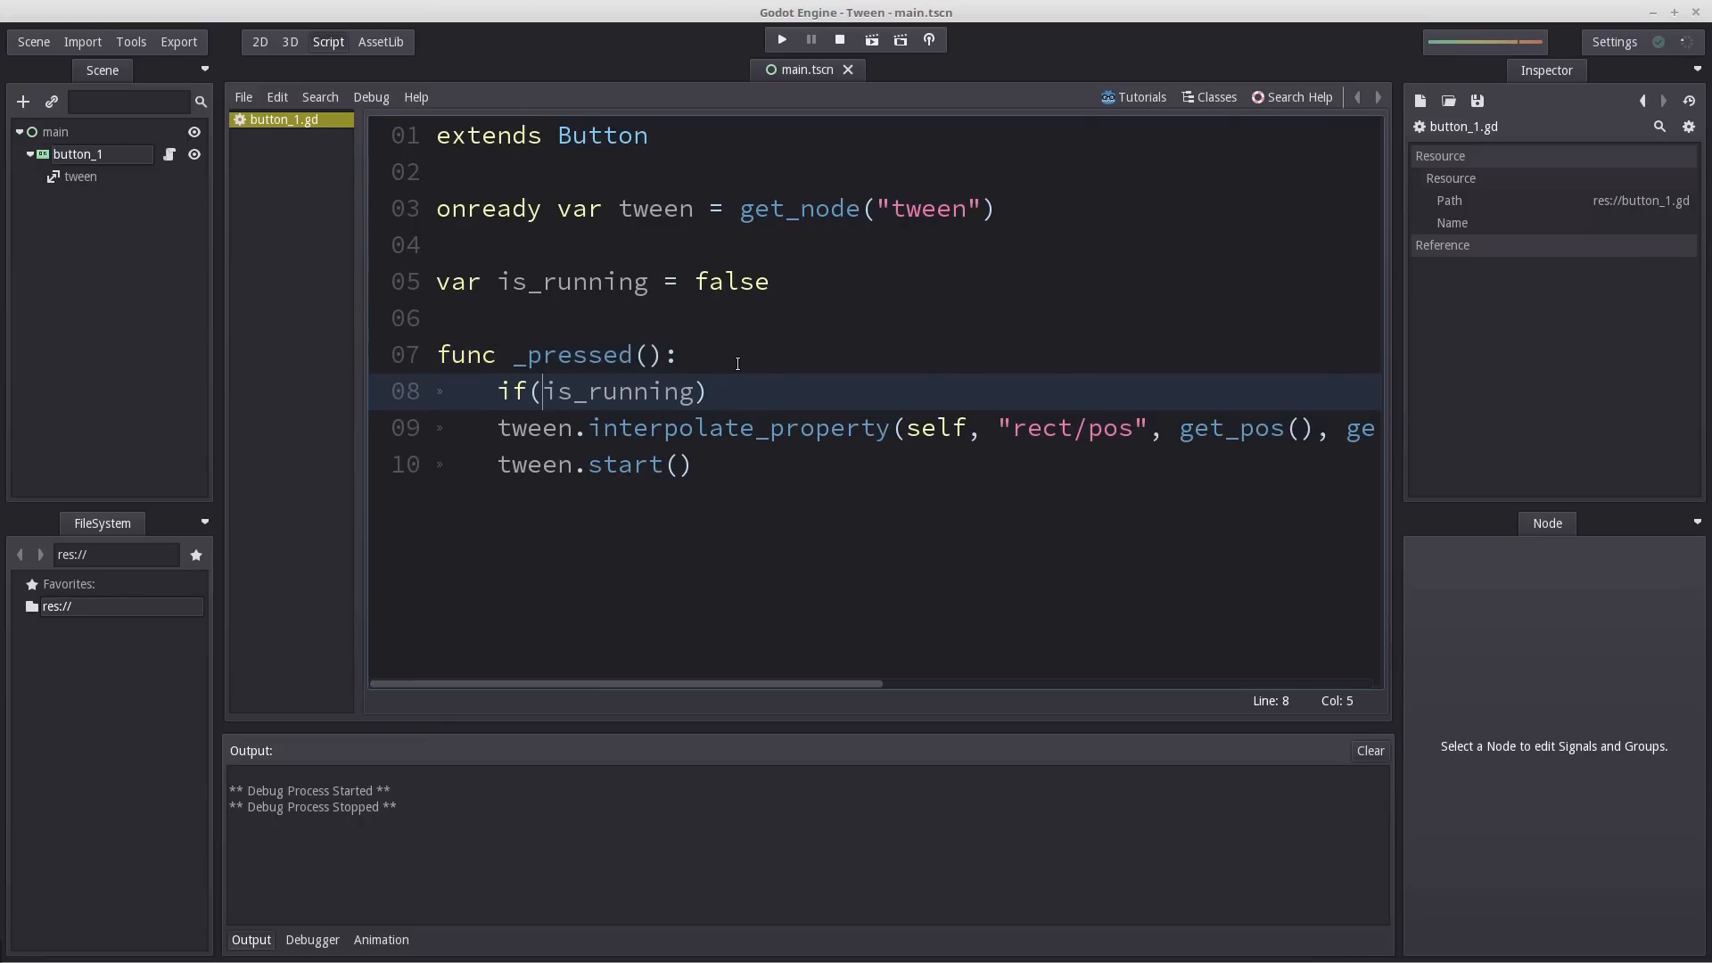
{"action": "type", "text": "!"}
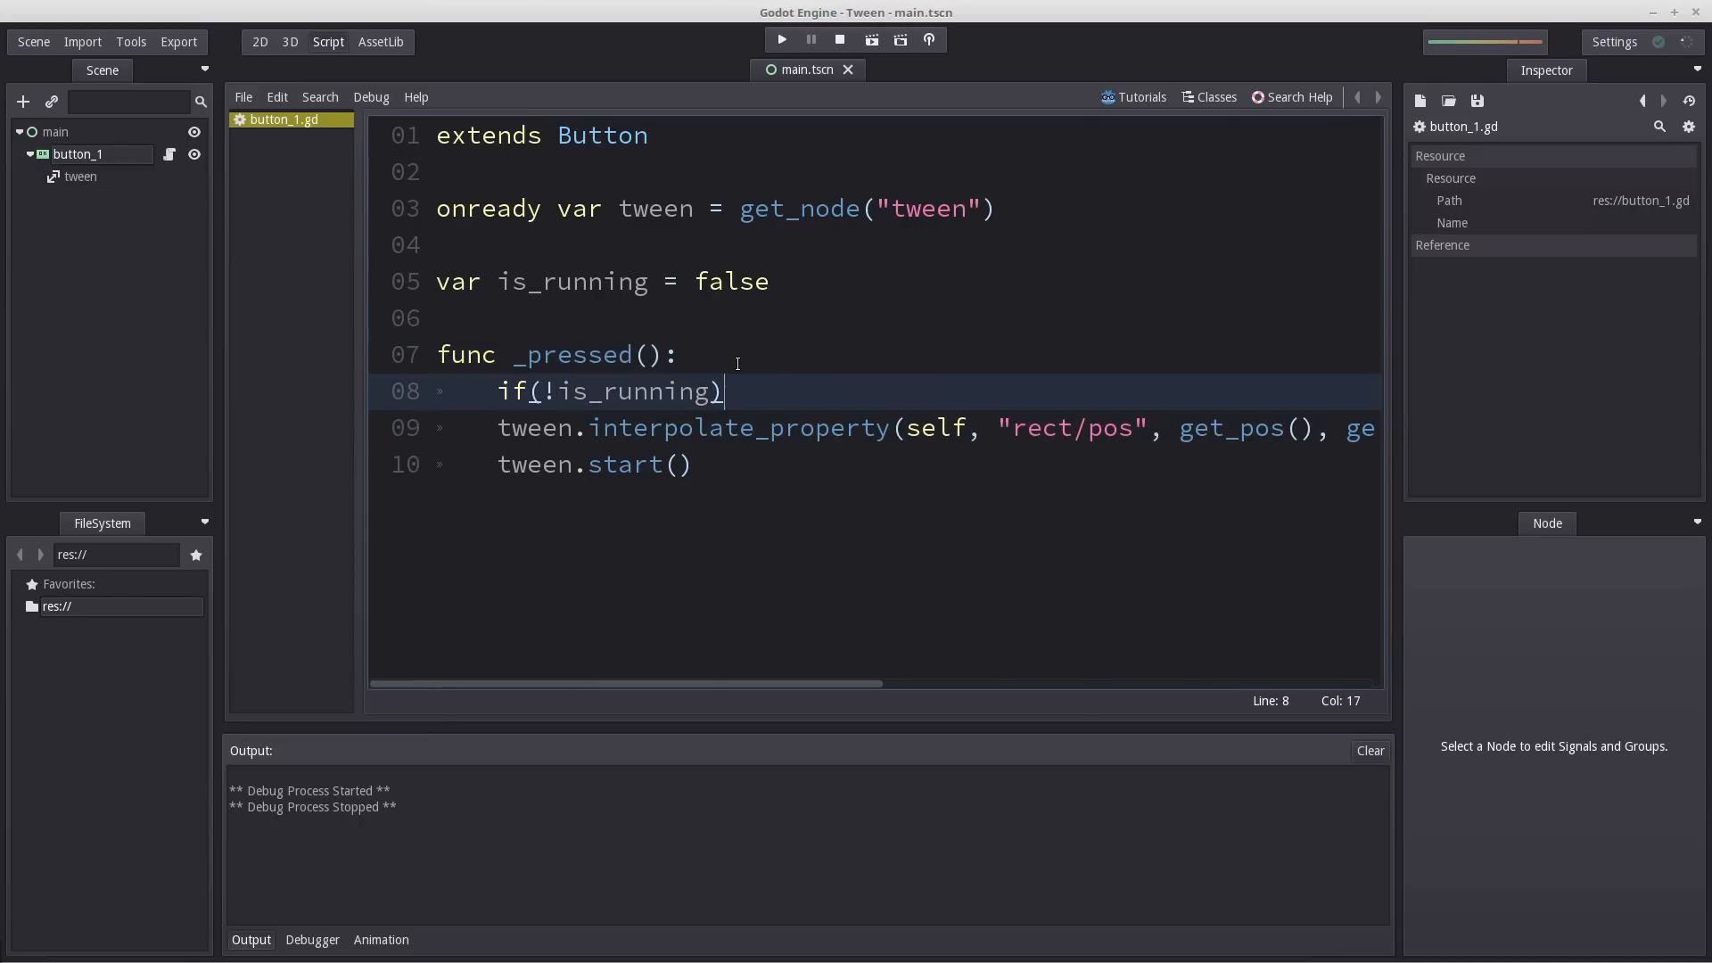
{"action": "type", "text": ":"}
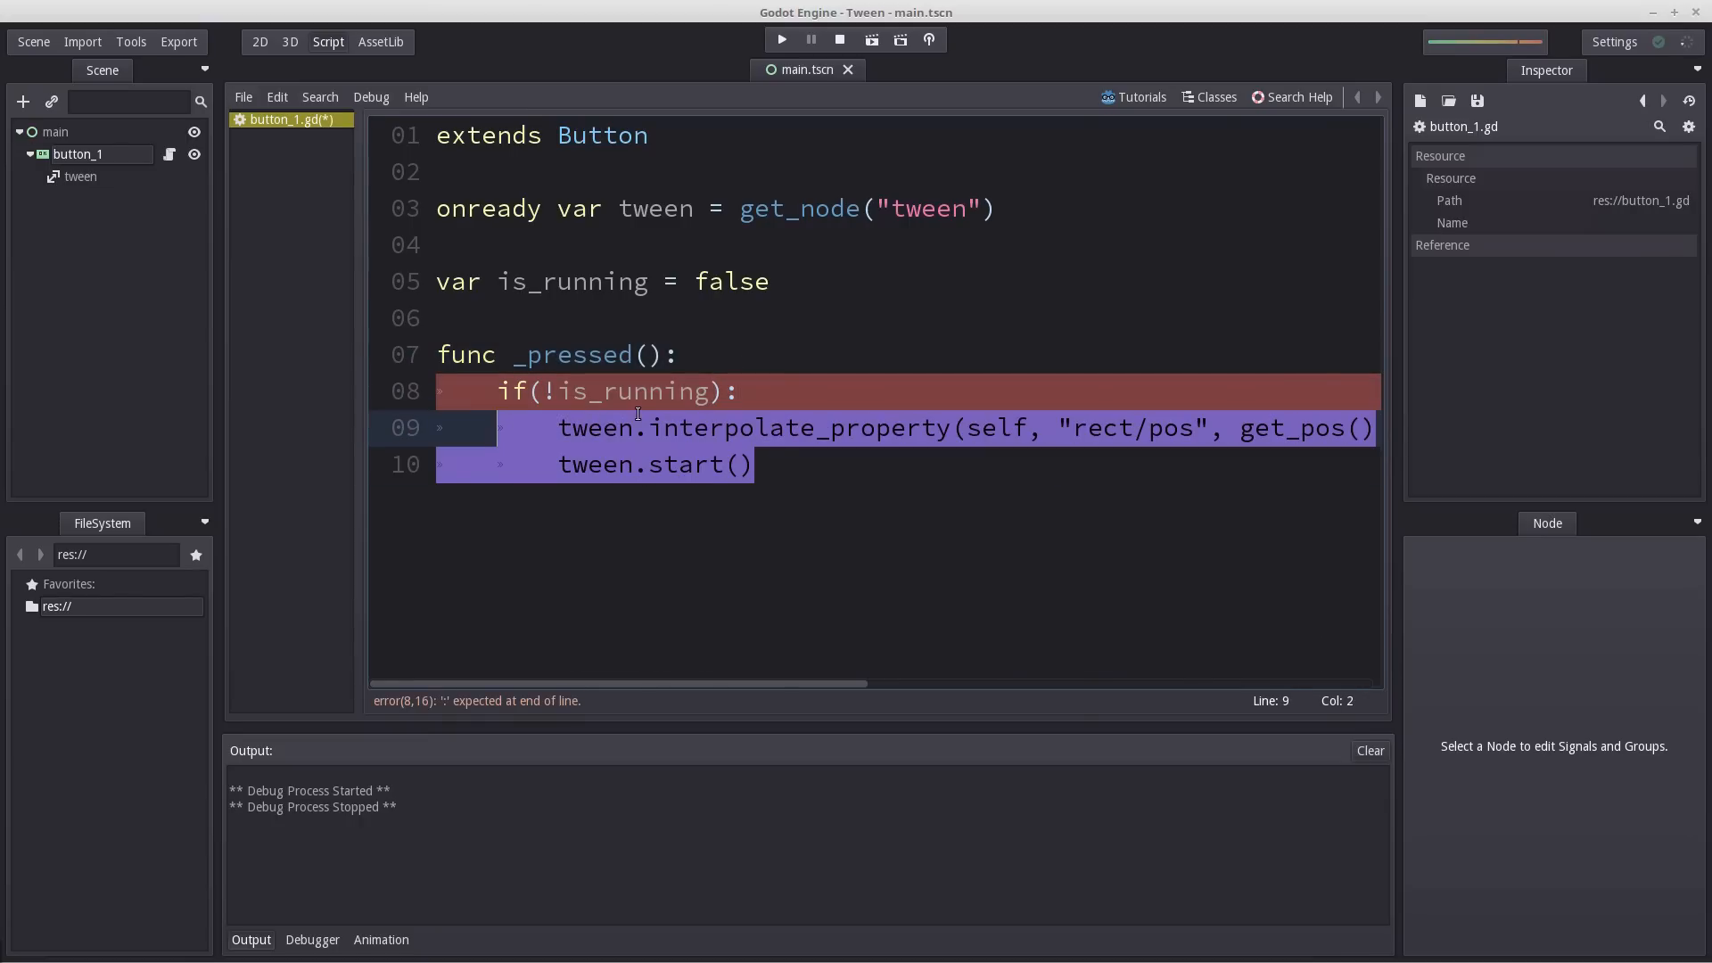
{"action": "left_click", "coordinate": [806, 464]}
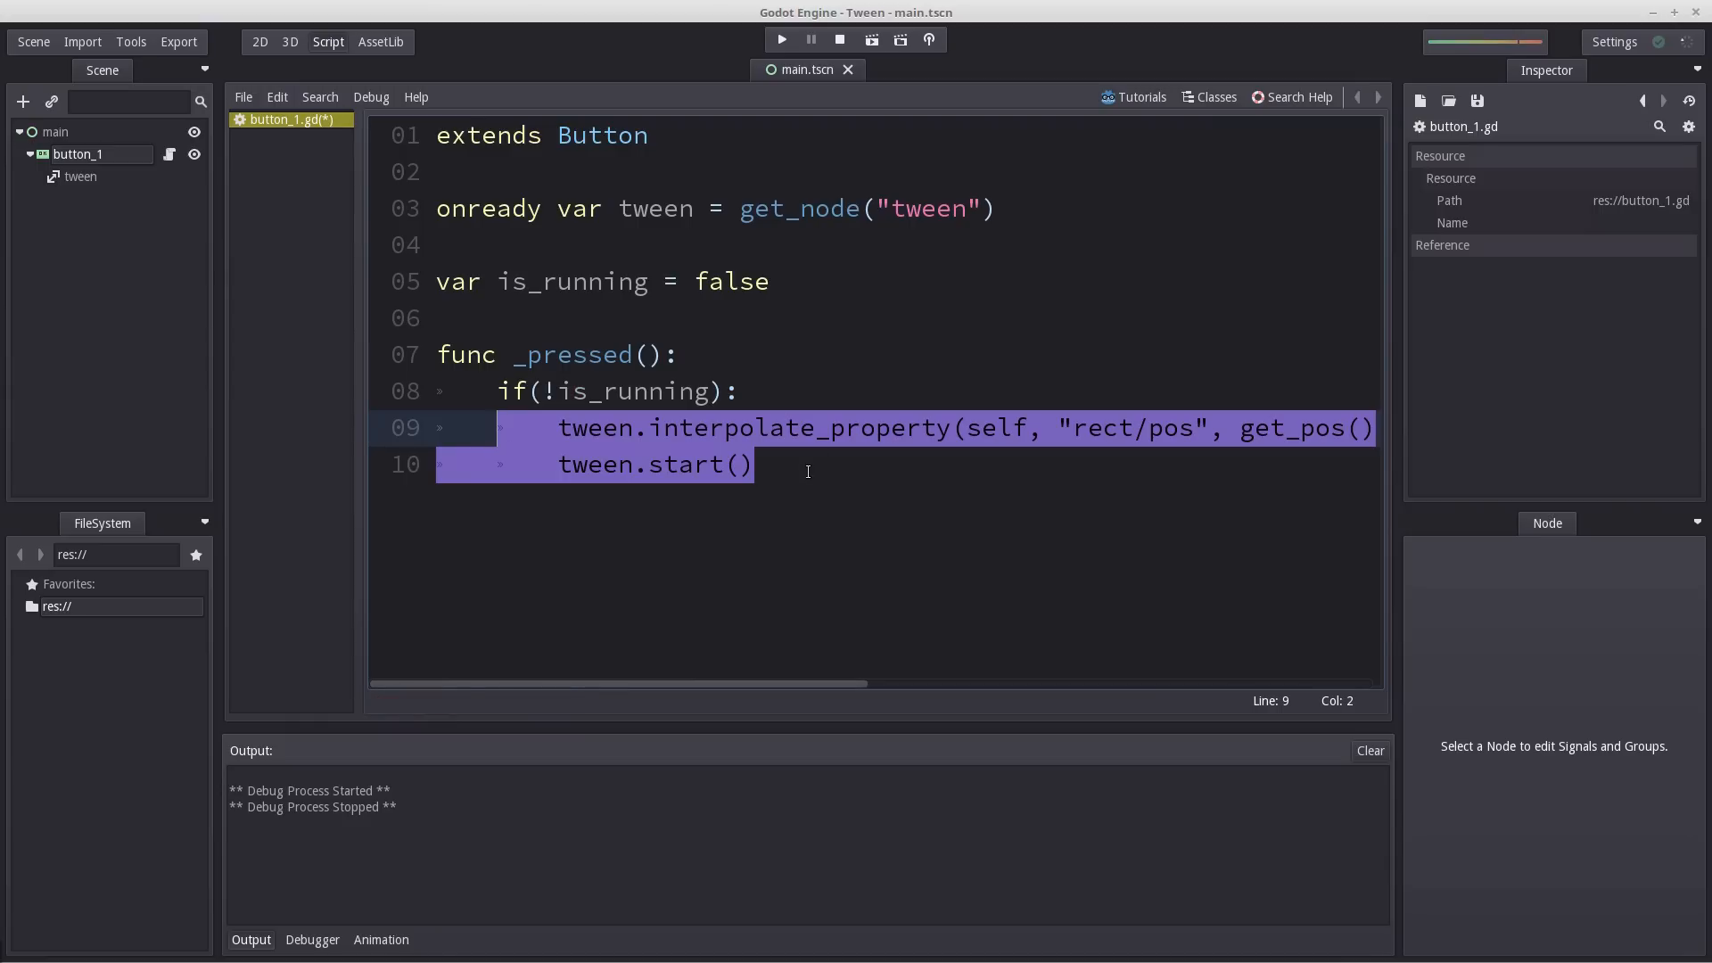
{"action": "type", "text": "is_running = true"}
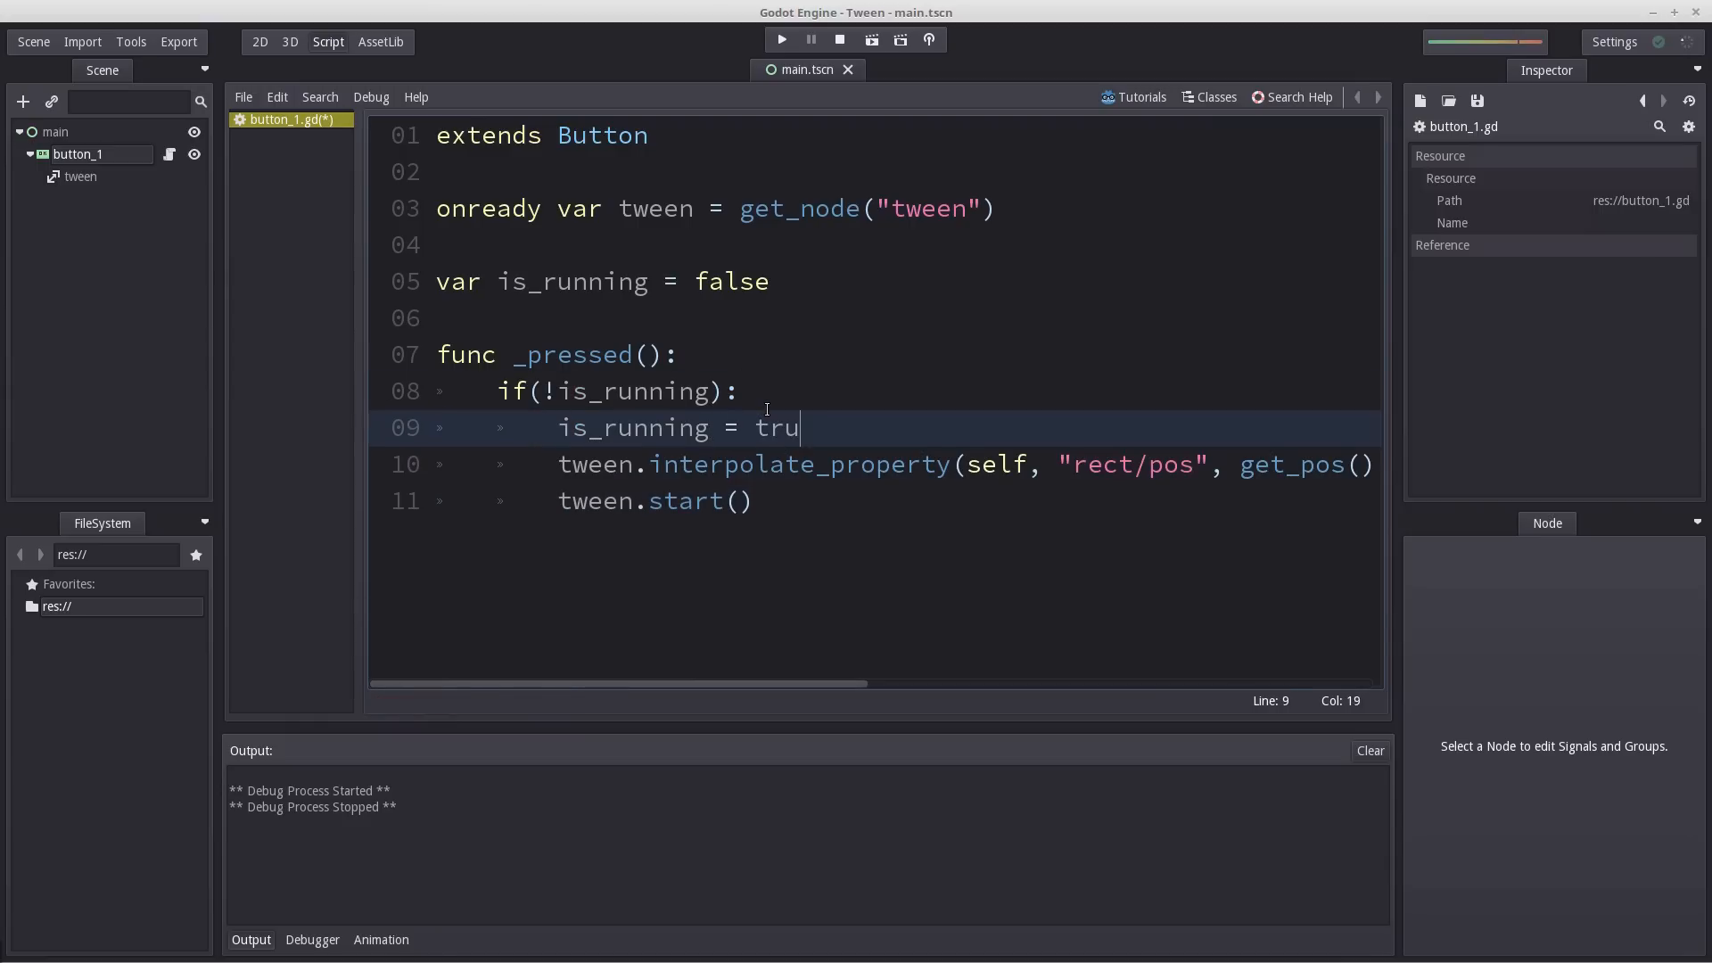
{"action": "type", "text": "e"}
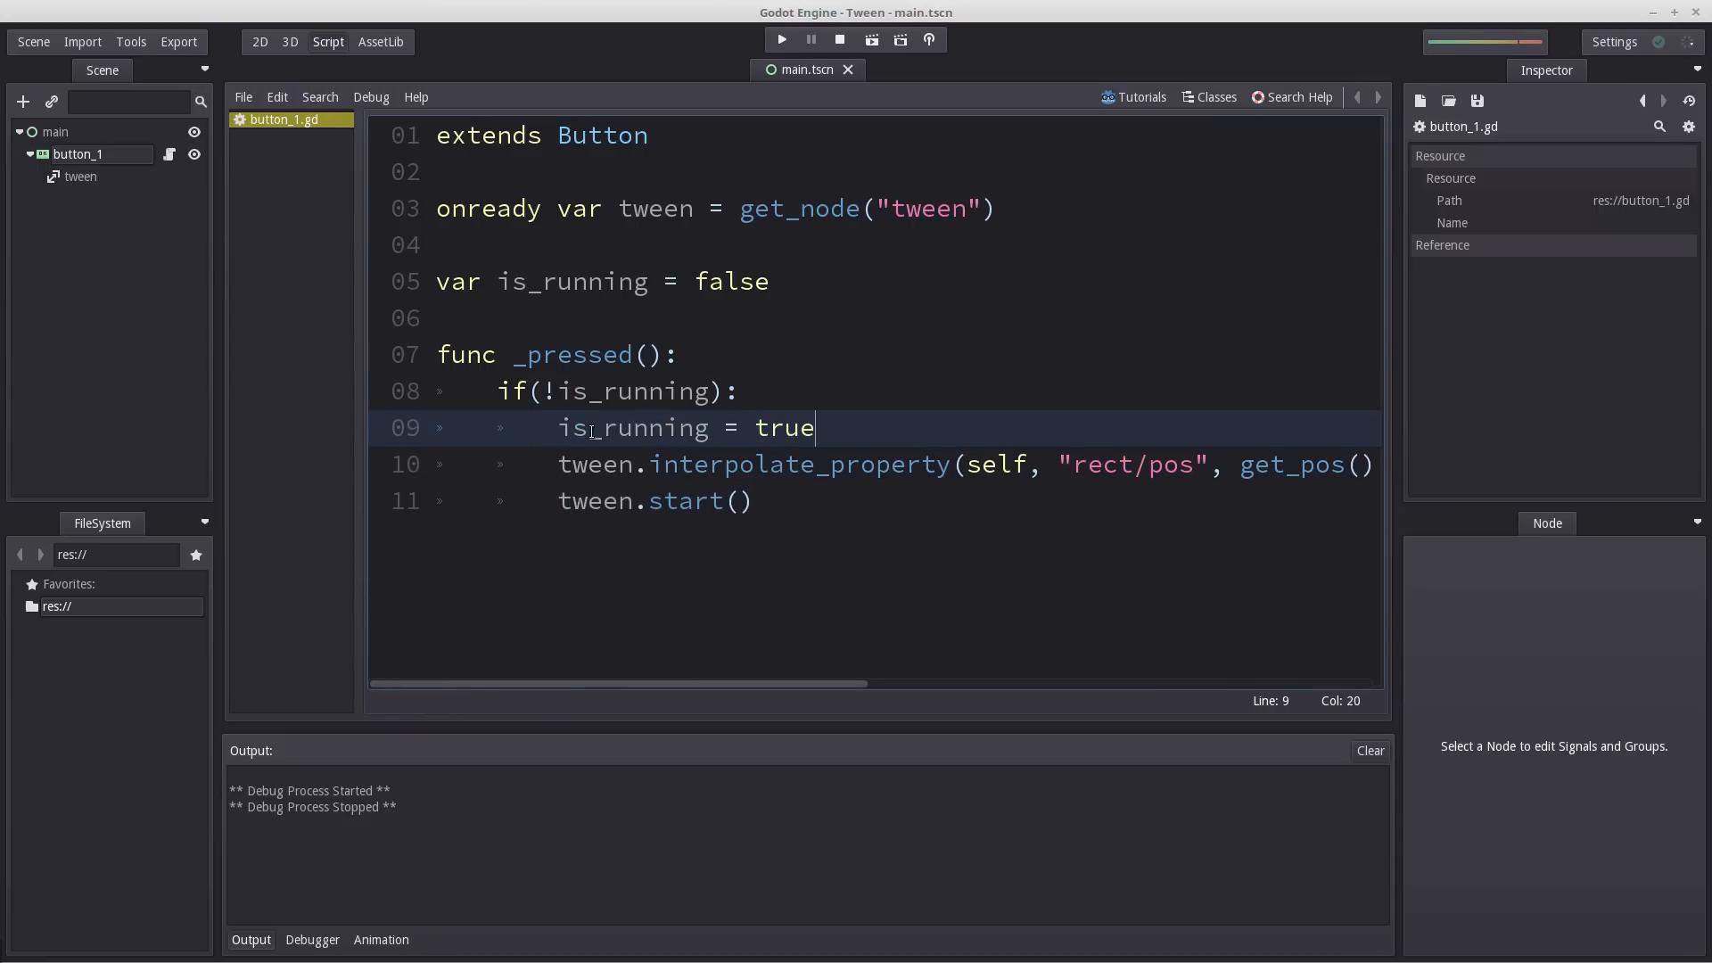
{"action": "double_click", "coordinate": [633, 426]}
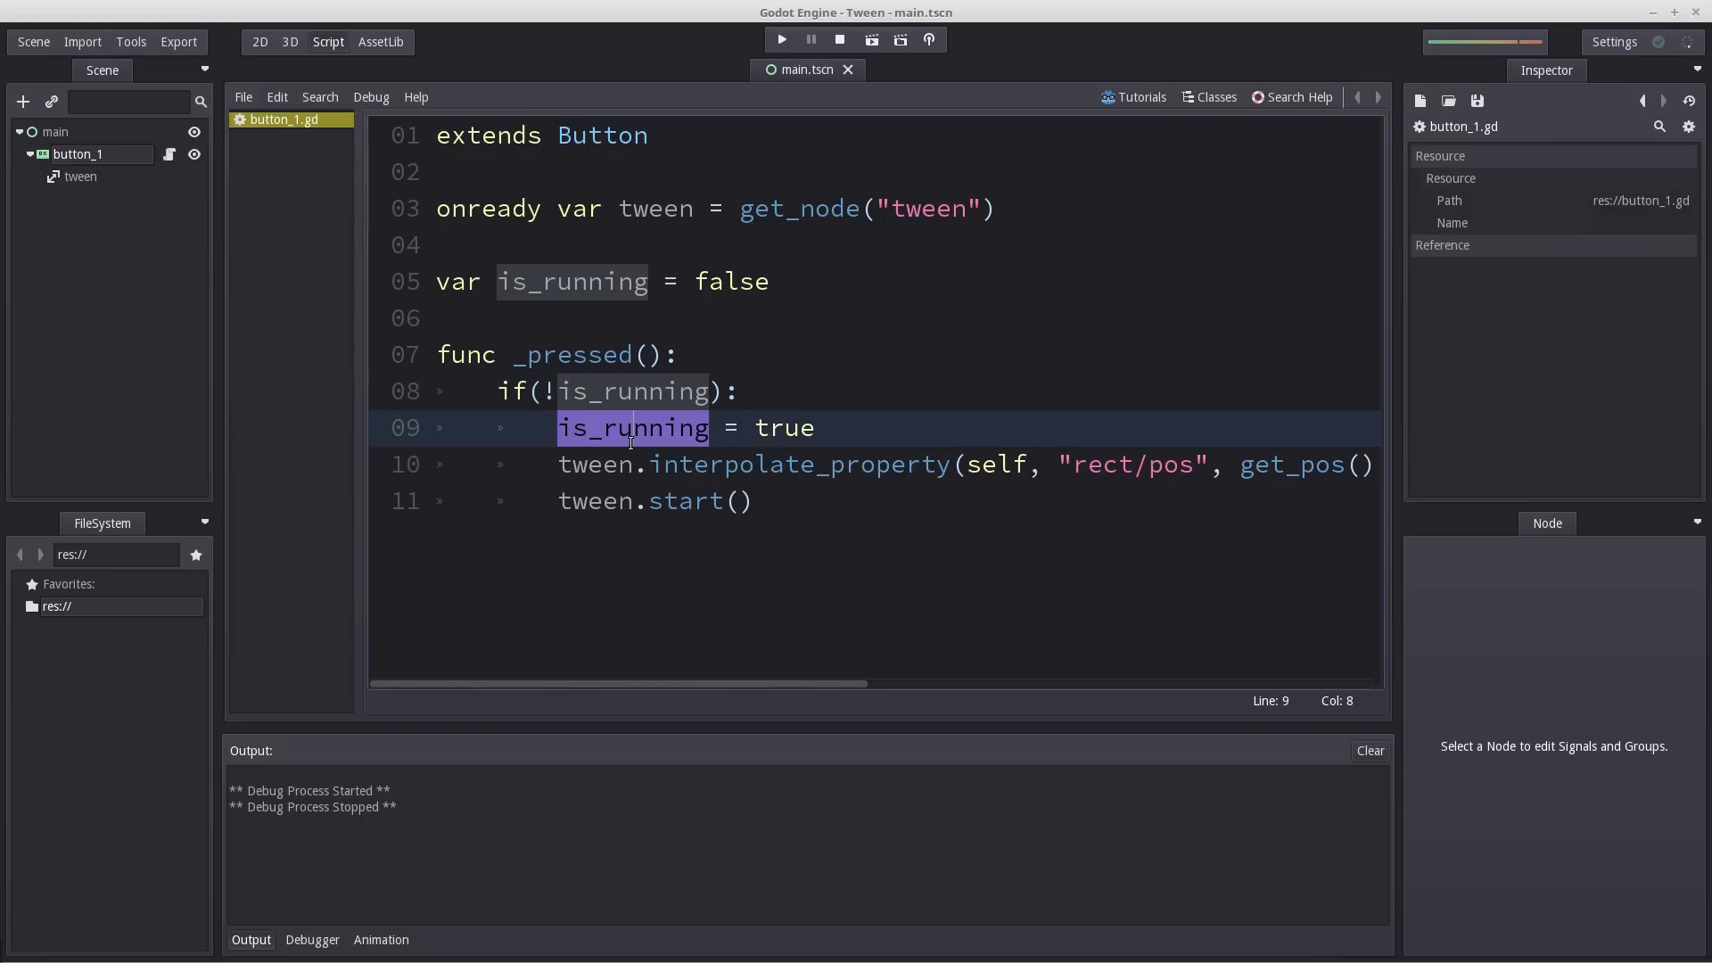
{"action": "mouse_move", "coordinate": [834, 430]}
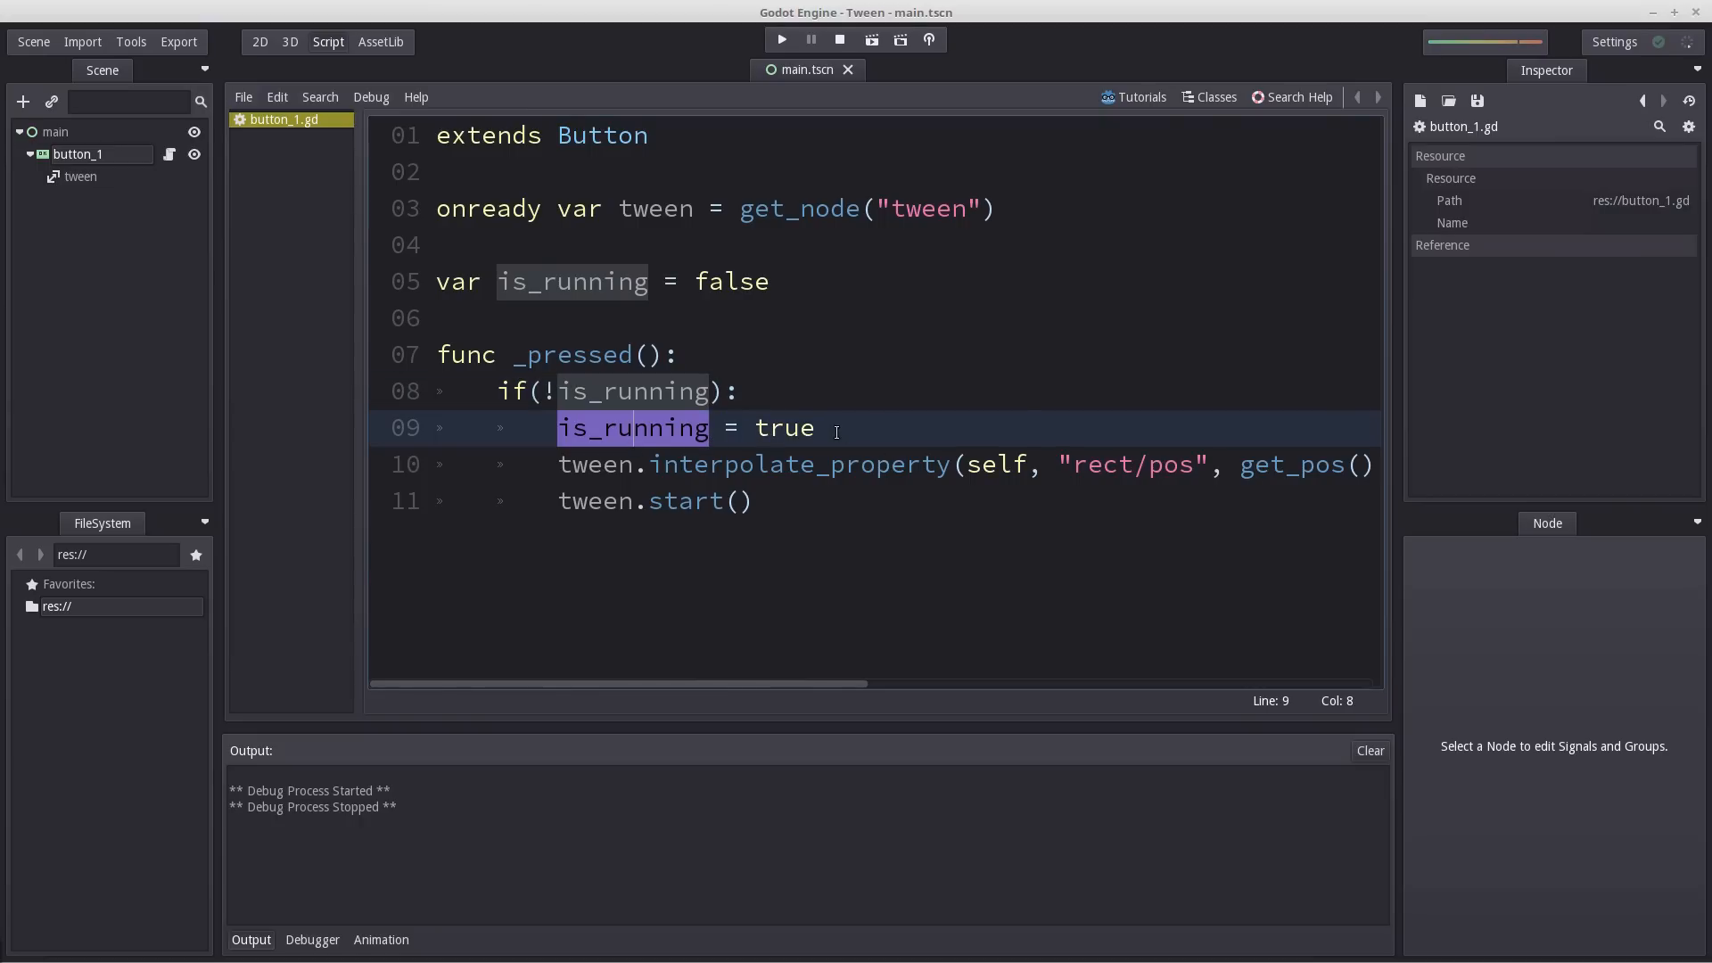
{"action": "left_click", "coordinate": [594, 464]}
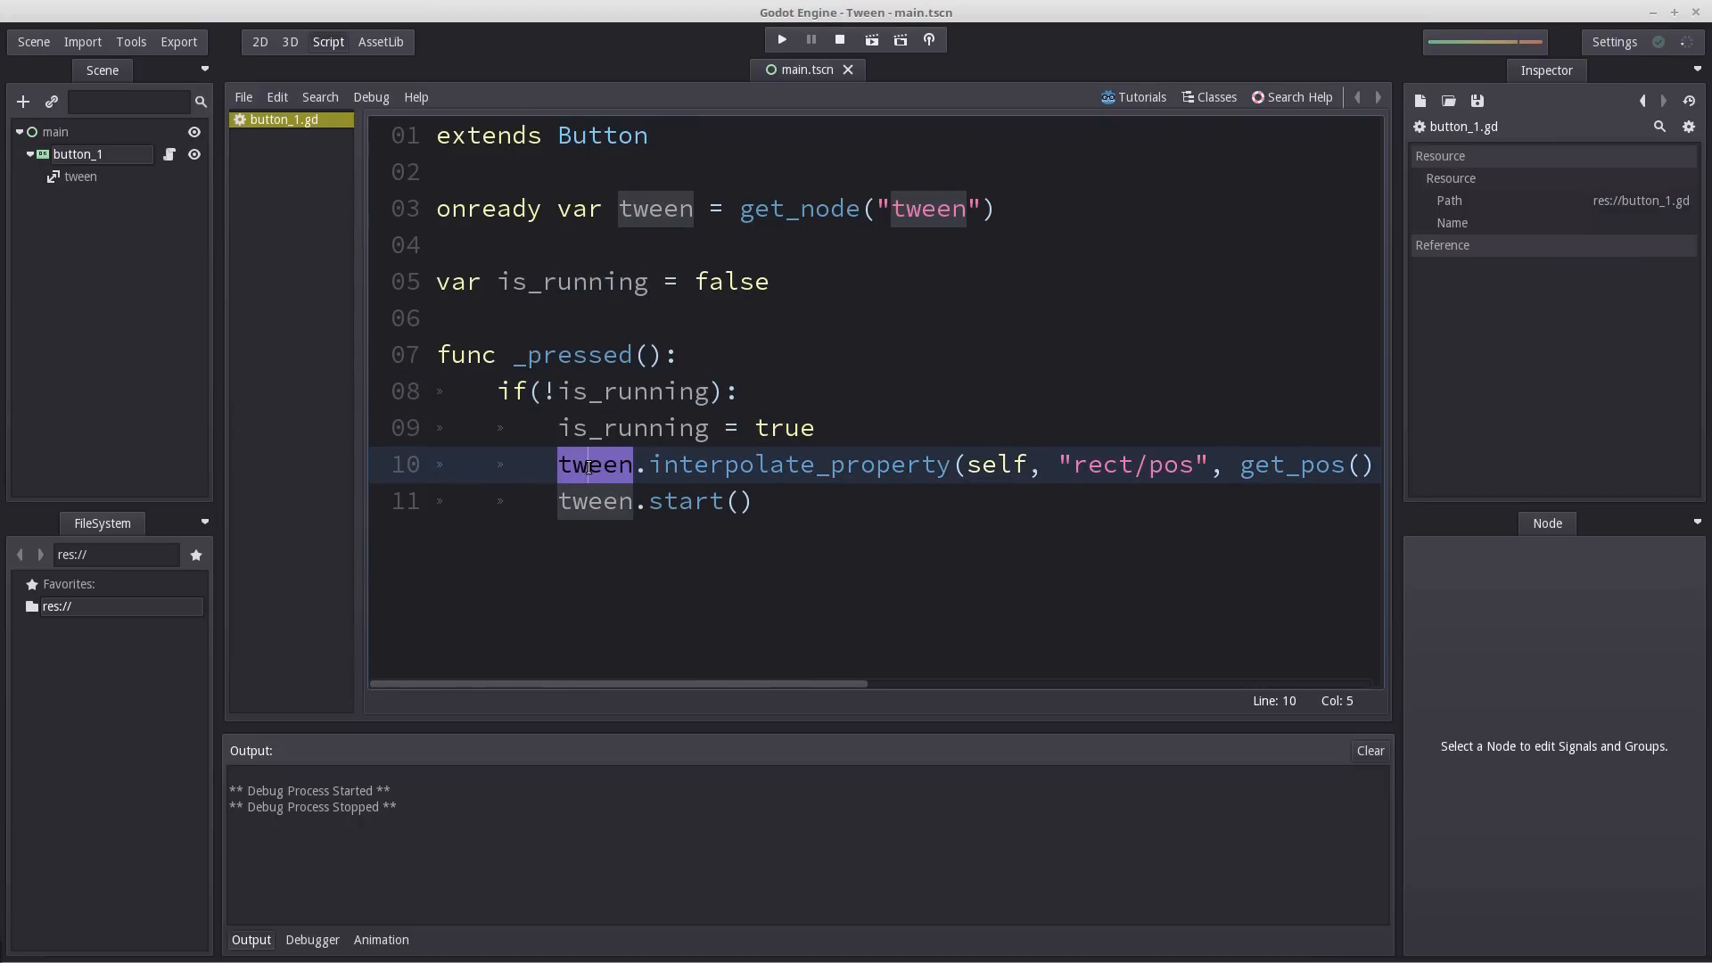
Connect the tween node's tween_complete signal to button_1.
{"action": "left_click", "coordinate": [78, 176]}
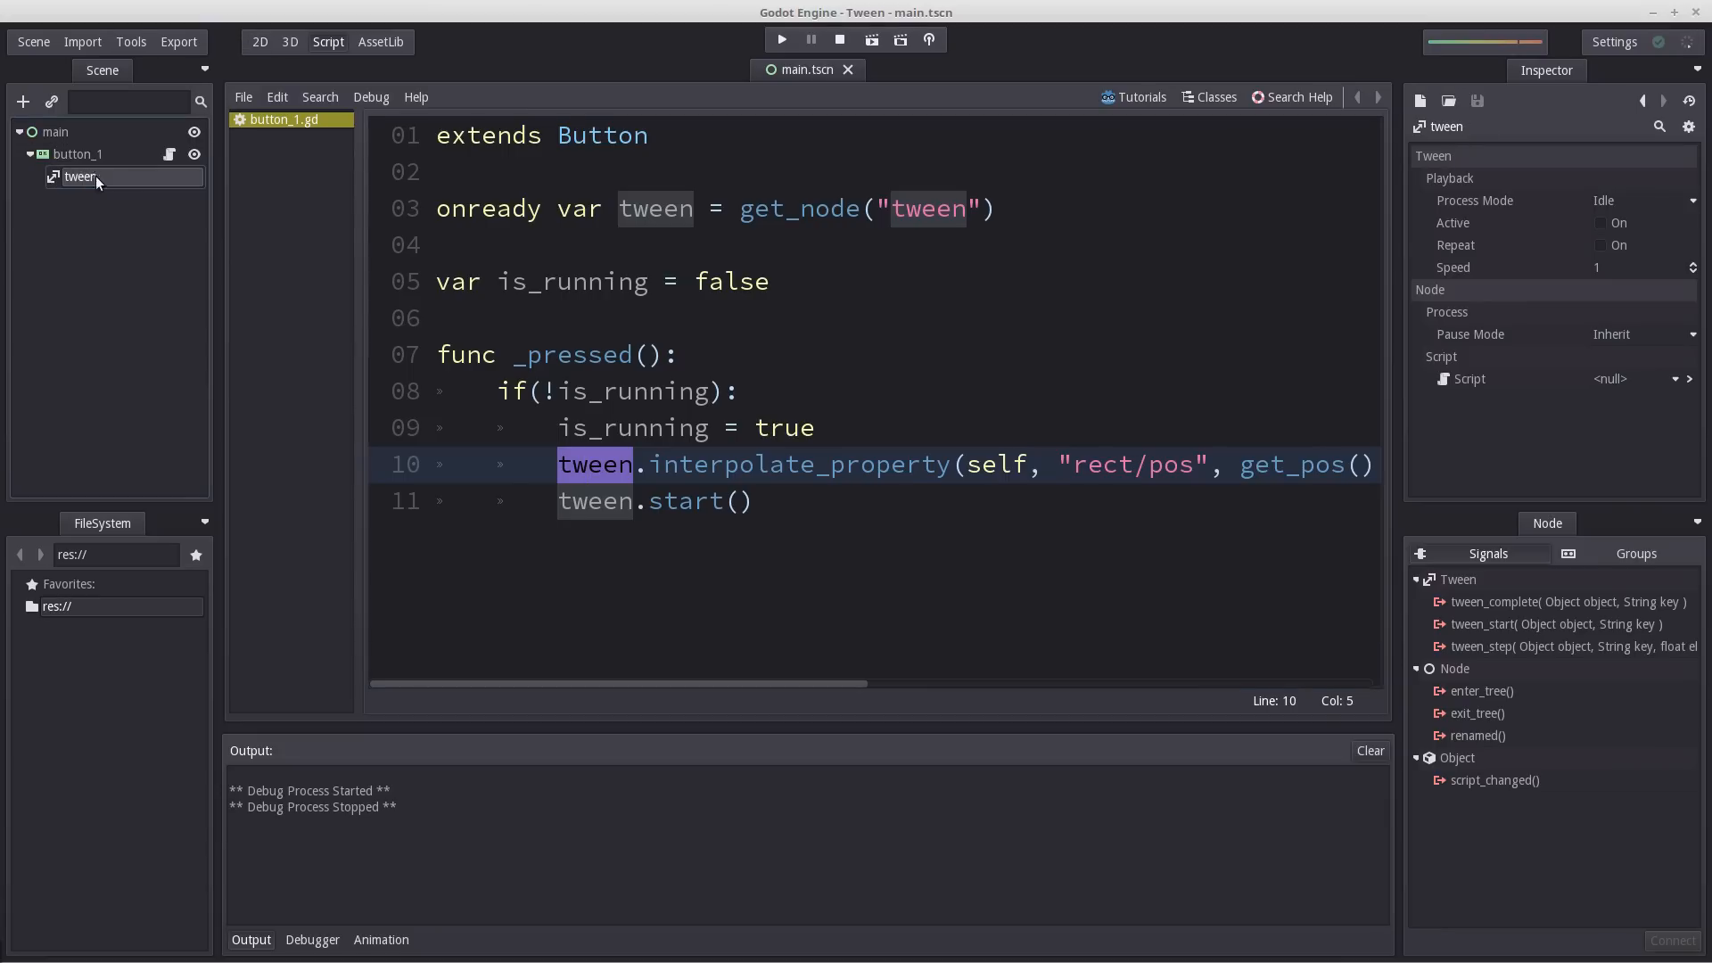
{"action": "mouse_move", "coordinate": [1474, 560]}
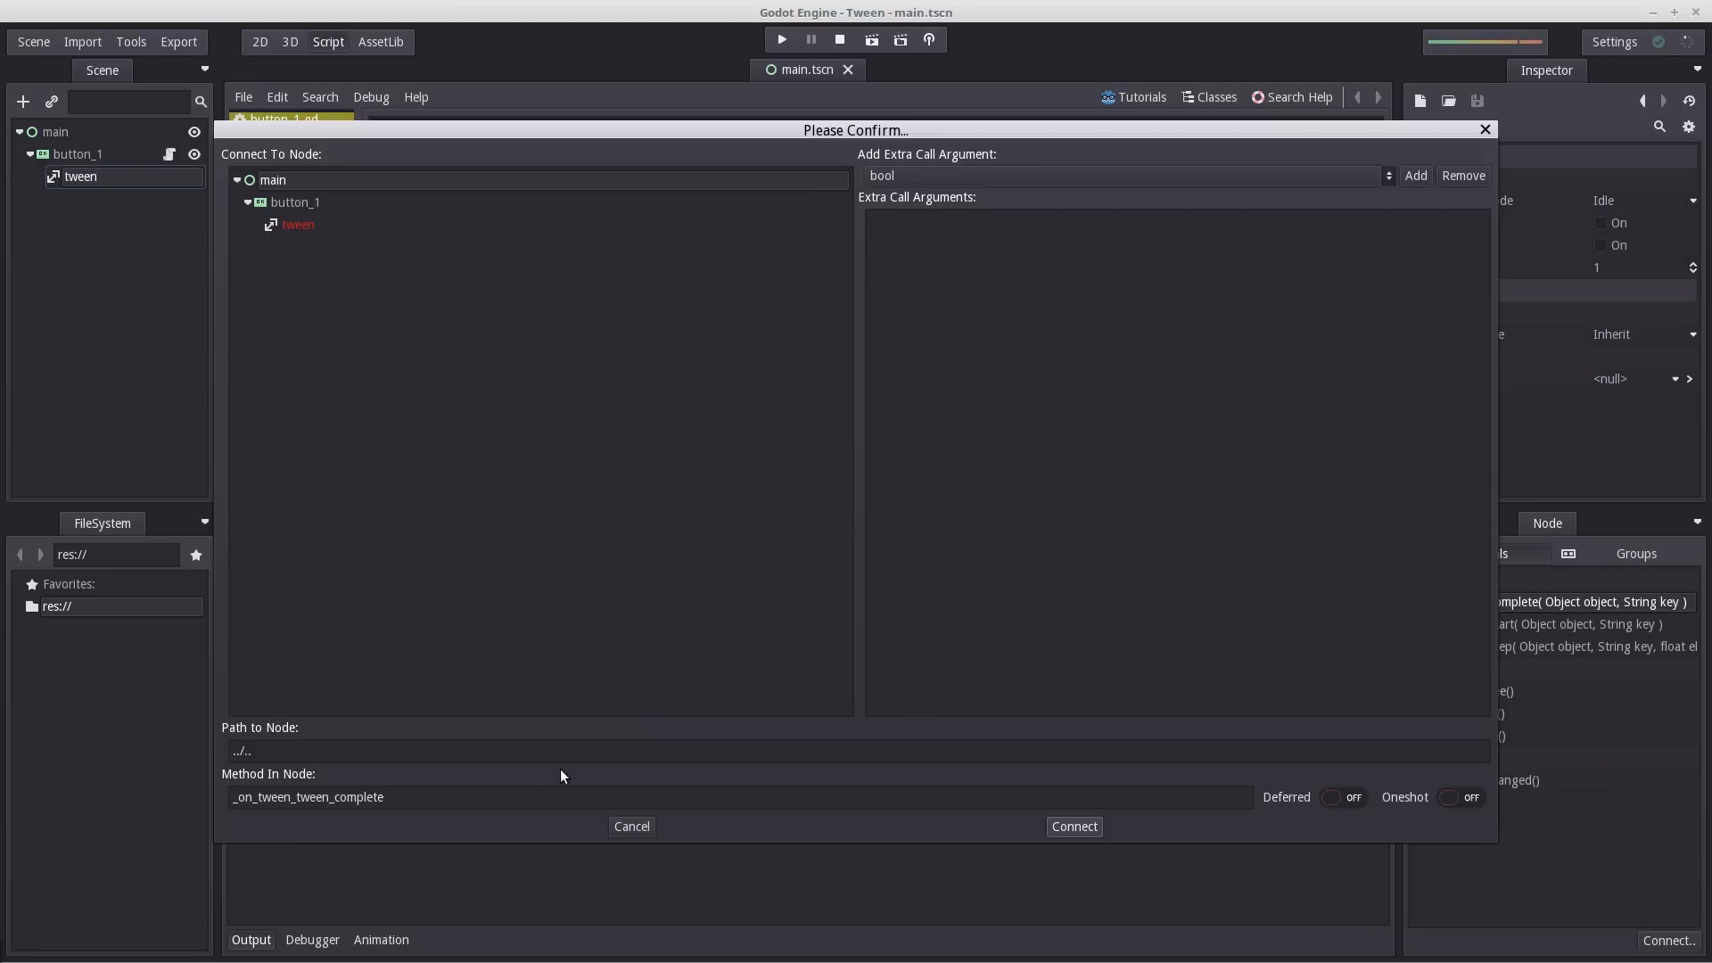
{"action": "mouse_move", "coordinate": [391, 235]}
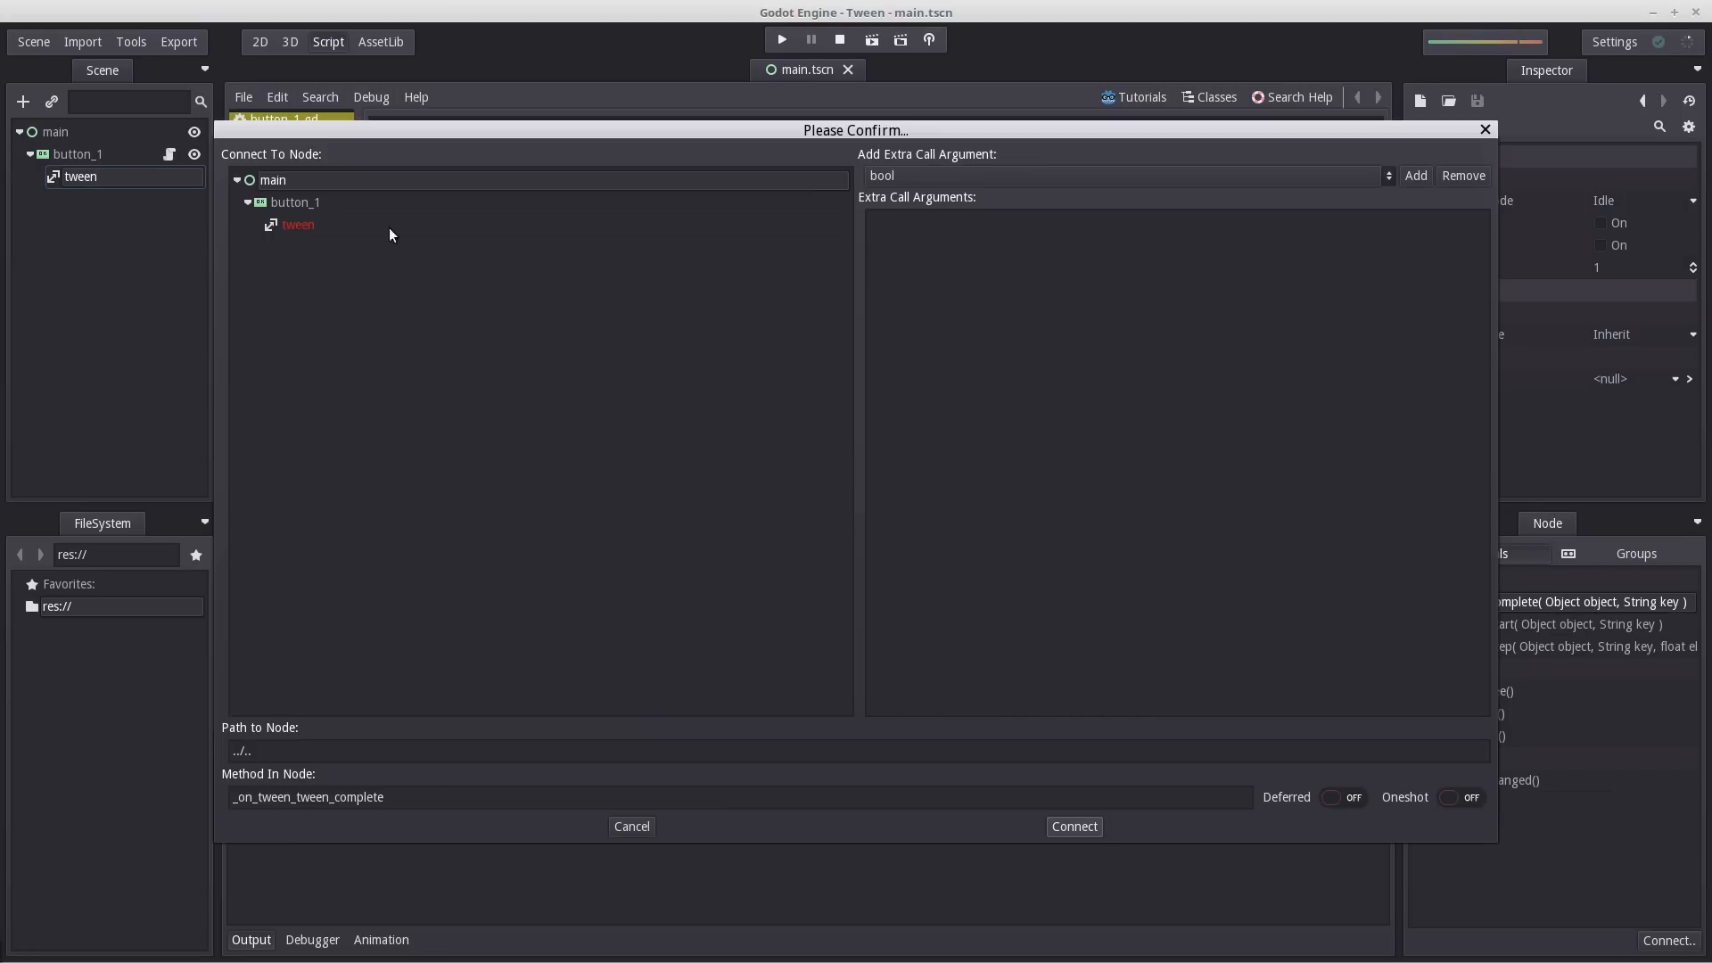
{"action": "left_click", "coordinate": [294, 201]}
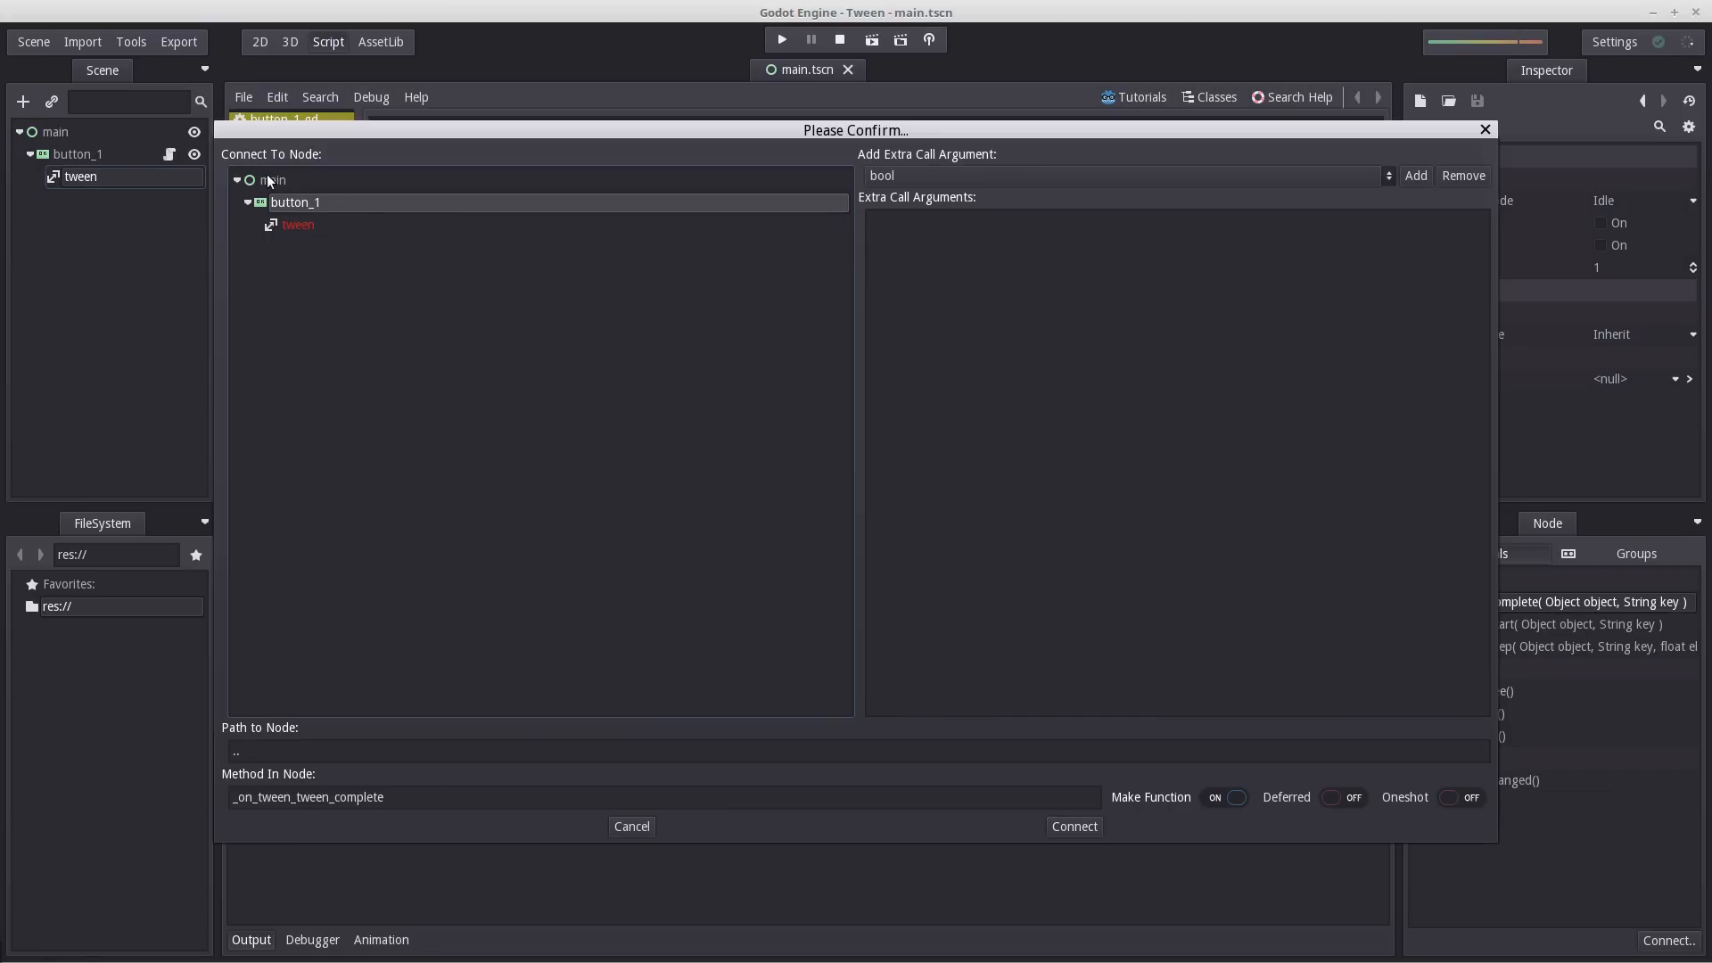
{"action": "mouse_move", "coordinate": [1111, 842]}
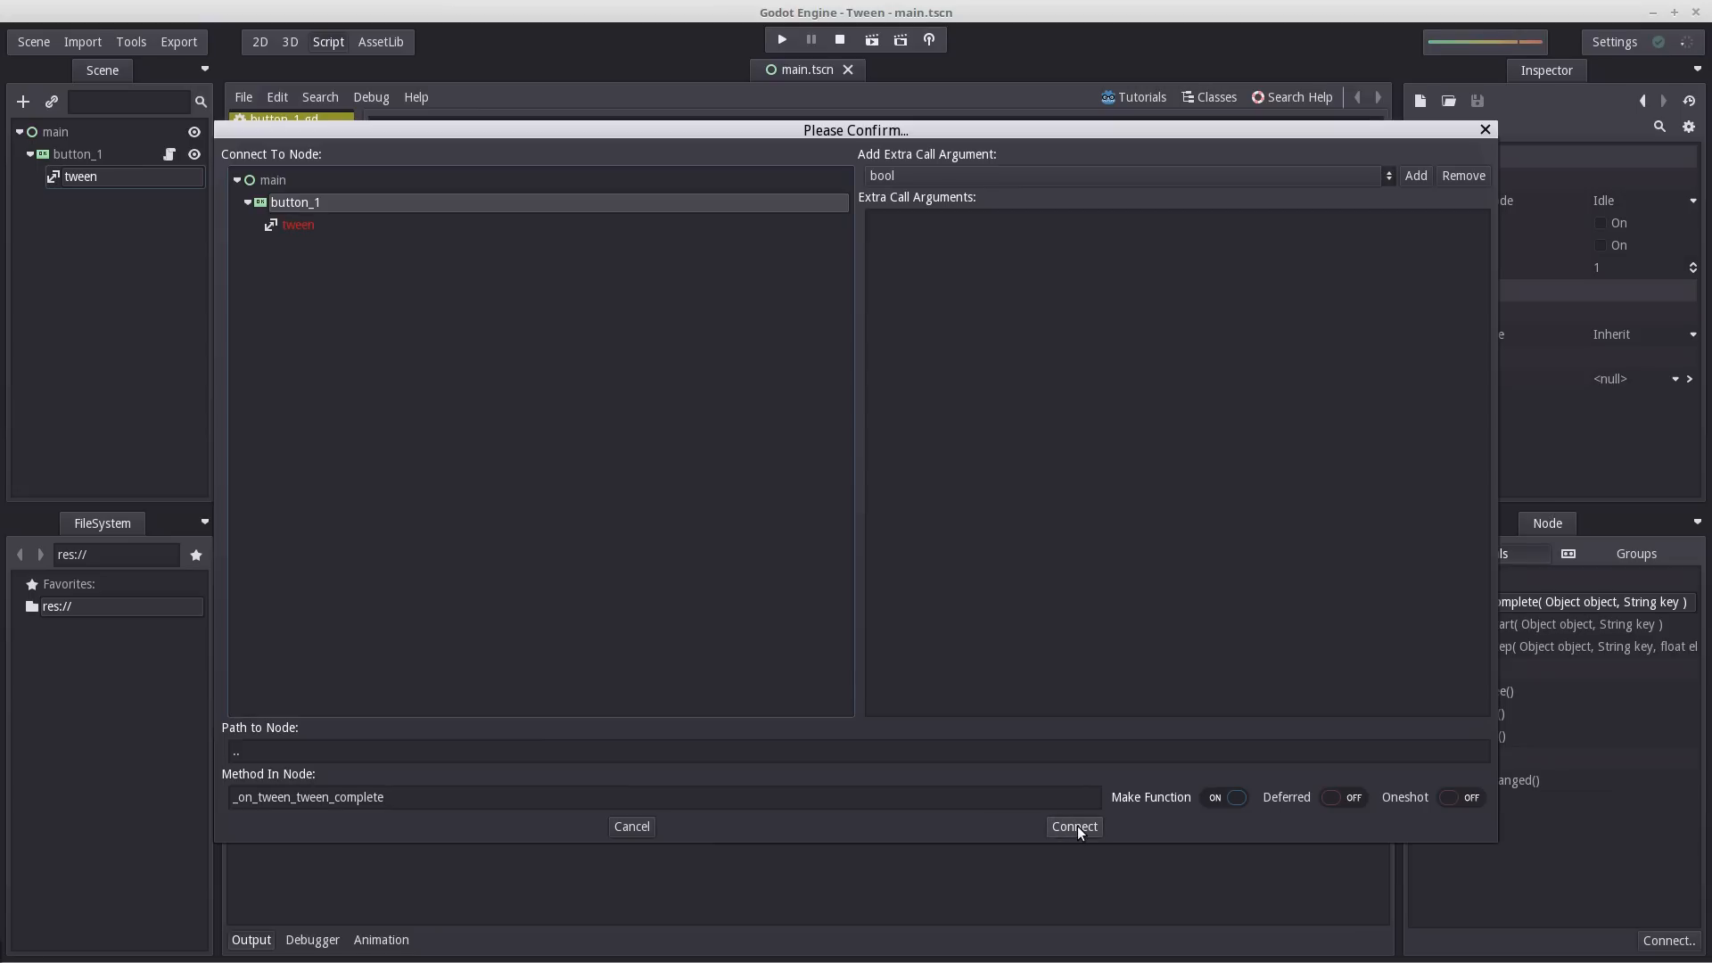
{"action": "left_click", "coordinate": [1072, 826]}
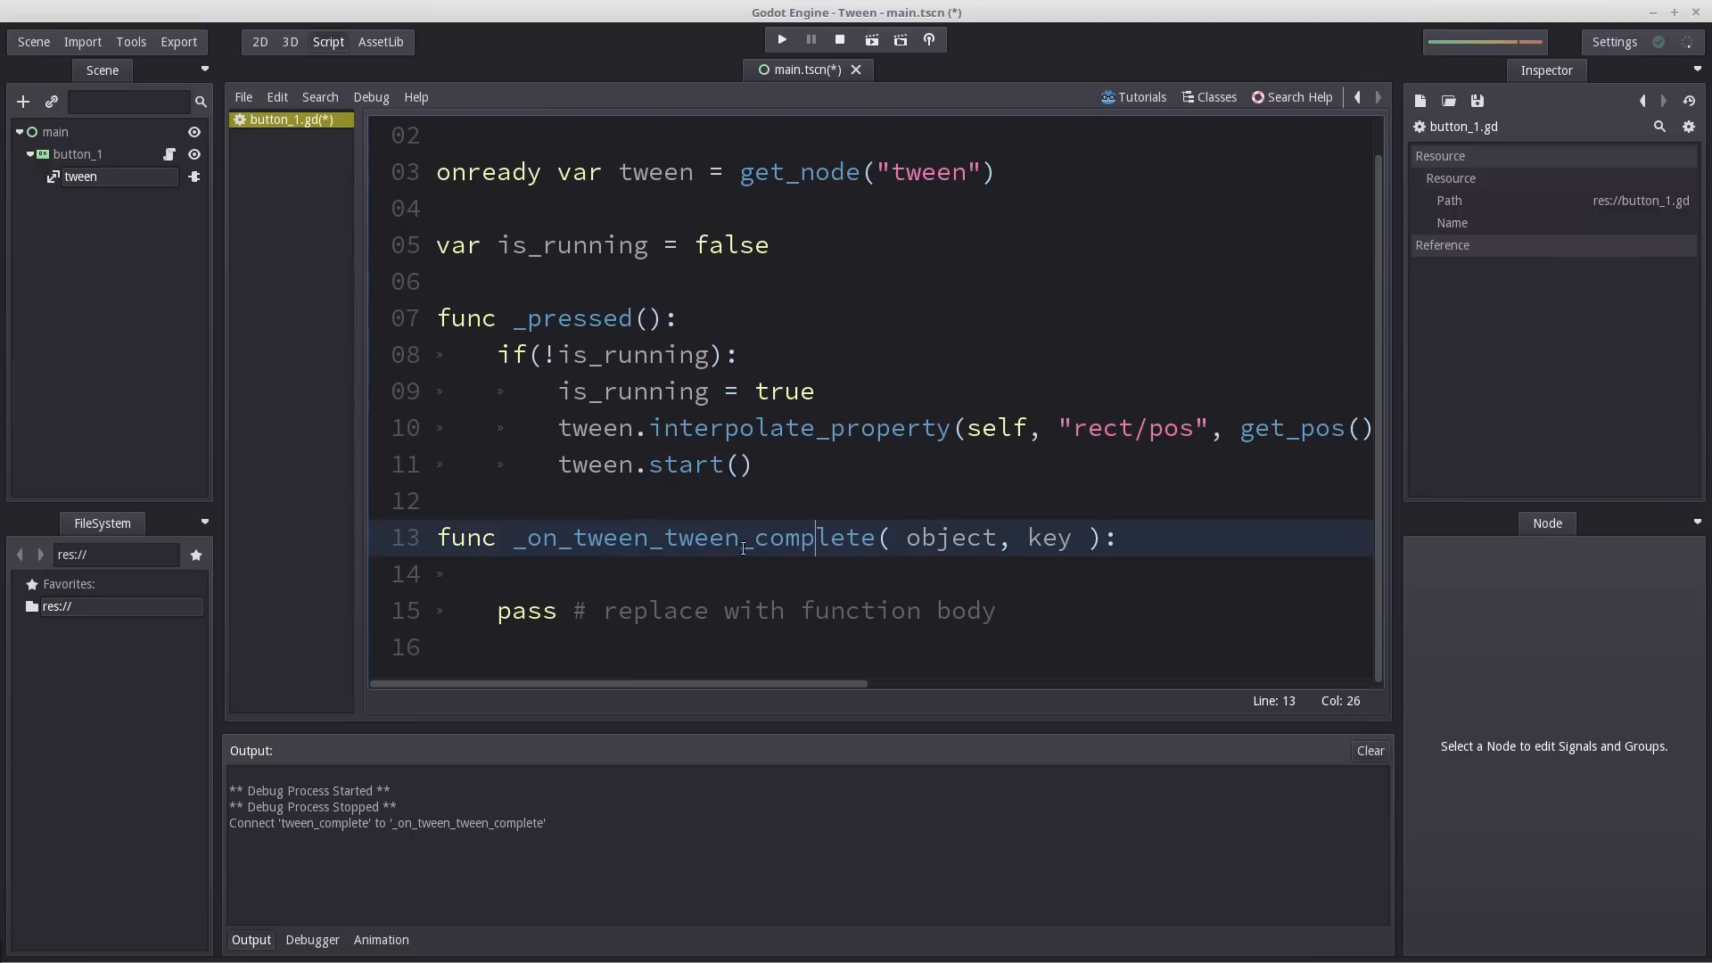
Write 'is_running = false' in _on_tween_tween_complete, replacing the pass placeholder.
{"action": "type", "text": "is_running"}
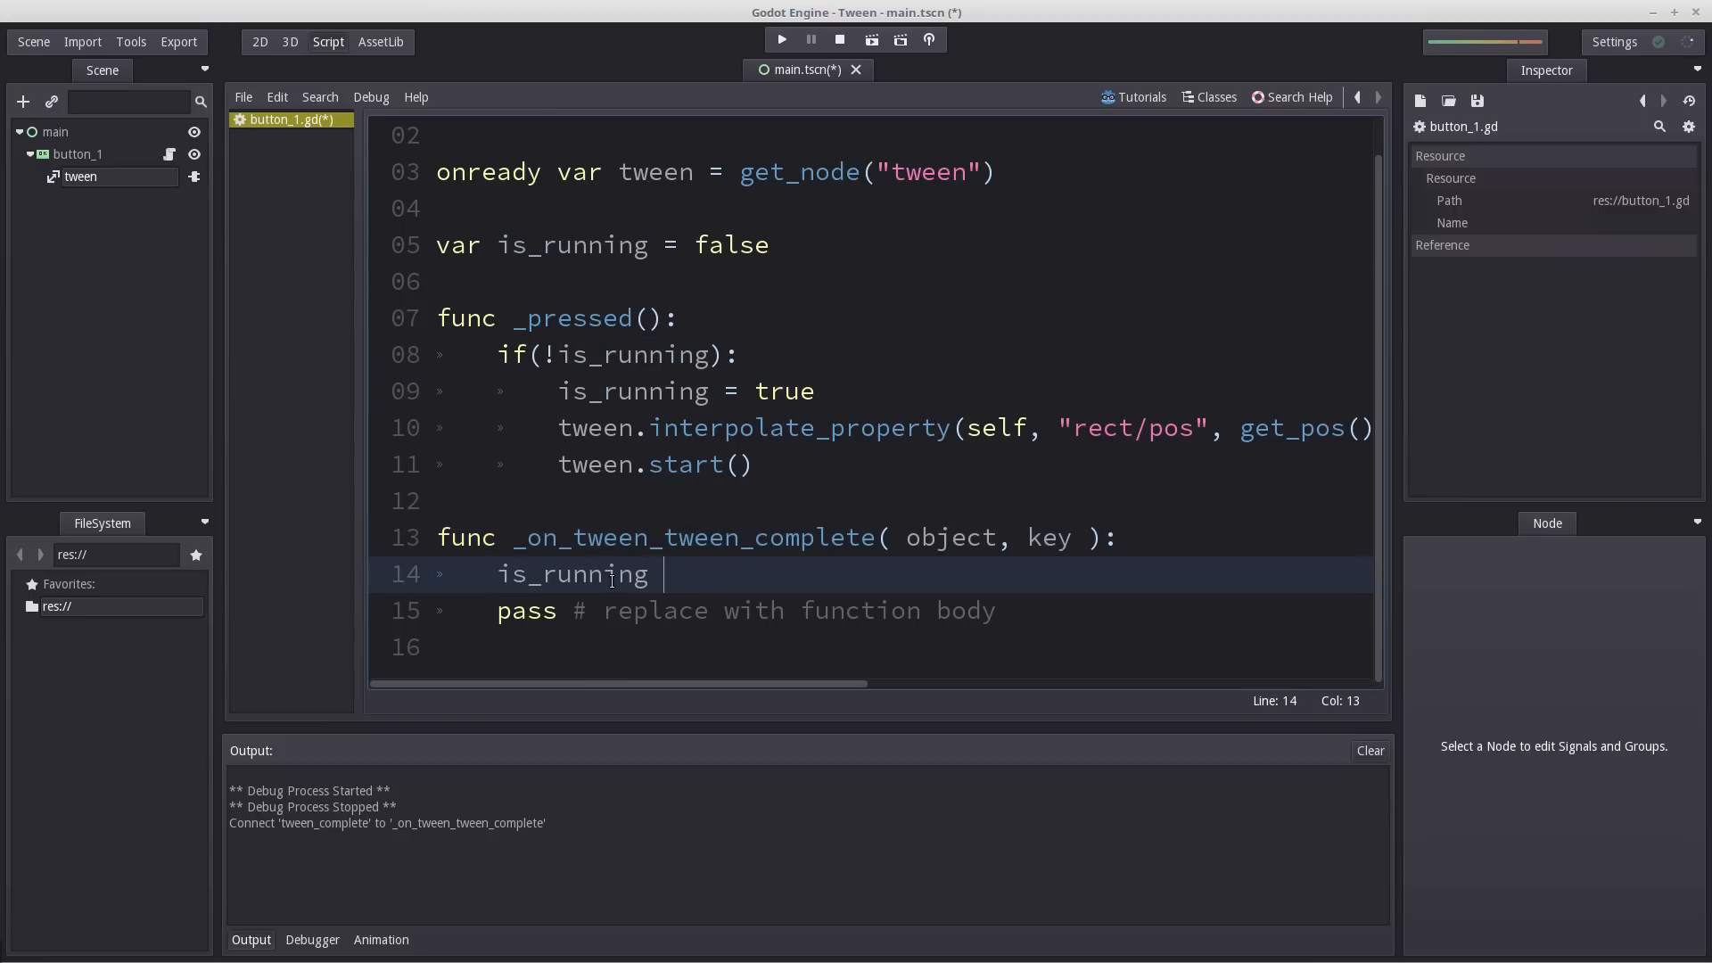
{"action": "type", "text": "= false"}
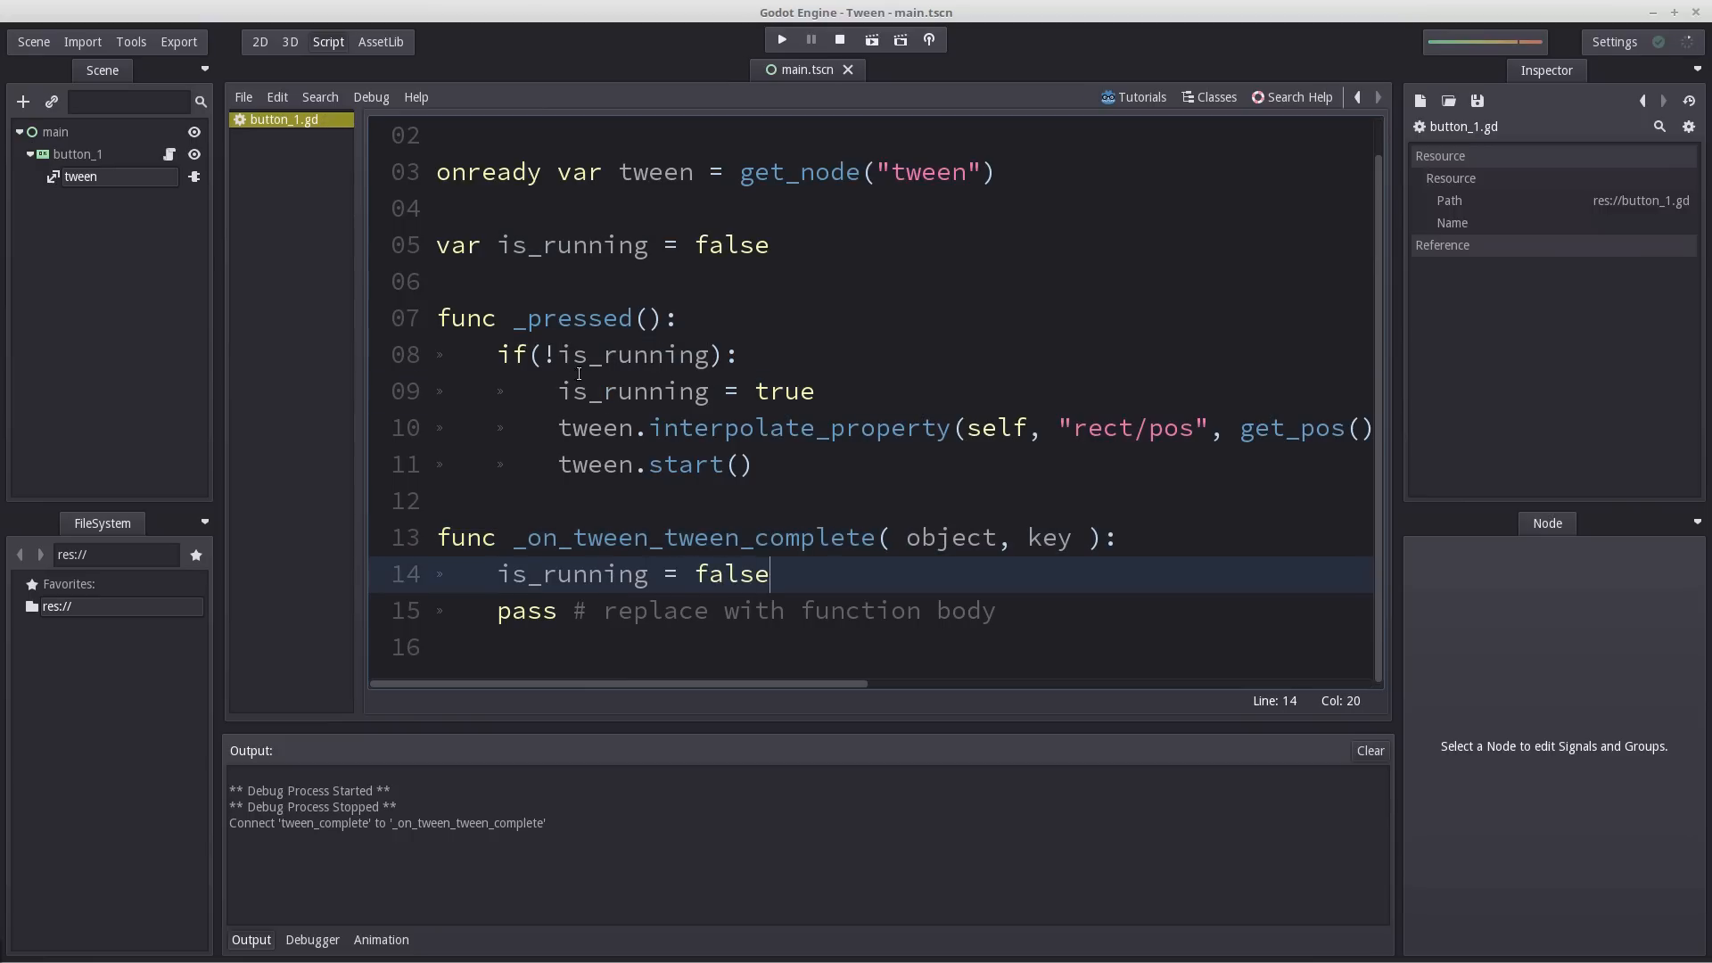
{"action": "left_click", "coordinate": [81, 176]}
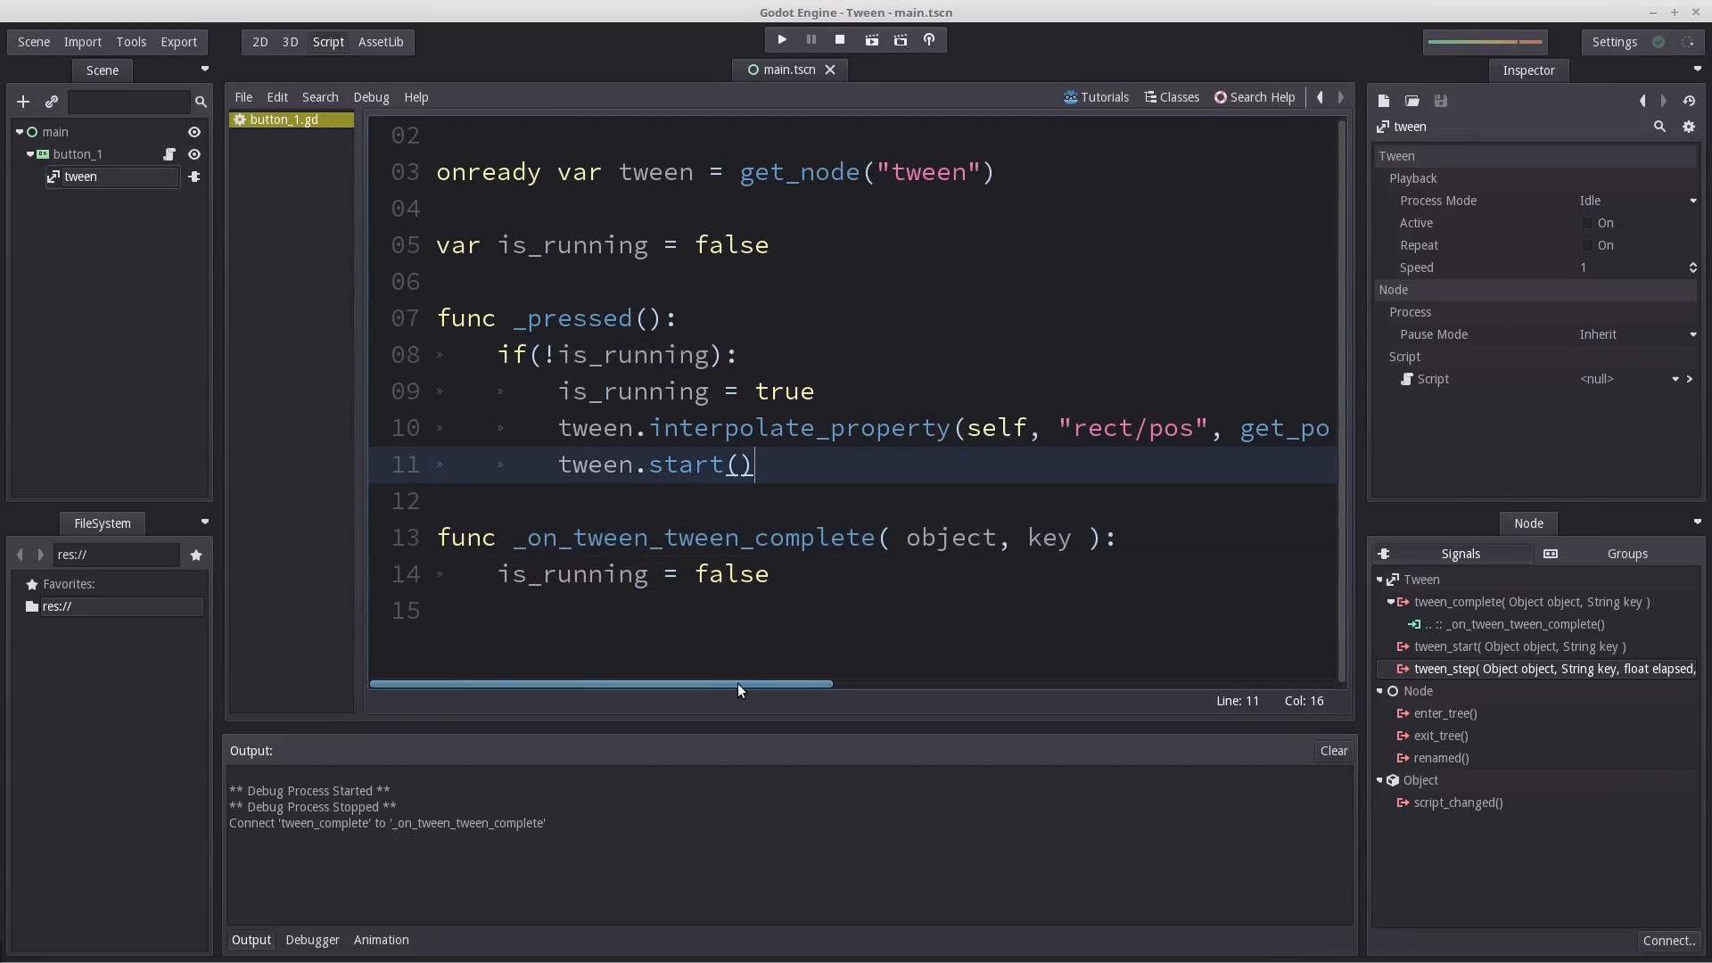
{"action": "scroll", "scroll_direction": "up", "scroll_amount": 3}
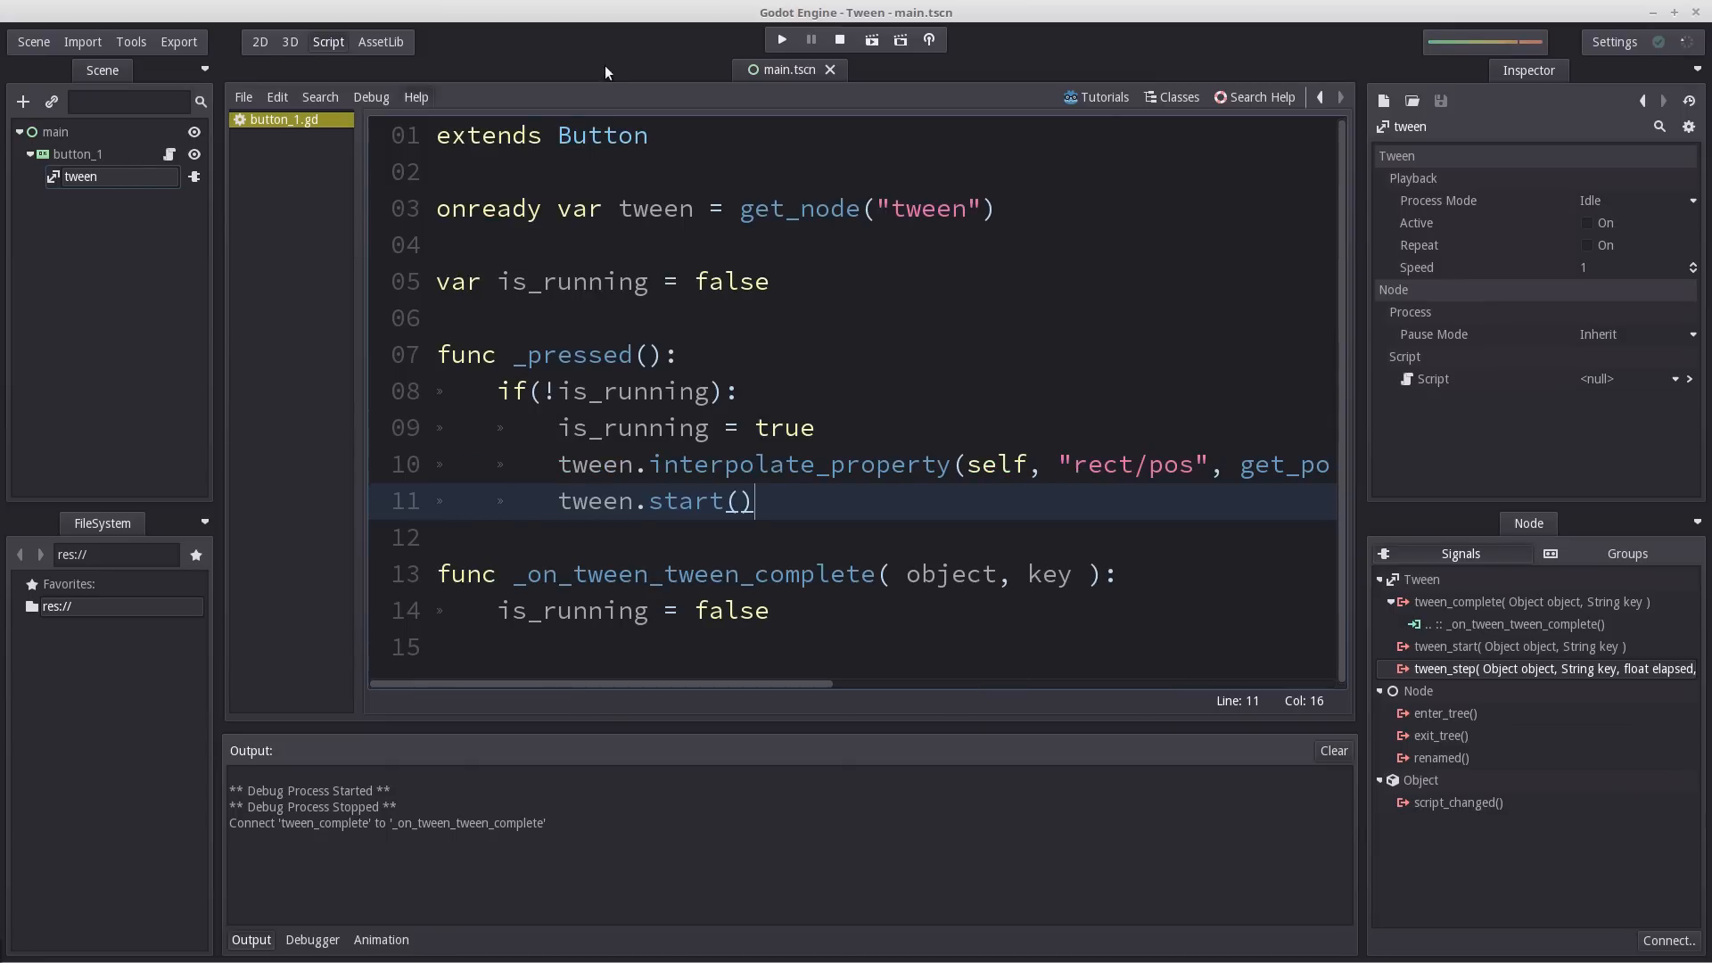
Run the scene to watch Move Right slide under the guarded tween, then stop the game.
{"action": "left_click", "coordinate": [781, 40]}
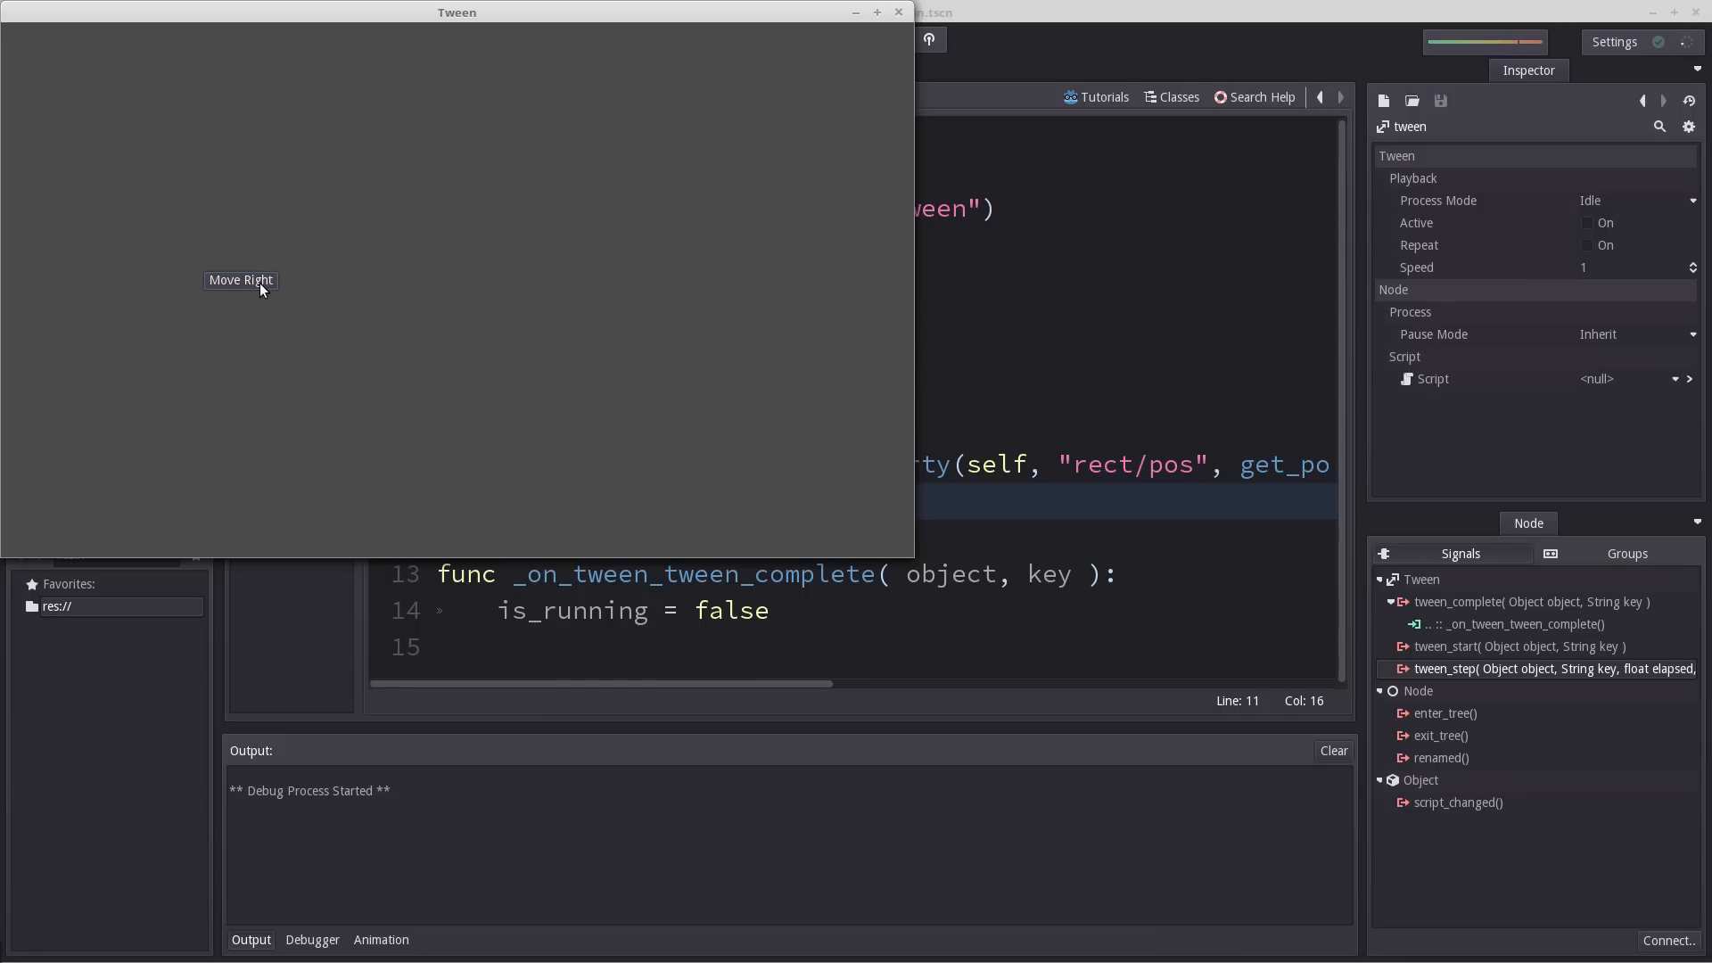
{"action": "mouse_move", "coordinate": [234, 341]}
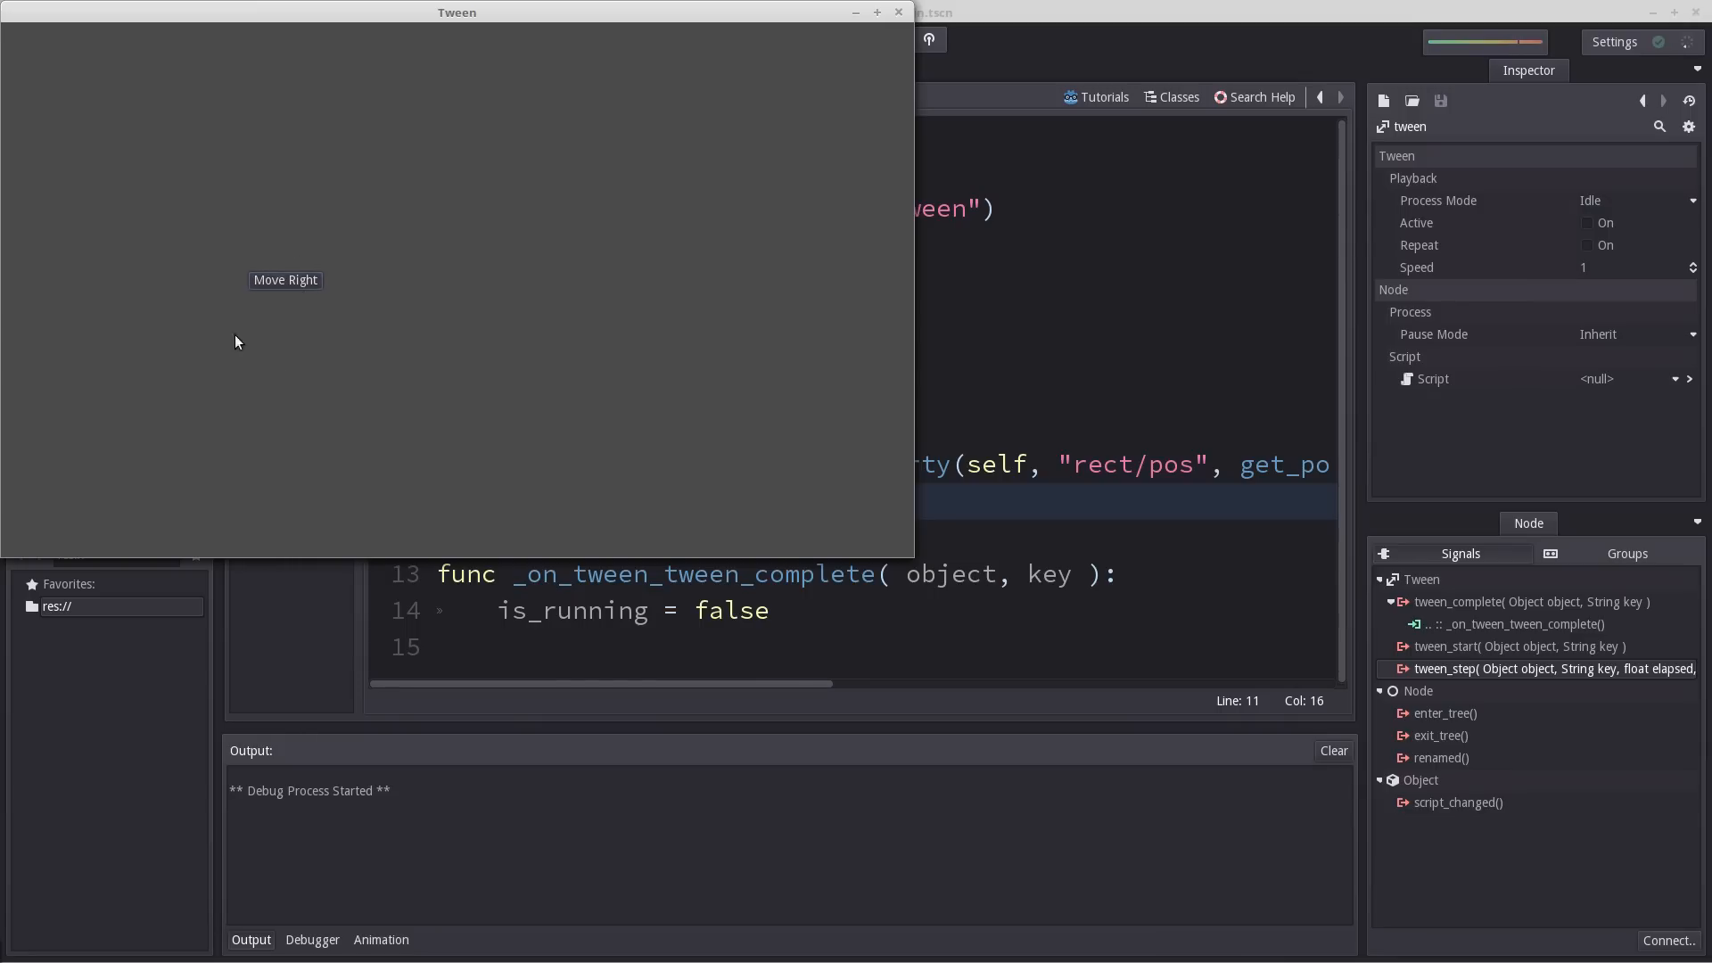
{"action": "mouse_move", "coordinate": [289, 285]}
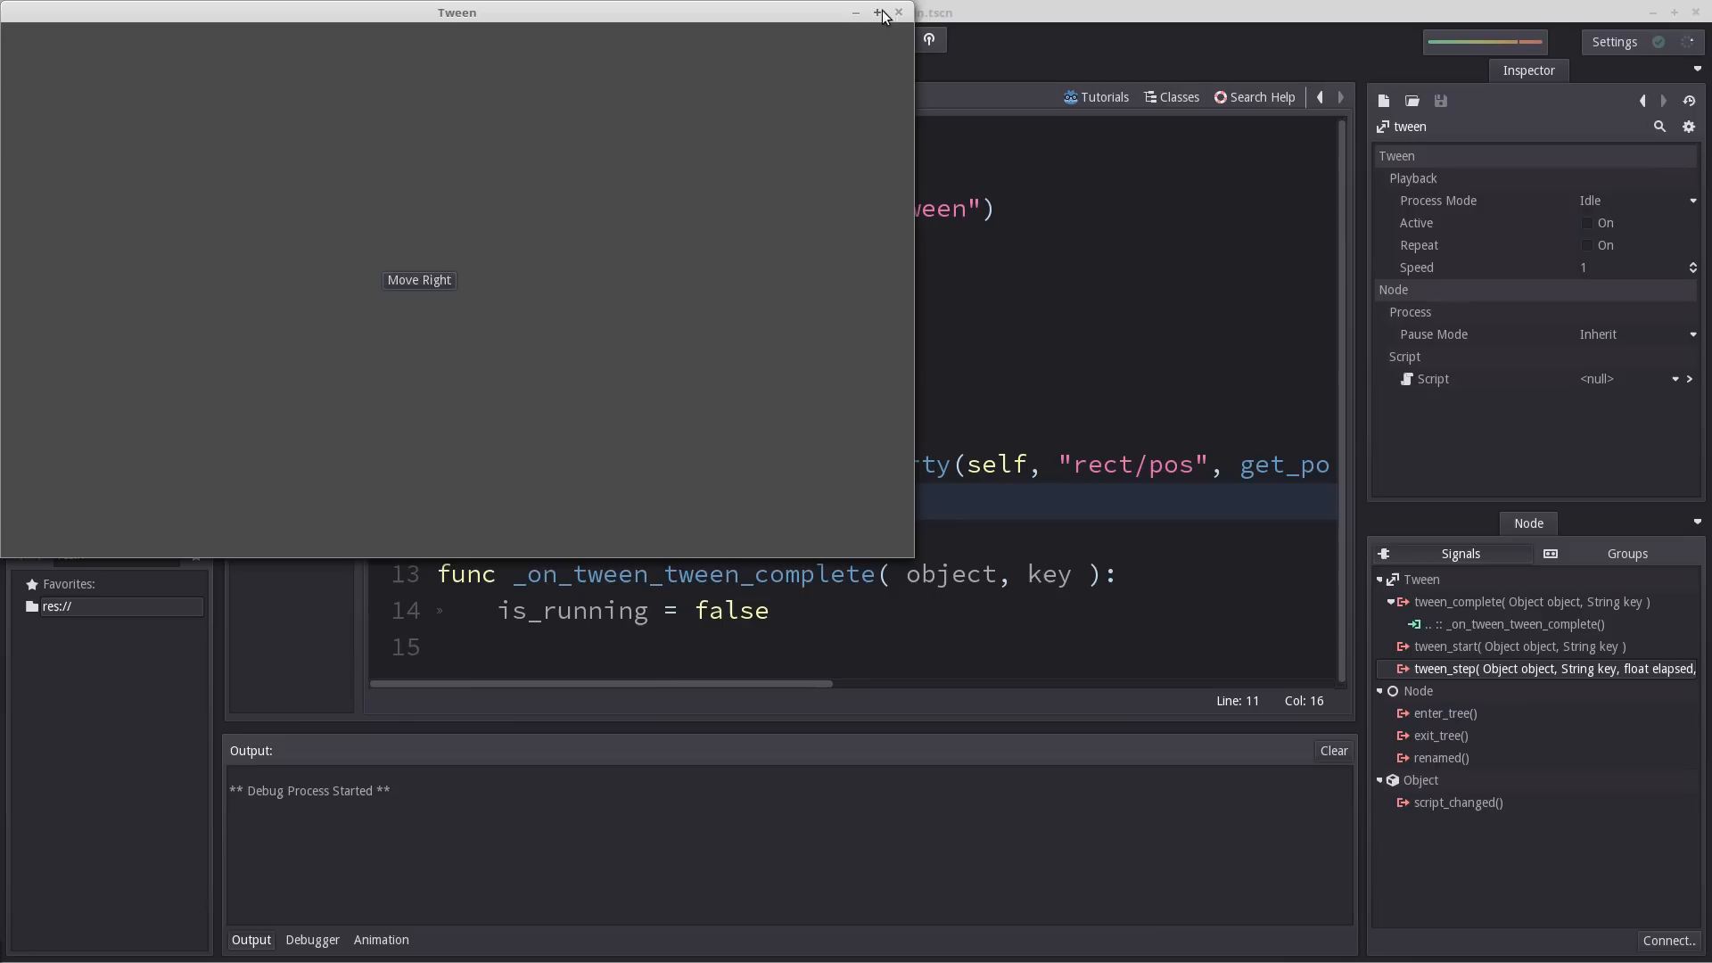
{"action": "mouse_move", "coordinate": [415, 241]}
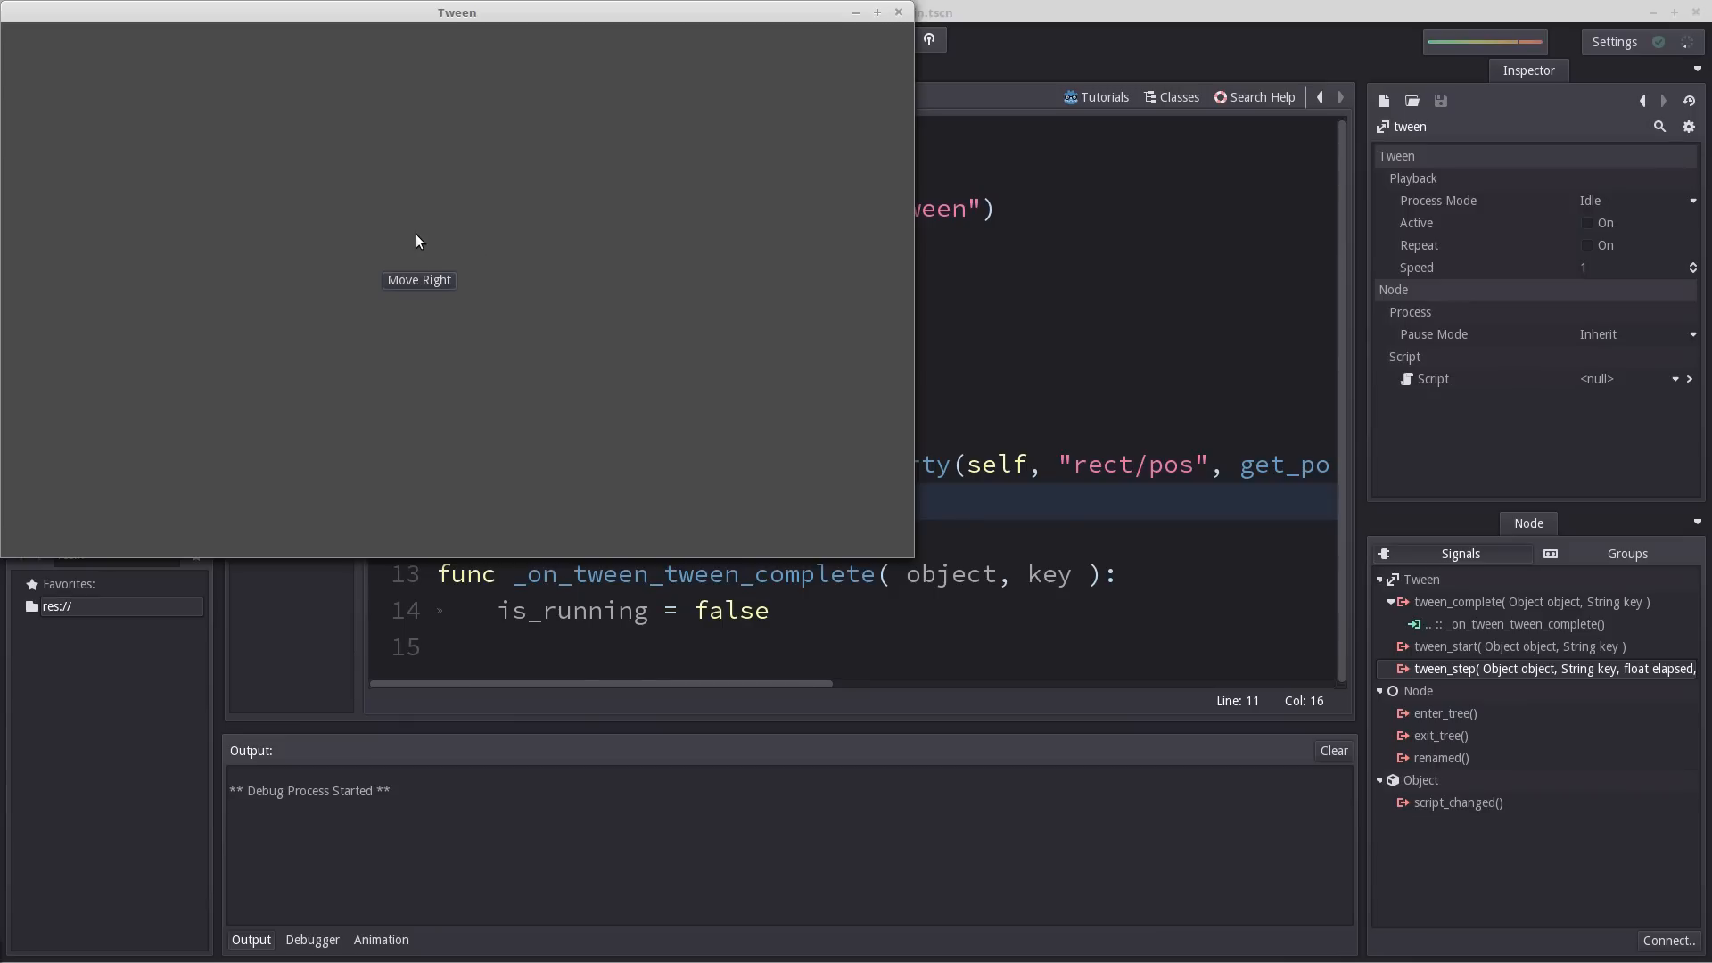
{"action": "mouse_move", "coordinate": [514, 376]}
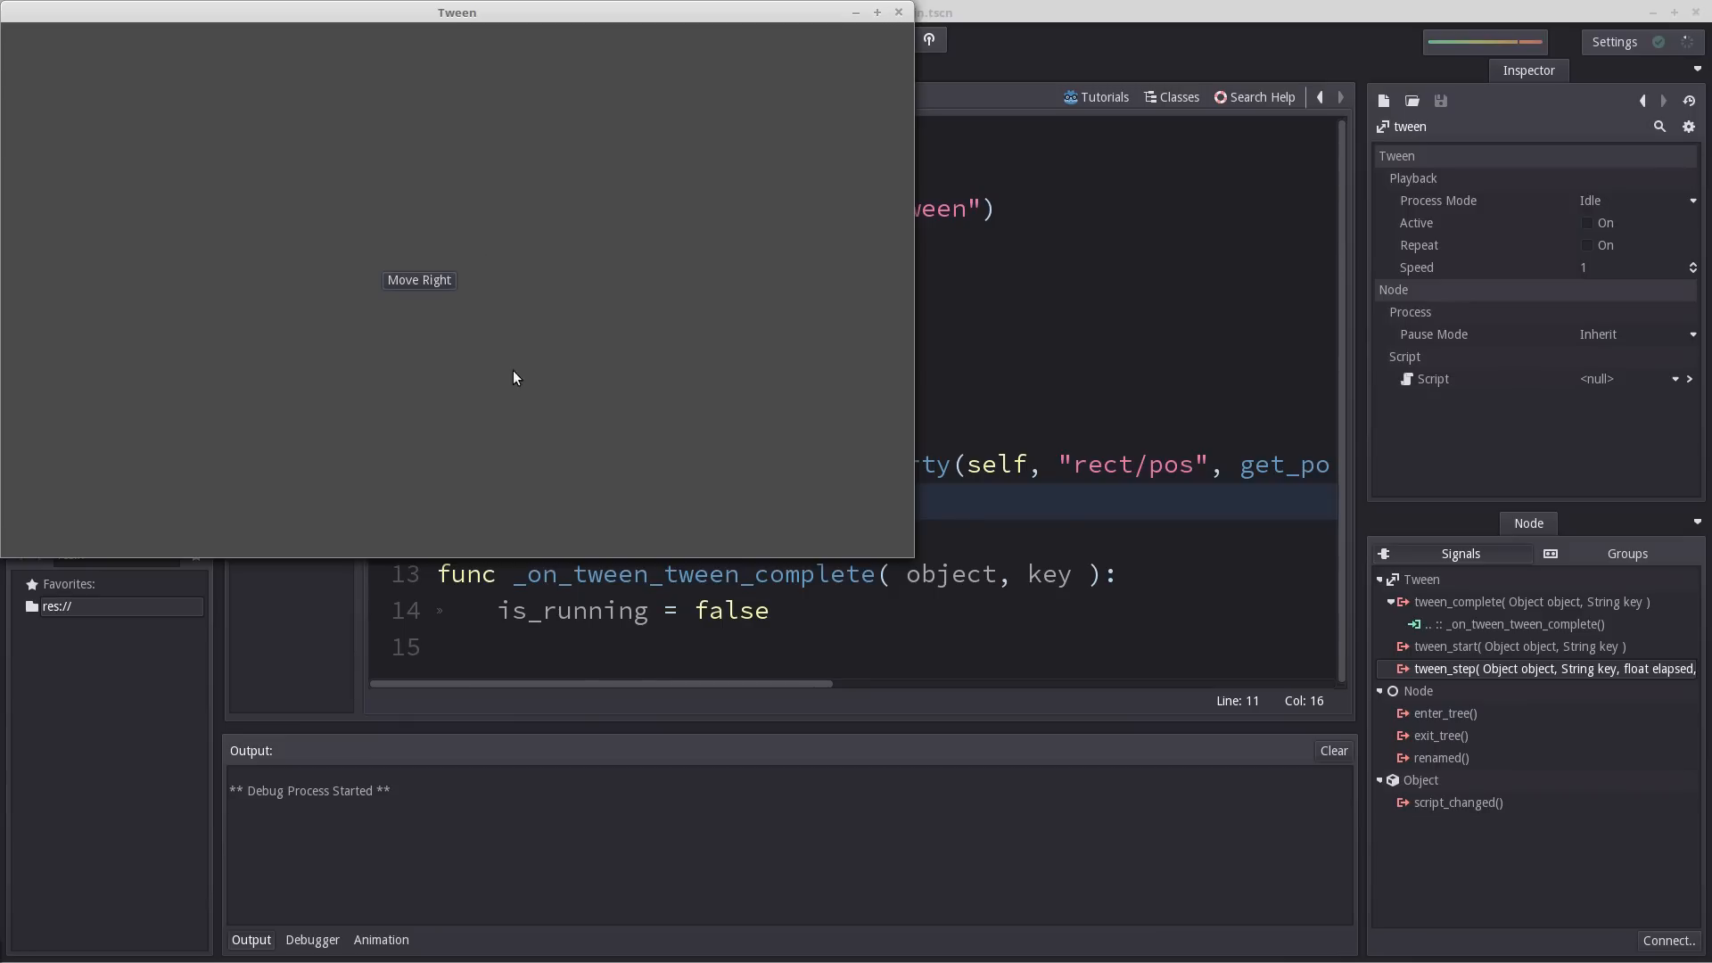
{"action": "left_click", "coordinate": [838, 41]}
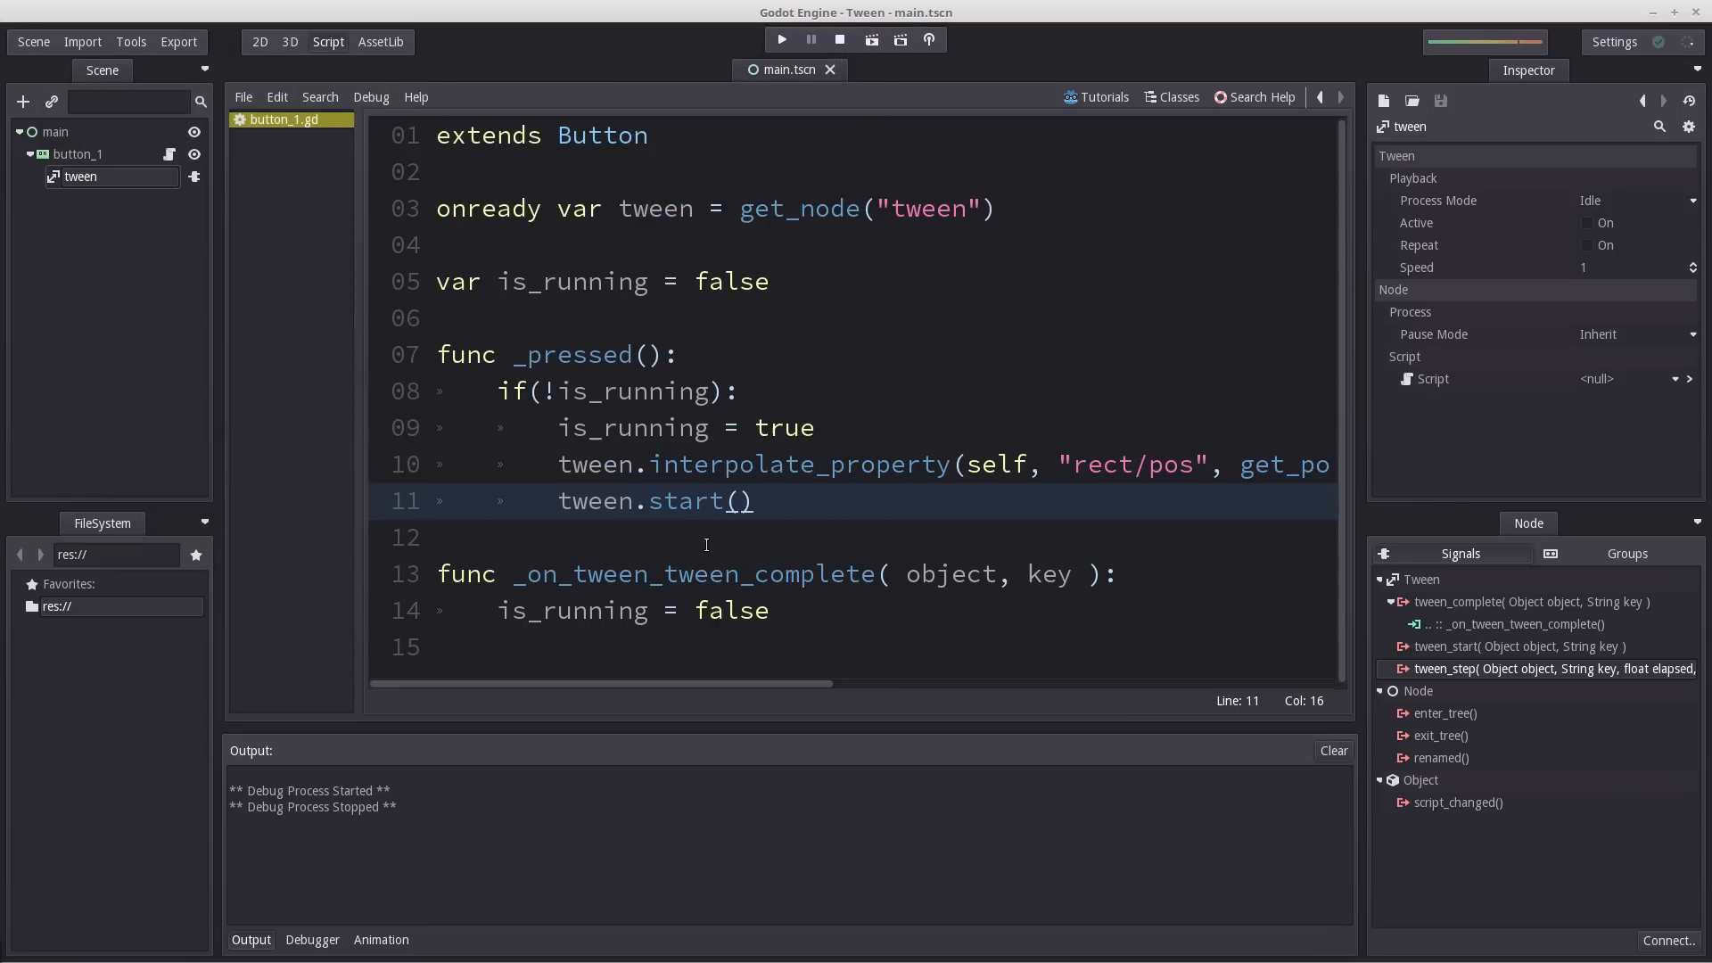
{"action": "mouse_move", "coordinate": [658, 488]}
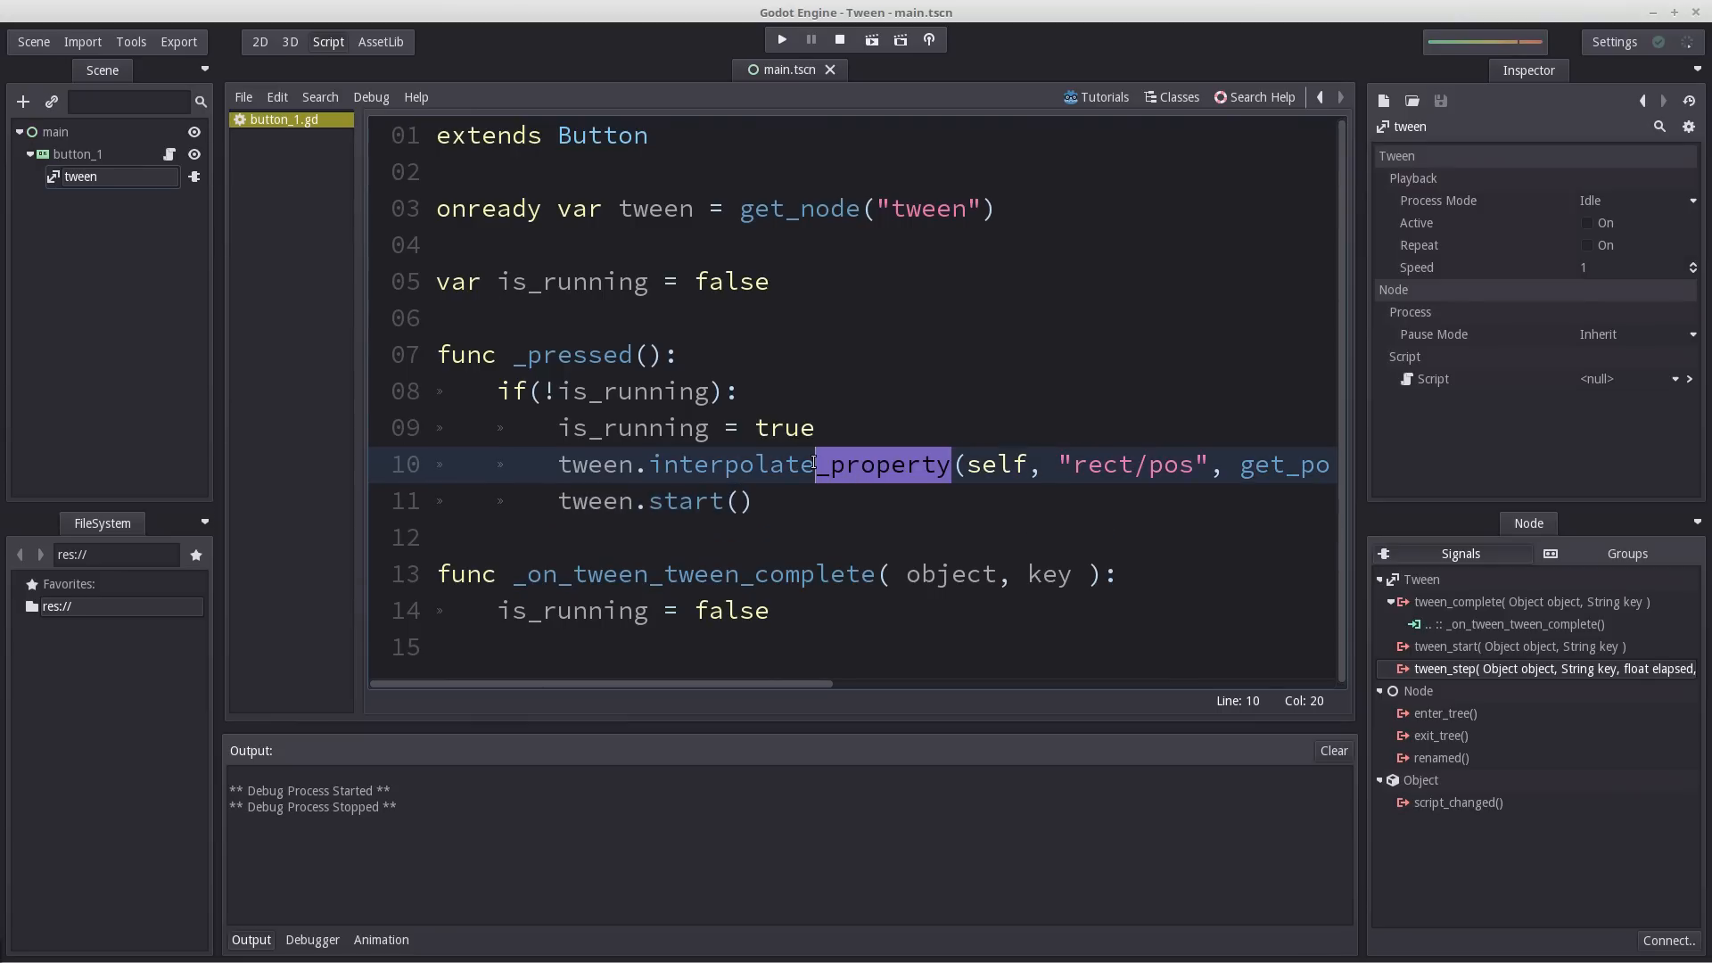
Expand button_1 in the scene tree and start adding a new node under main.
{"action": "left_click", "coordinate": [31, 153]}
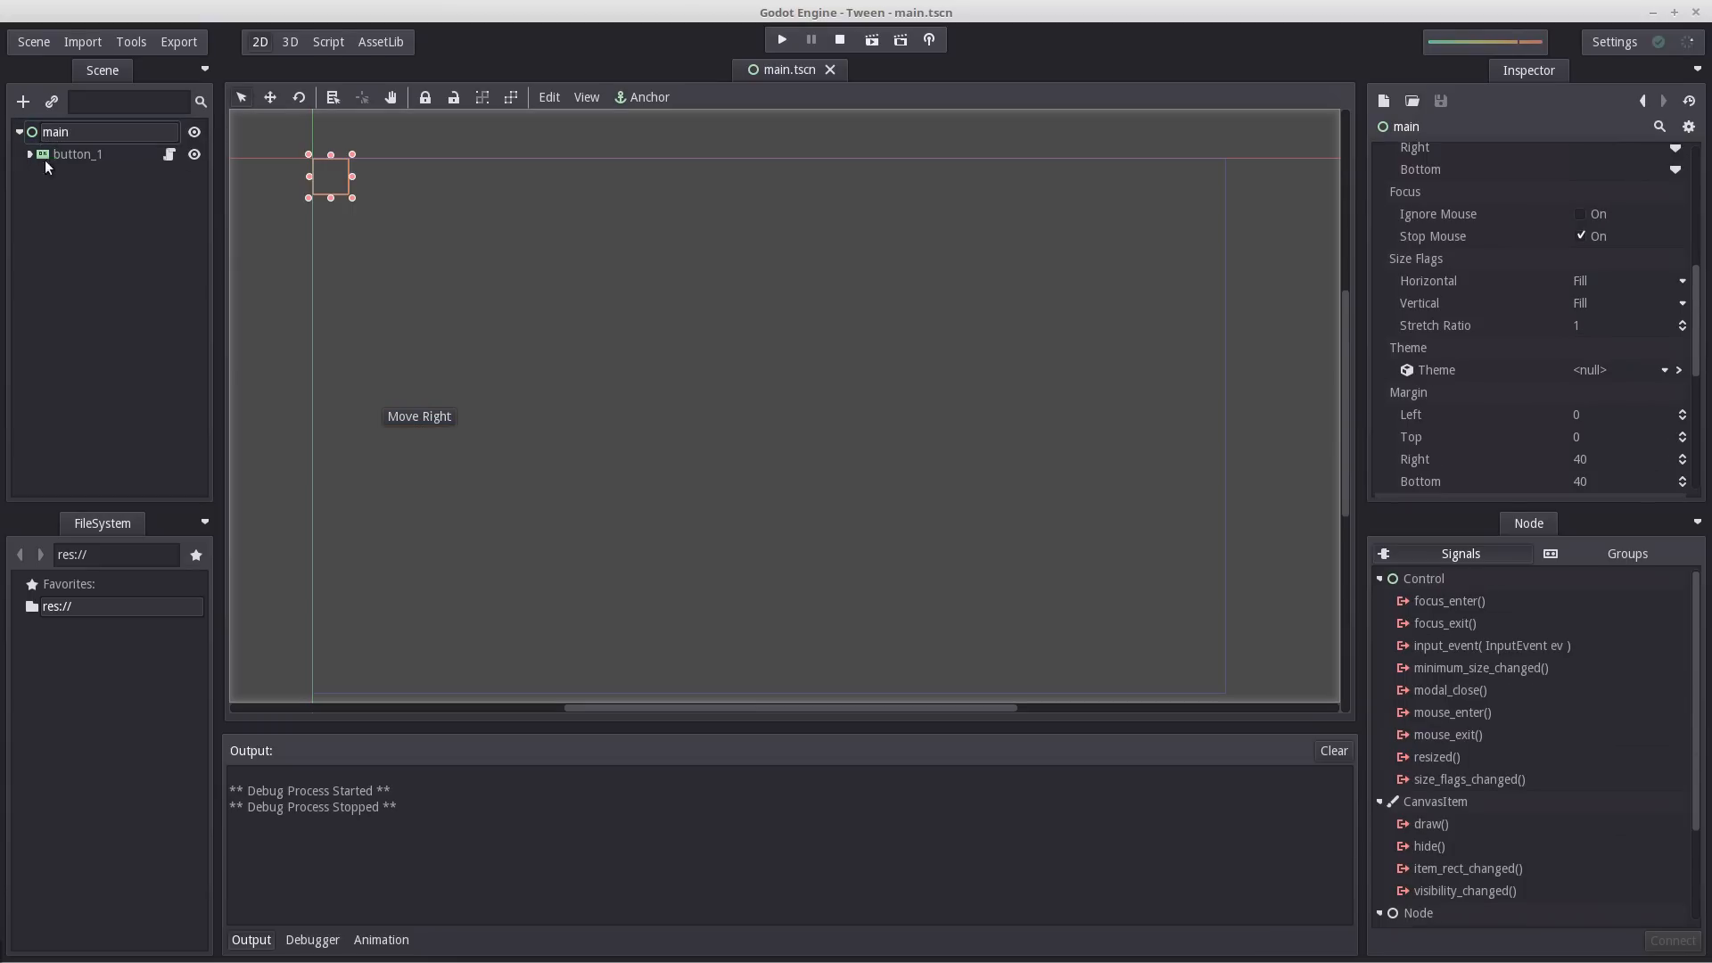
{"action": "left_click", "coordinate": [80, 177]}
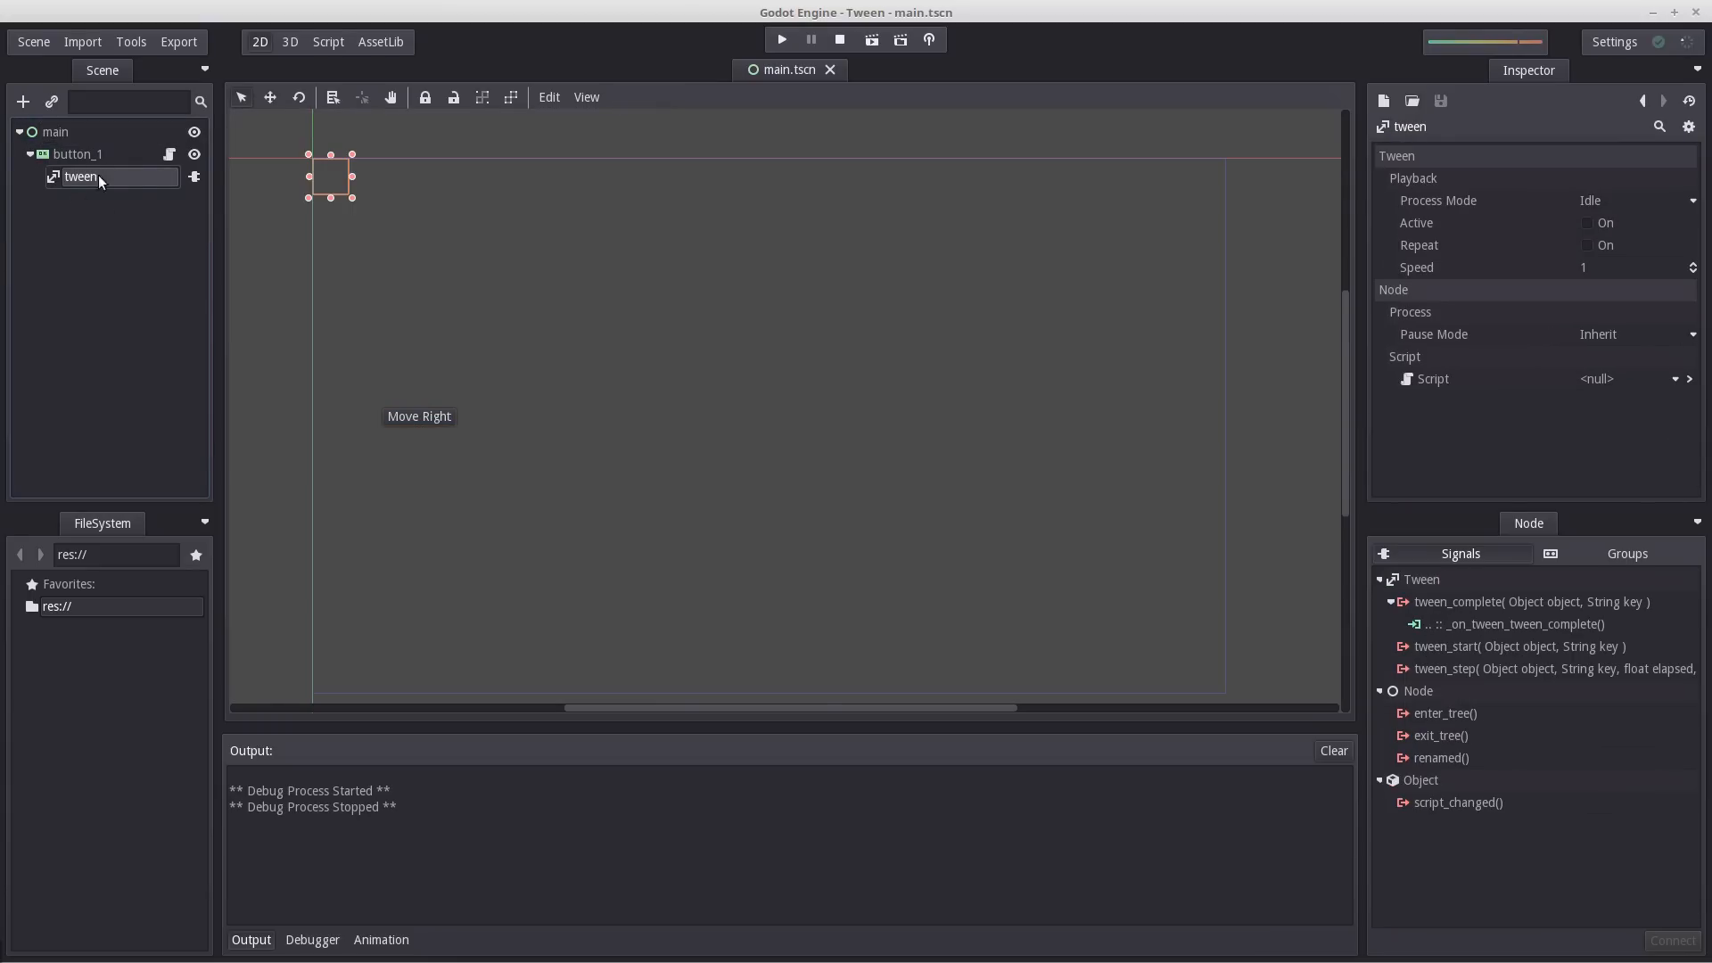
{"action": "left_click", "coordinate": [22, 102]}
{"action": "type", "text": "Button"}
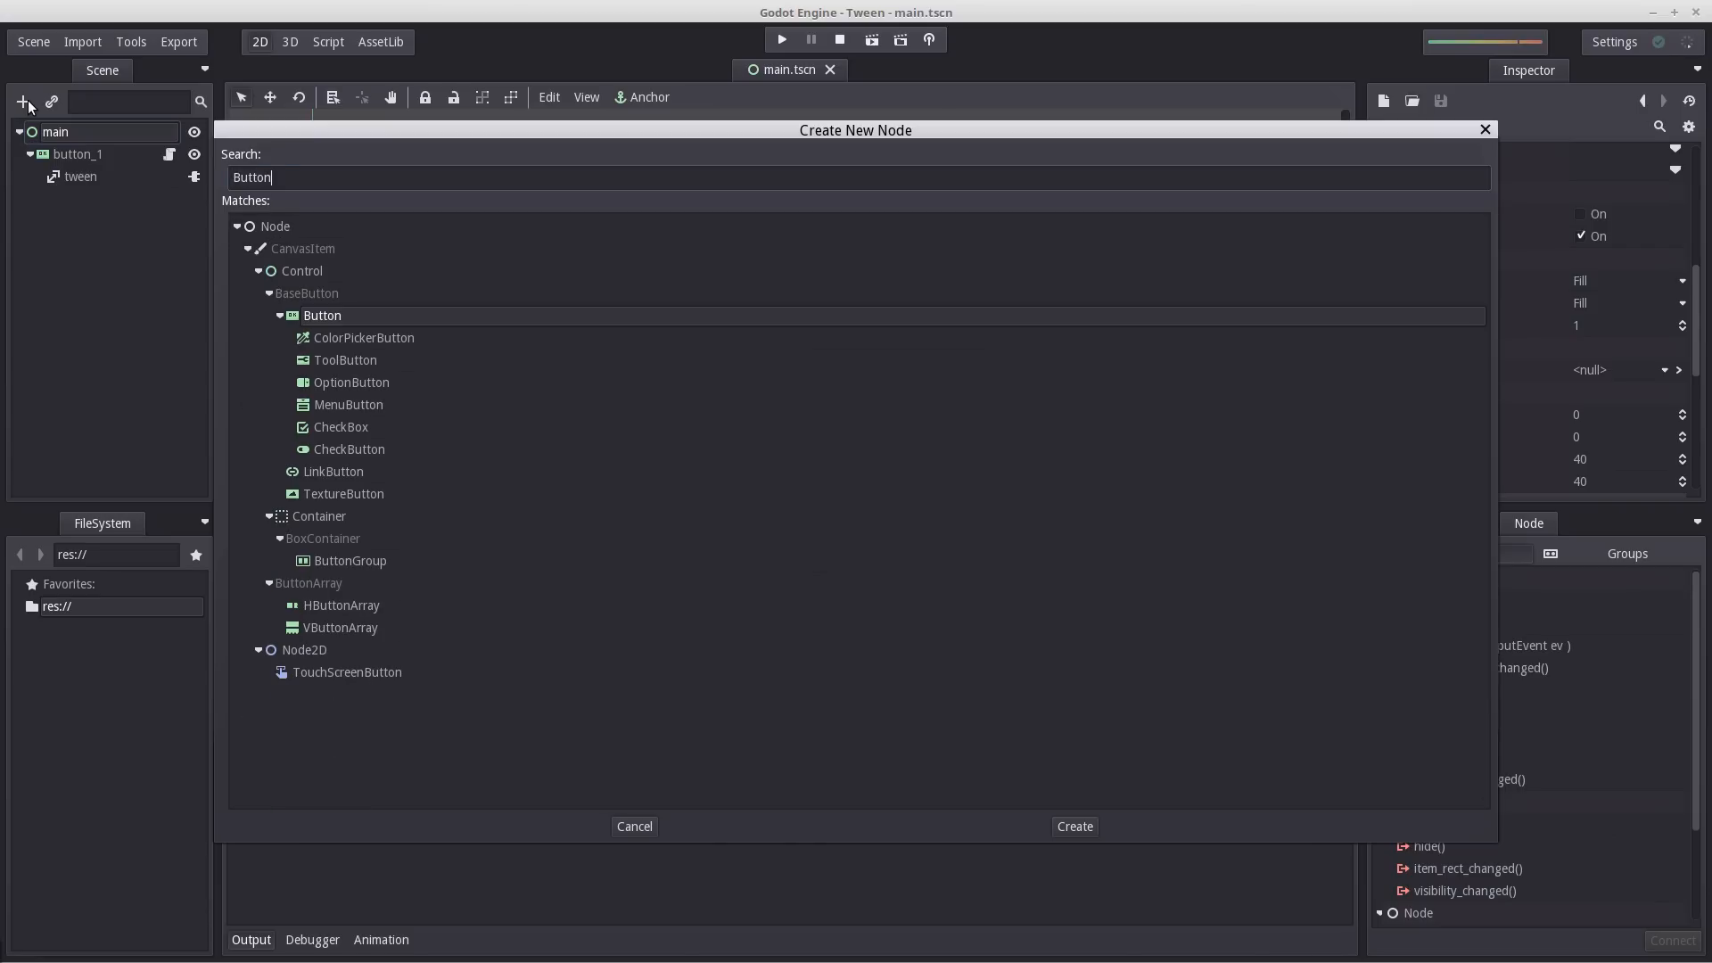
Create the Button node and attach a new script saved as button_2.gd.
{"action": "left_click", "coordinate": [1074, 826]}
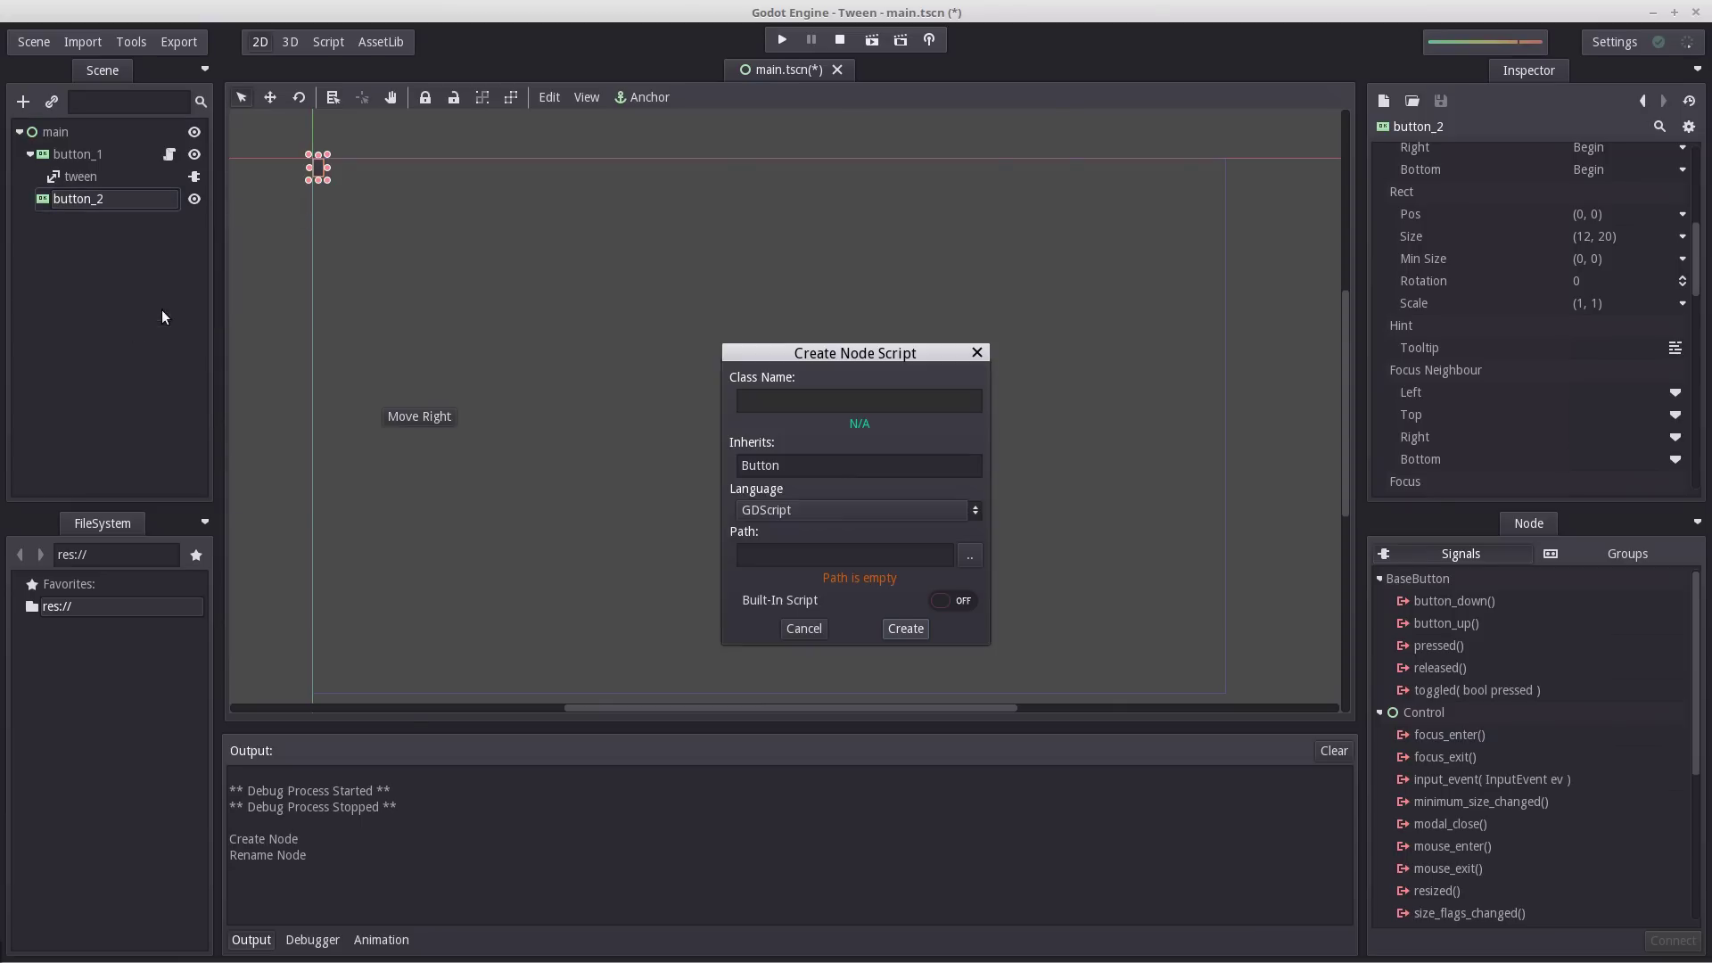
{"action": "type", "text": "button"}
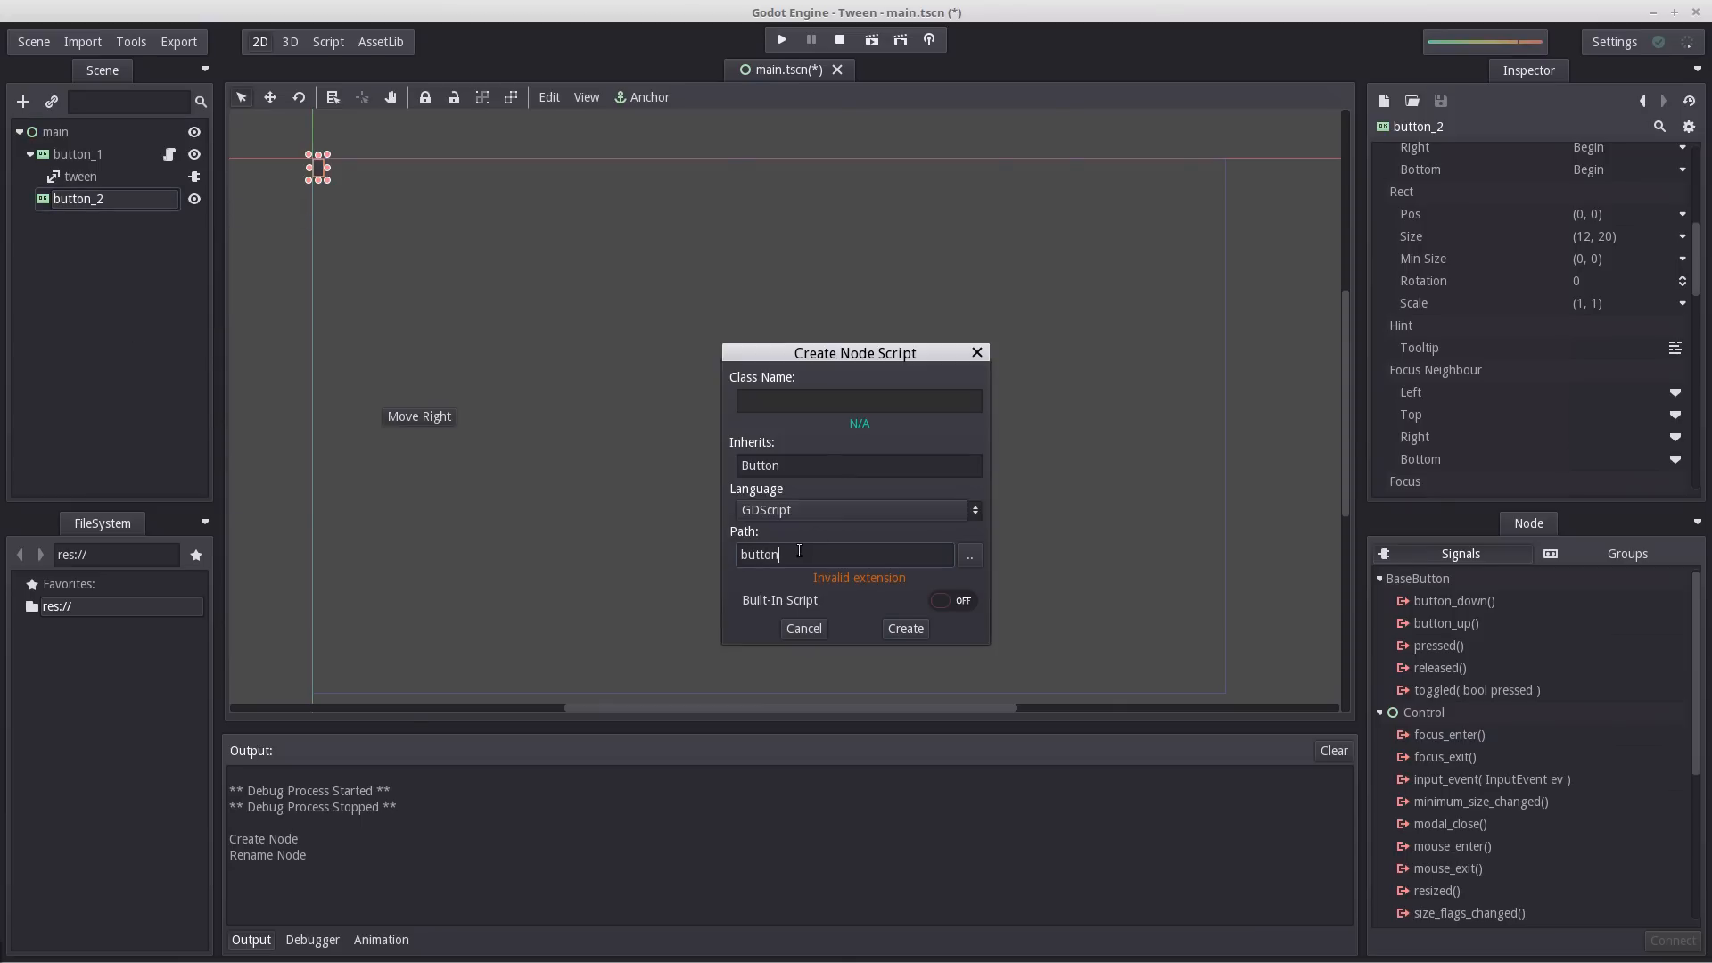
{"action": "type", "text": "_2.gd"}
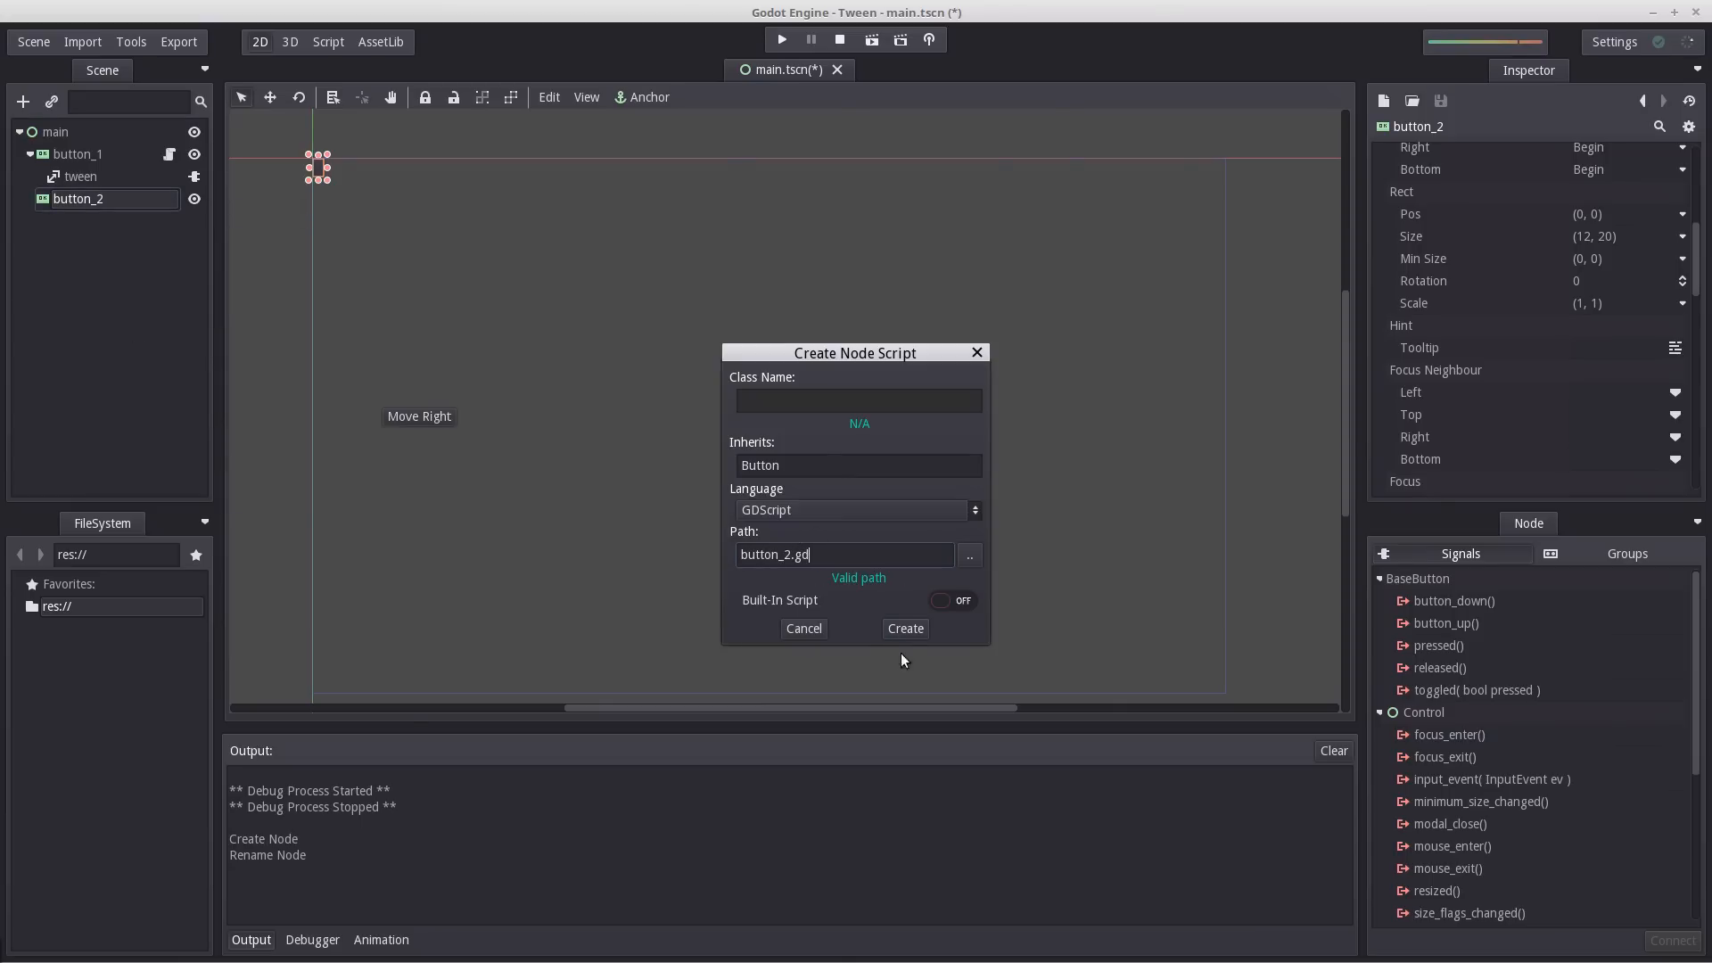
{"action": "left_click", "coordinate": [904, 628]}
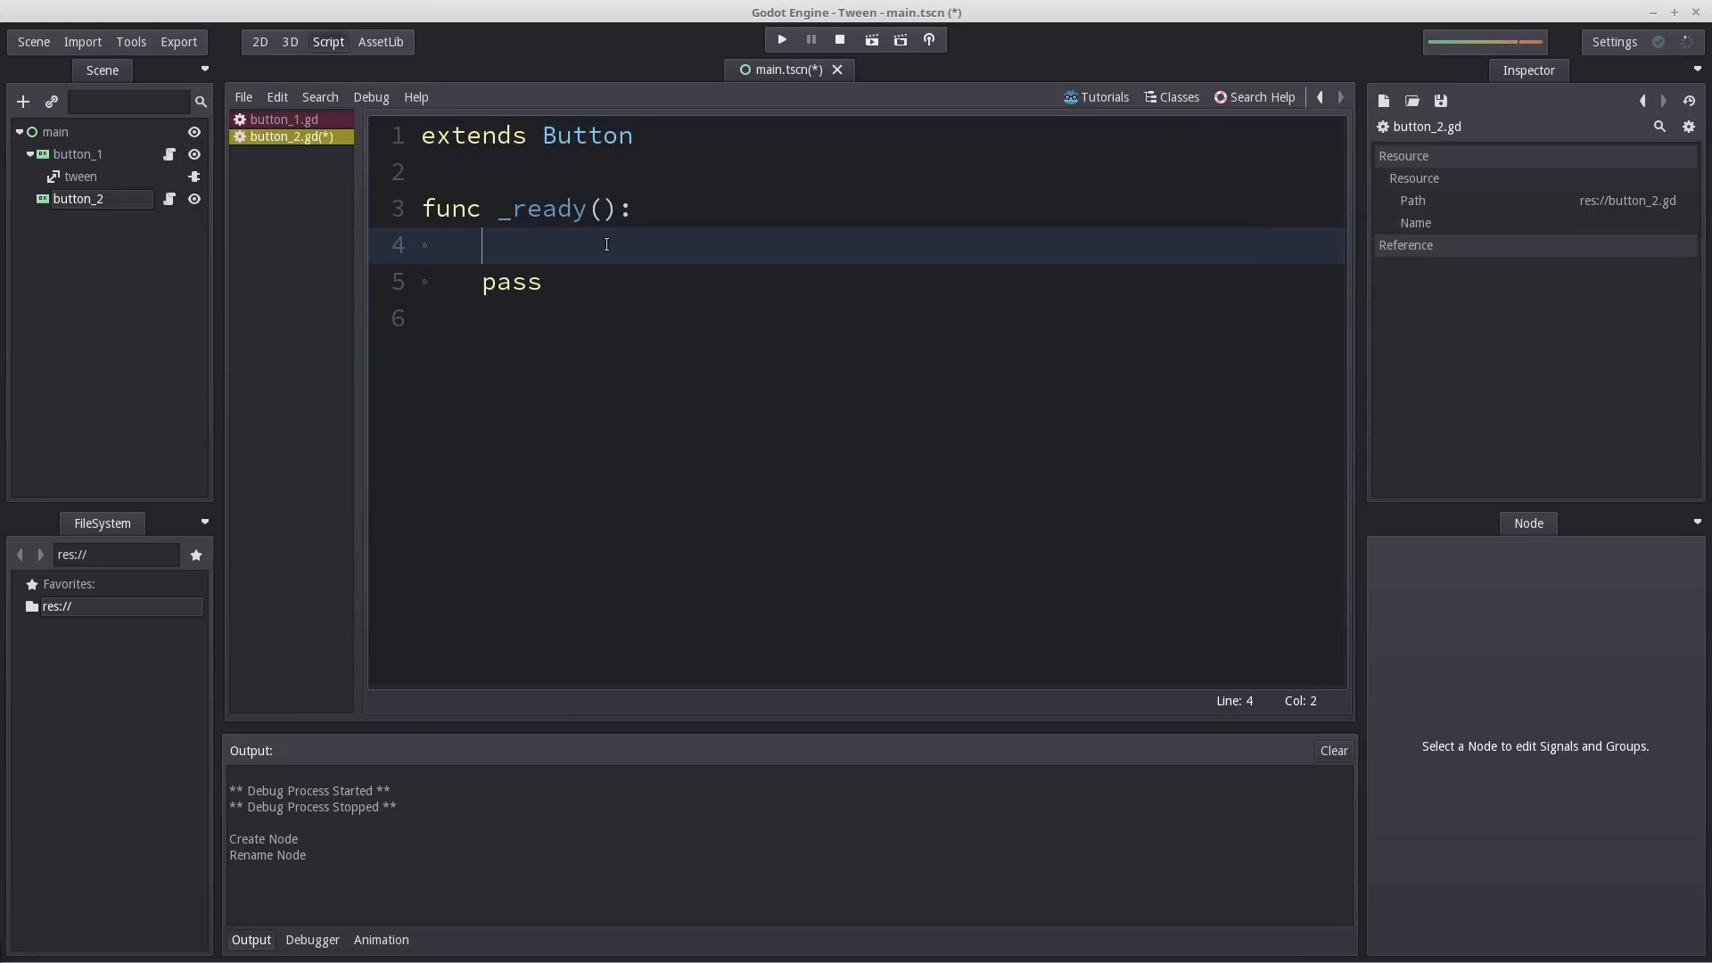
Declare var tween, then in _ready assign Tween.new() and call add_child(tween).
{"action": "type", "text": "tween"}
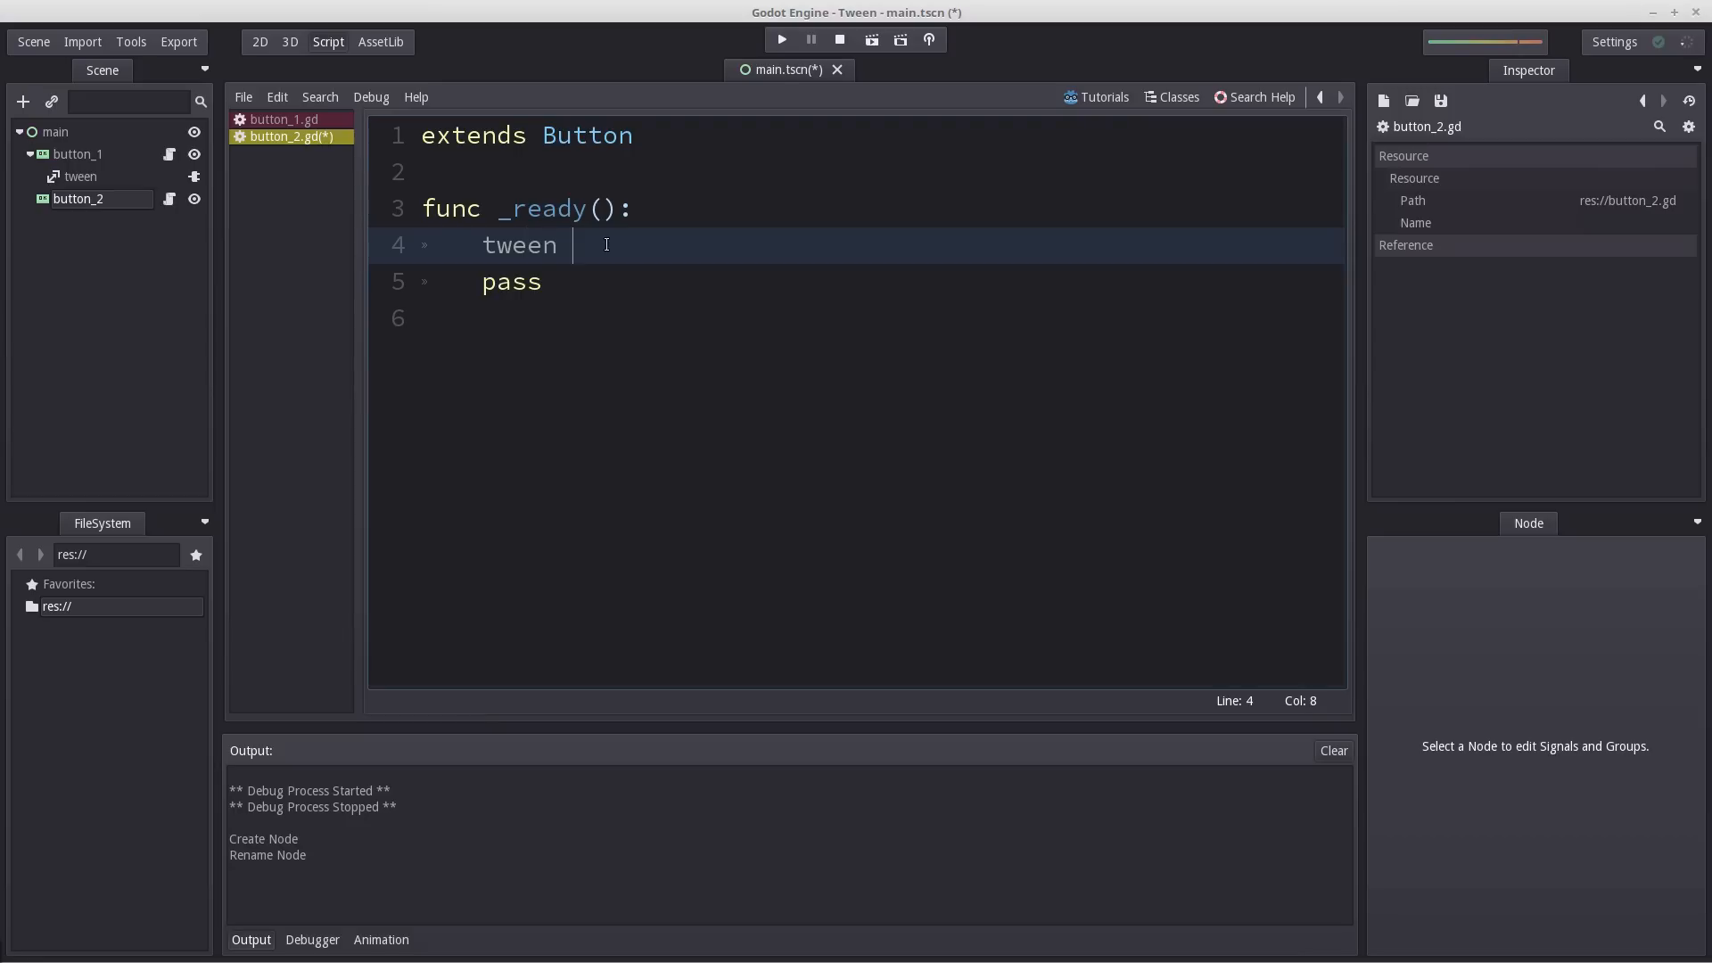
{"action": "type", "text": "= Tween.new()"}
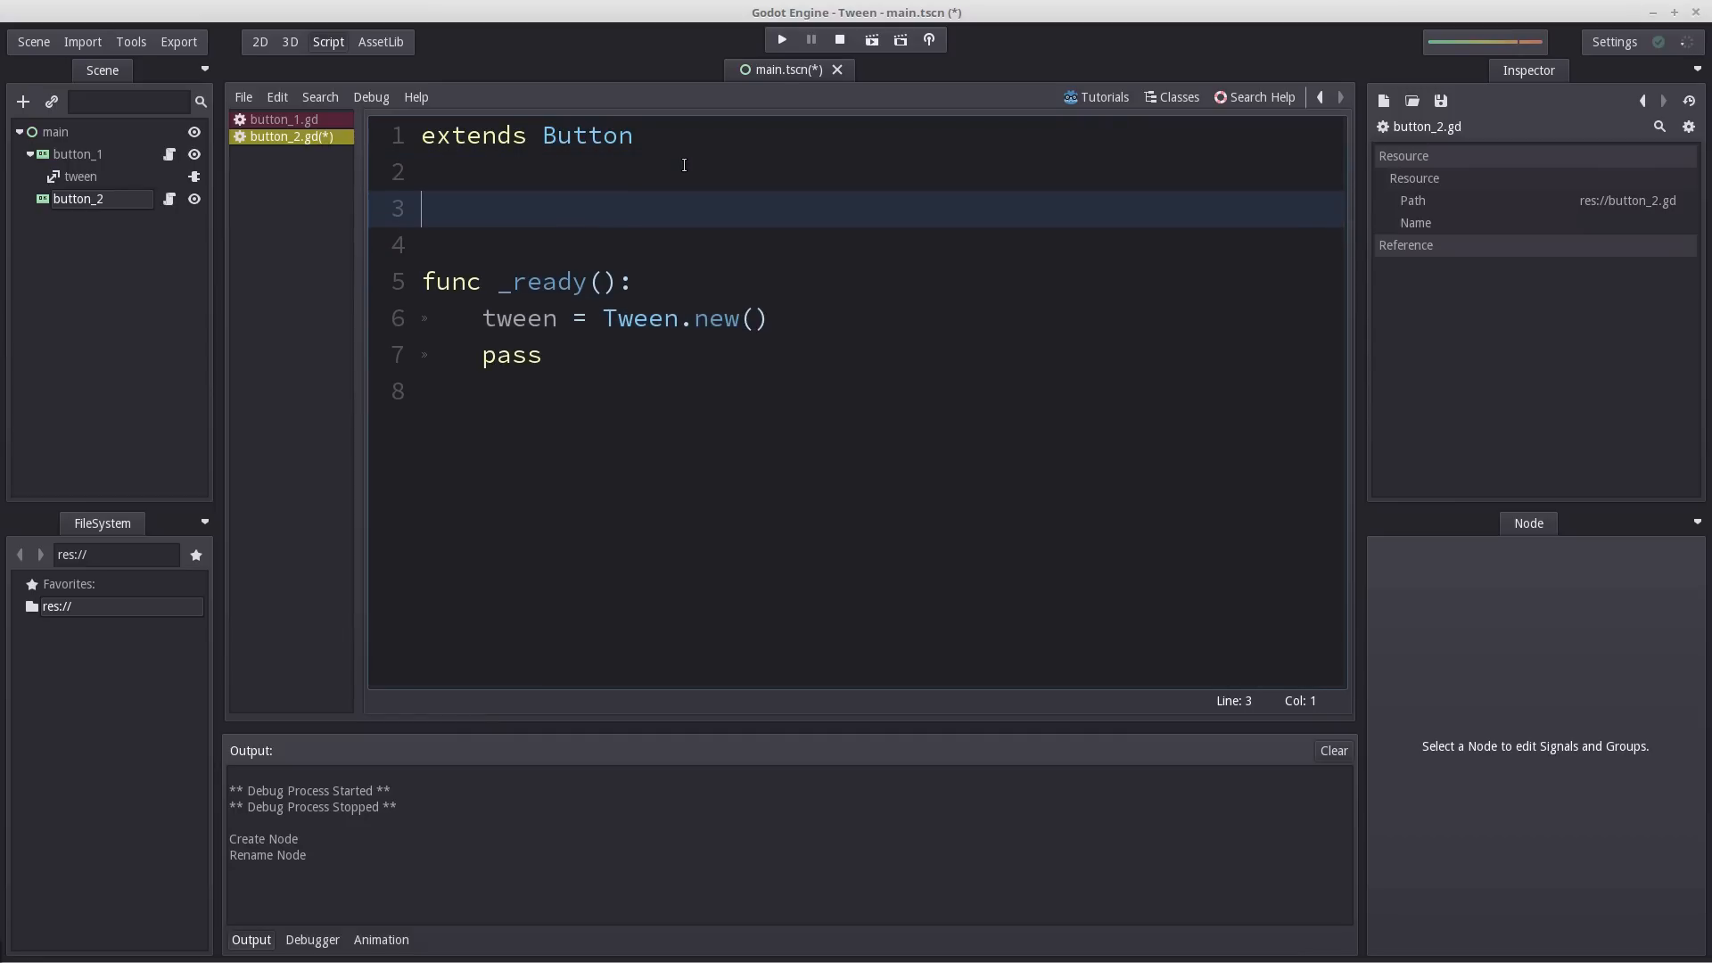
{"action": "type", "text": "var twee"}
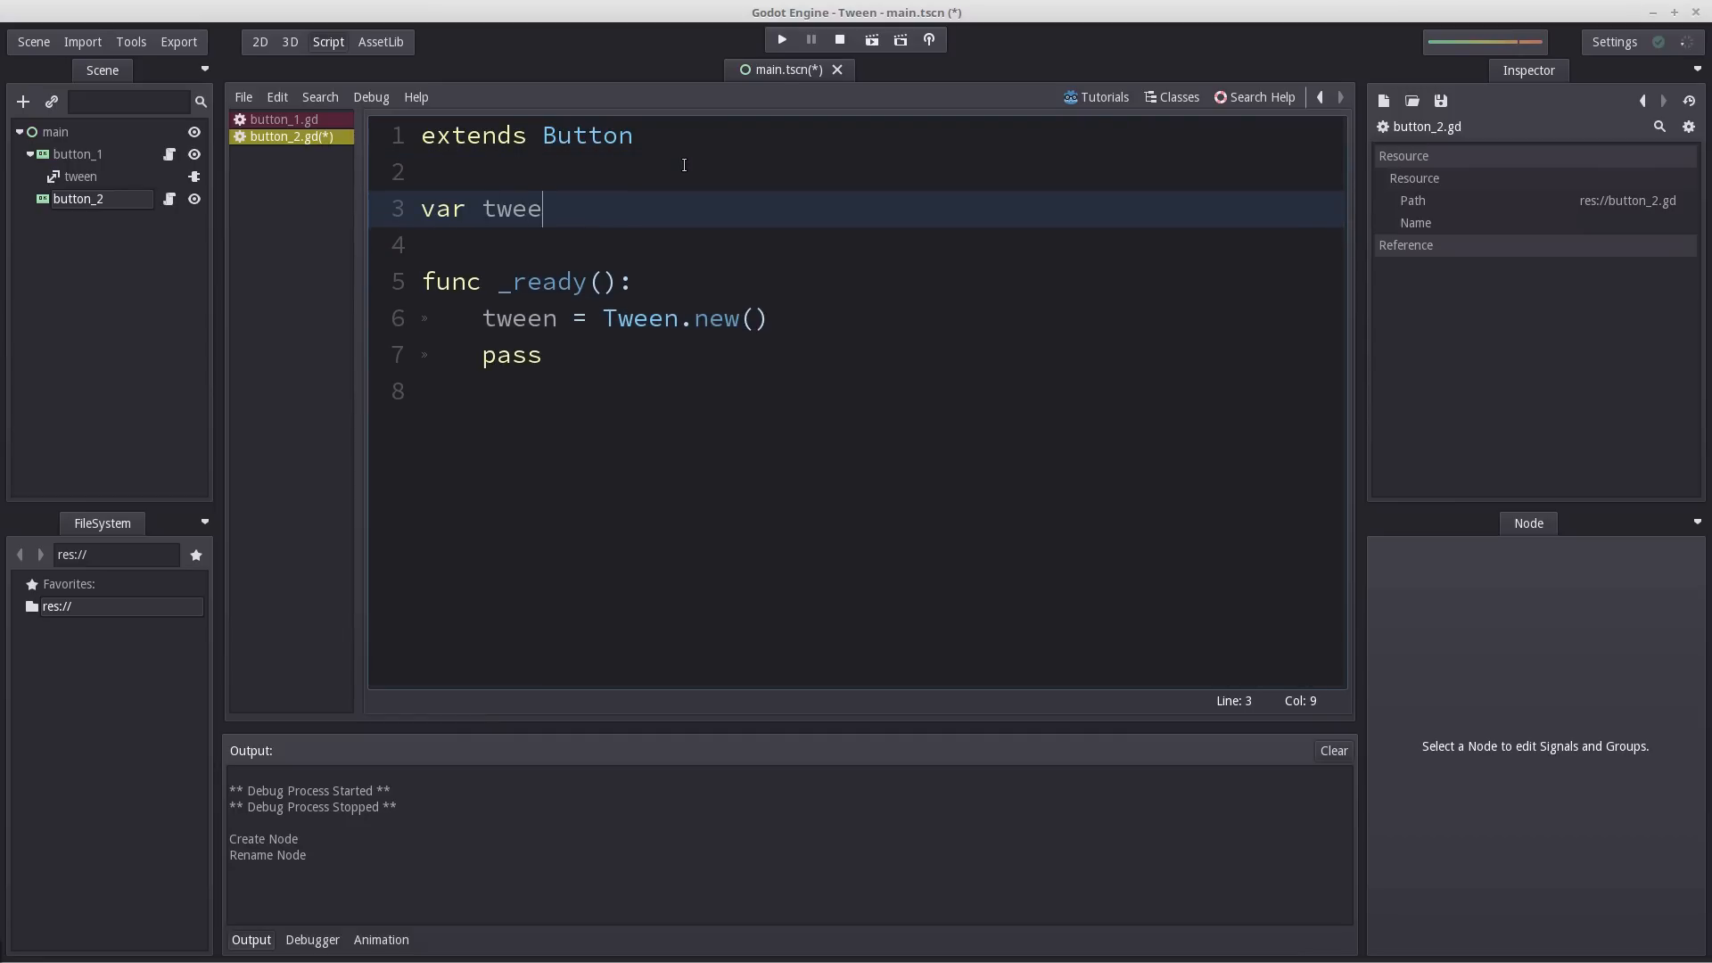
{"action": "type", "text": "n"}
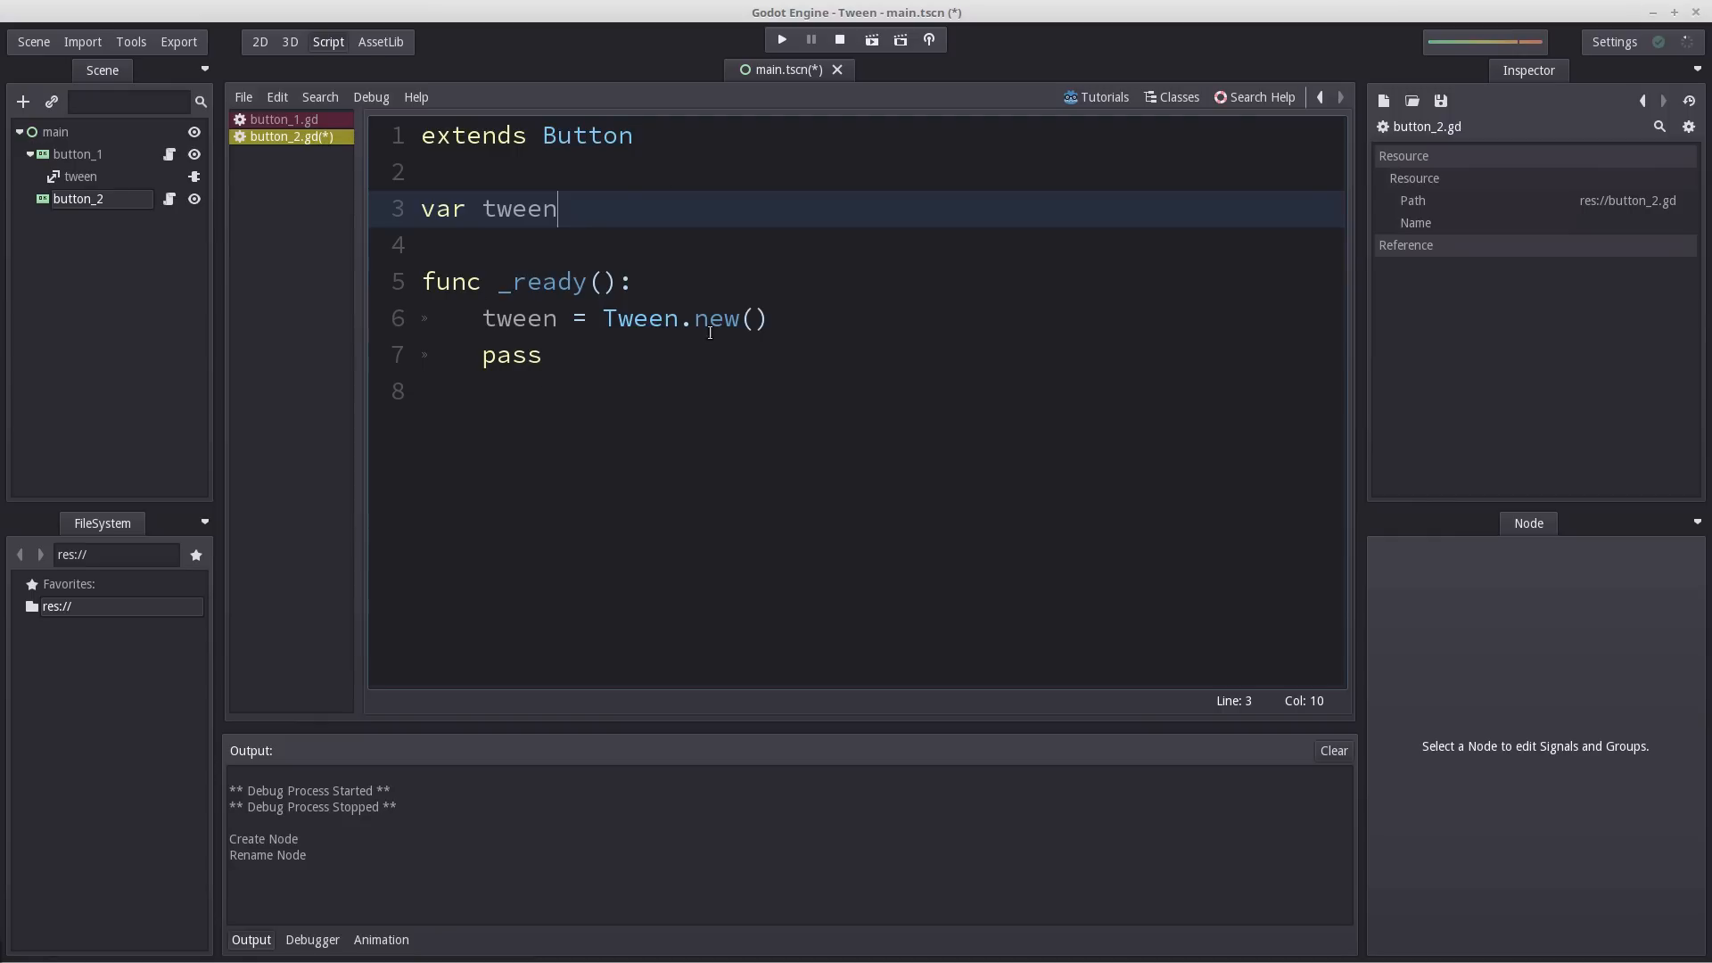
{"action": "double_click", "coordinate": [684, 318]}
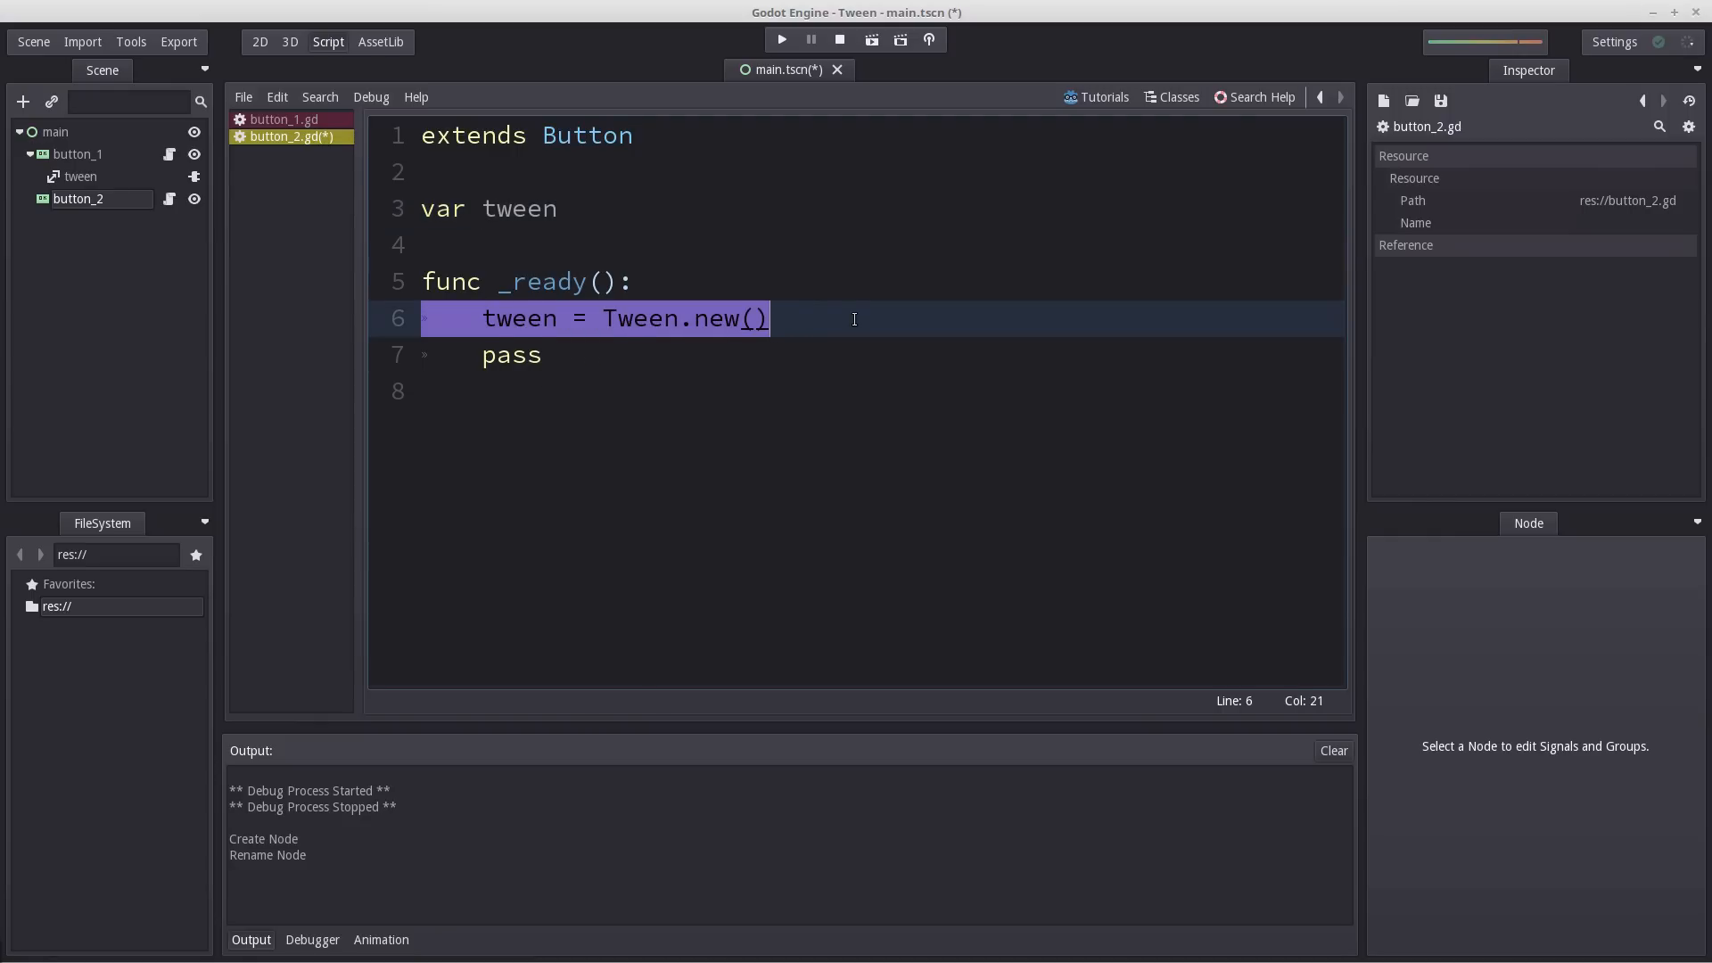
{"action": "key", "text": "Return"}
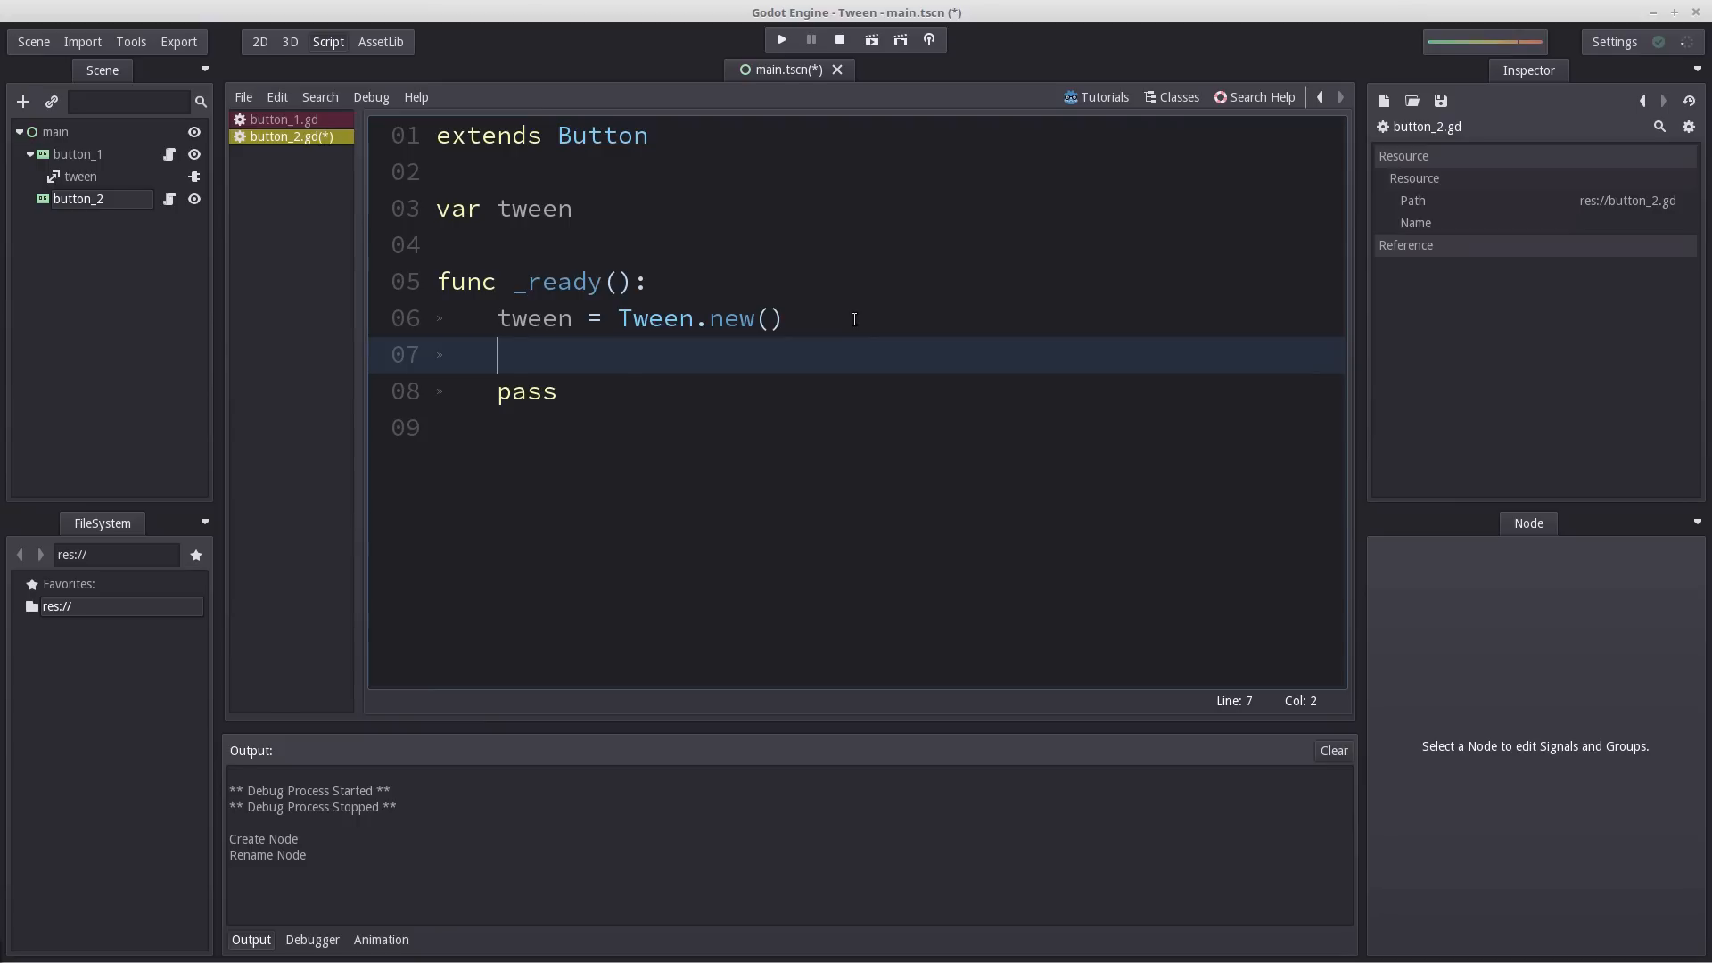
{"action": "type", "text": "add_child(twe"}
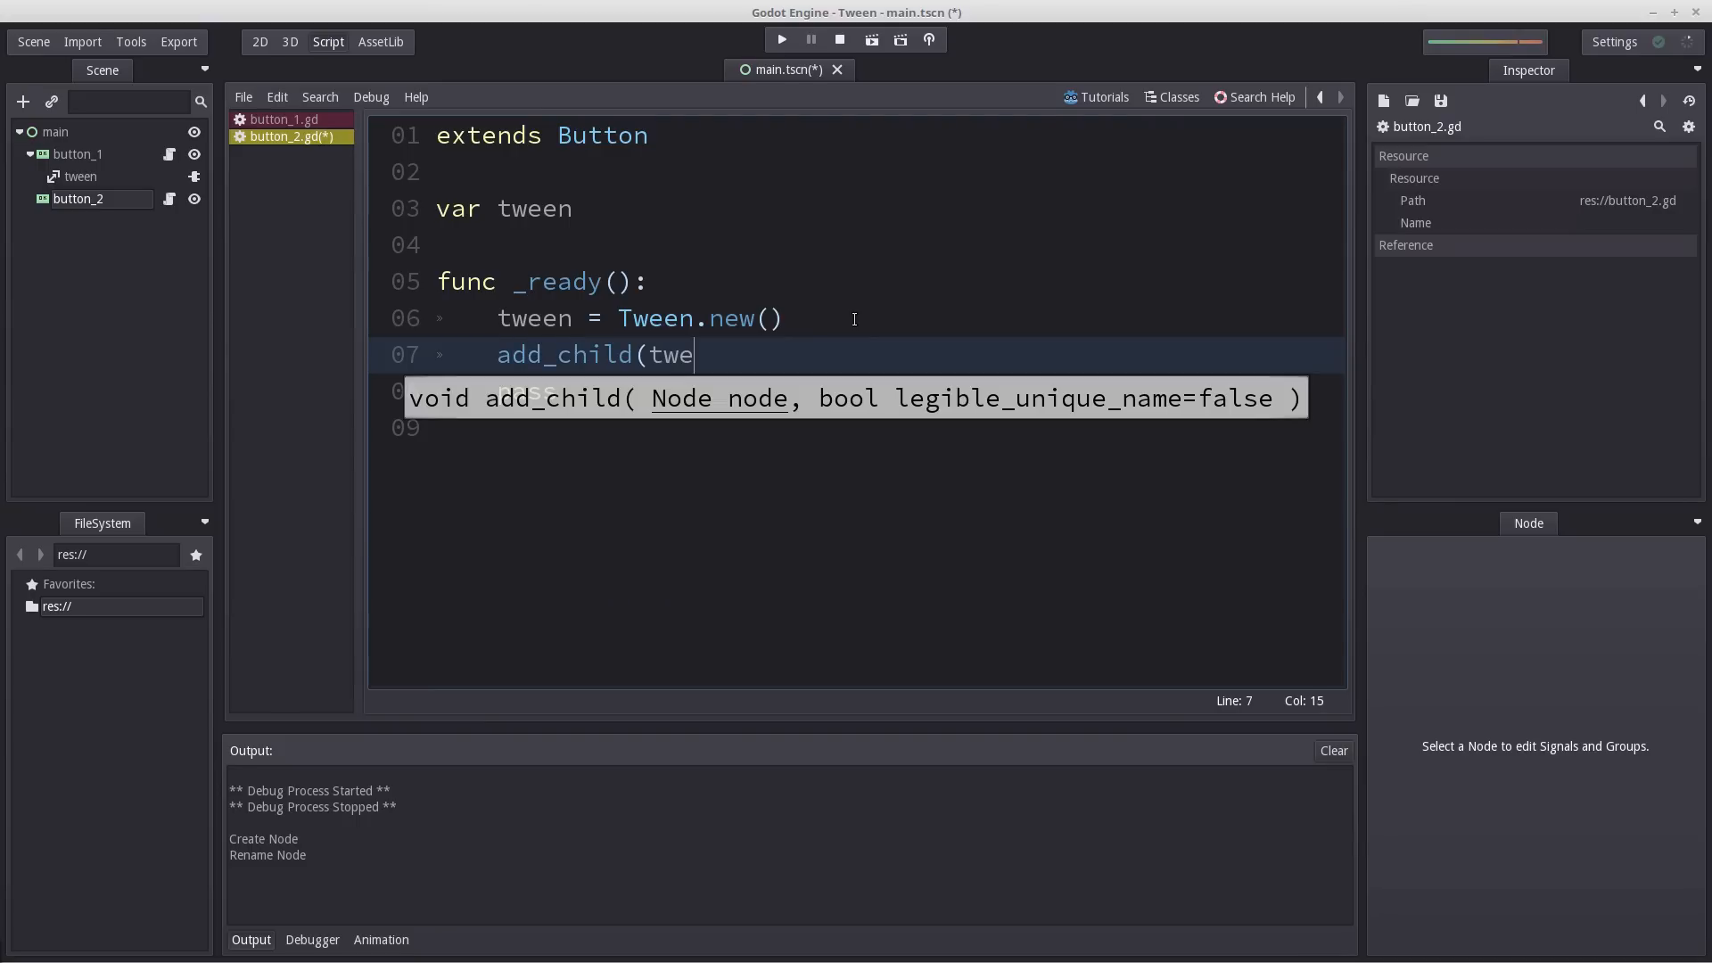
{"action": "type", "text": "en)"}
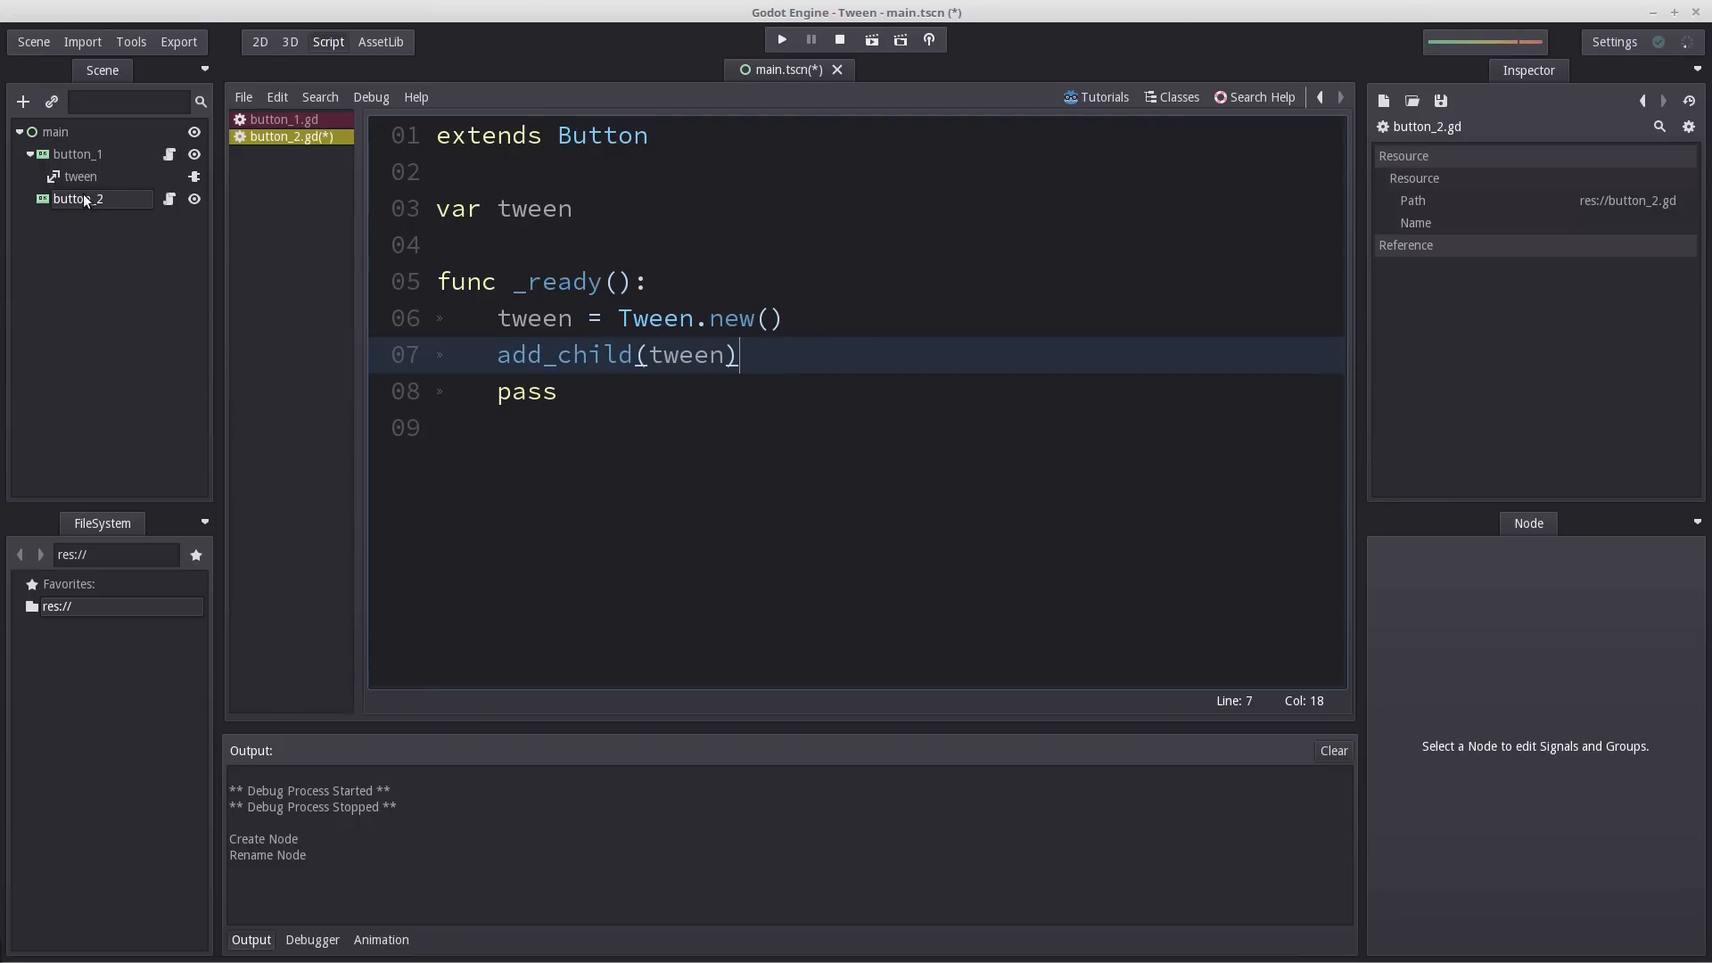
{"action": "mouse_move", "coordinate": [94, 160]}
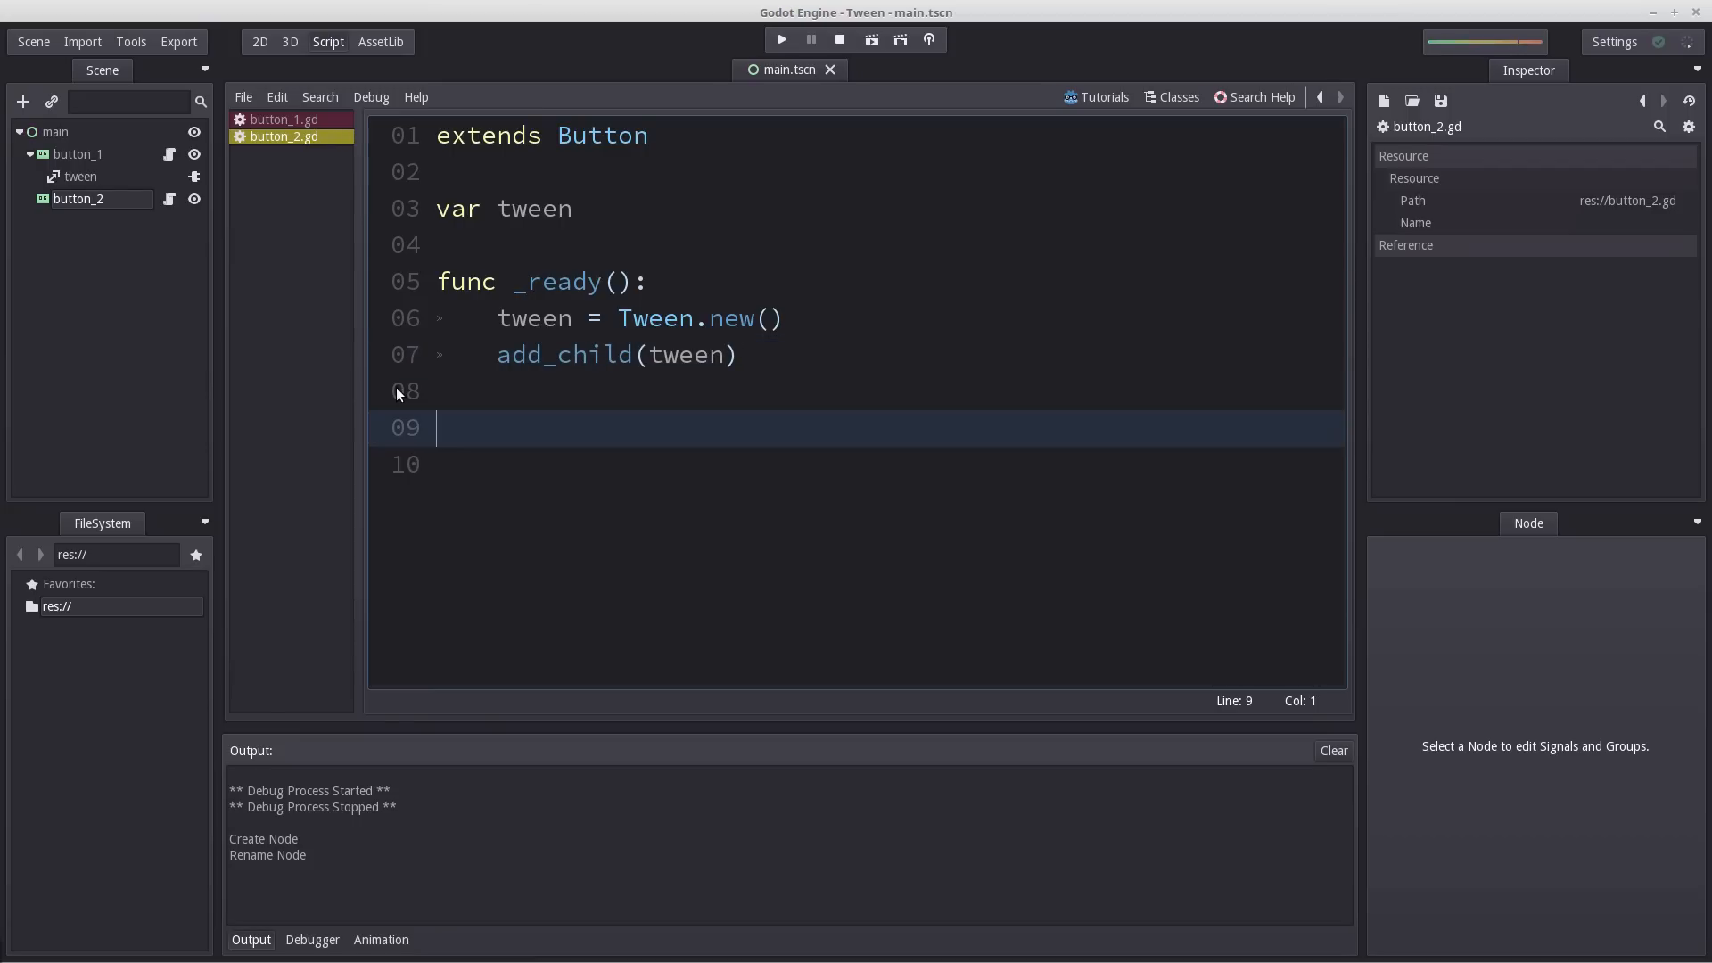
Write _pressed() calling tween.interpolate_method(self, "tweening", get_pos(), get_pos() + Vector2(-50, 0)).
{"action": "type", "text": "fuc"}
{"action": "left_click", "coordinate": [887, 464]}
{"action": "type", "text": "tw"}
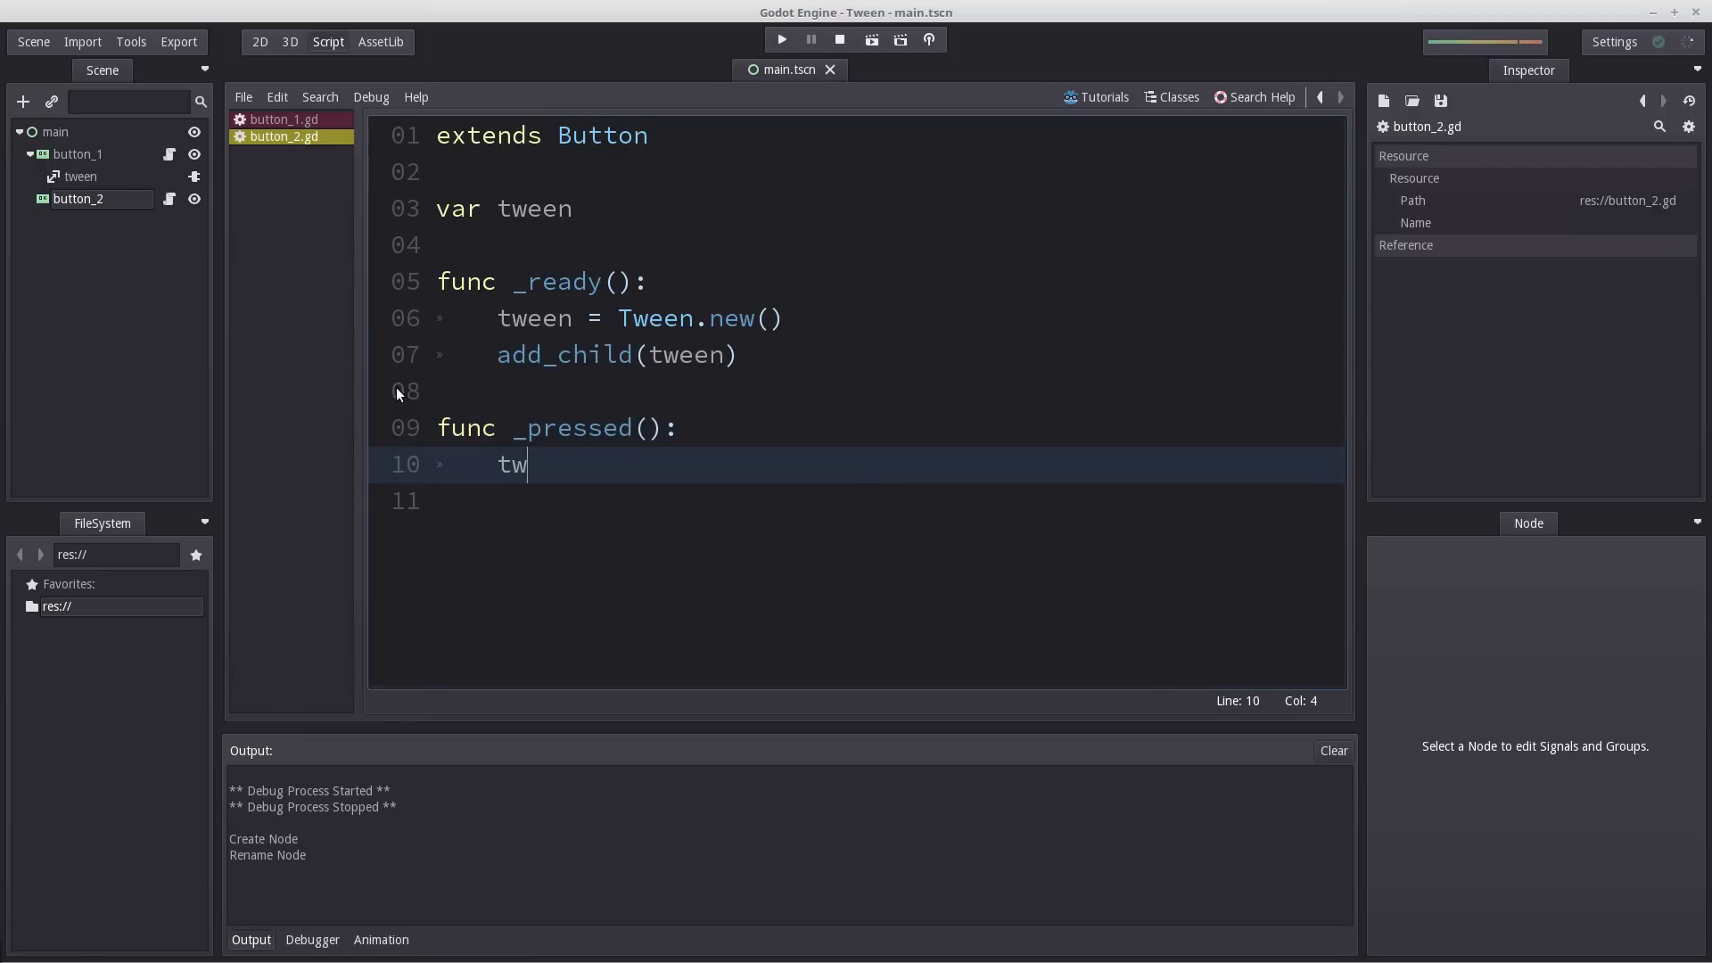
{"action": "type", "text": "een.interpolate_method("}
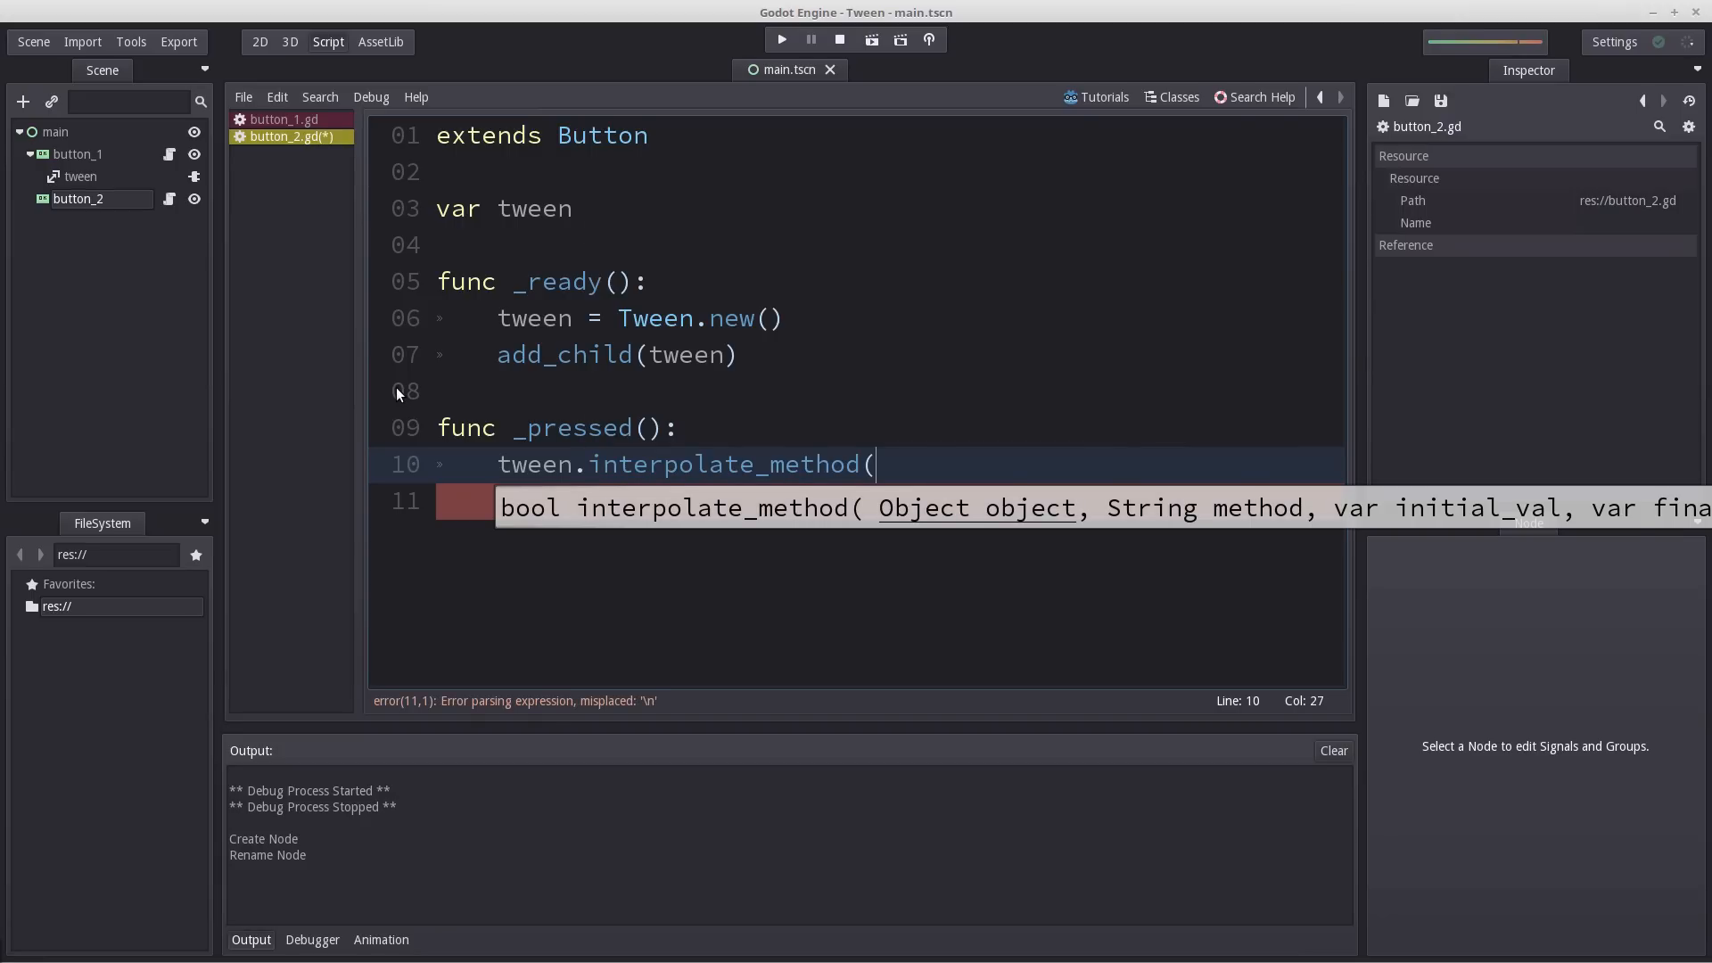
{"action": "type", "text": "self,"}
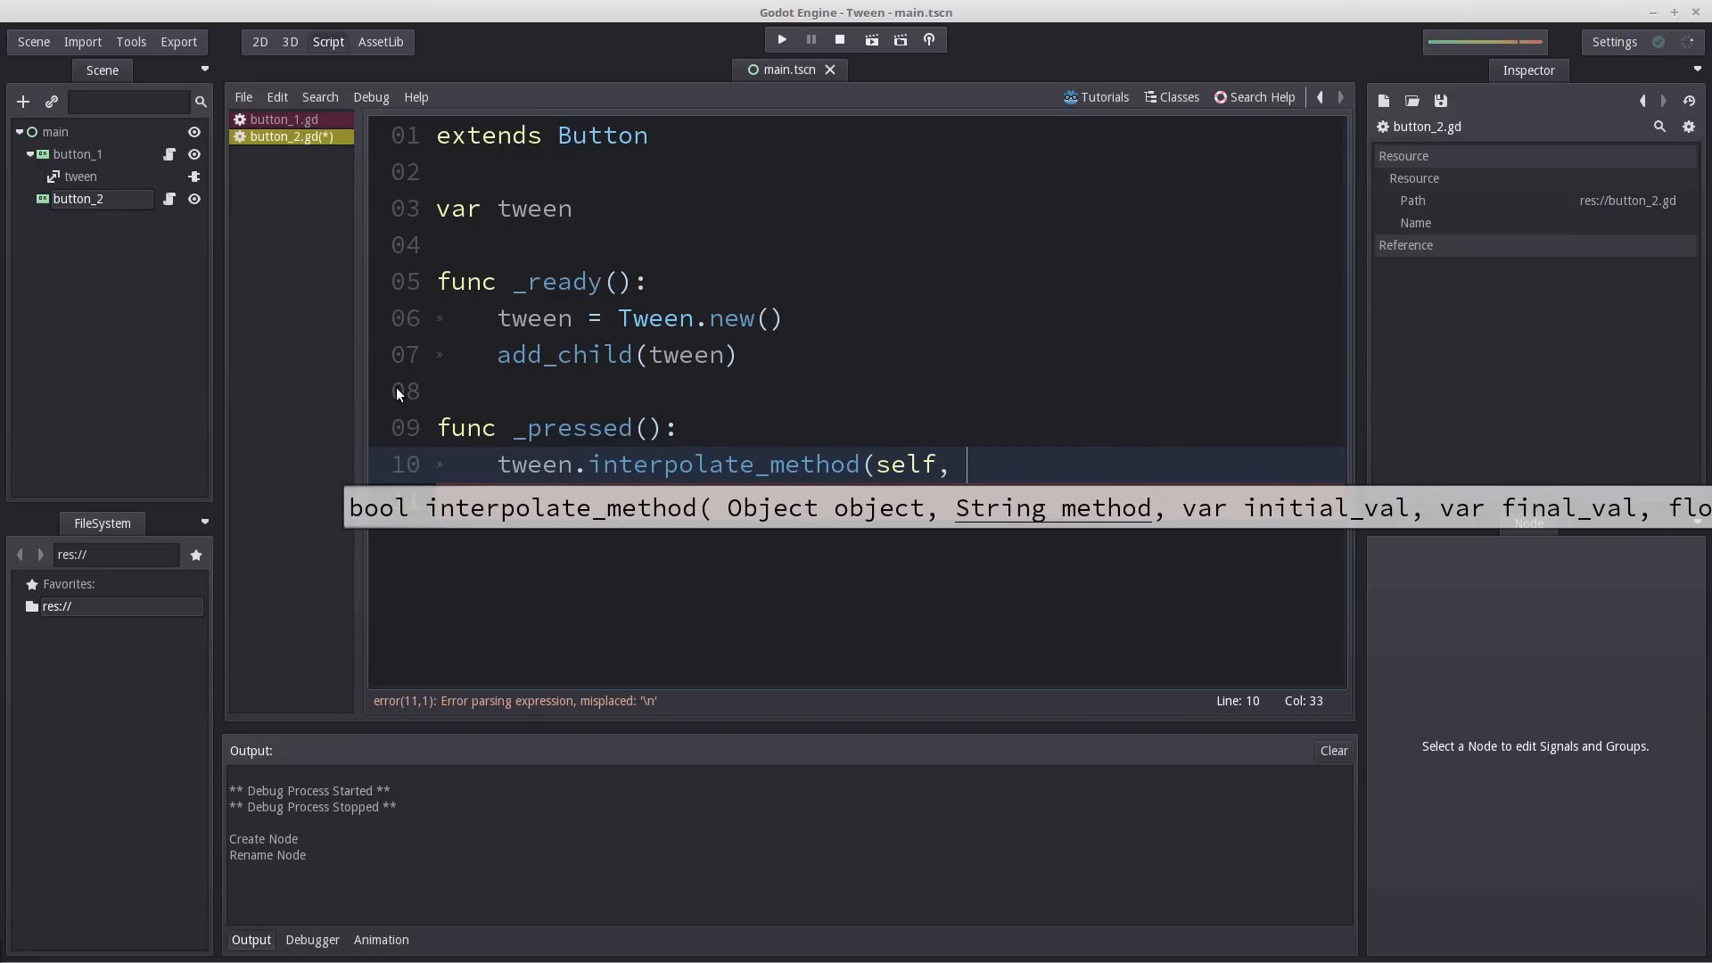
{"action": "type", "text": "\""}
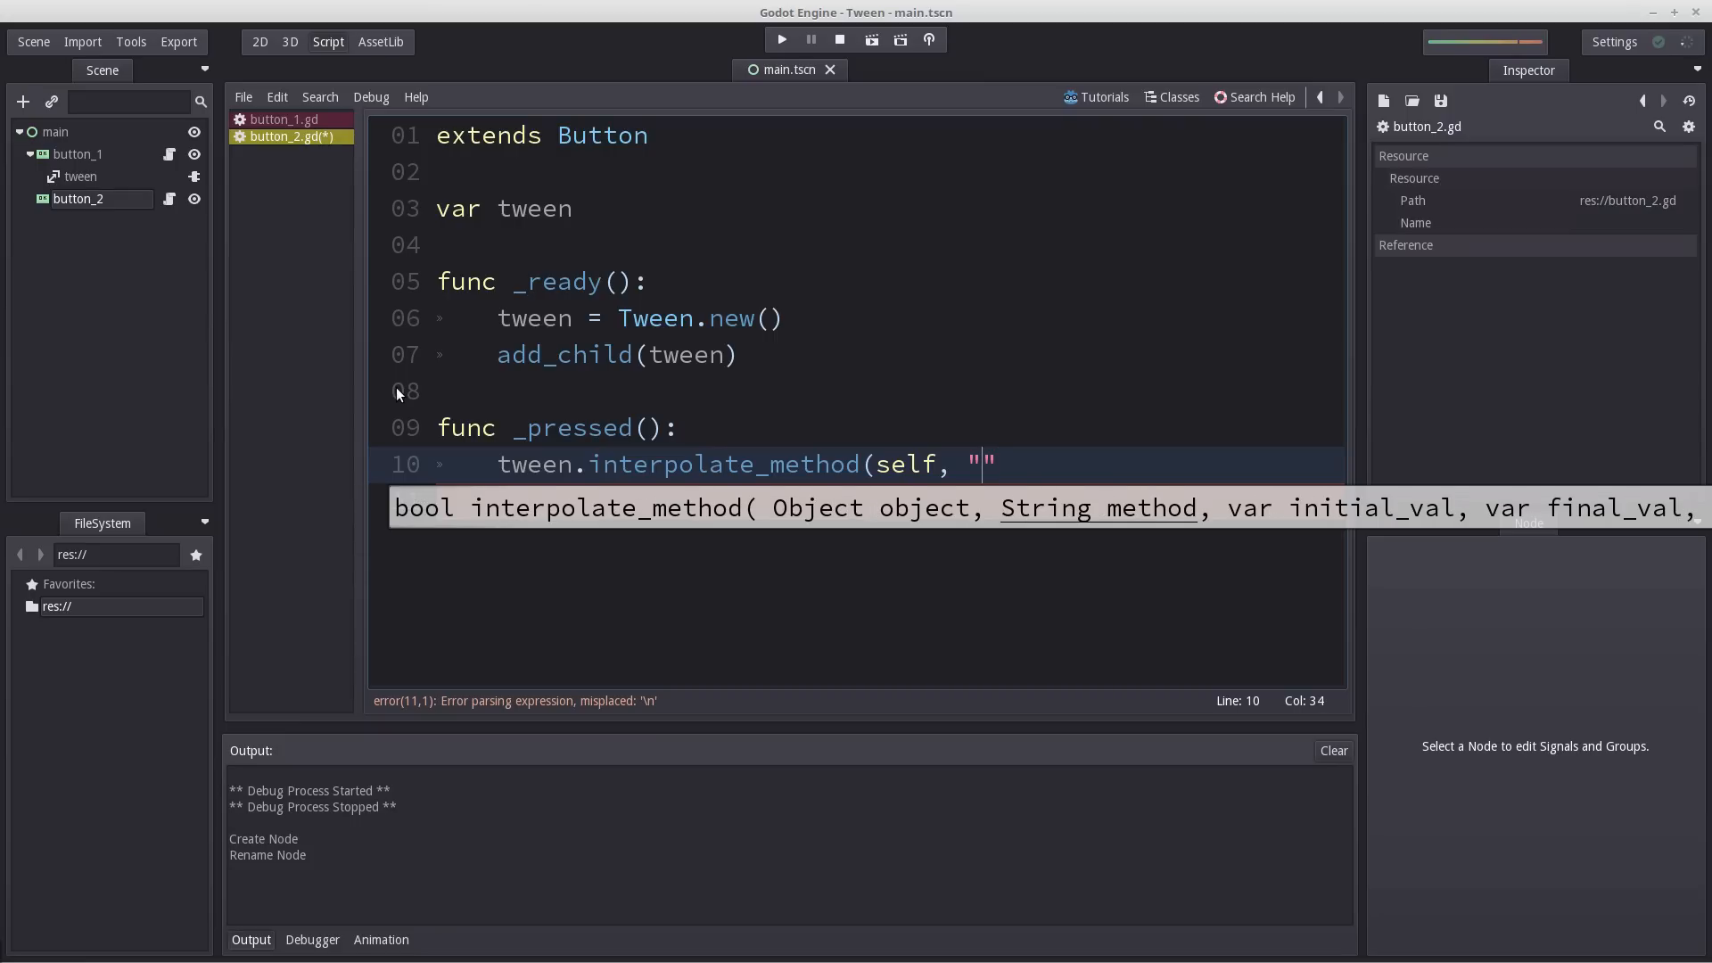
{"action": "type", "text": "twee"}
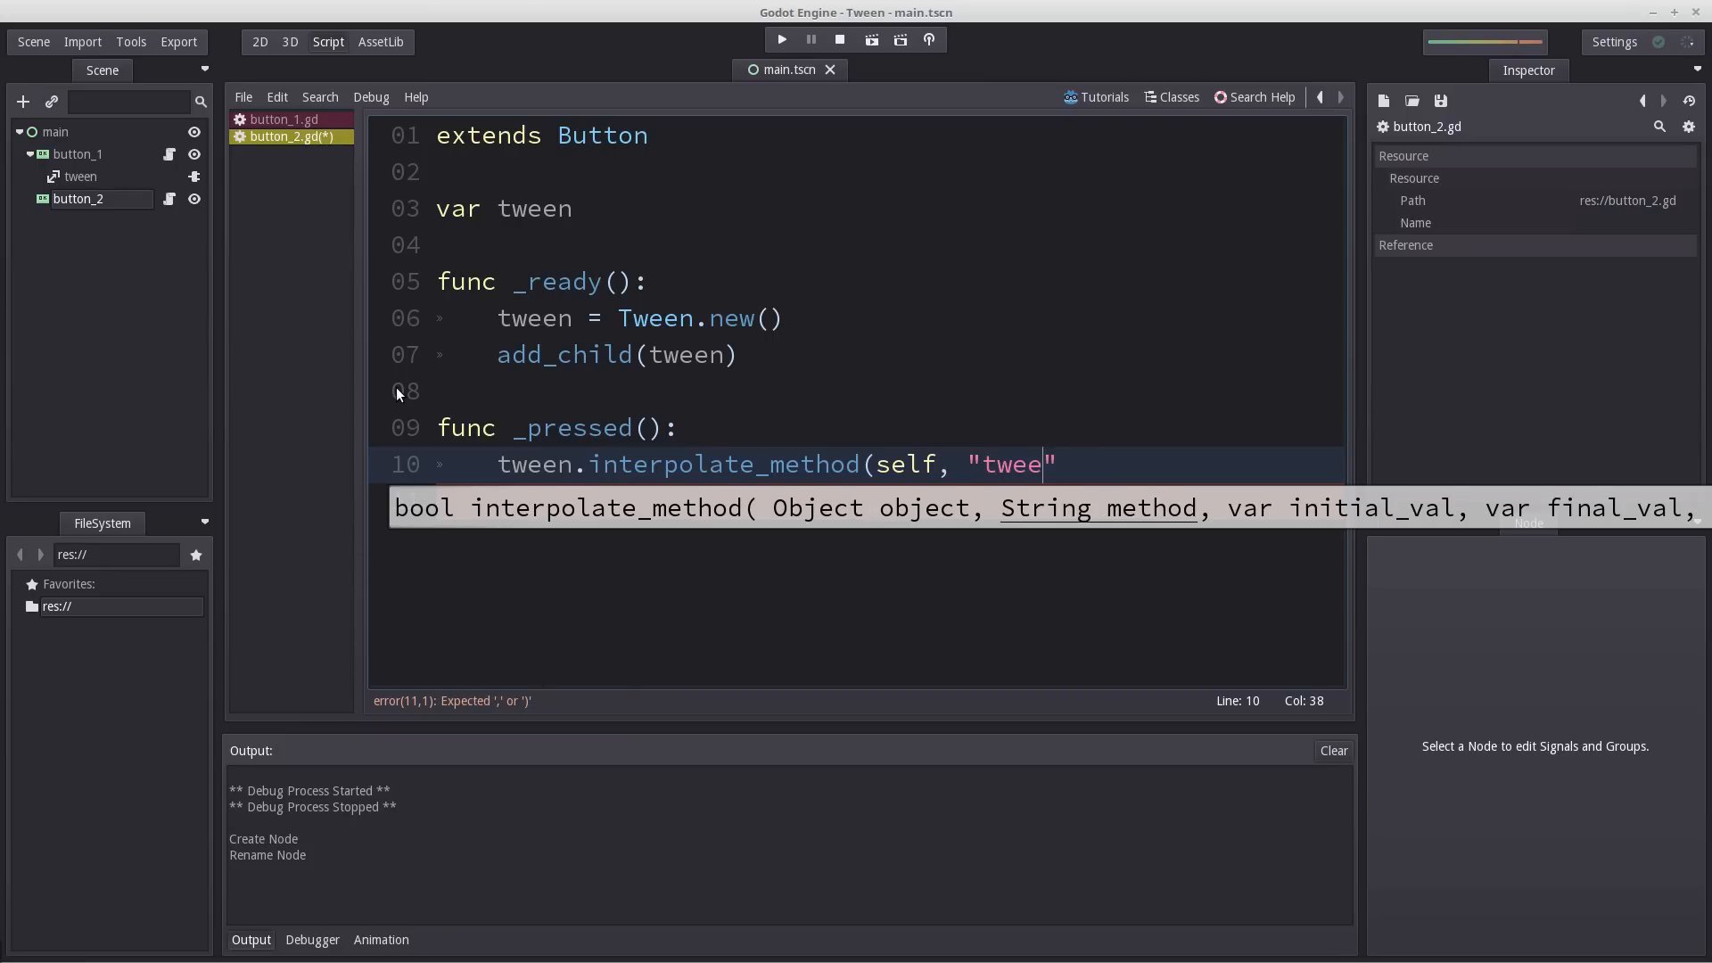
{"action": "type", "text": "ning\","}
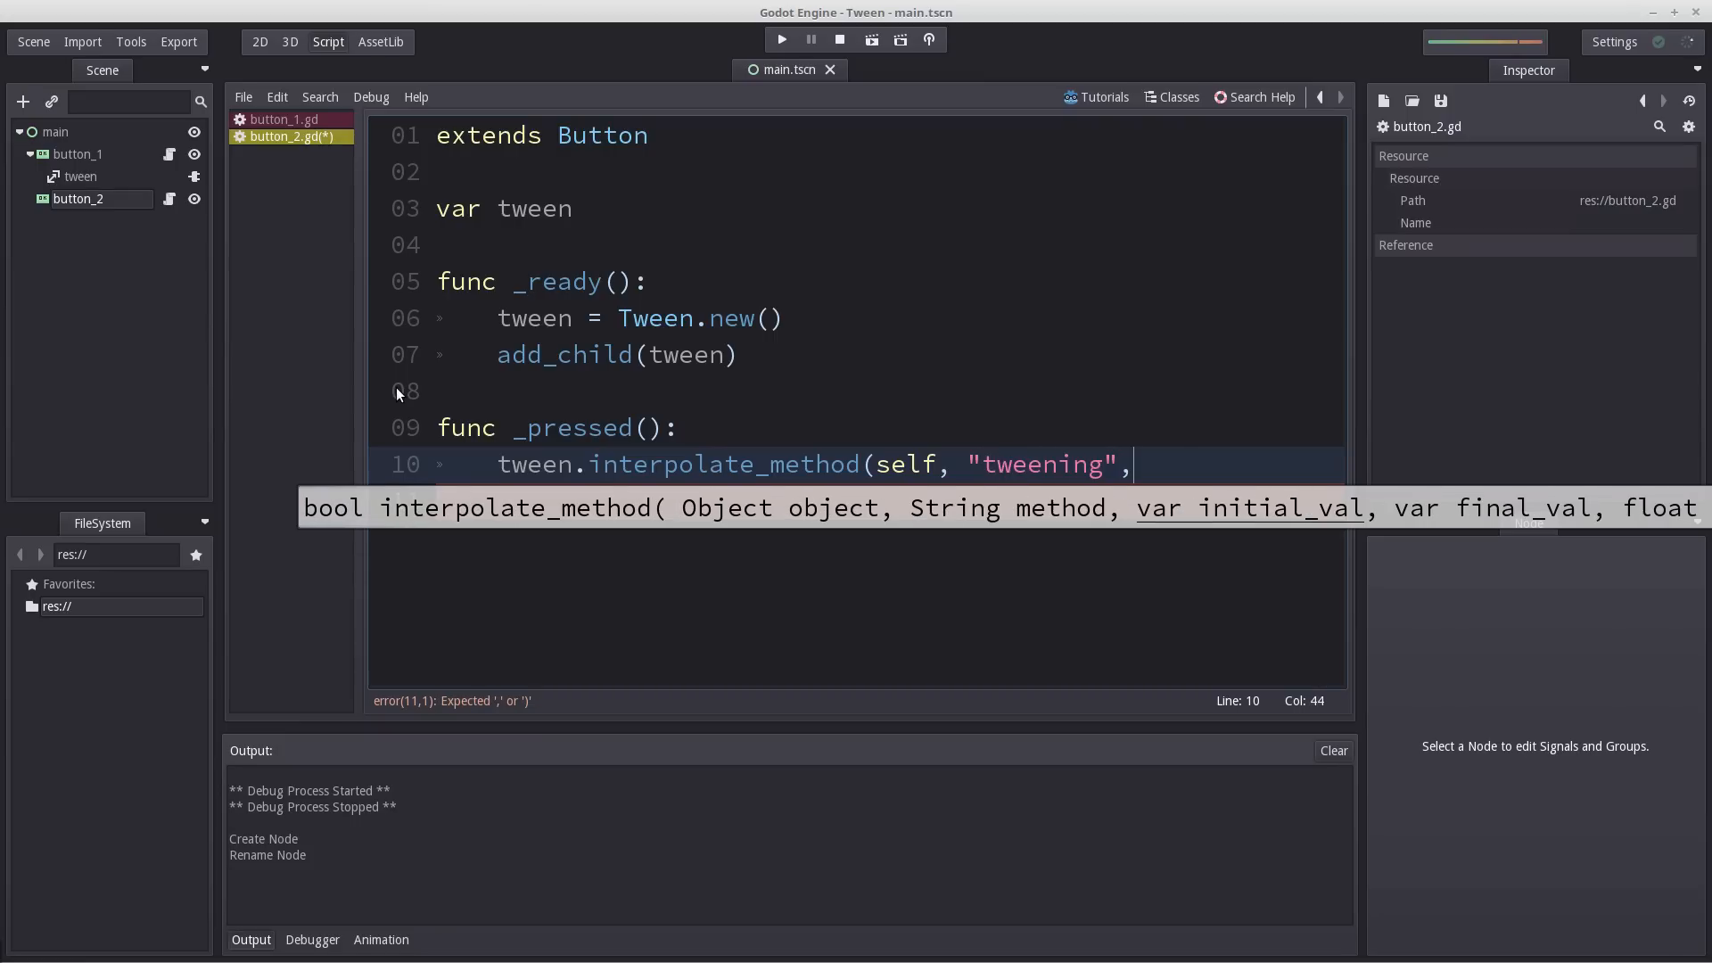
{"action": "type", "text": "get_pos(),"}
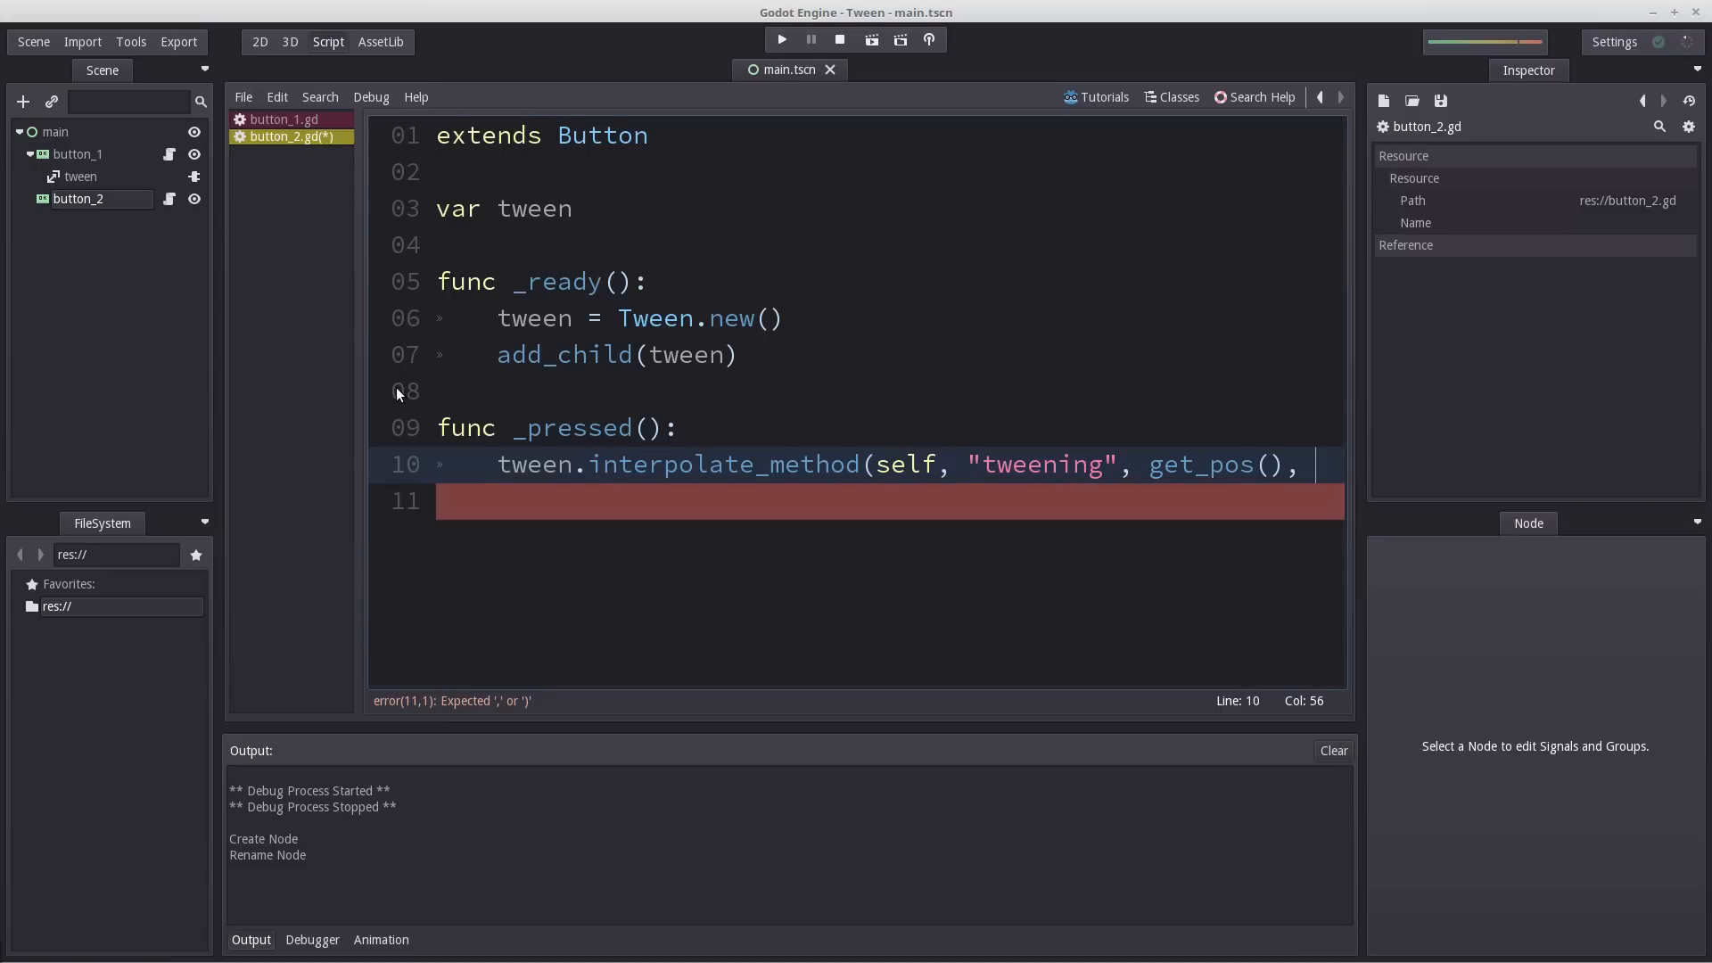
{"action": "type", "text": "get_pos()"}
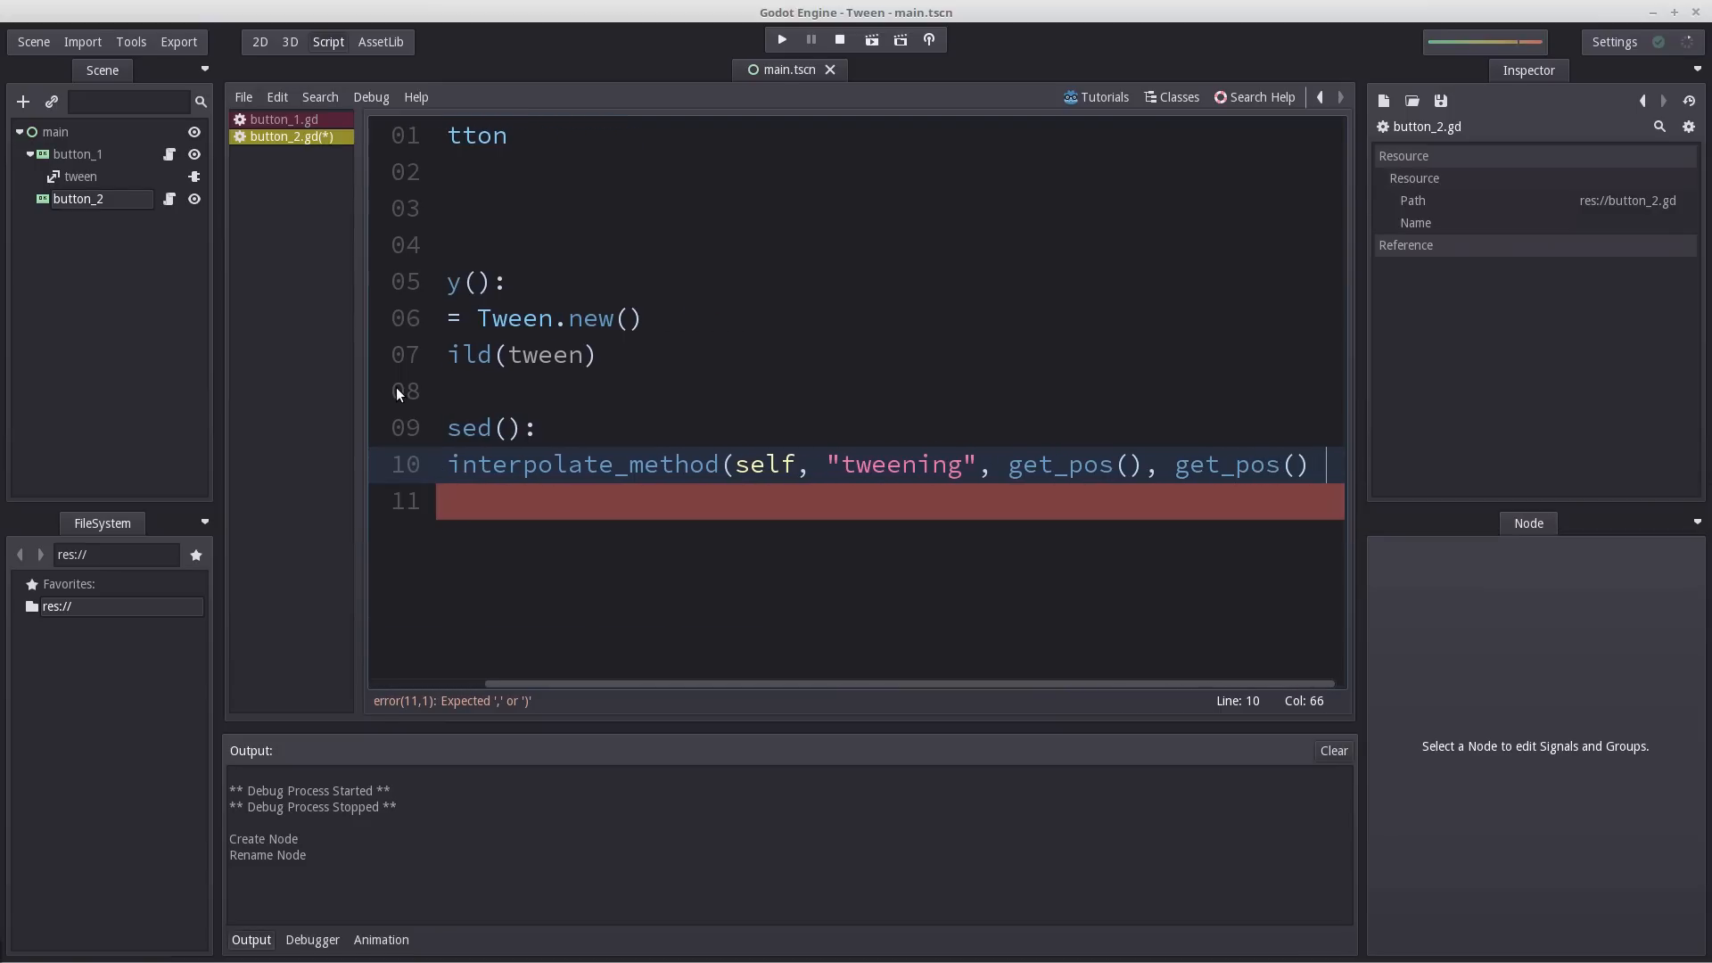
{"action": "type", "text": "+ Vector2()"}
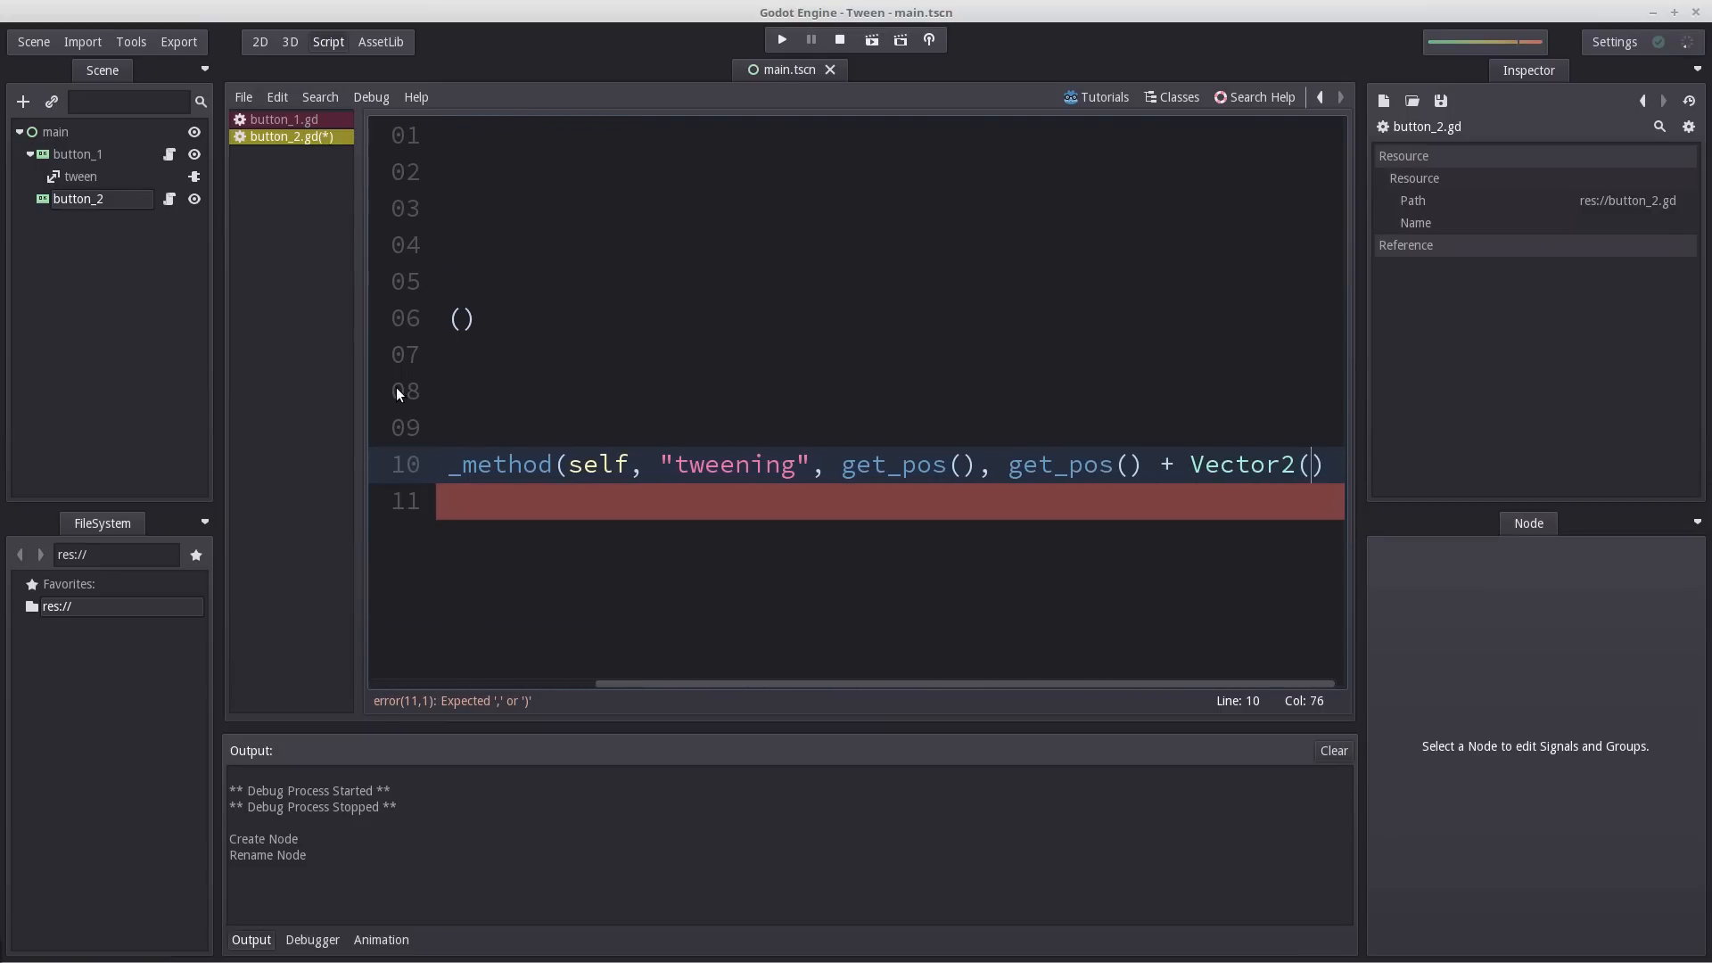
{"action": "type", "text": "-50, 0"}
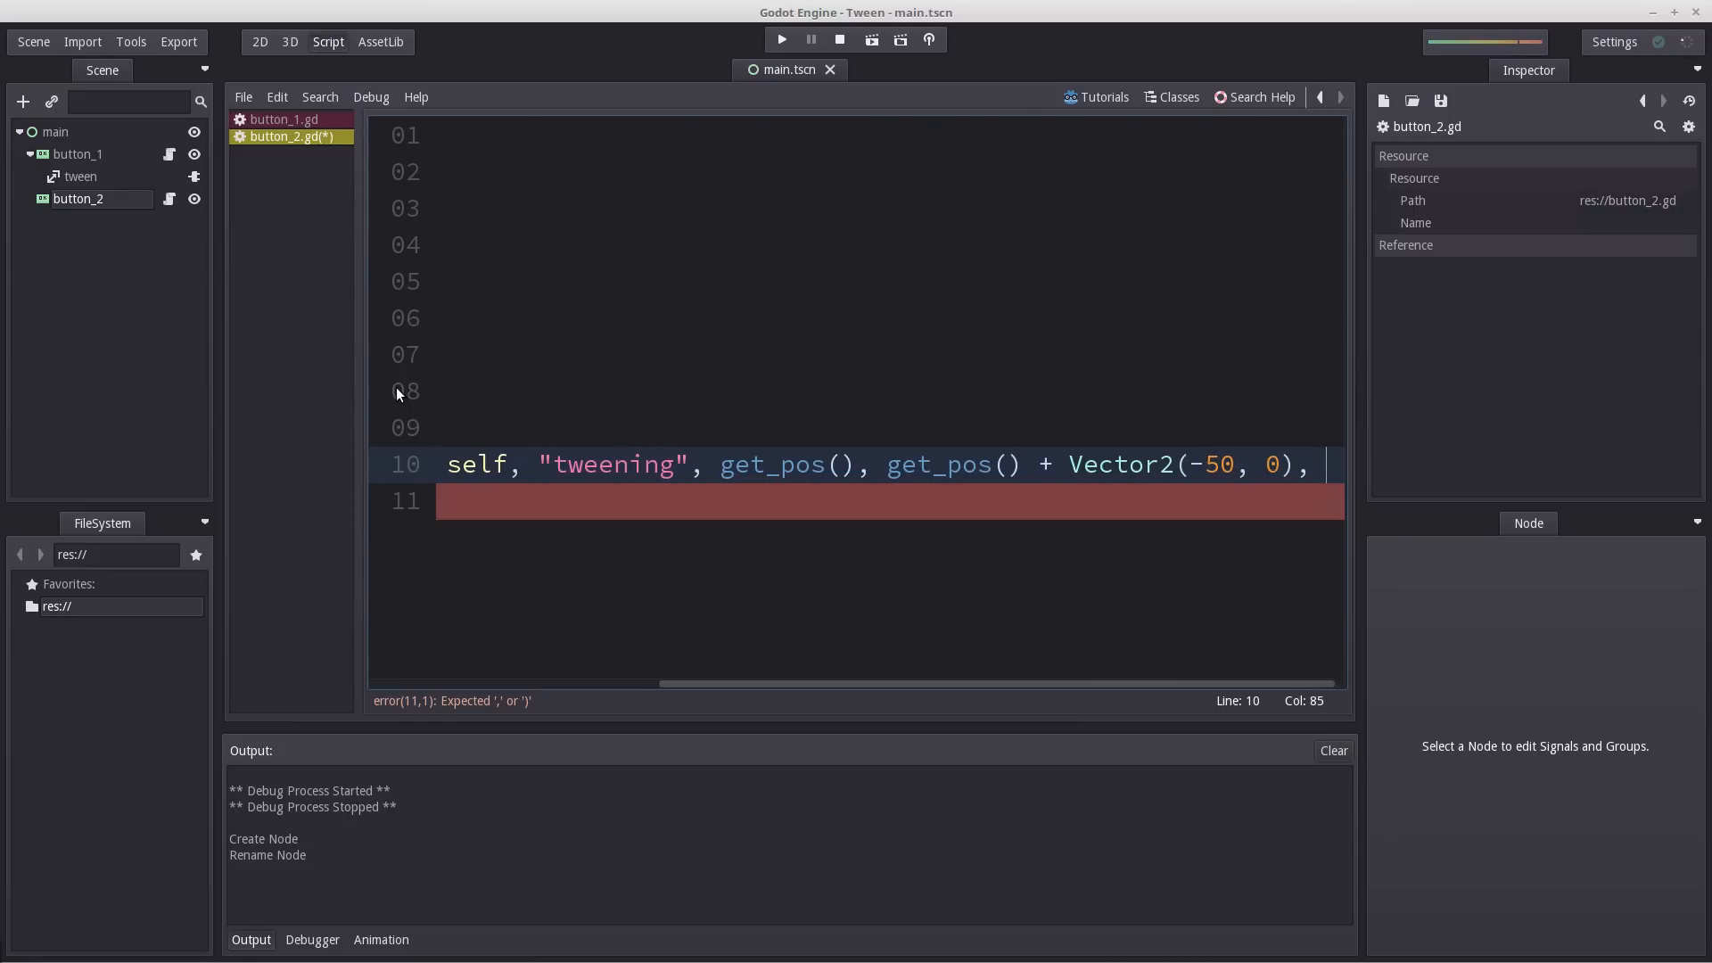
Complete the call with duration 1, Tween.TRANS_LINEAR and Tween.EASE_OUT.
{"action": "type", "text": "1"}
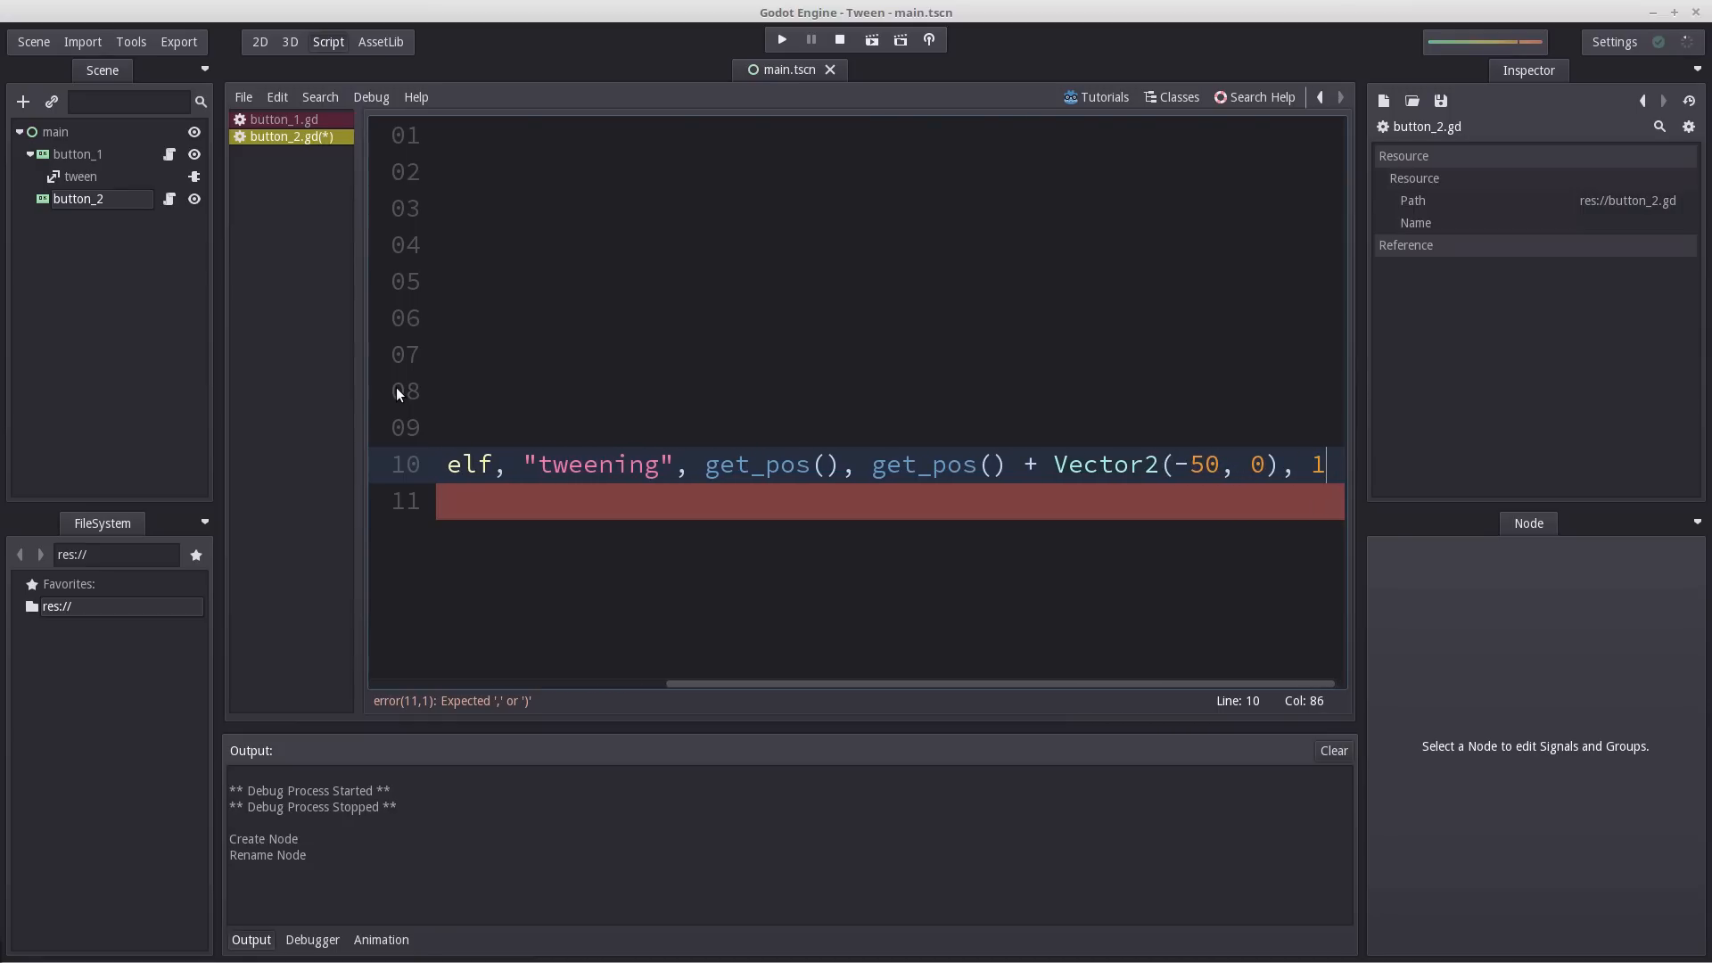
{"action": "type", "text": ", Tween."}
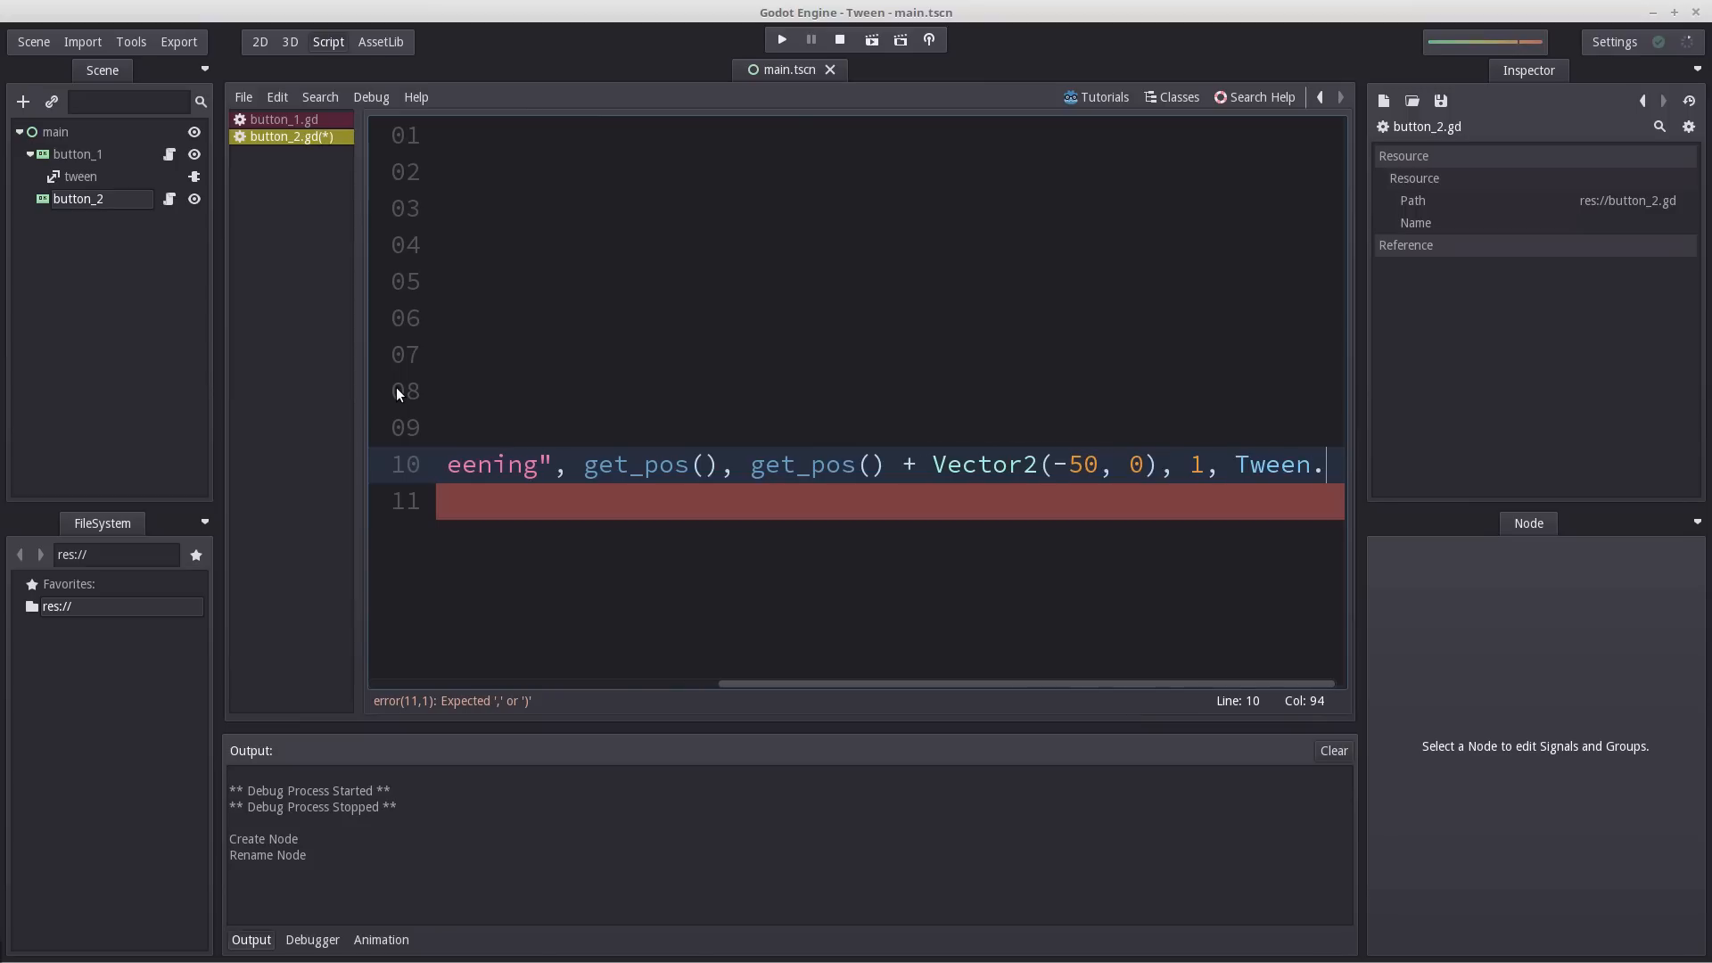
{"action": "type", "text": "TRANS_LINEAR, Tween."}
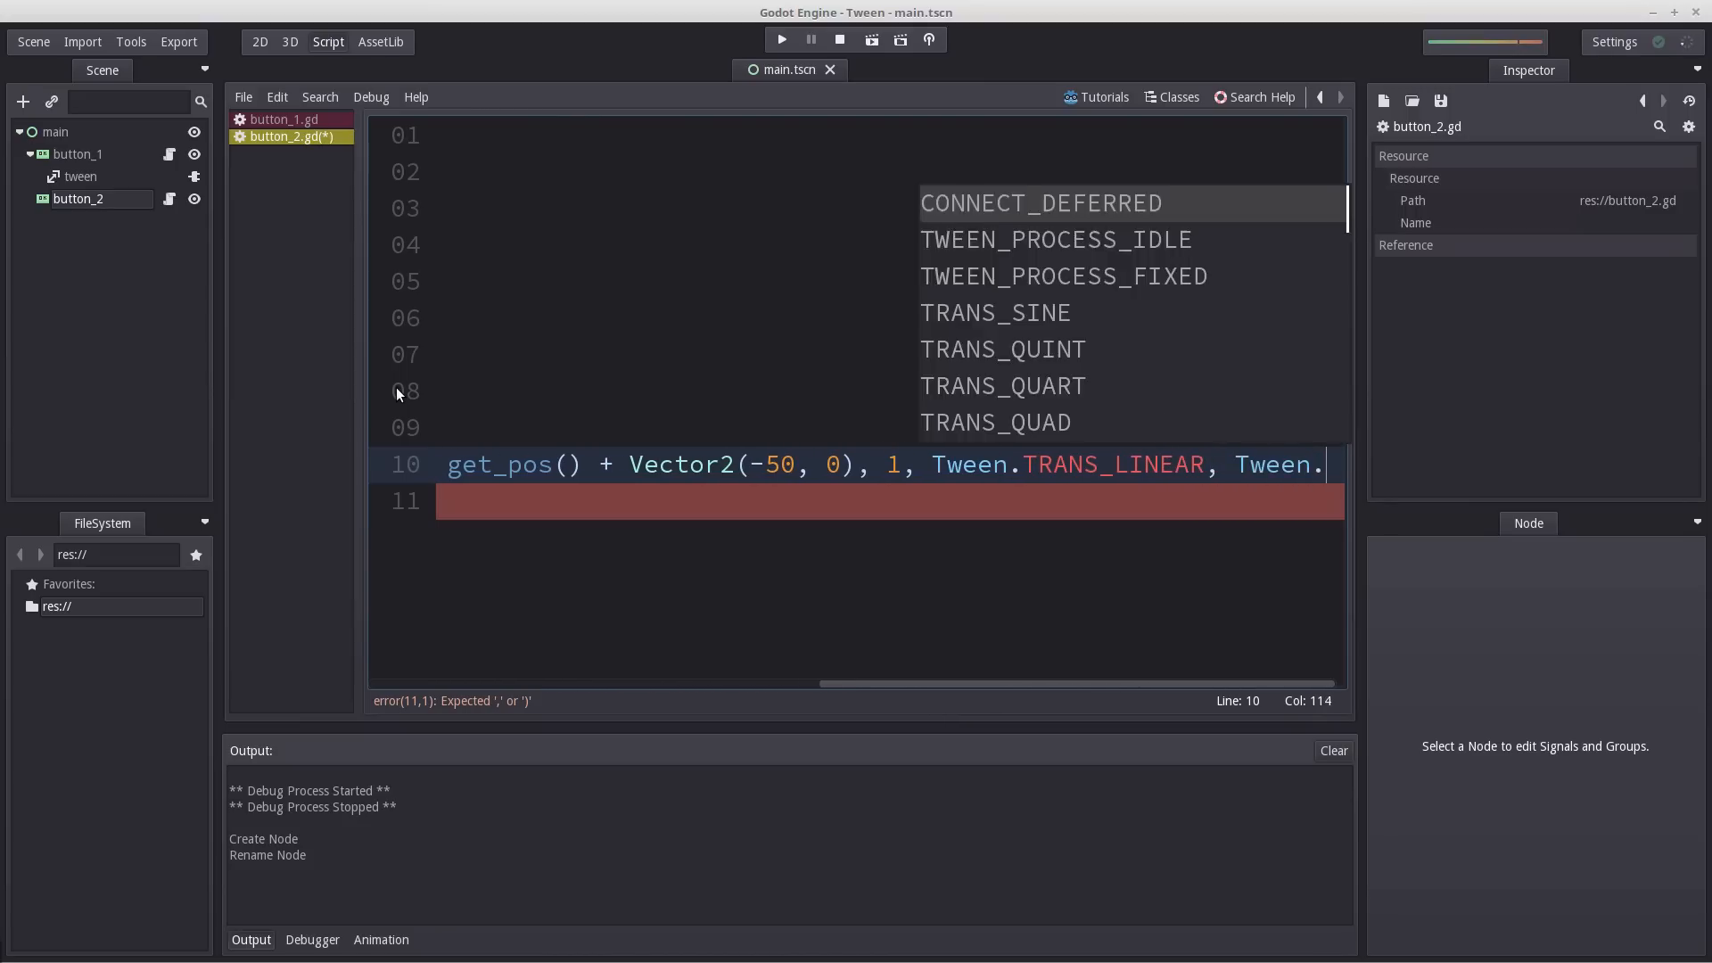
{"action": "type", "text": "EASE_OUT"}
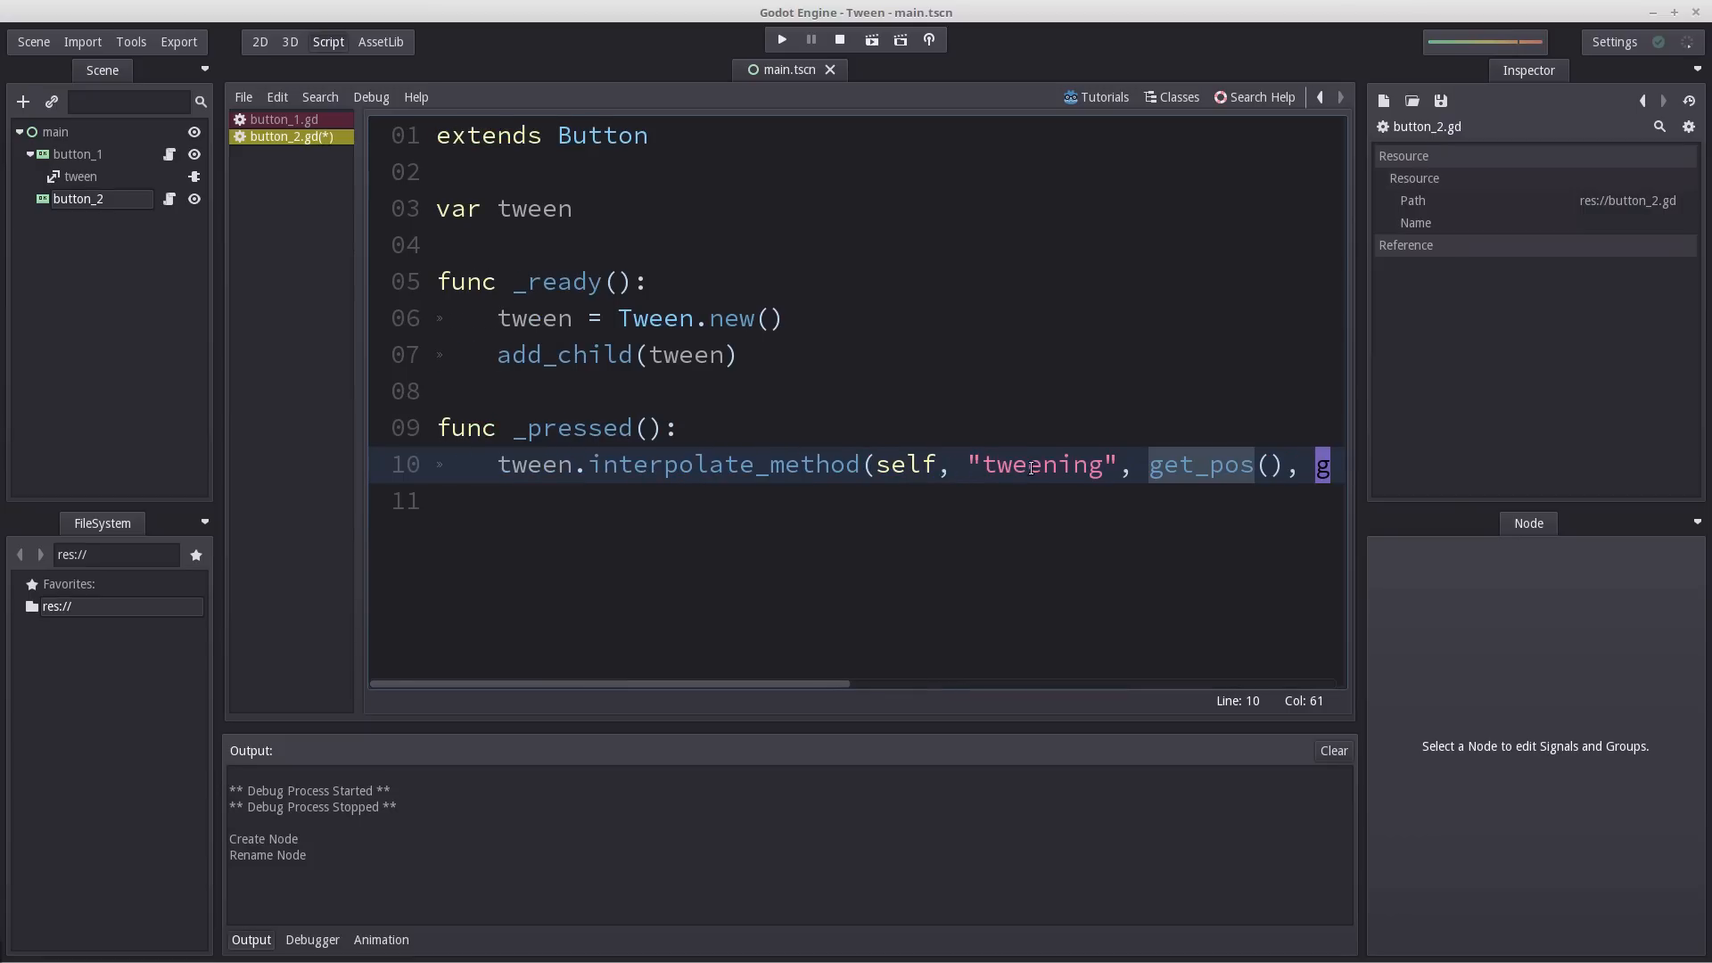
Add a func tweening(value) that prints value.
{"action": "key", "text": "Return"}
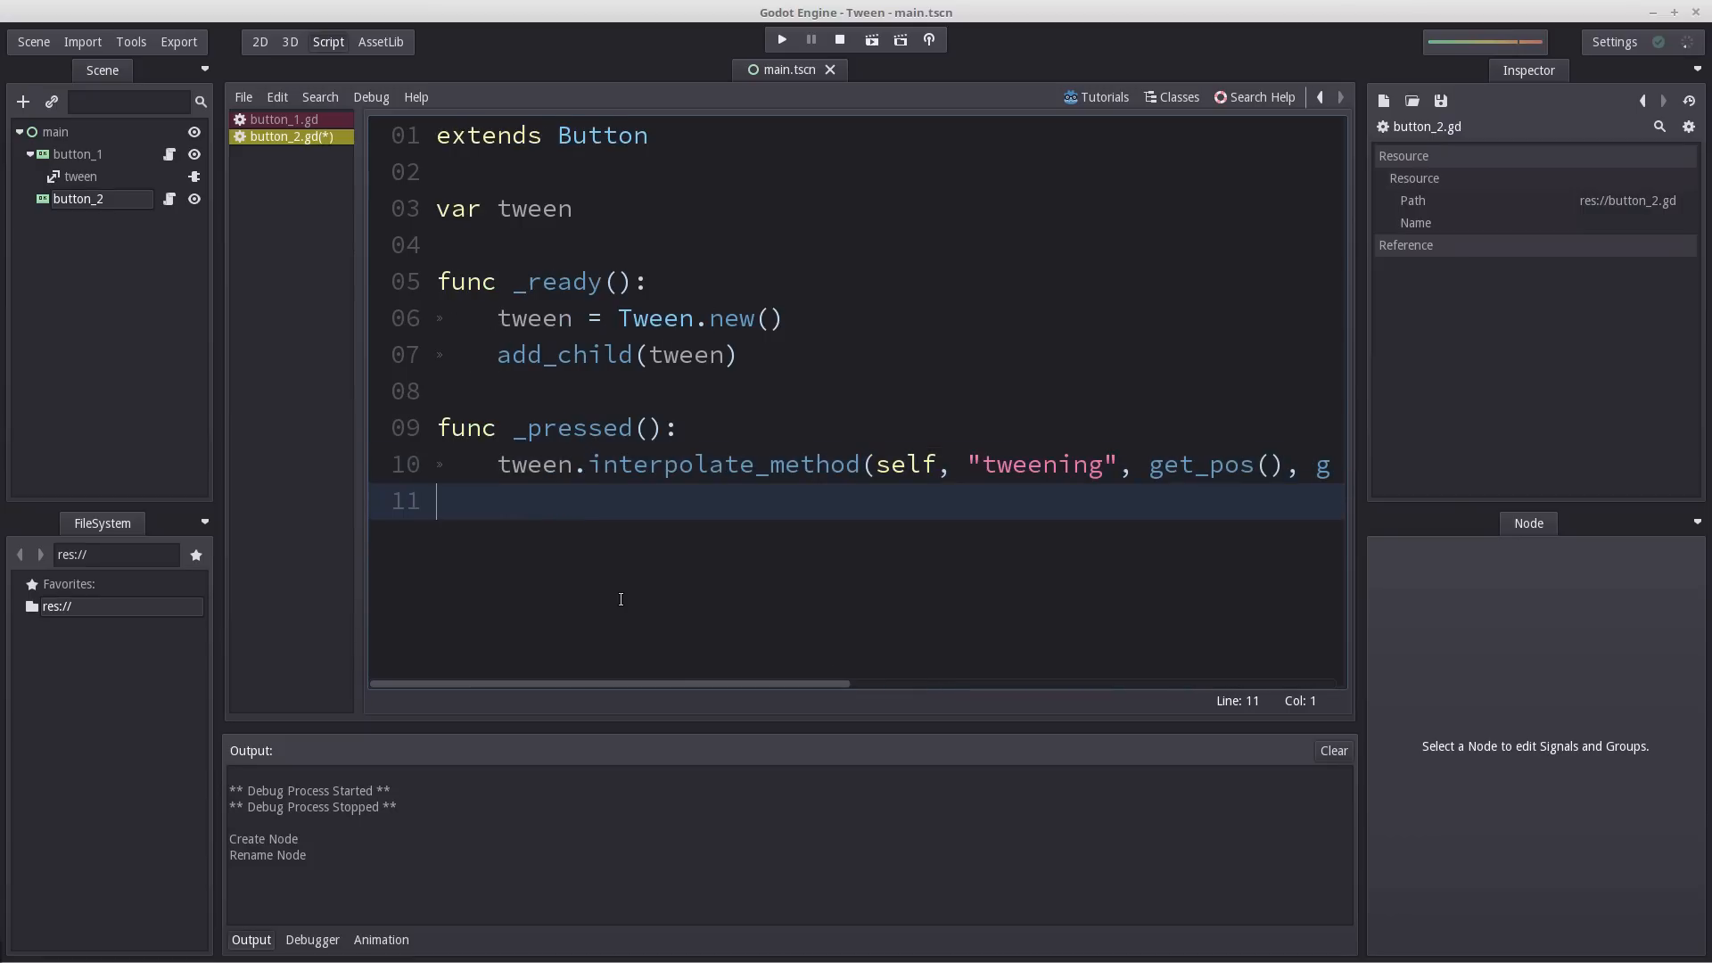
{"action": "type", "text": "func tweening"}
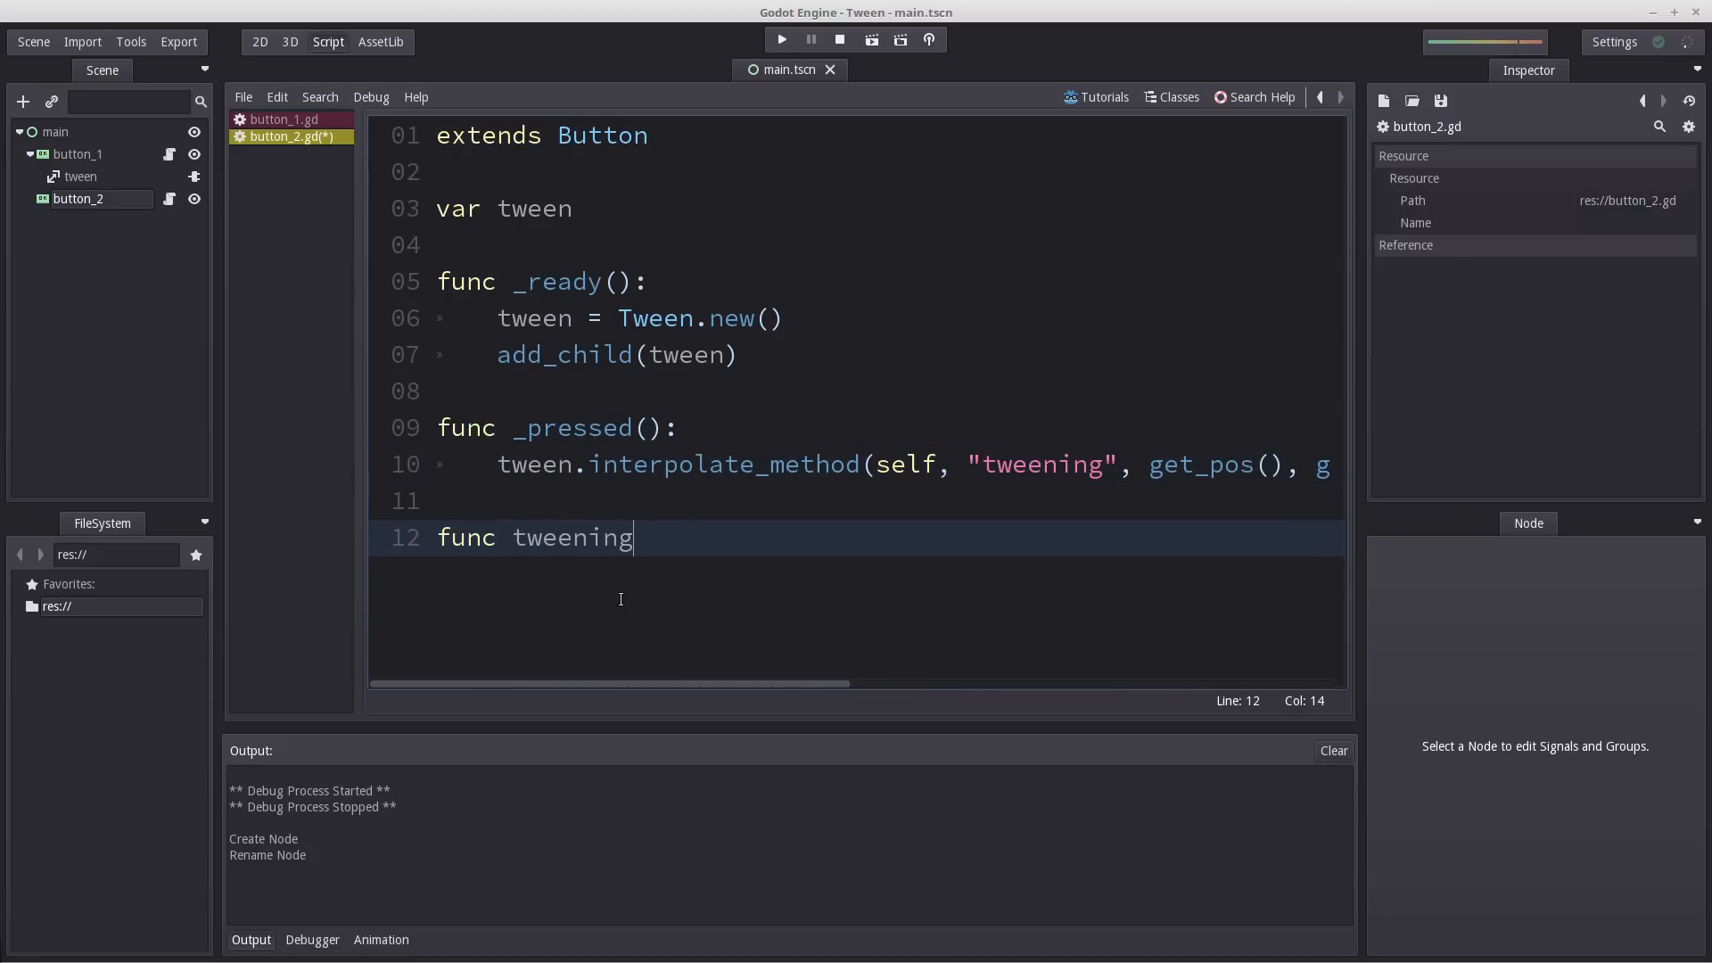
{"action": "type", "text": "()"}
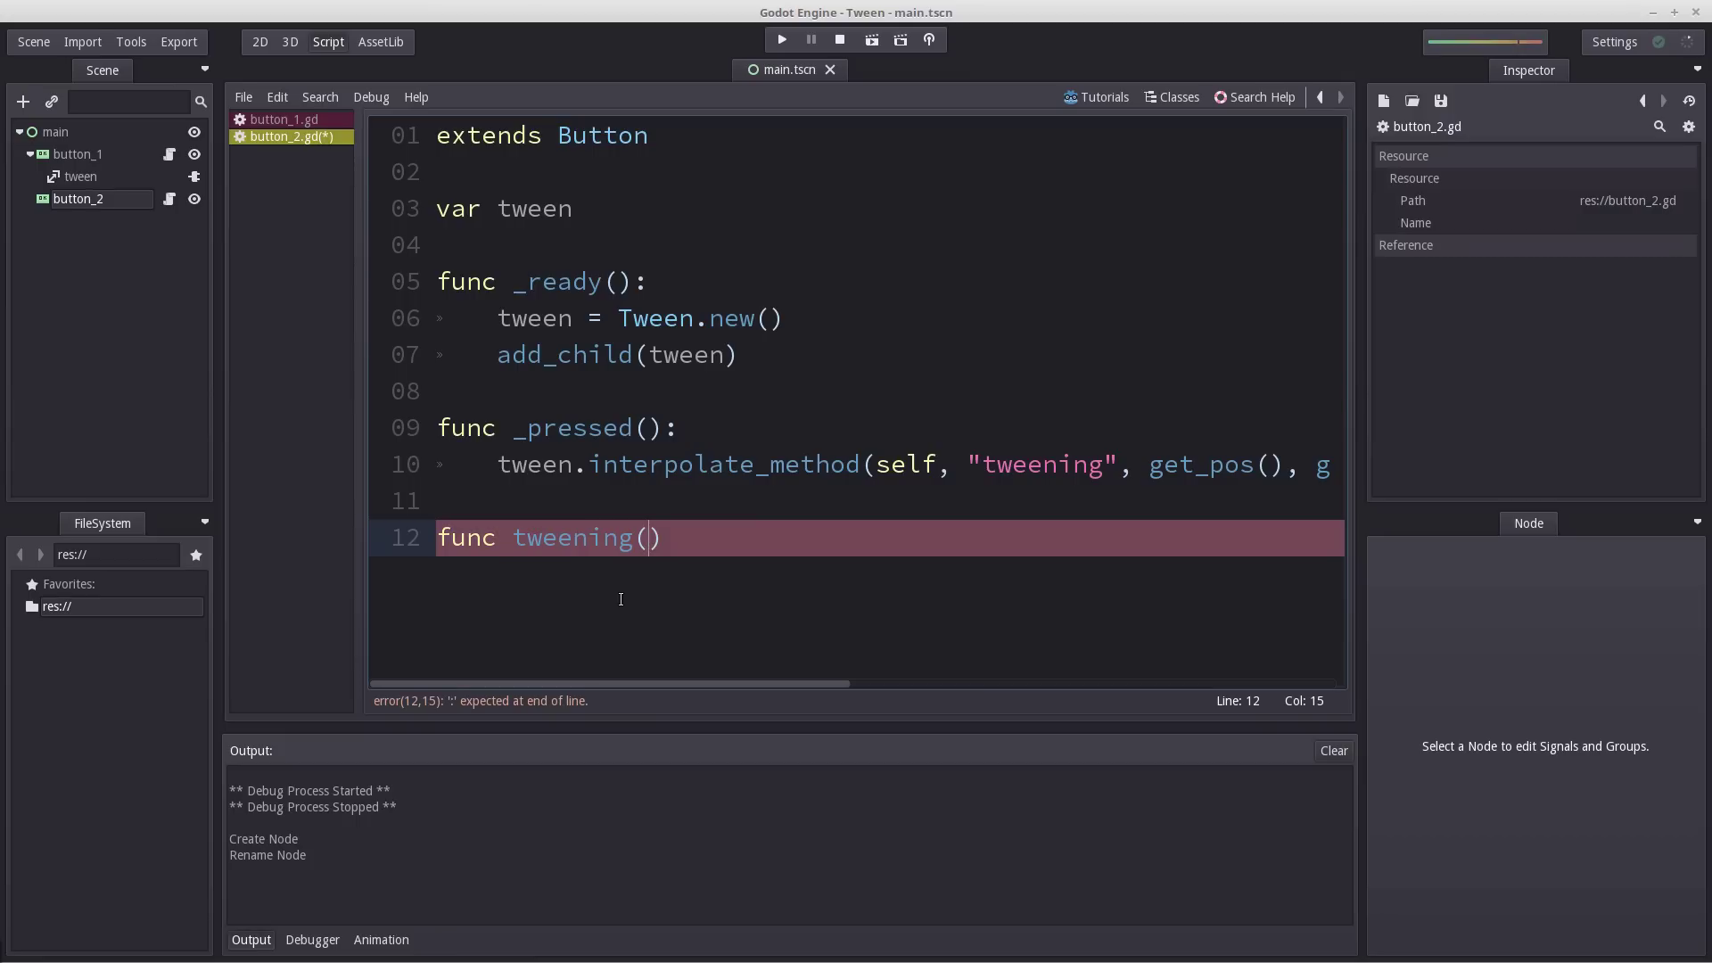
{"action": "type", "text": "value):"}
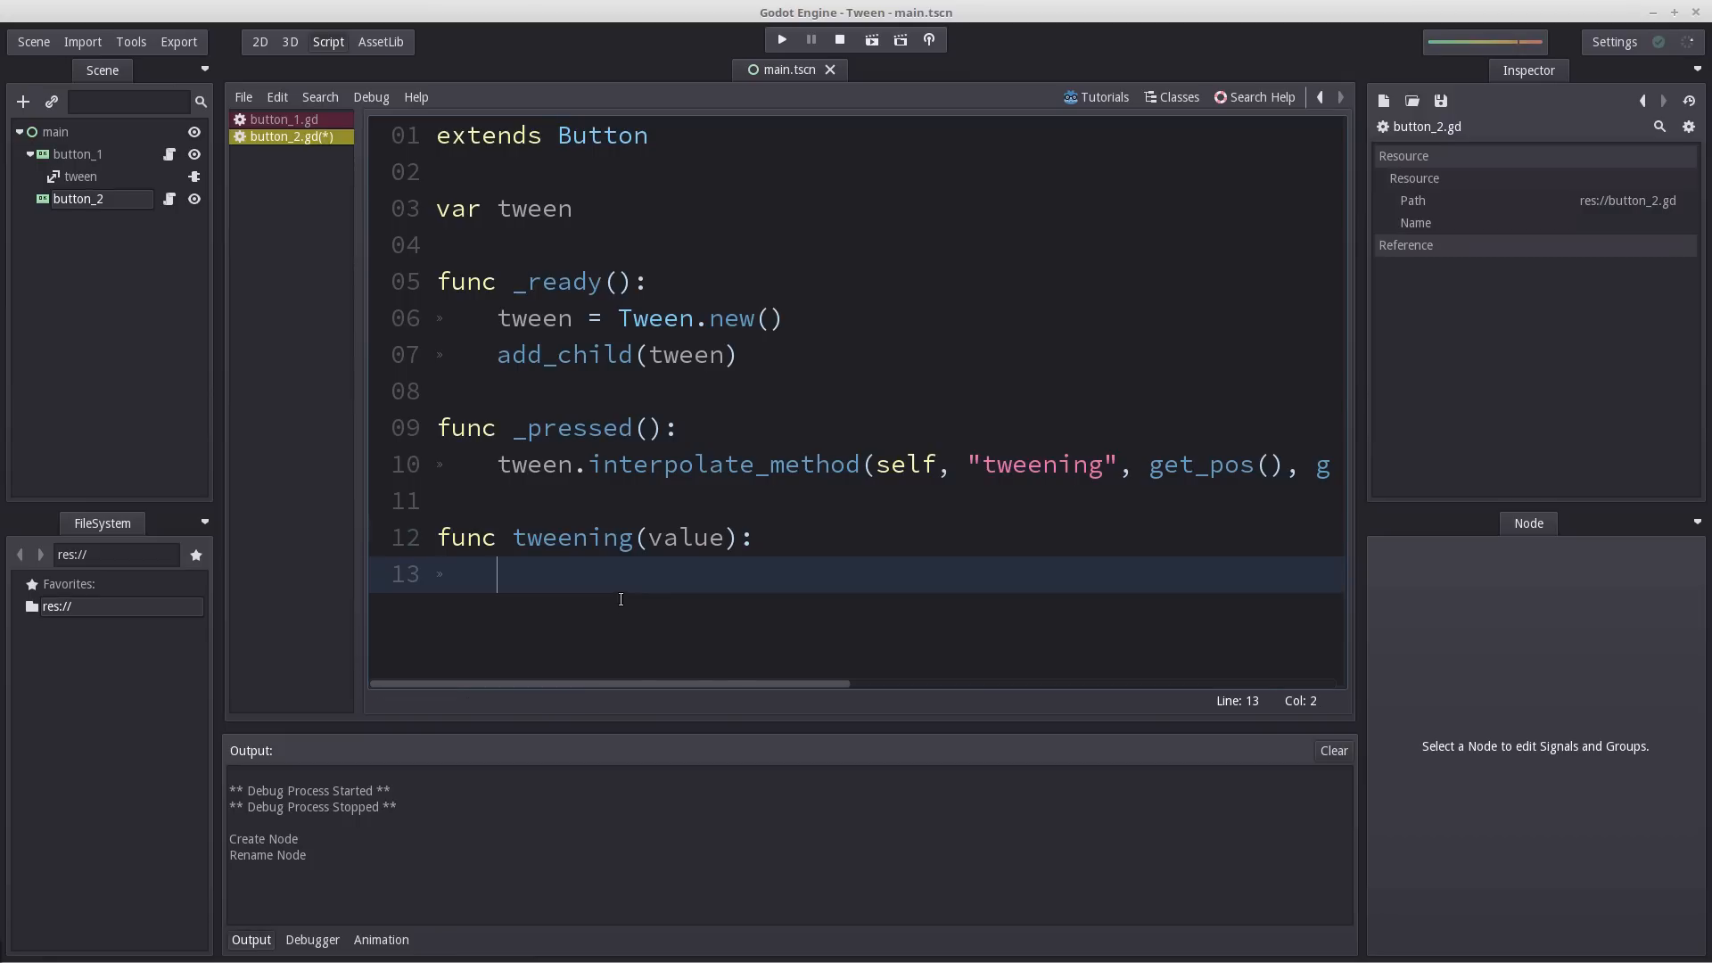
{"action": "mouse_move", "coordinate": [655, 571]}
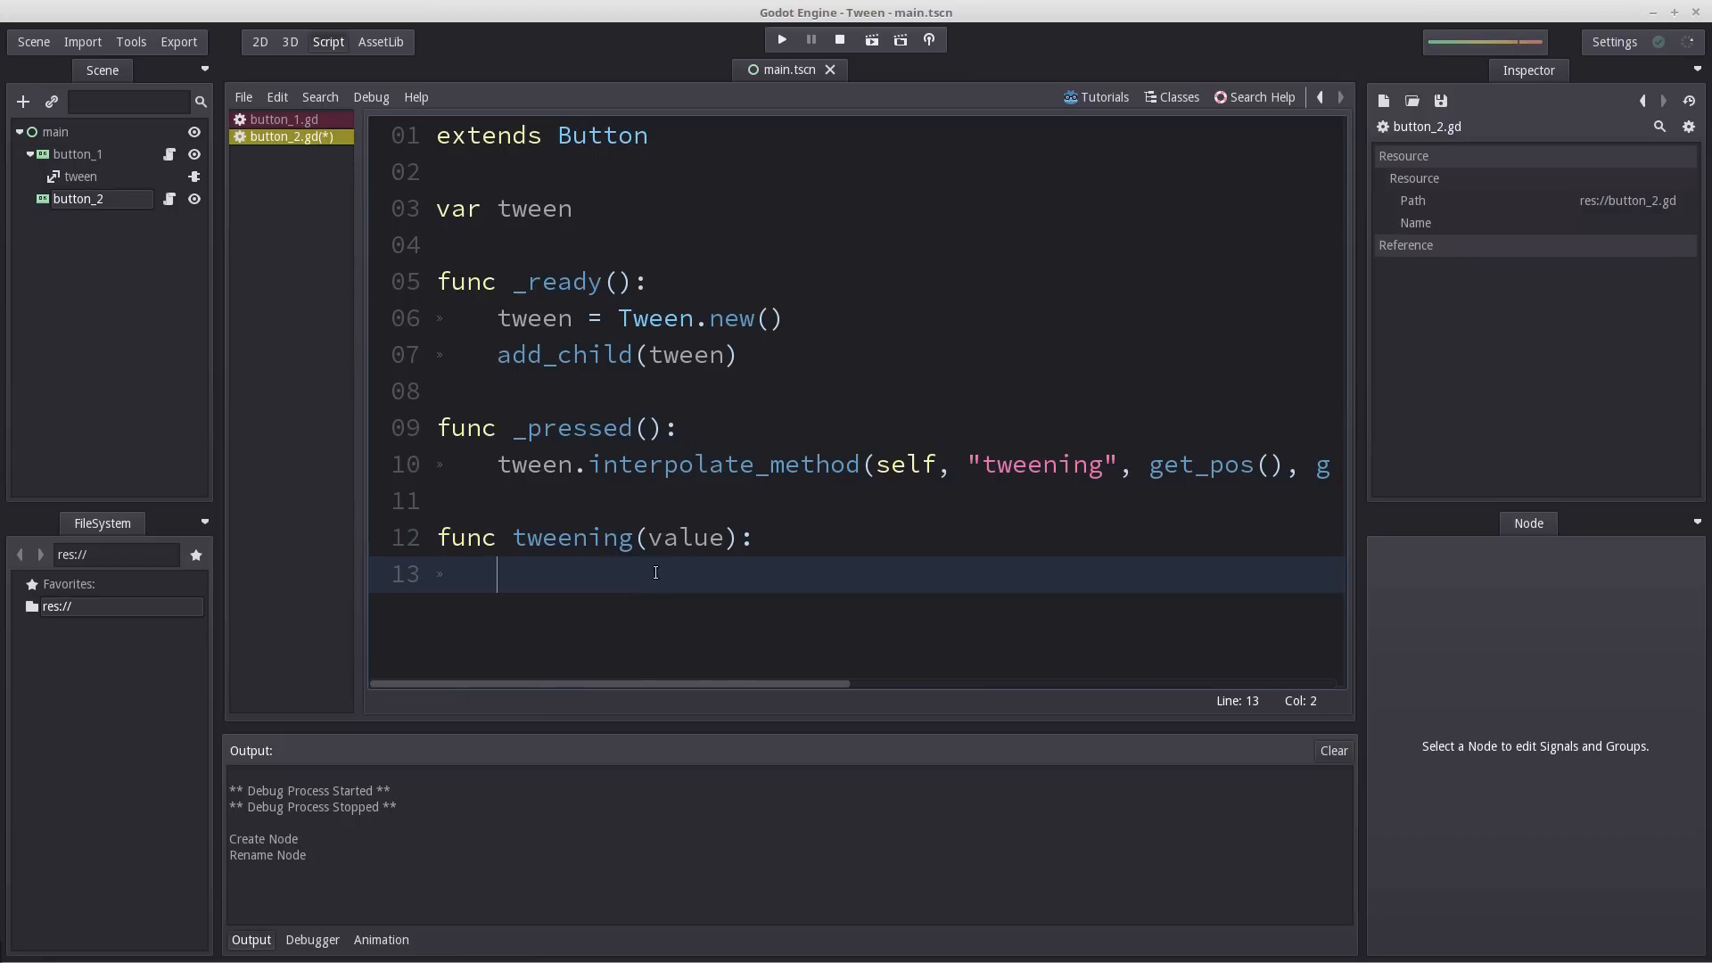
{"action": "type", "text": "print("}
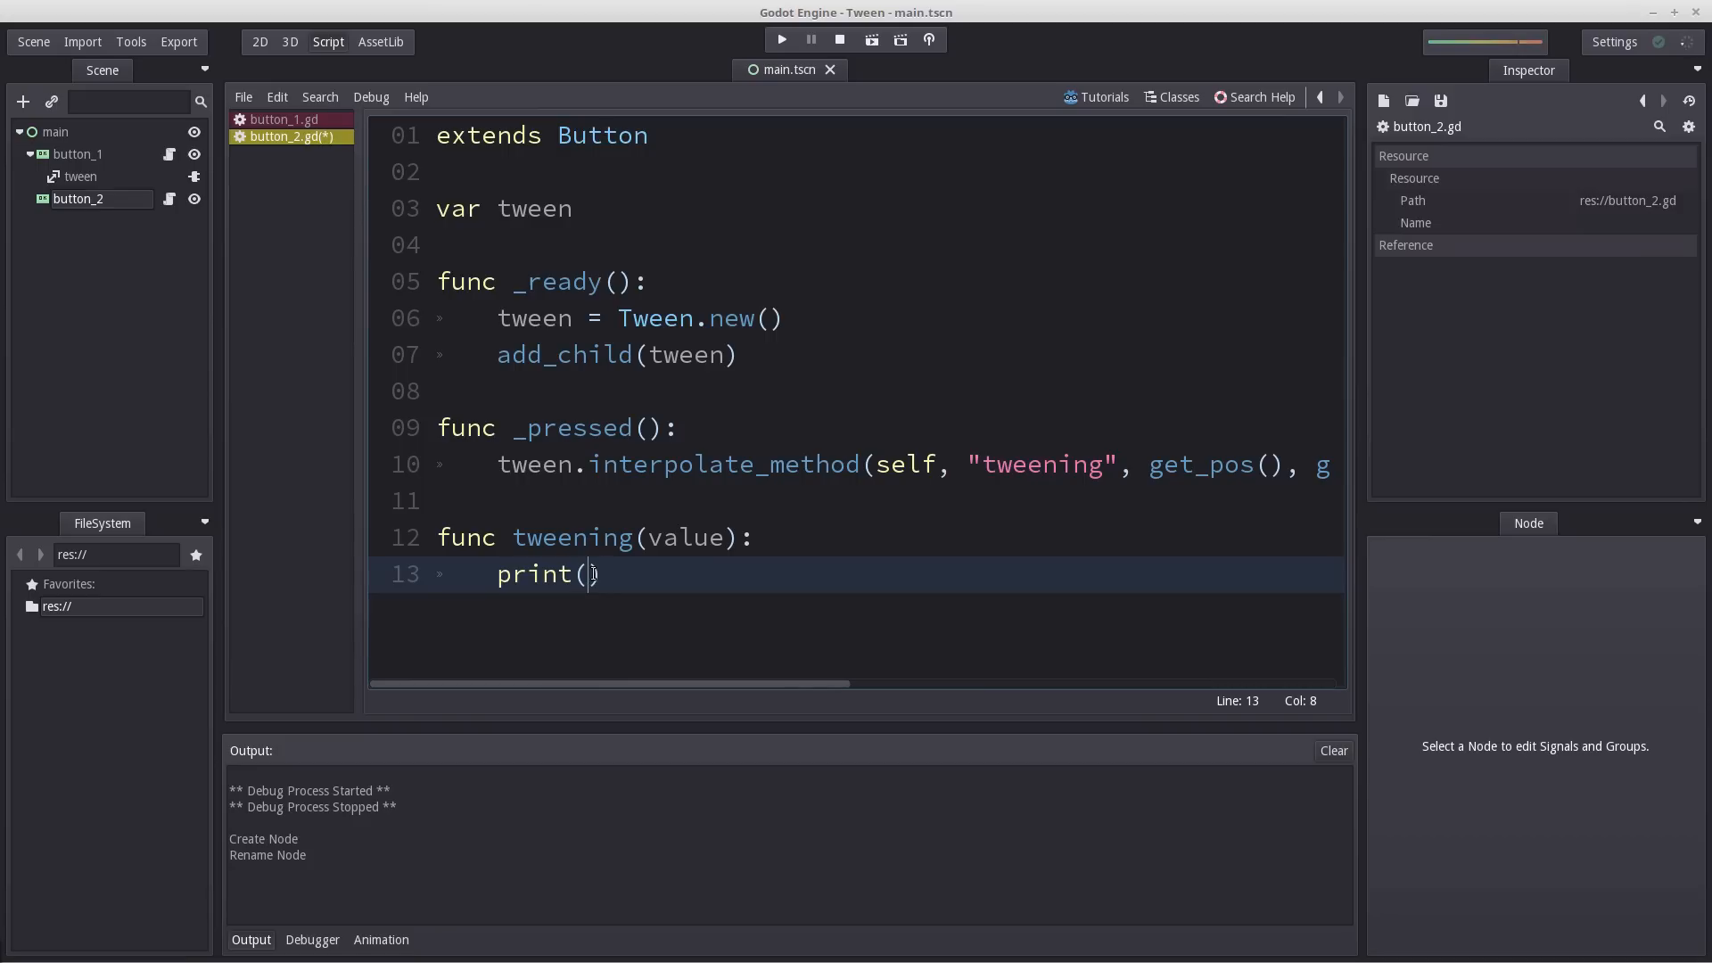
{"action": "type", "text": "value"}
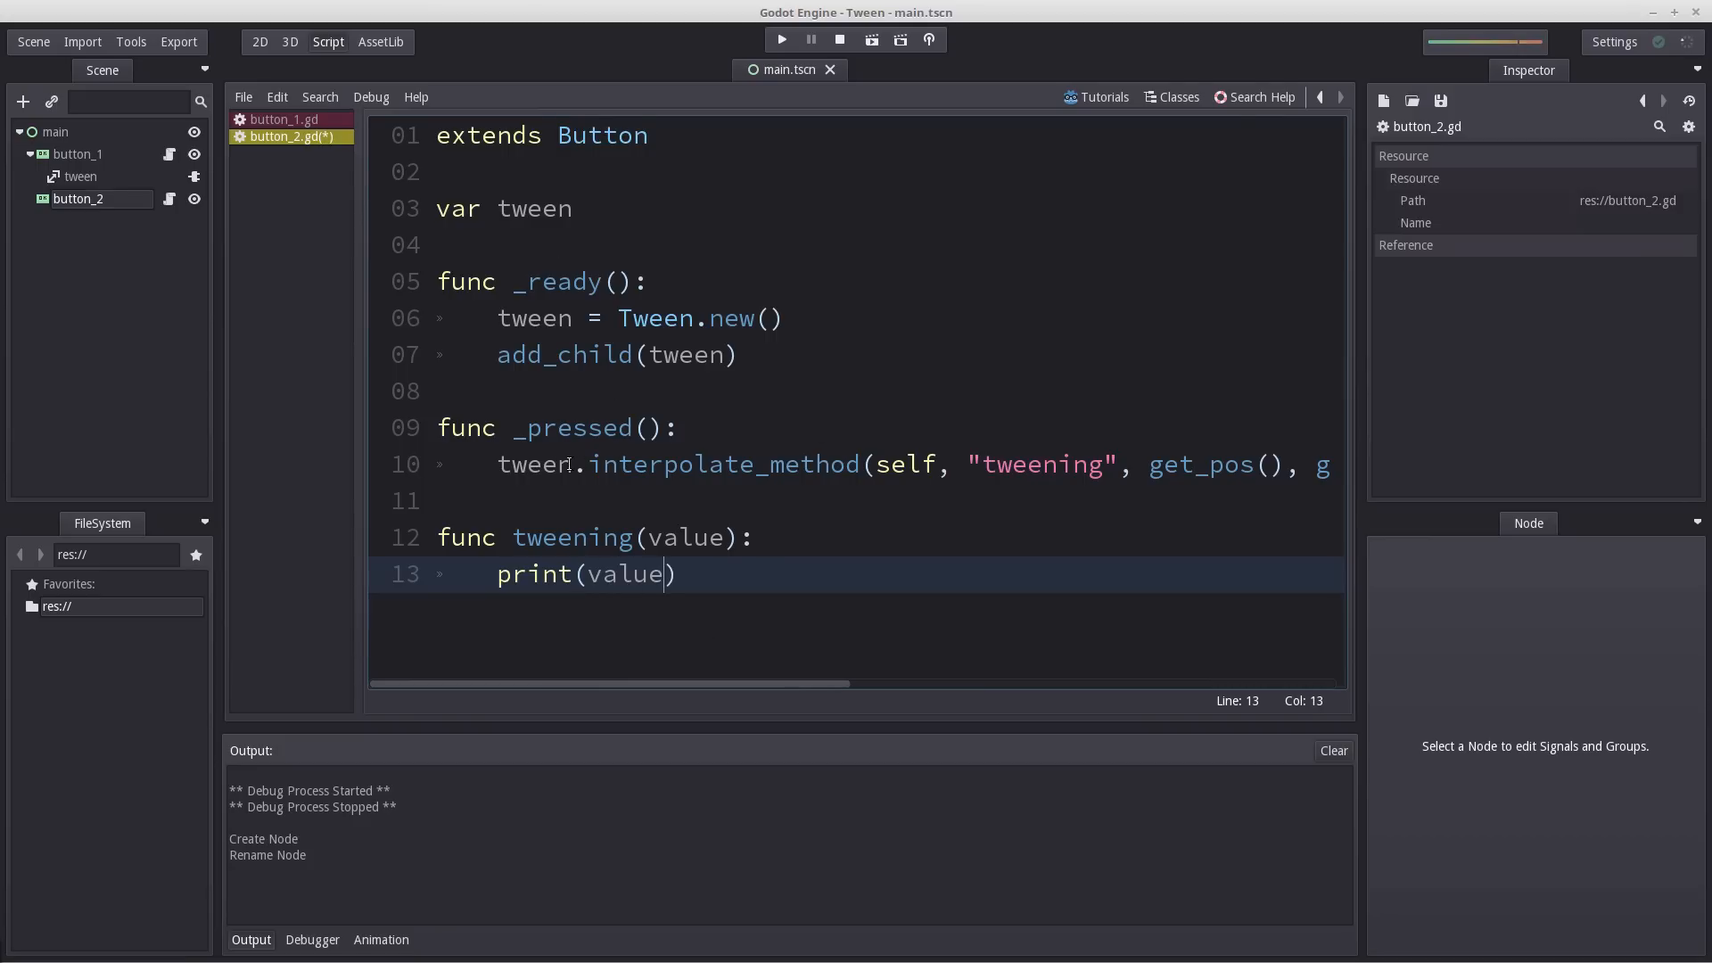
Insert a tween.start line after the interpolate_method call.
{"action": "double_click", "coordinate": [817, 464]}
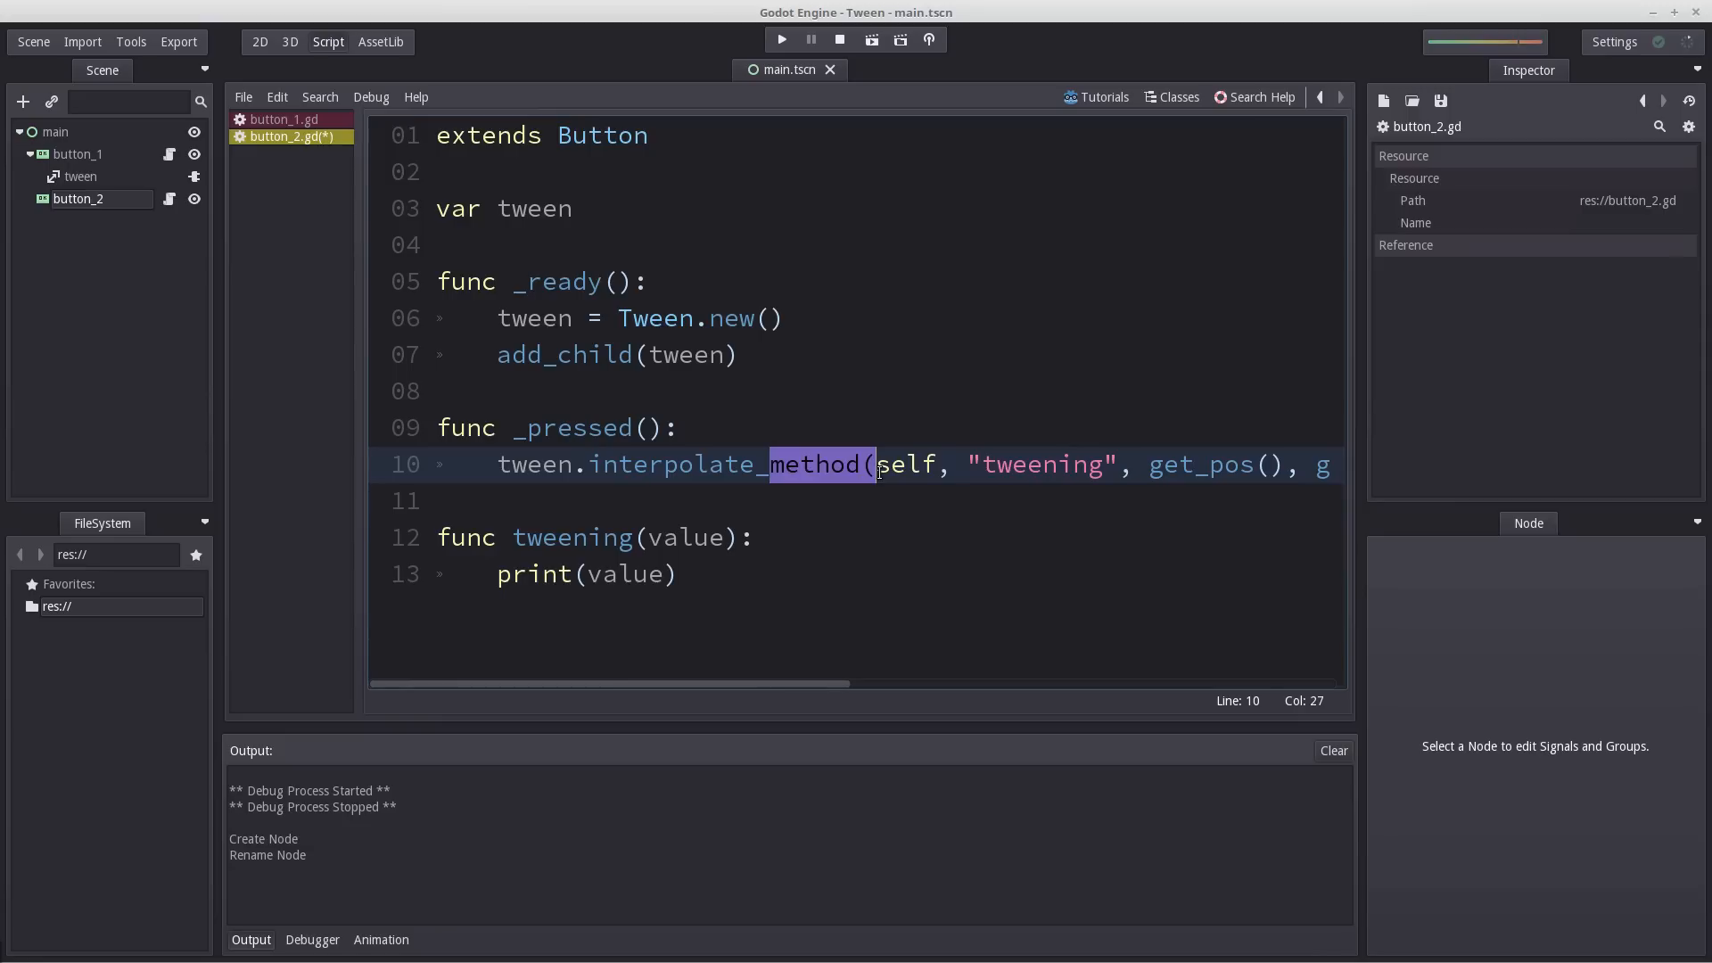
{"action": "type", "text": "tween.start"}
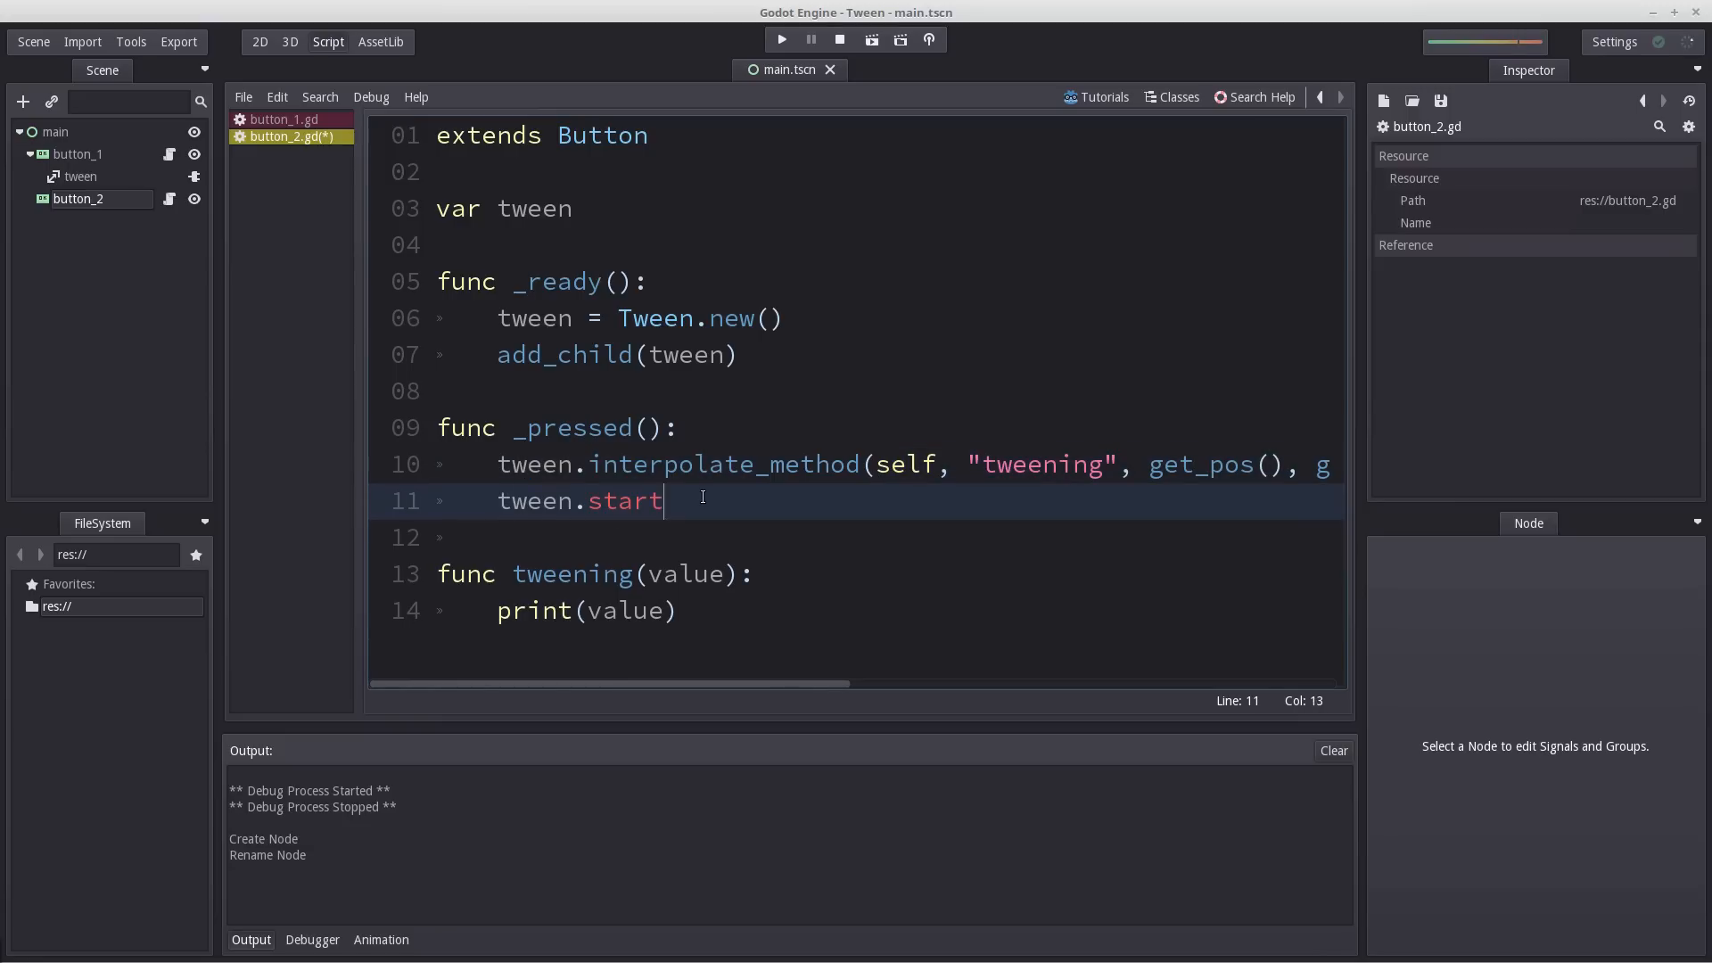
{"action": "left_click", "coordinate": [261, 41]}
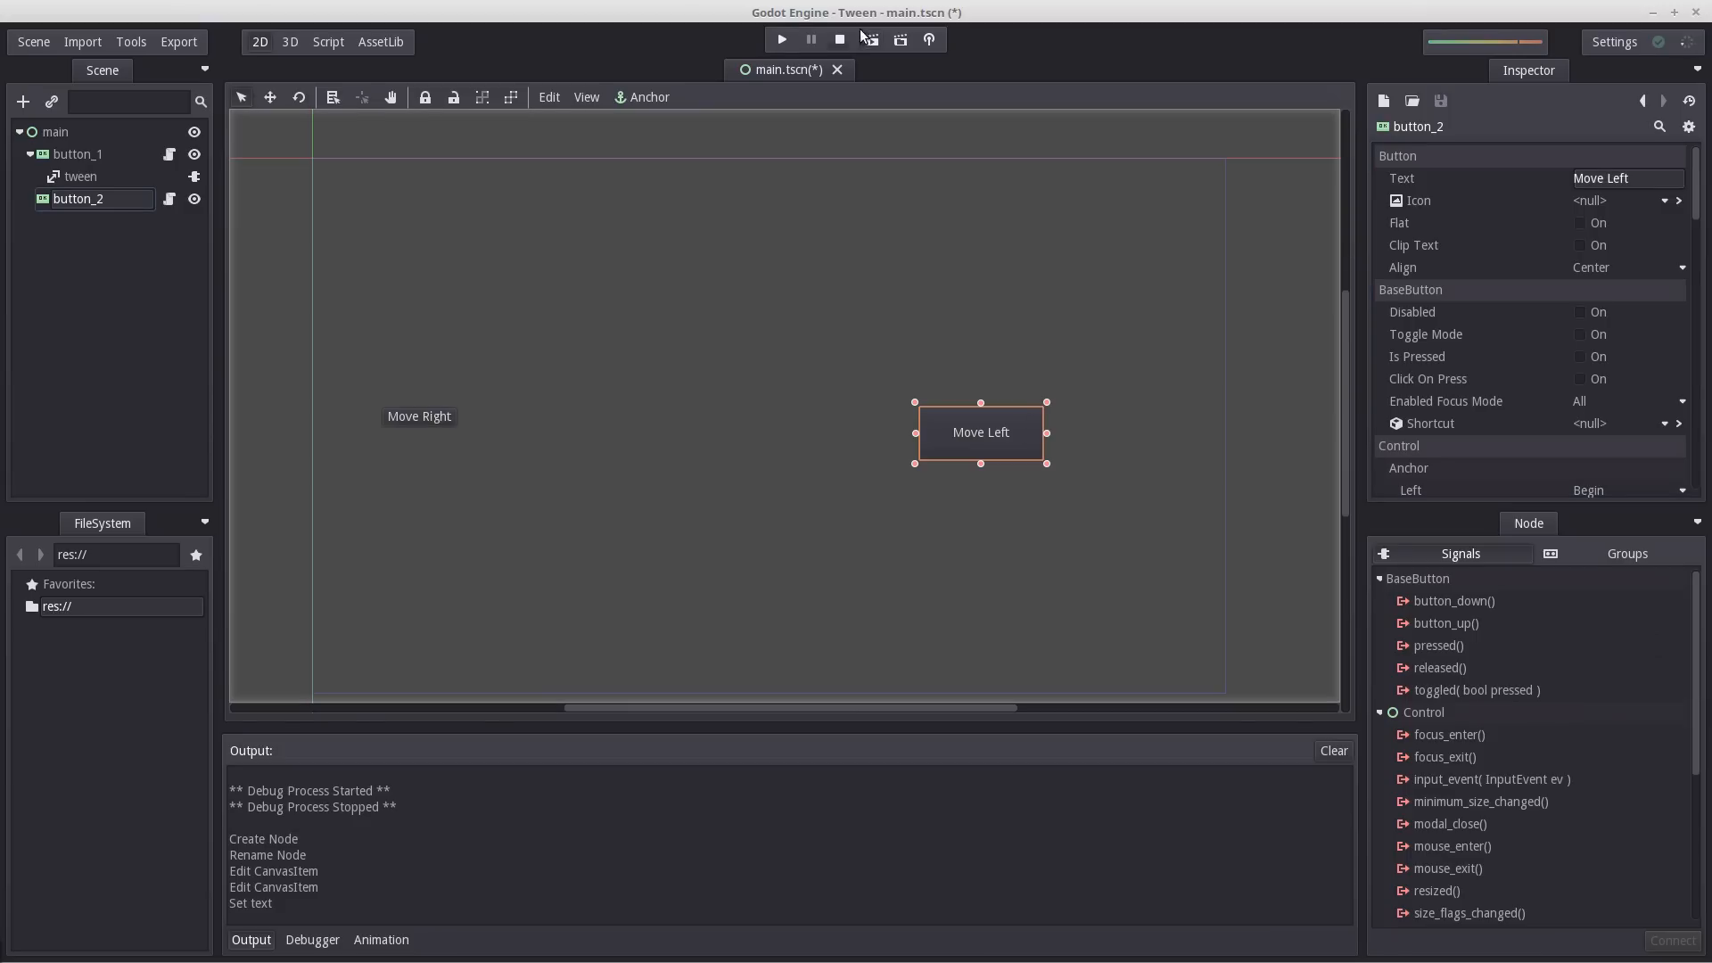
Run the scene and press Move Left so the interpolated positions print to output.
{"action": "left_click", "coordinate": [781, 39]}
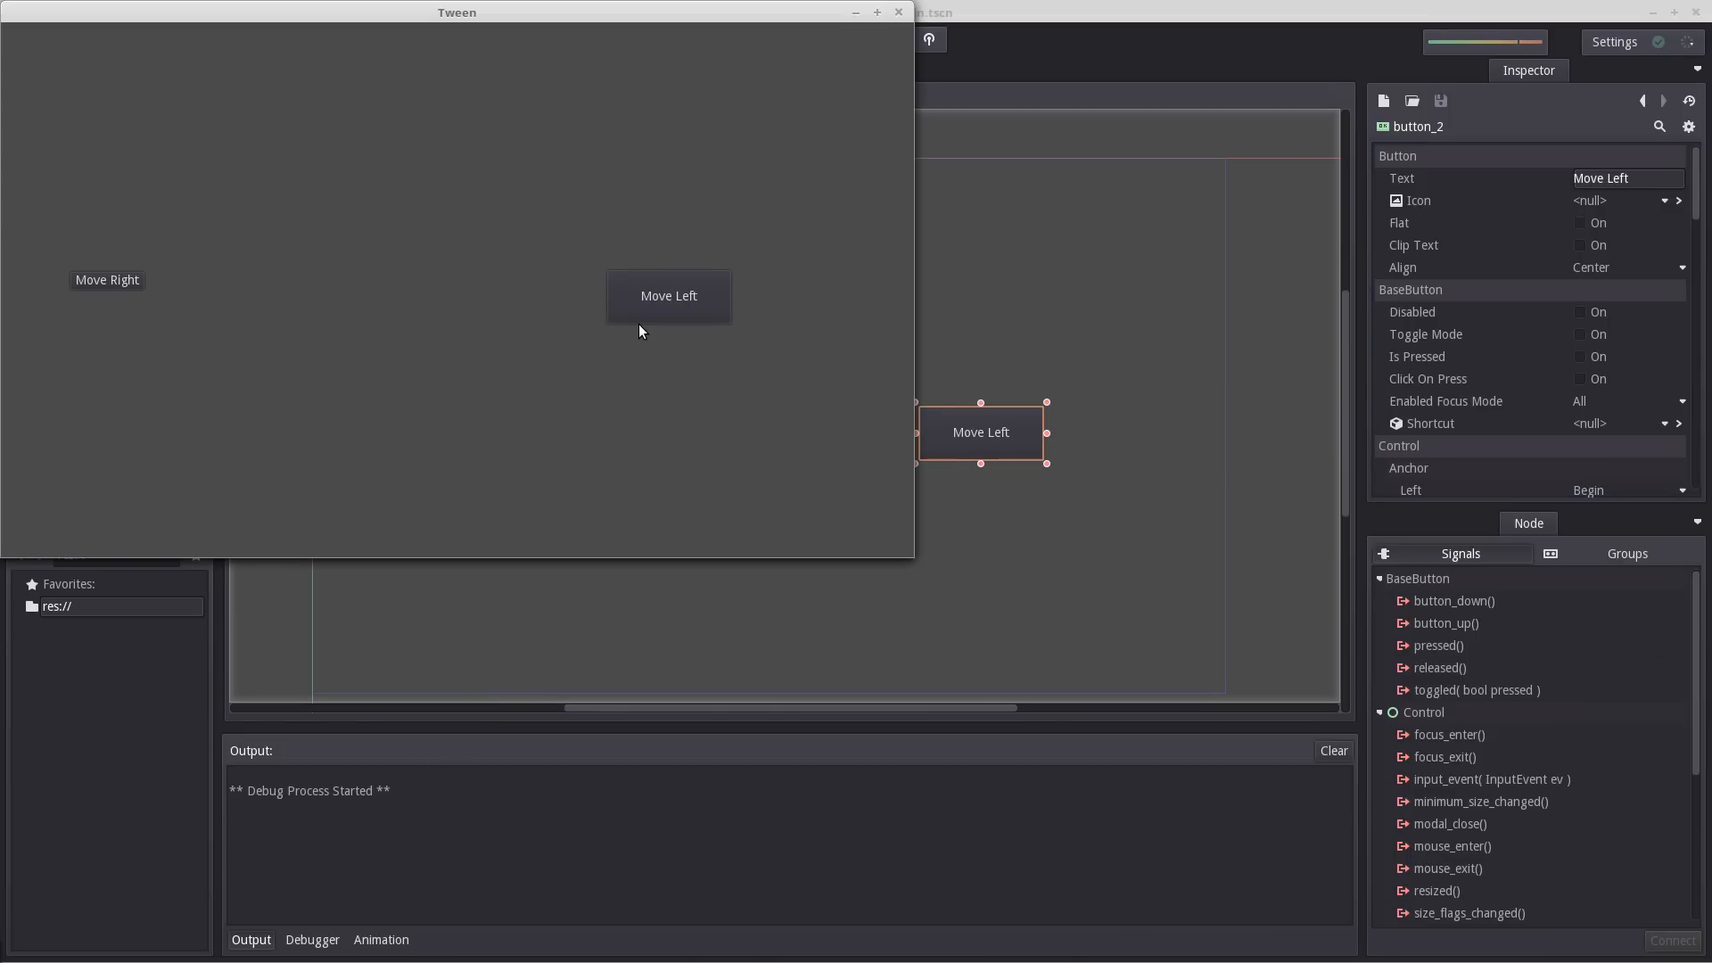
{"action": "left_click", "coordinate": [669, 294]}
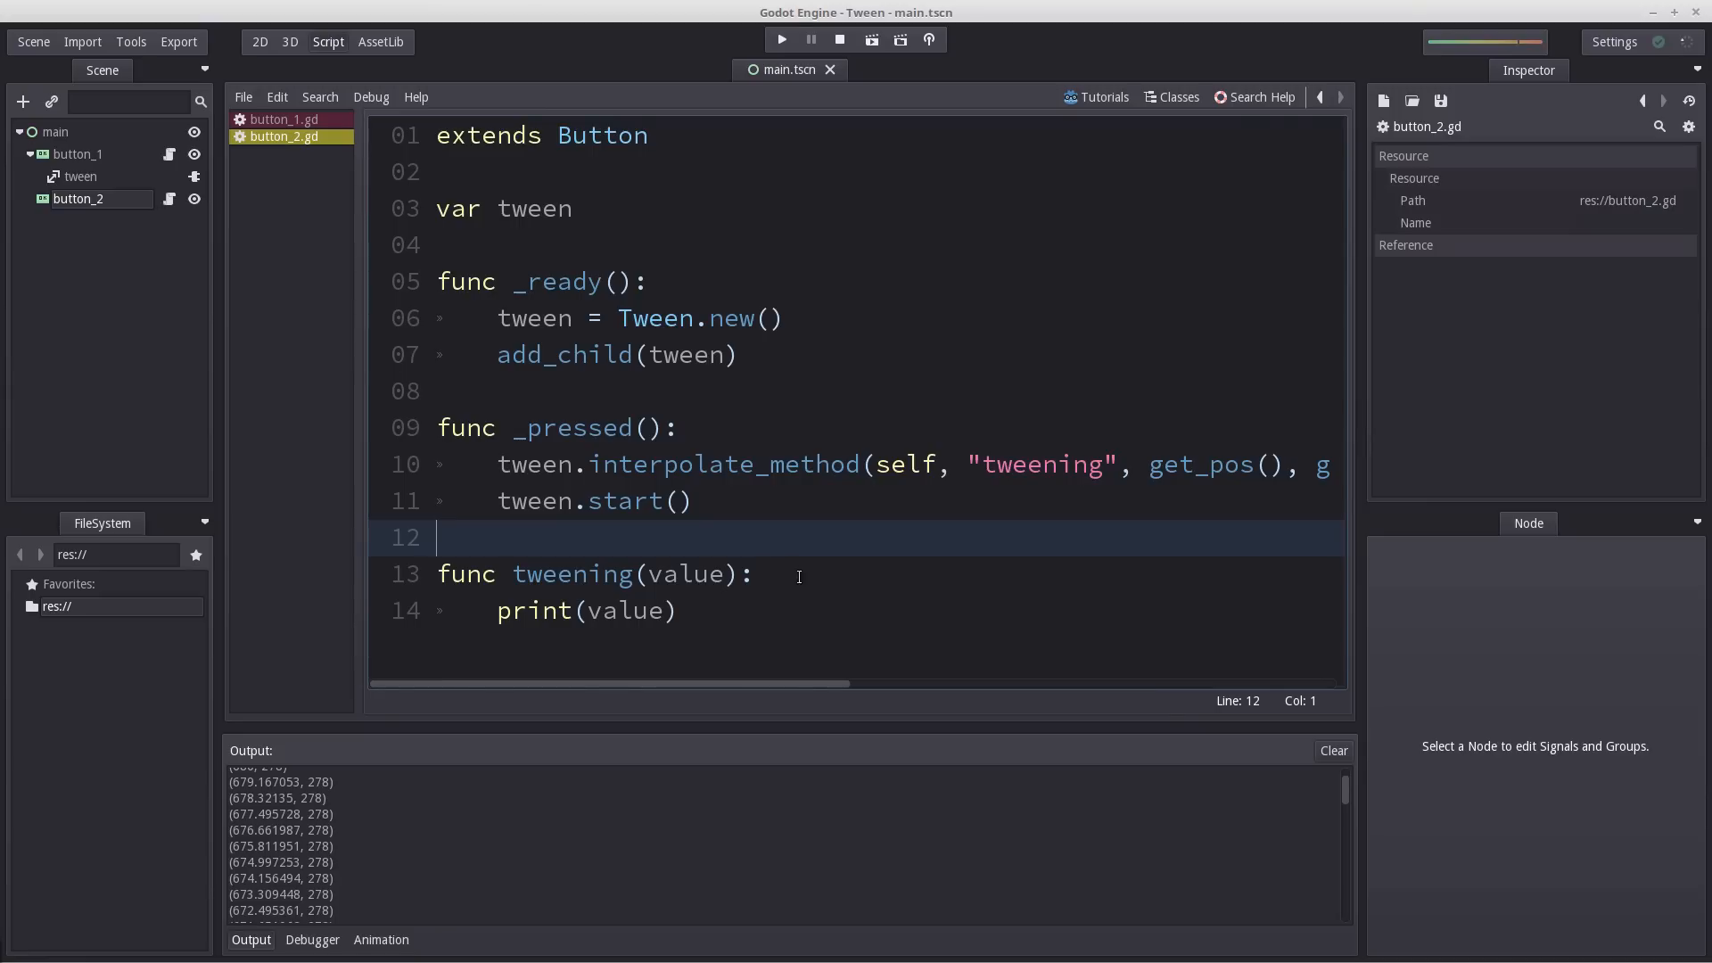
Add set_pos(value) as the first line of tweening(value).
{"action": "type", "text": "set_po"}
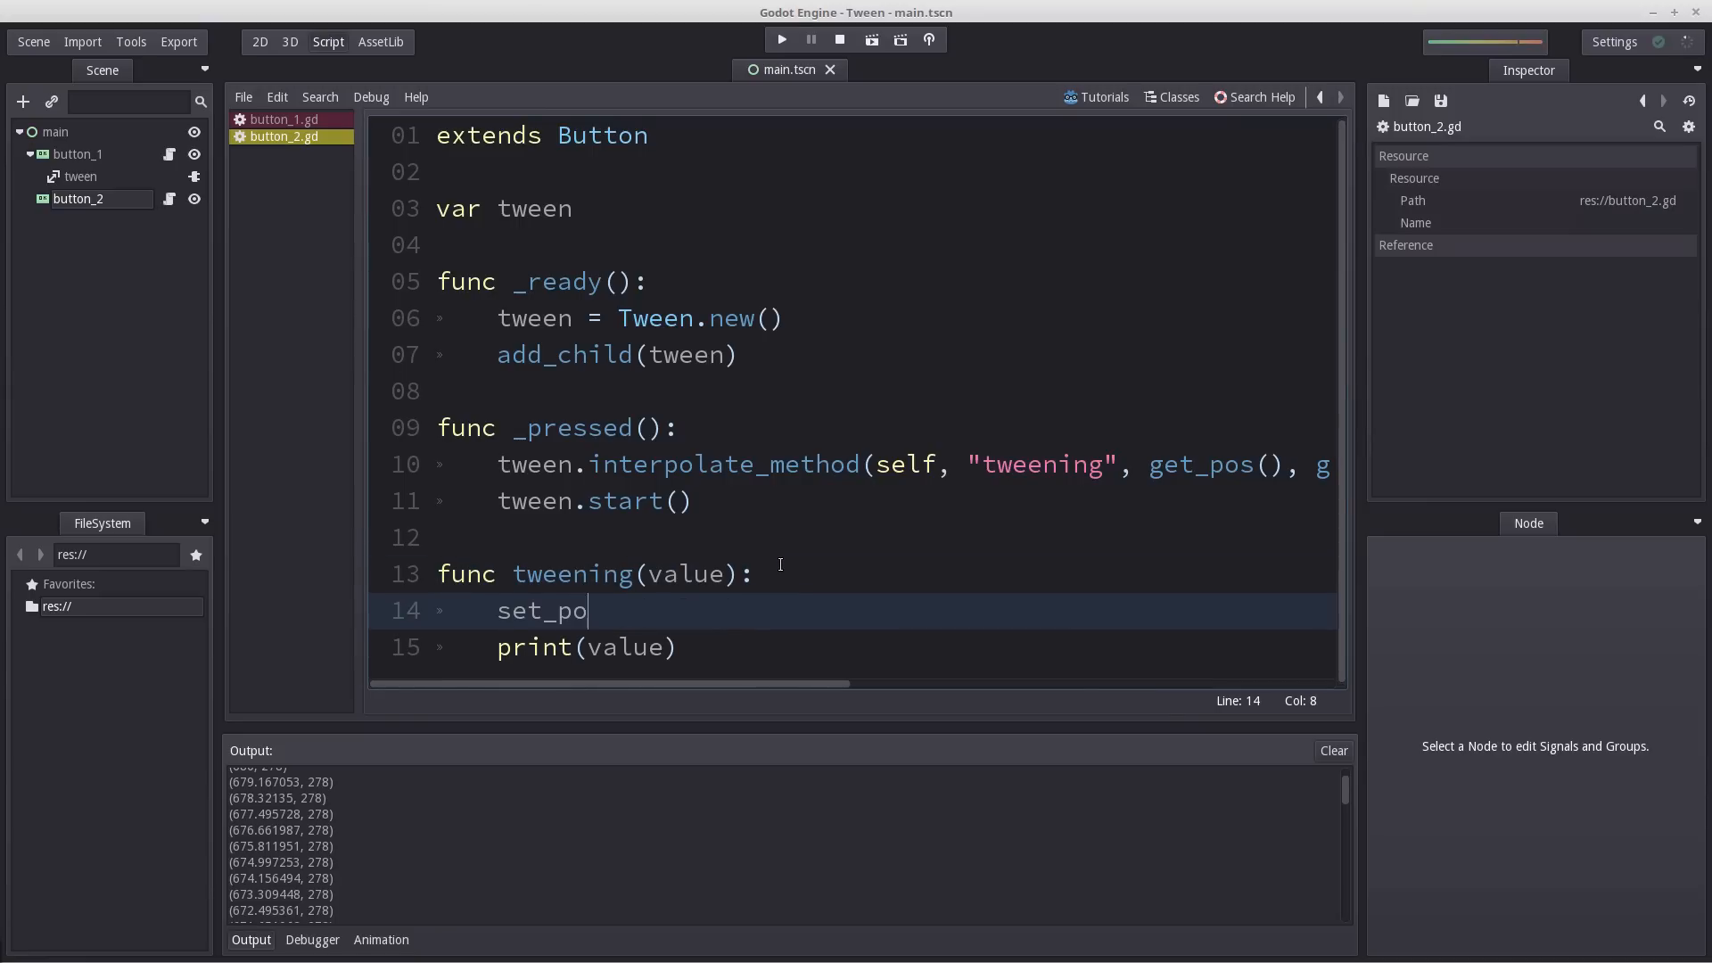
{"action": "type", "text": "s(value)"}
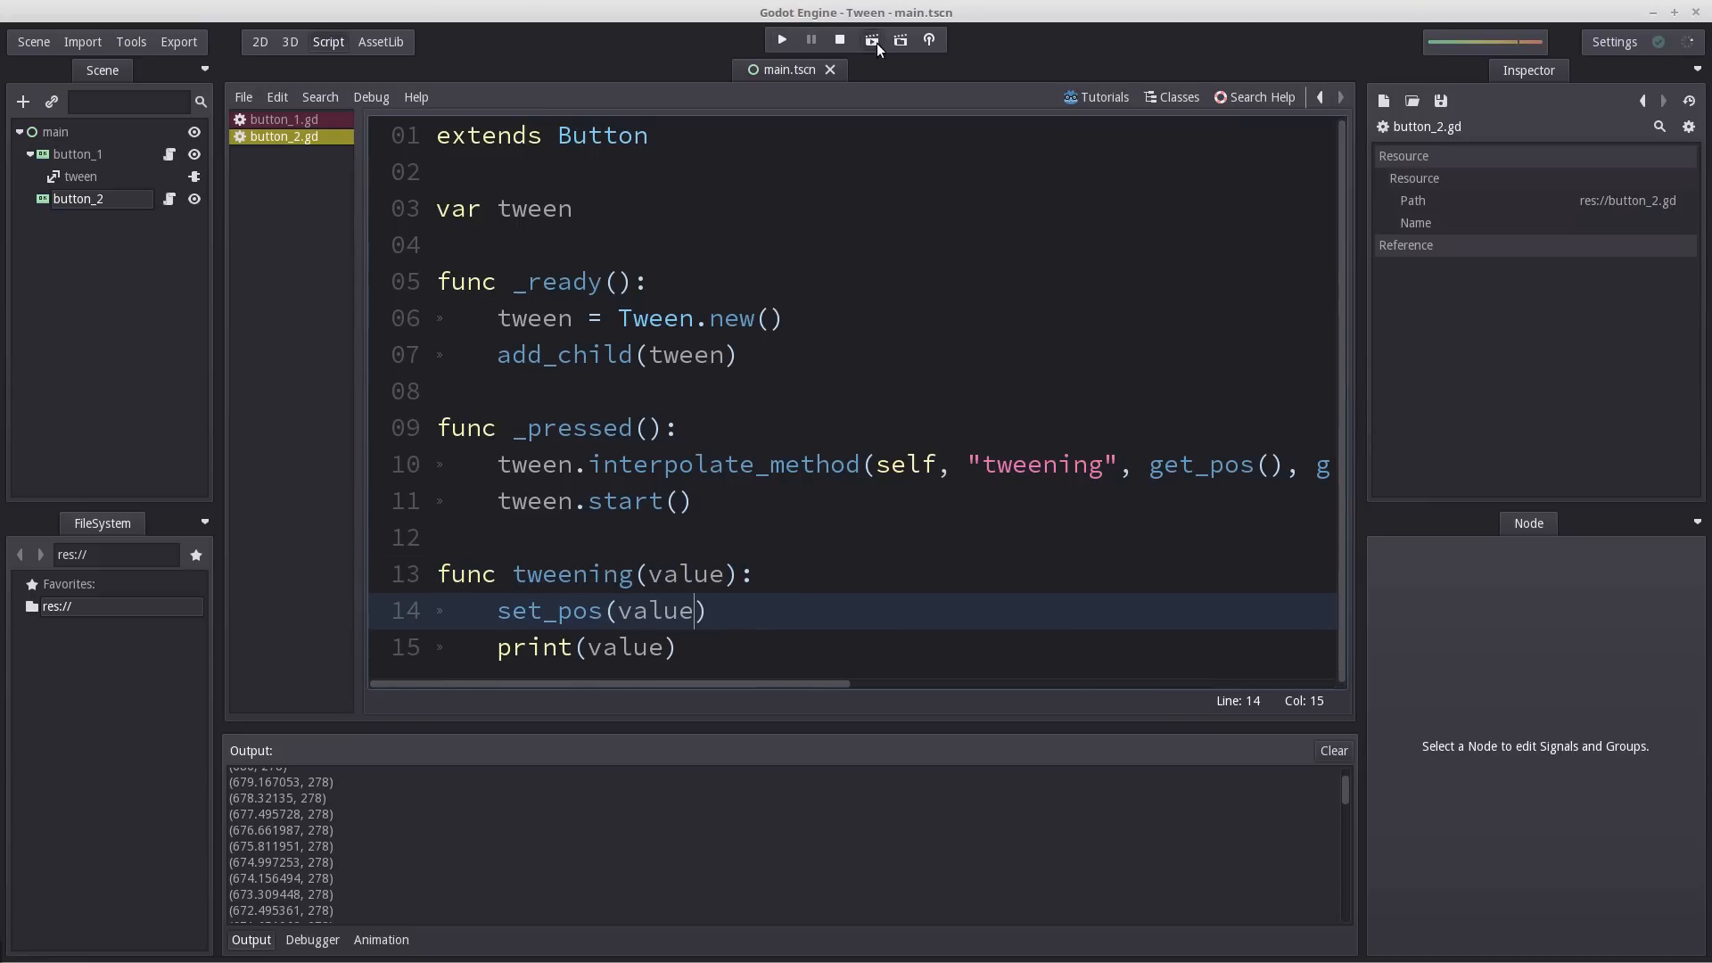
Run the scene twice, confirming Move Left slides the button leftward, closing the game each time.
{"action": "left_click", "coordinate": [781, 39]}
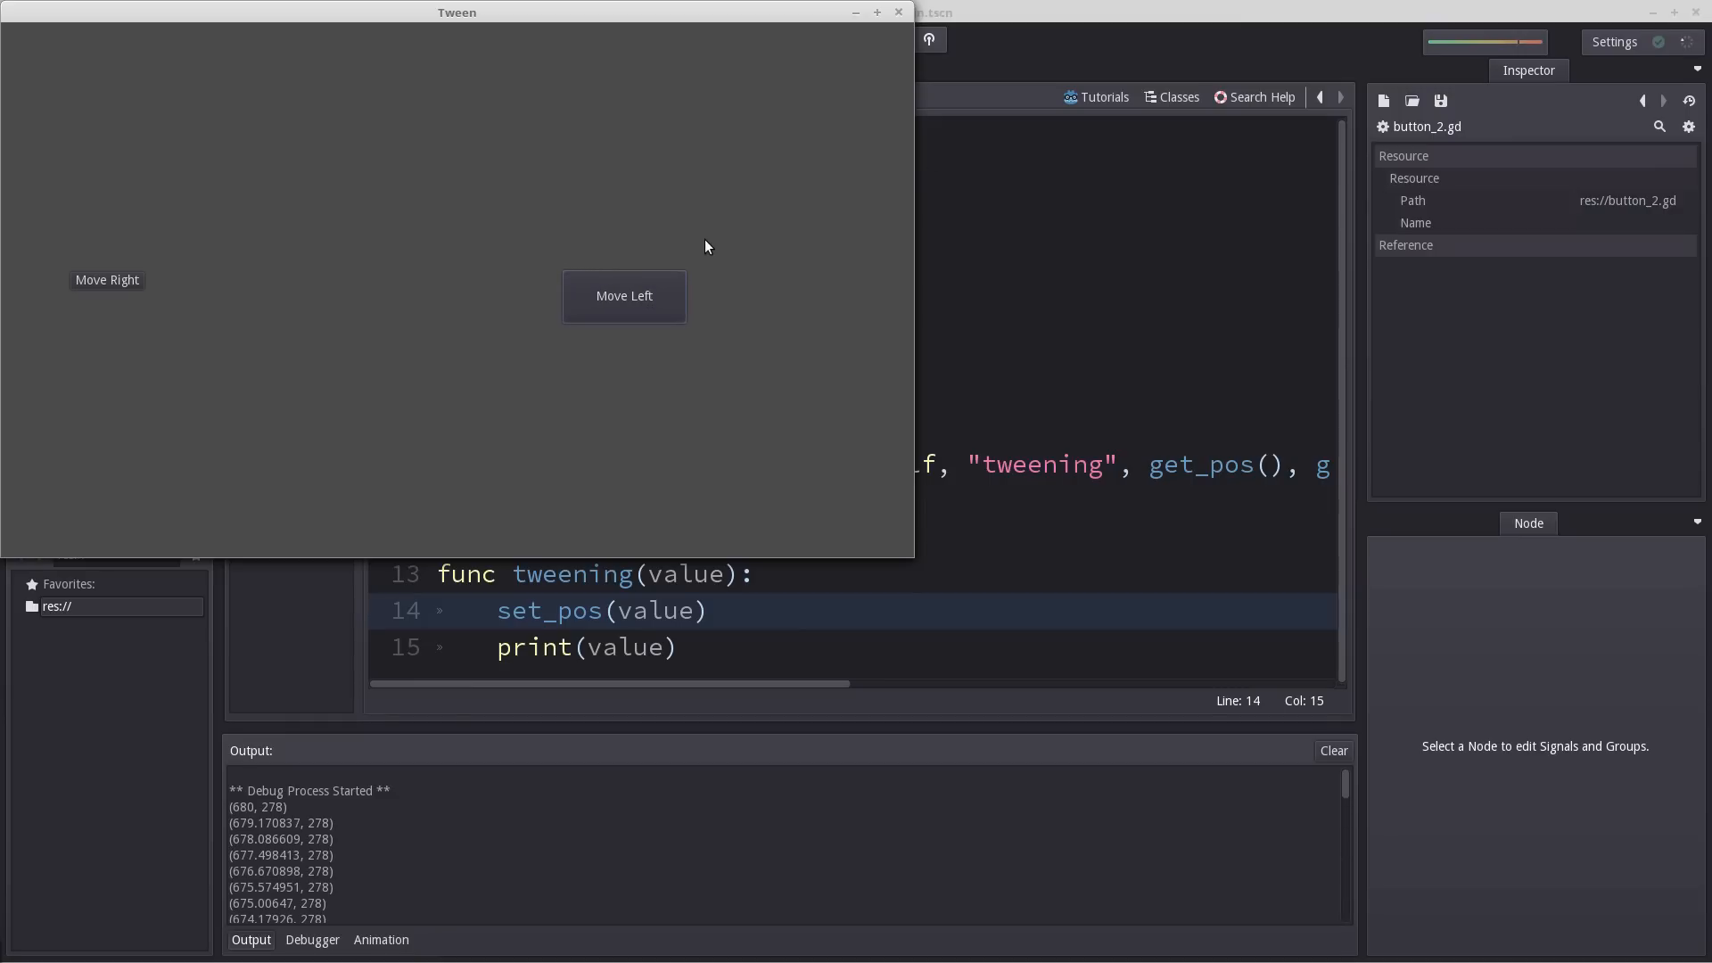
{"action": "left_click", "coordinate": [897, 13]}
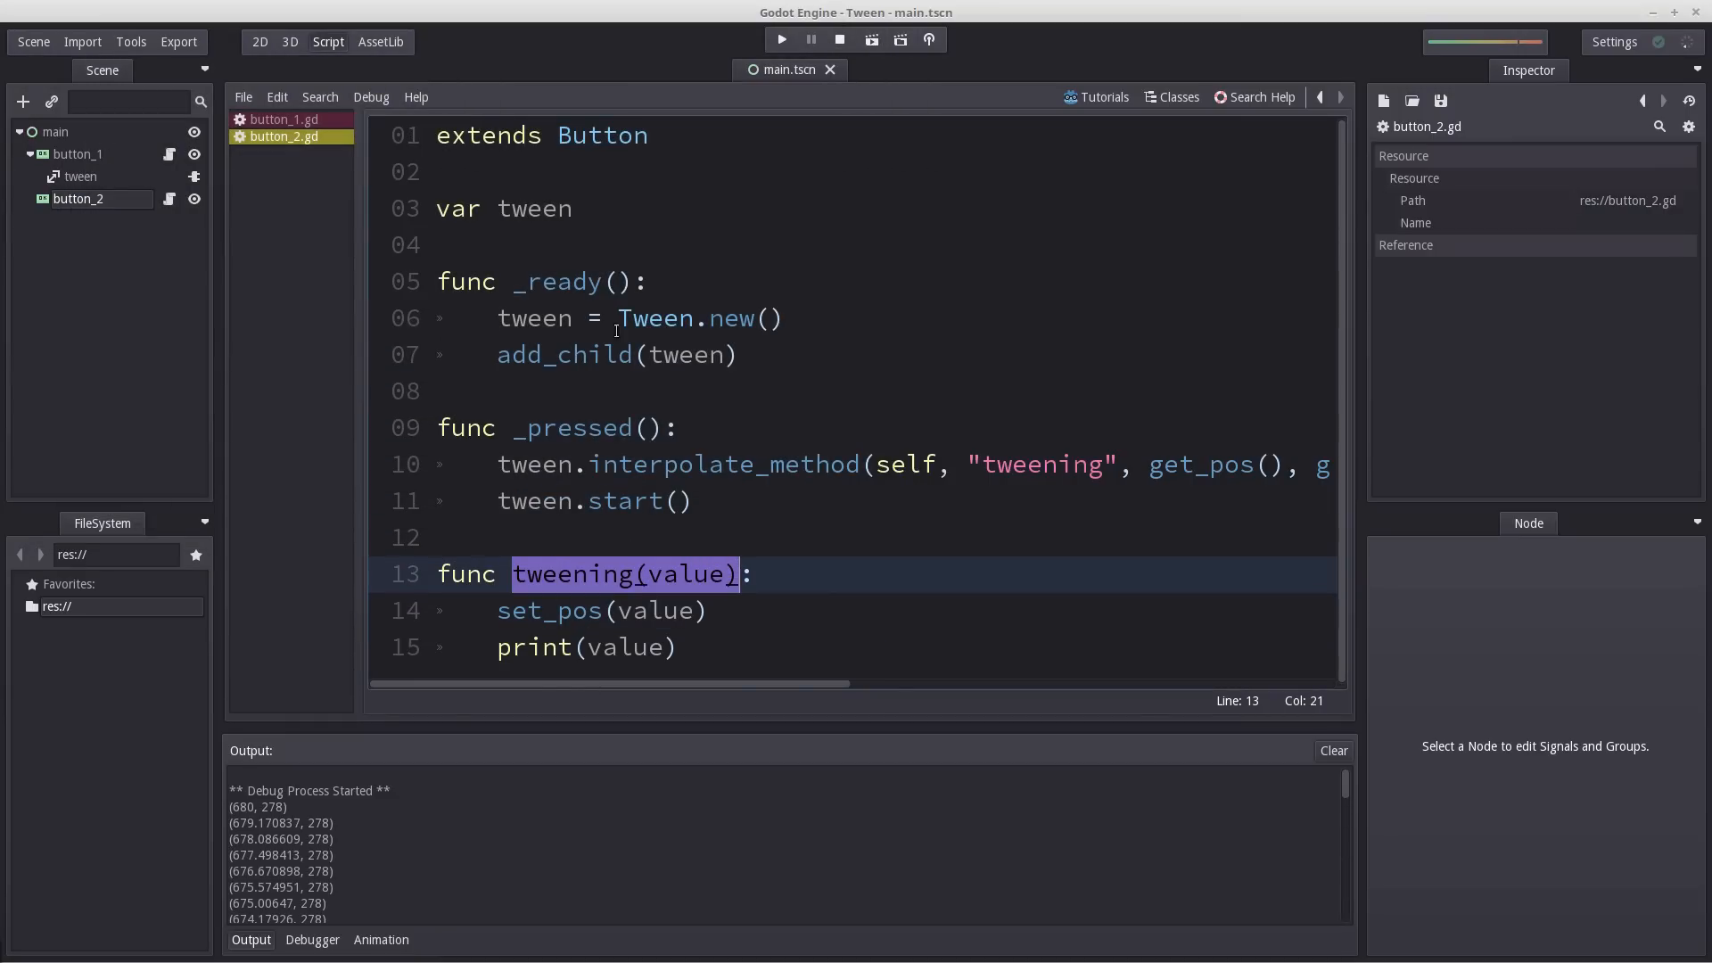
{"action": "left_click", "coordinate": [838, 41]}
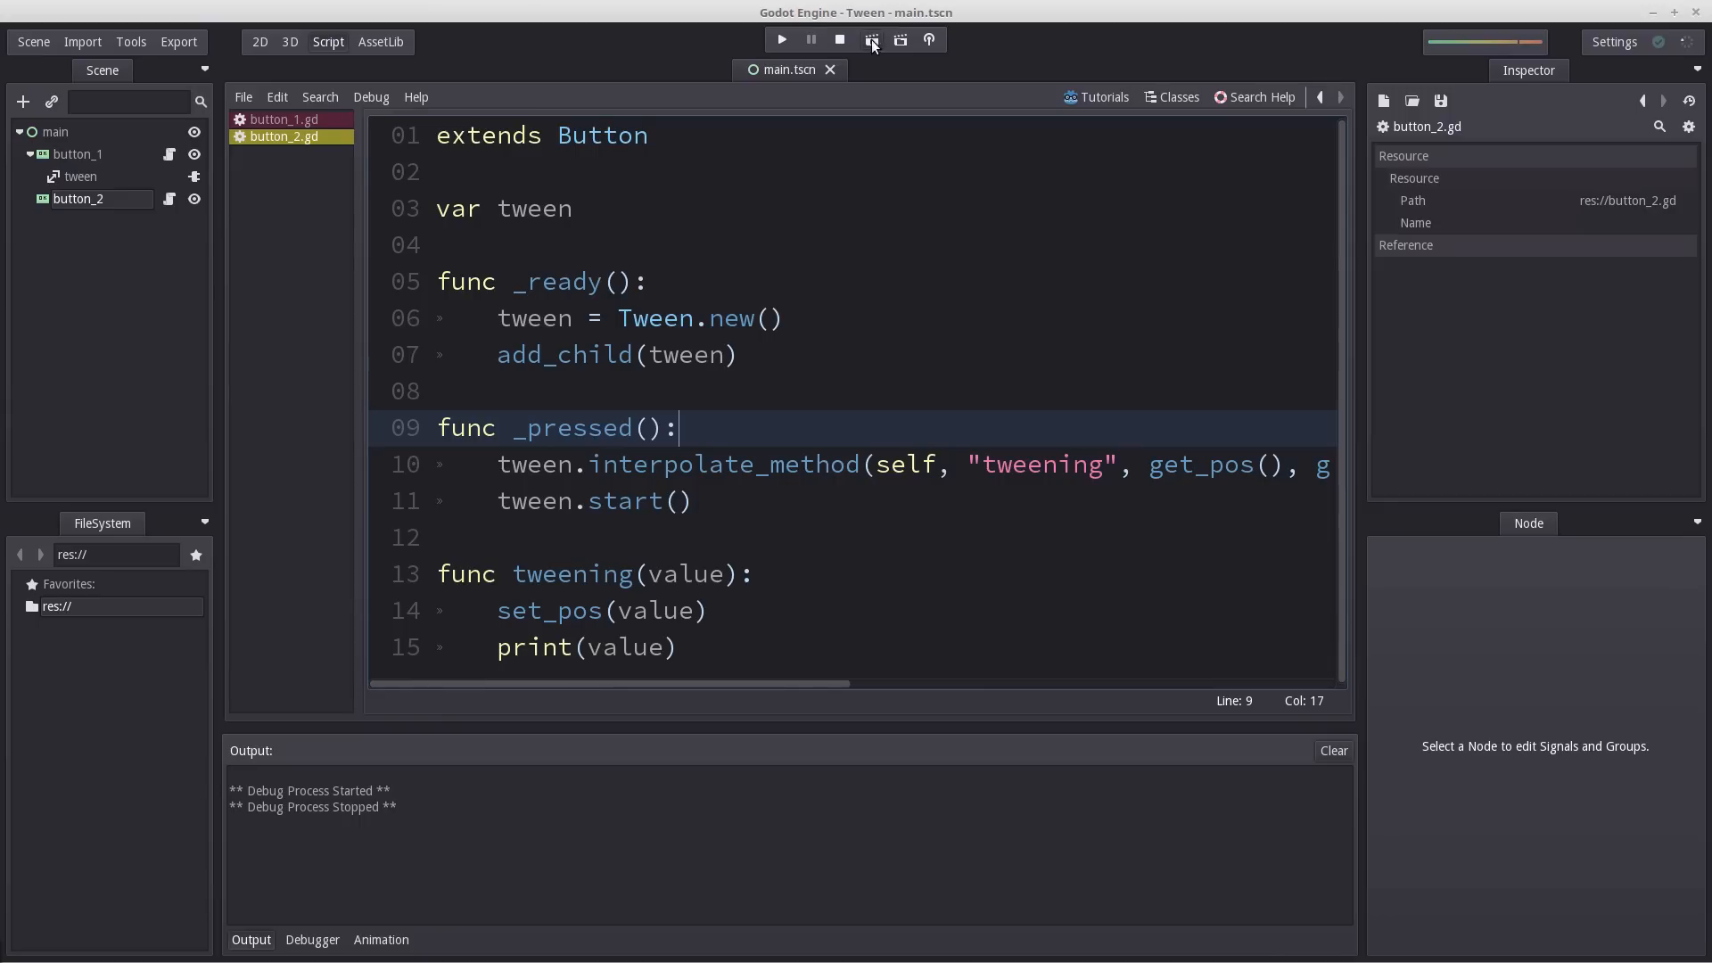
{"action": "left_click", "coordinate": [779, 39]}
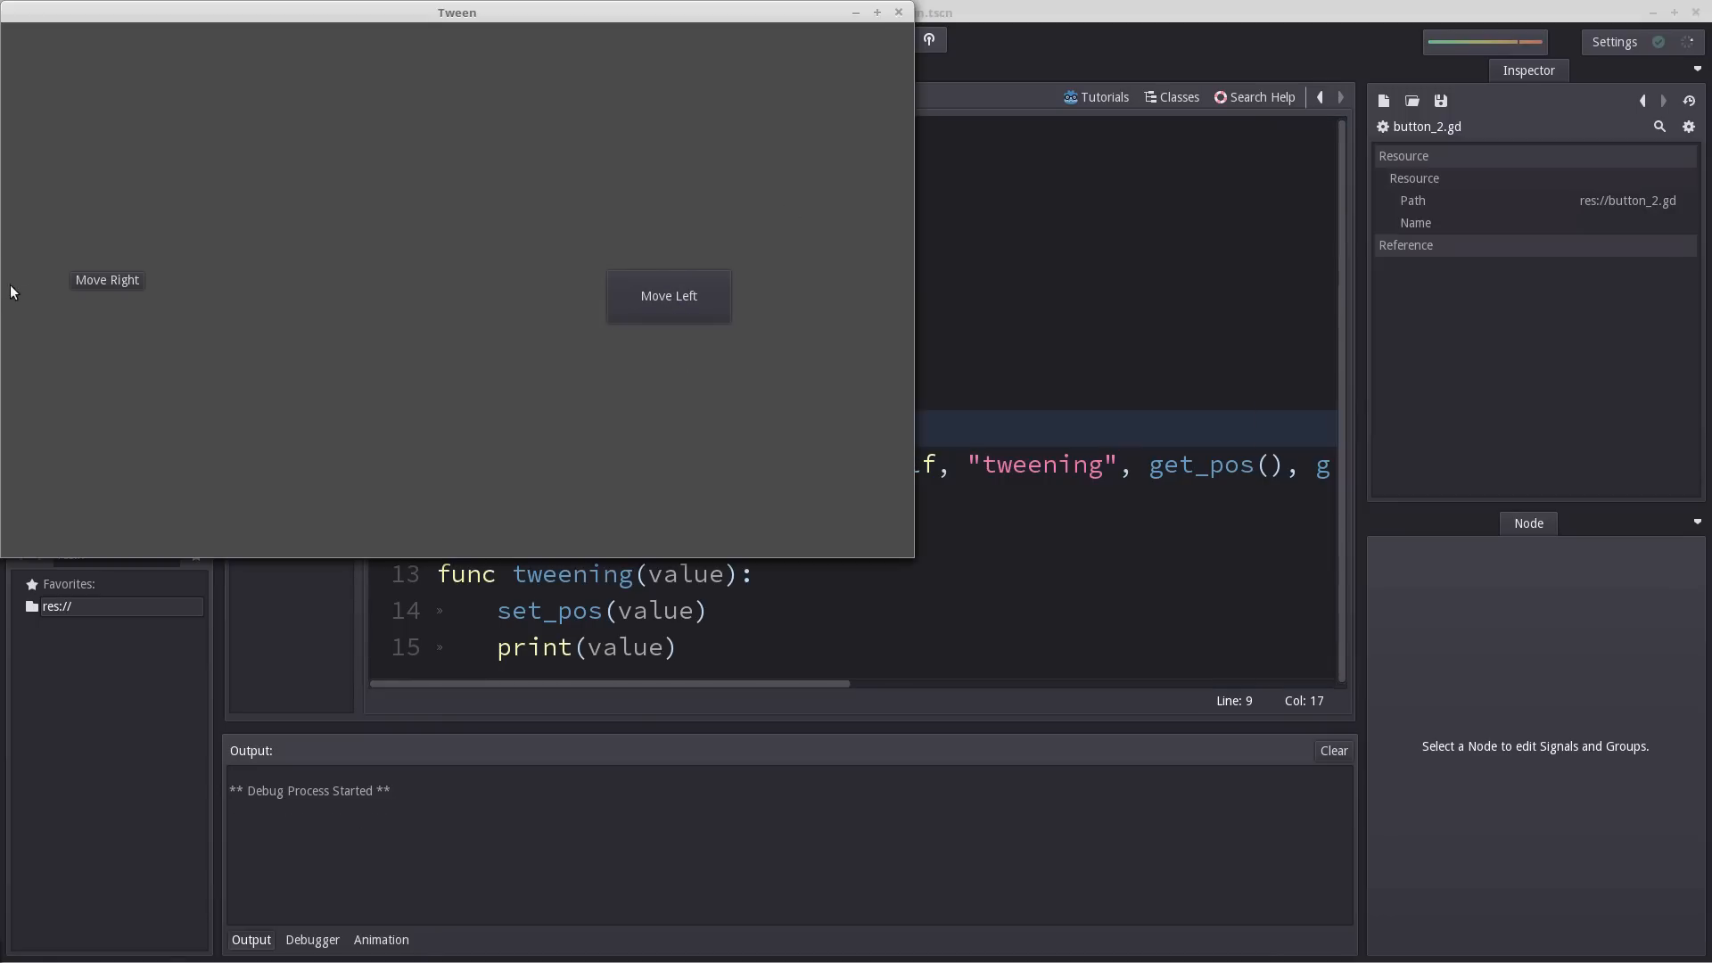
{"action": "mouse_move", "coordinate": [7, 215]}
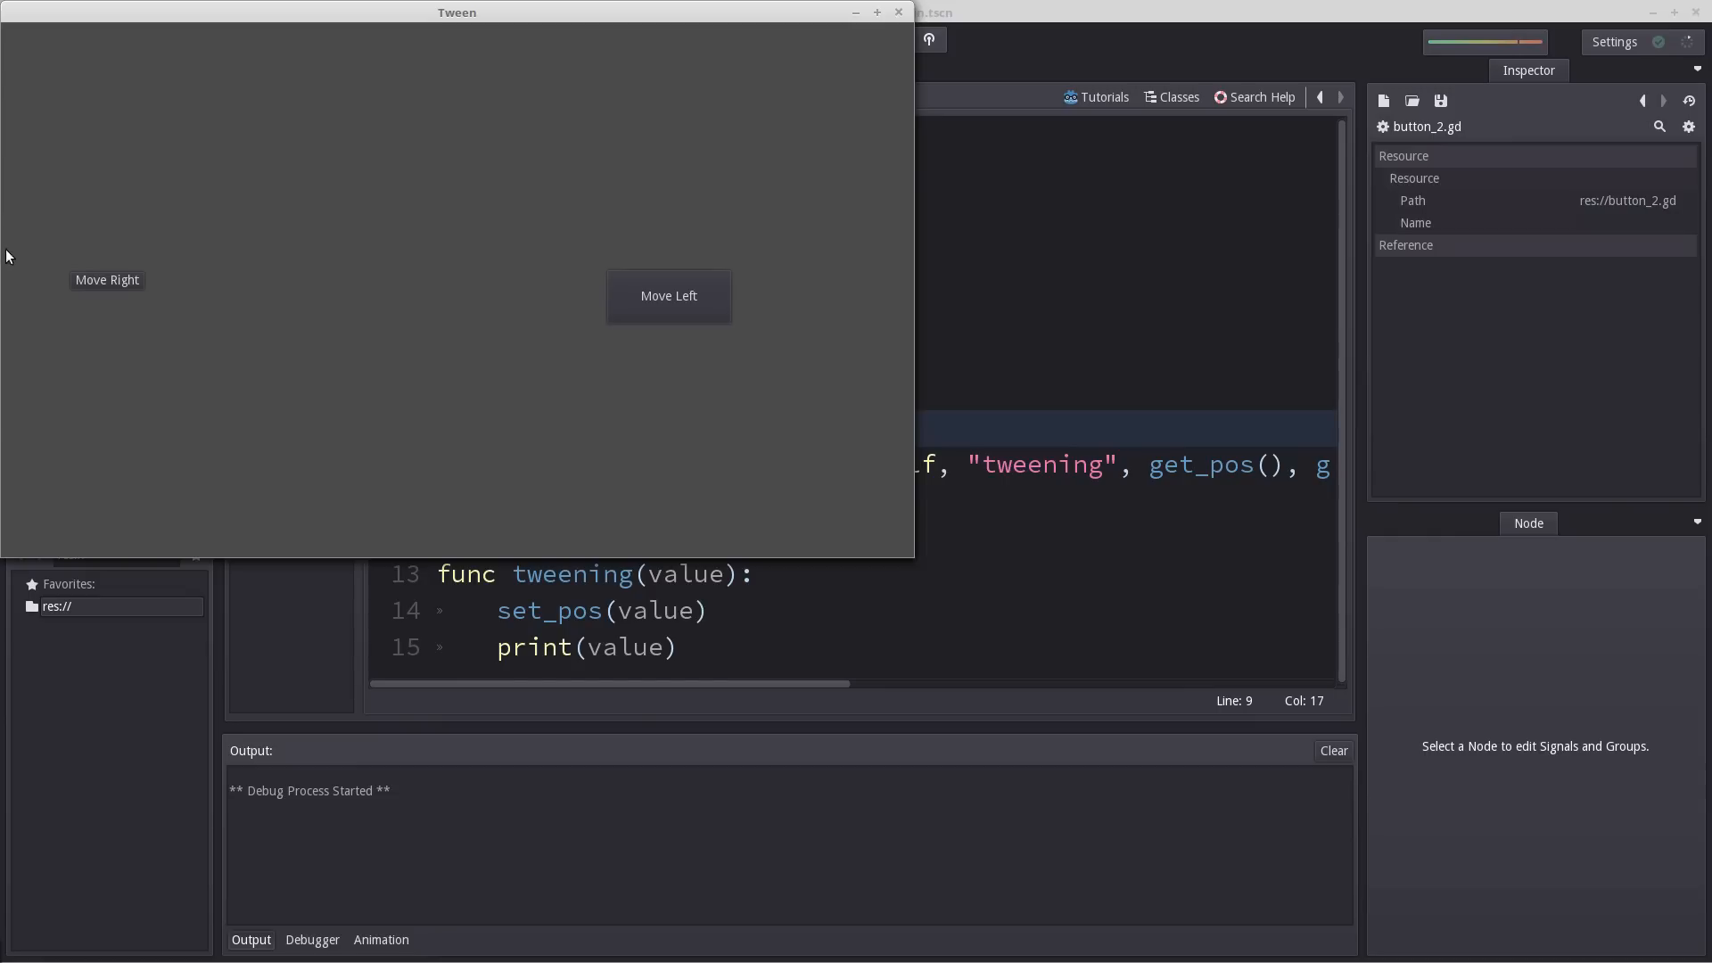
{"action": "mouse_move", "coordinate": [780, 333]}
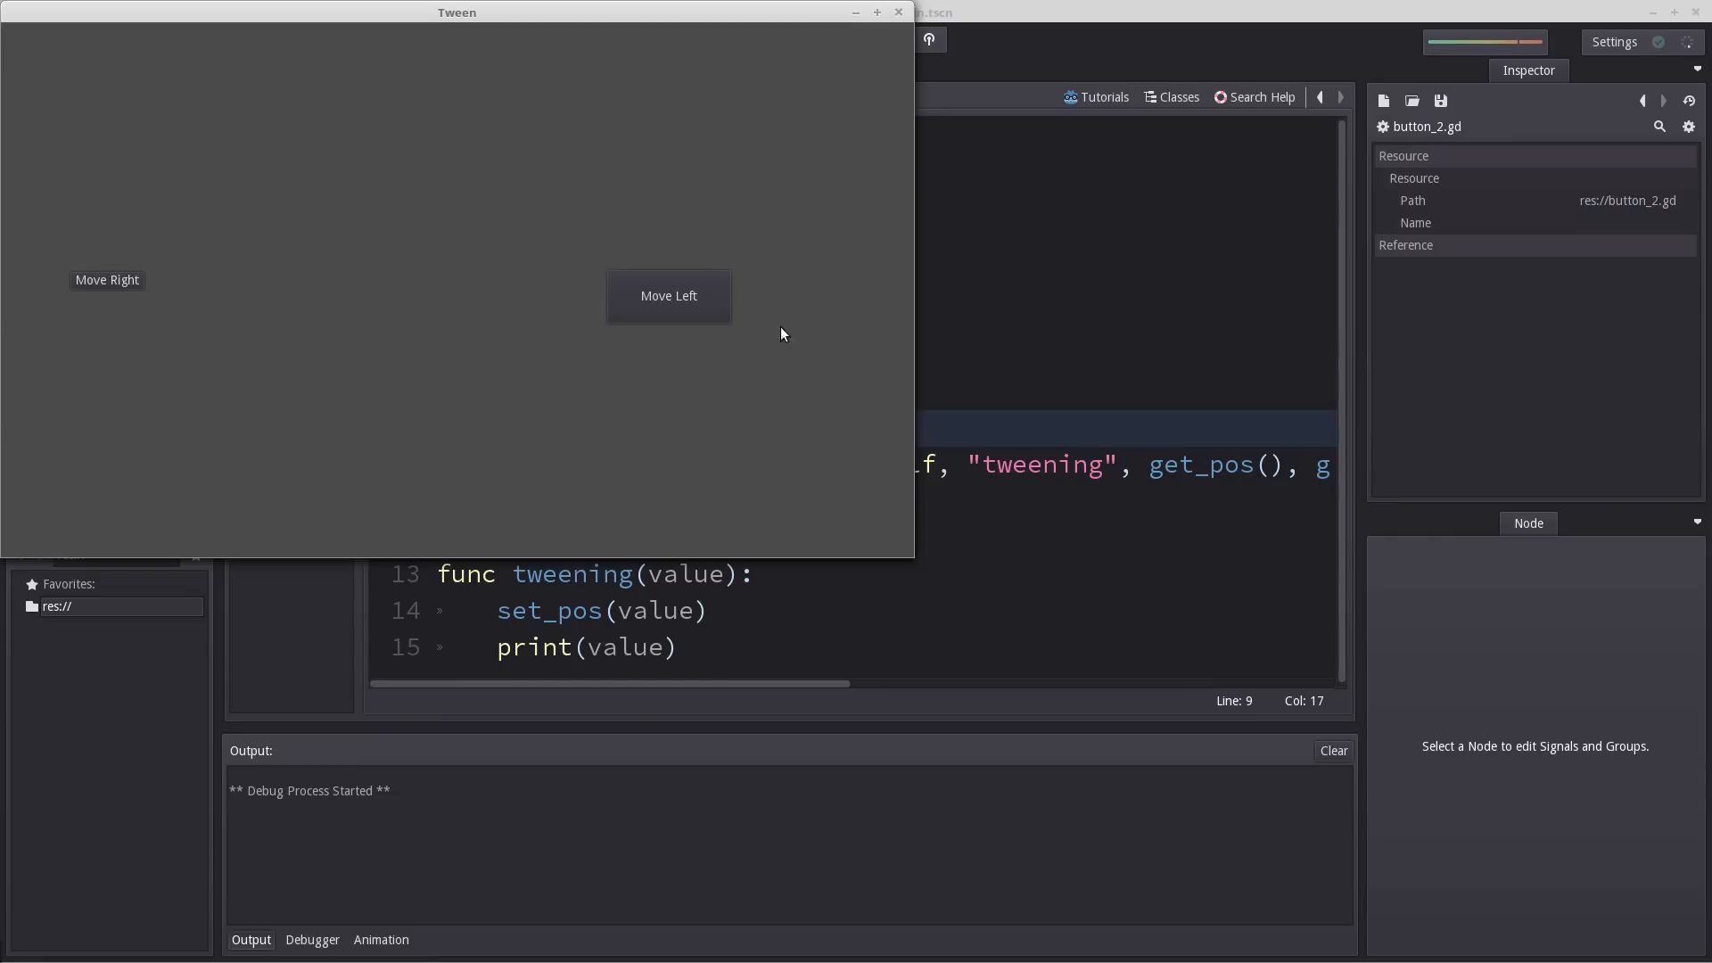
{"action": "left_click", "coordinate": [667, 295]}
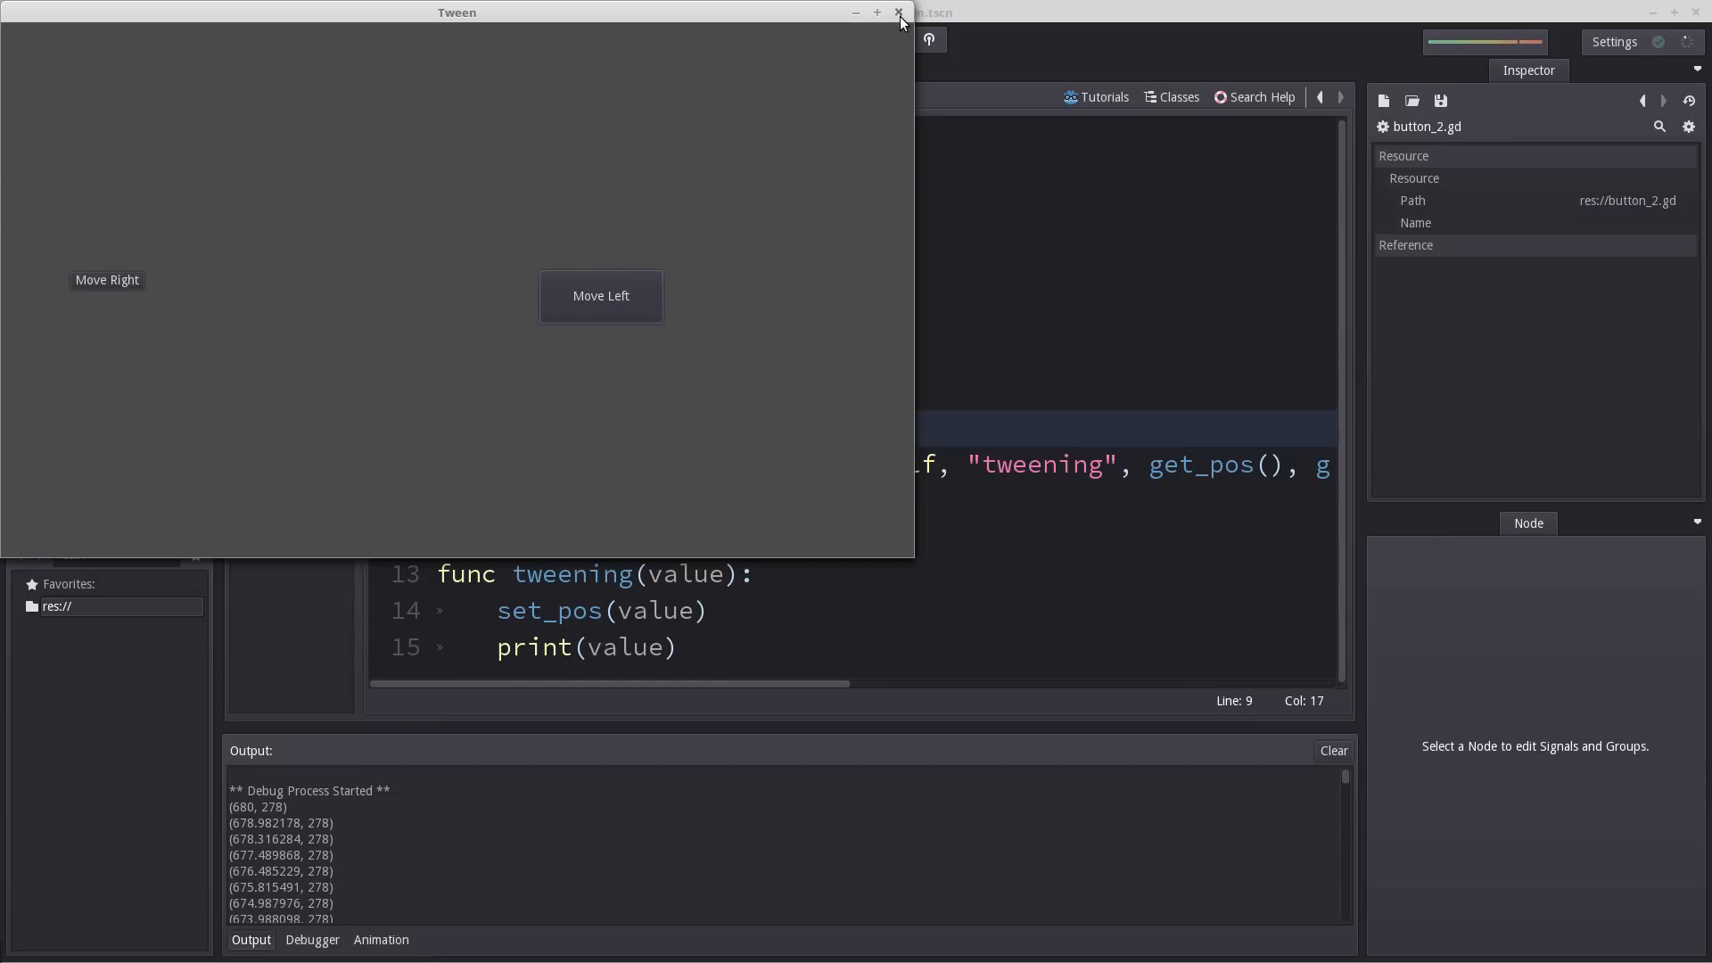
{"action": "left_click", "coordinate": [897, 12]}
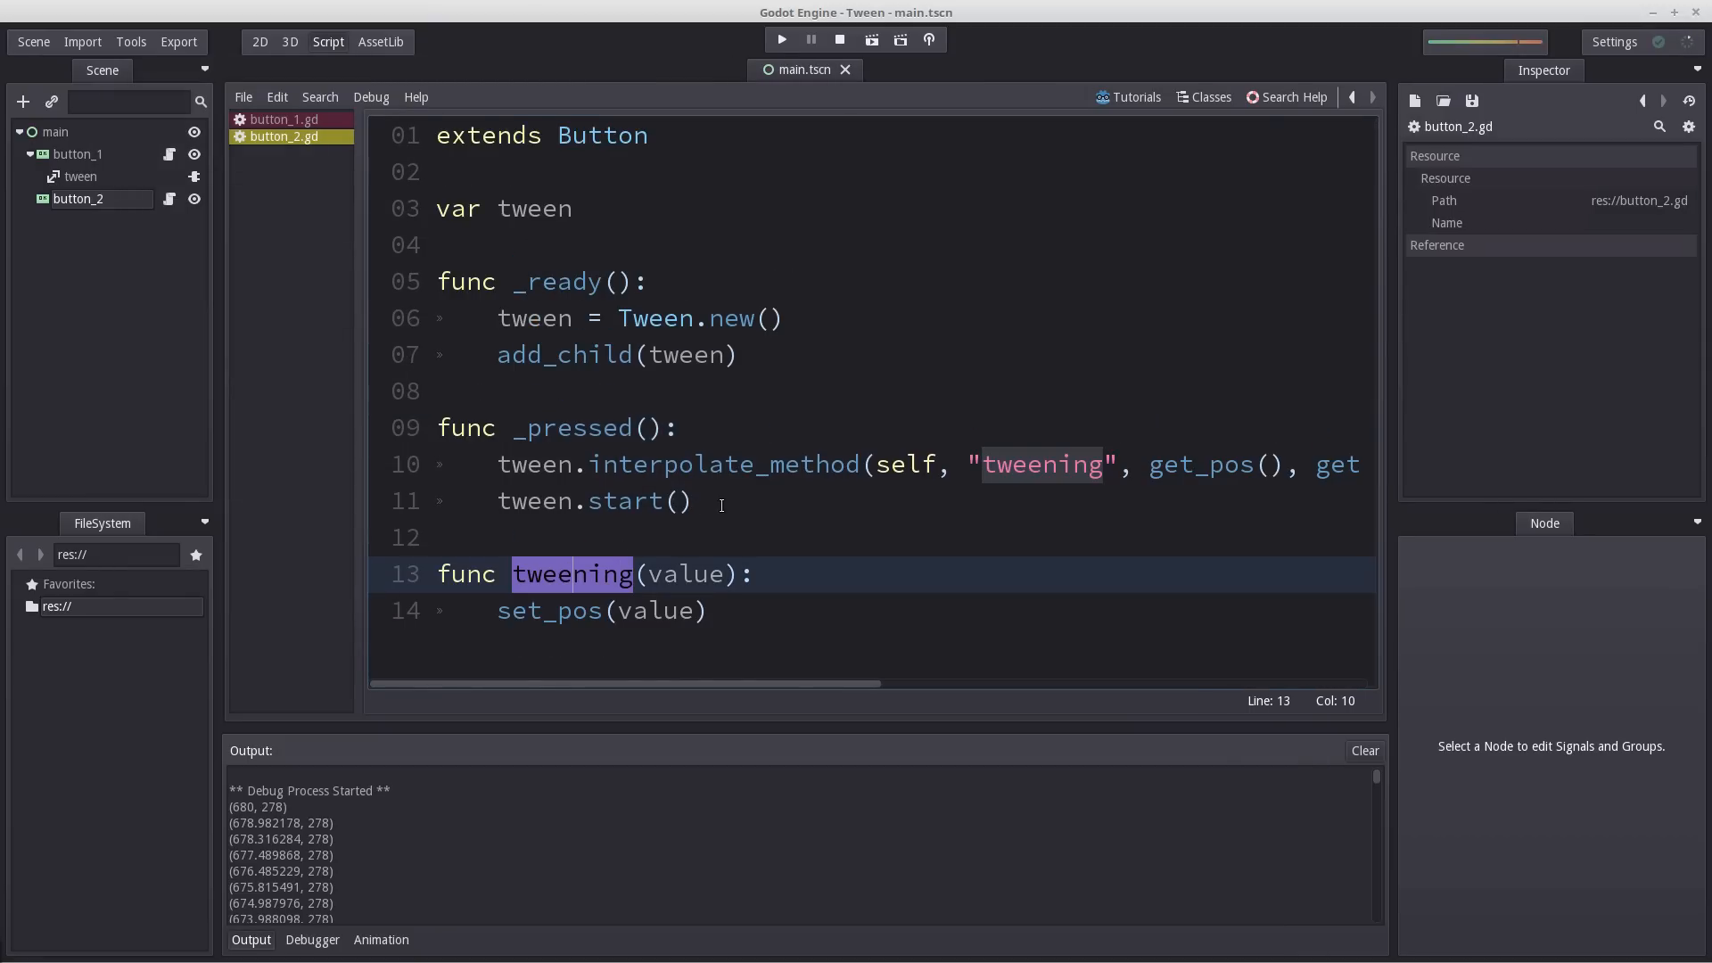
Review button_1's tween node and script, reselect button_2, then view the Tween class reference usage example.
{"action": "left_click", "coordinate": [80, 177]}
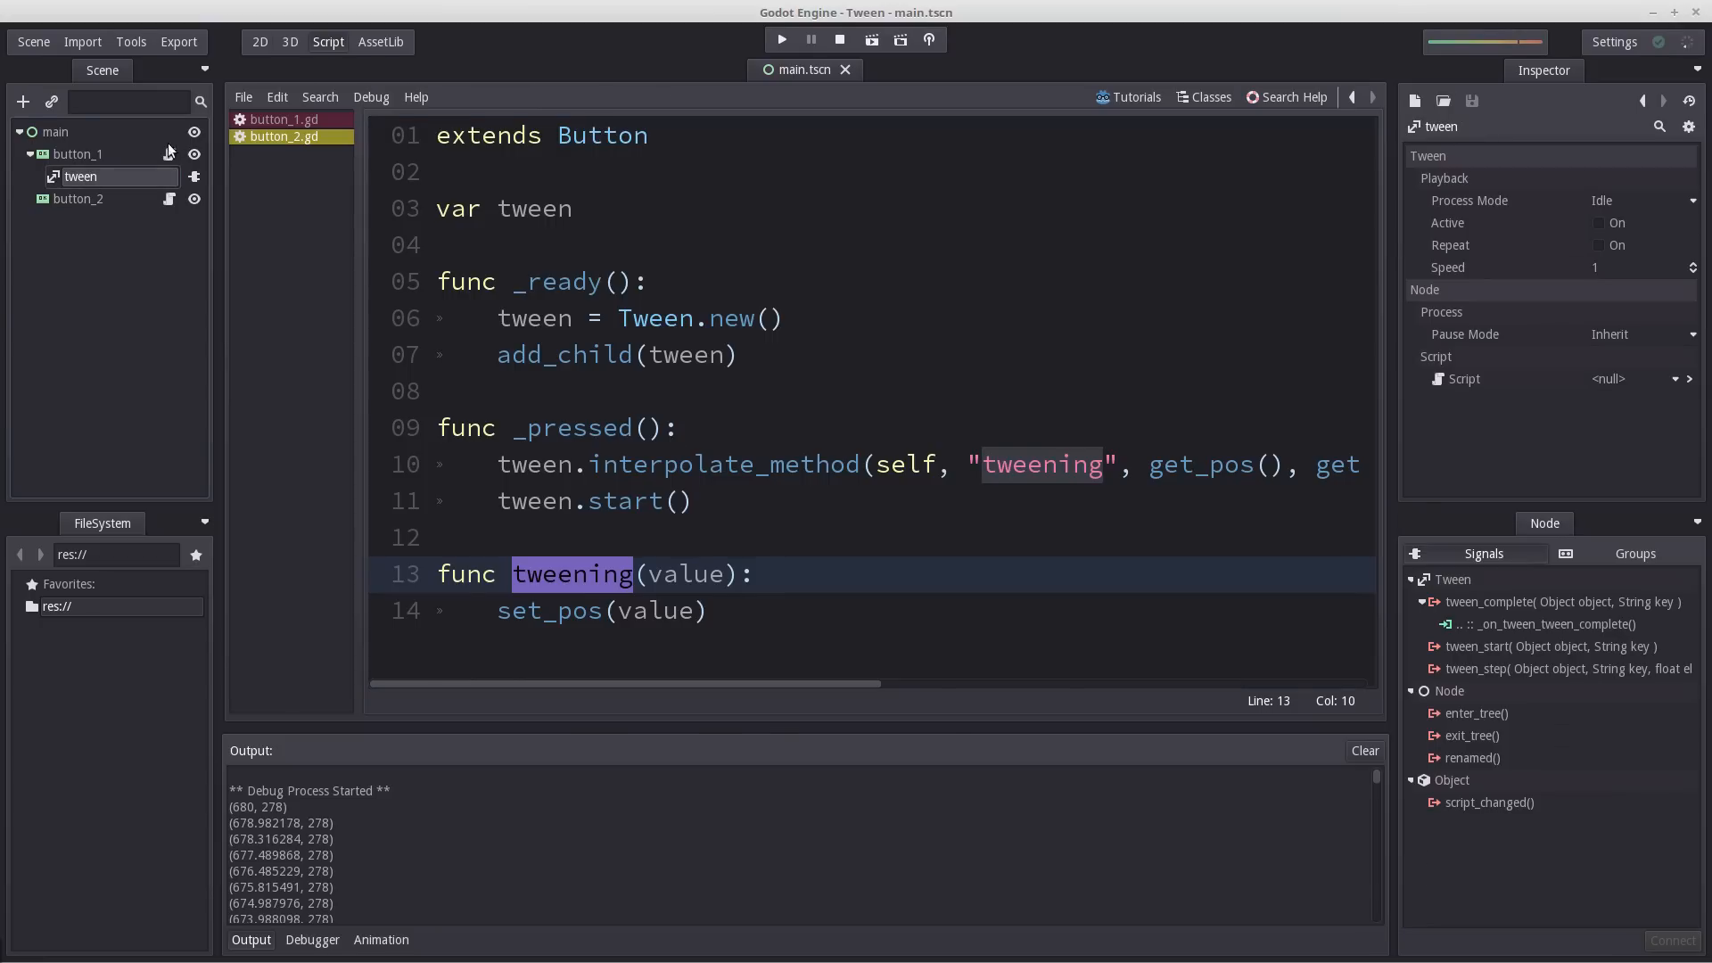
{"action": "left_click", "coordinate": [282, 120]}
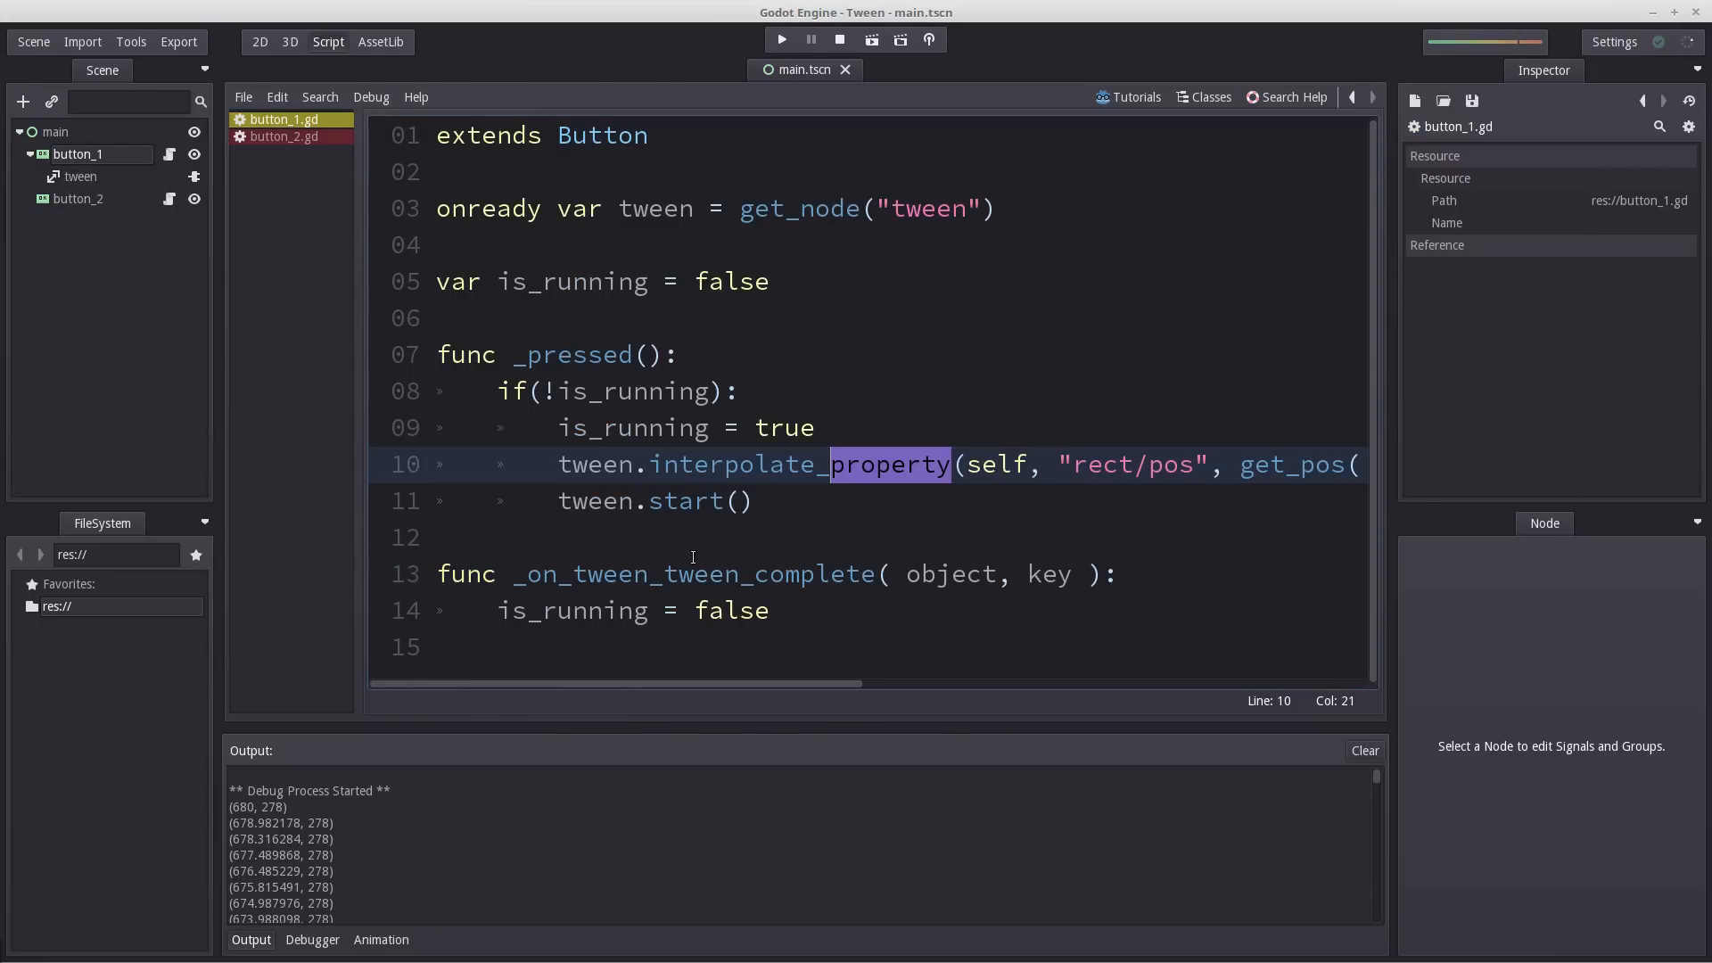
{"action": "left_click", "coordinate": [78, 198]}
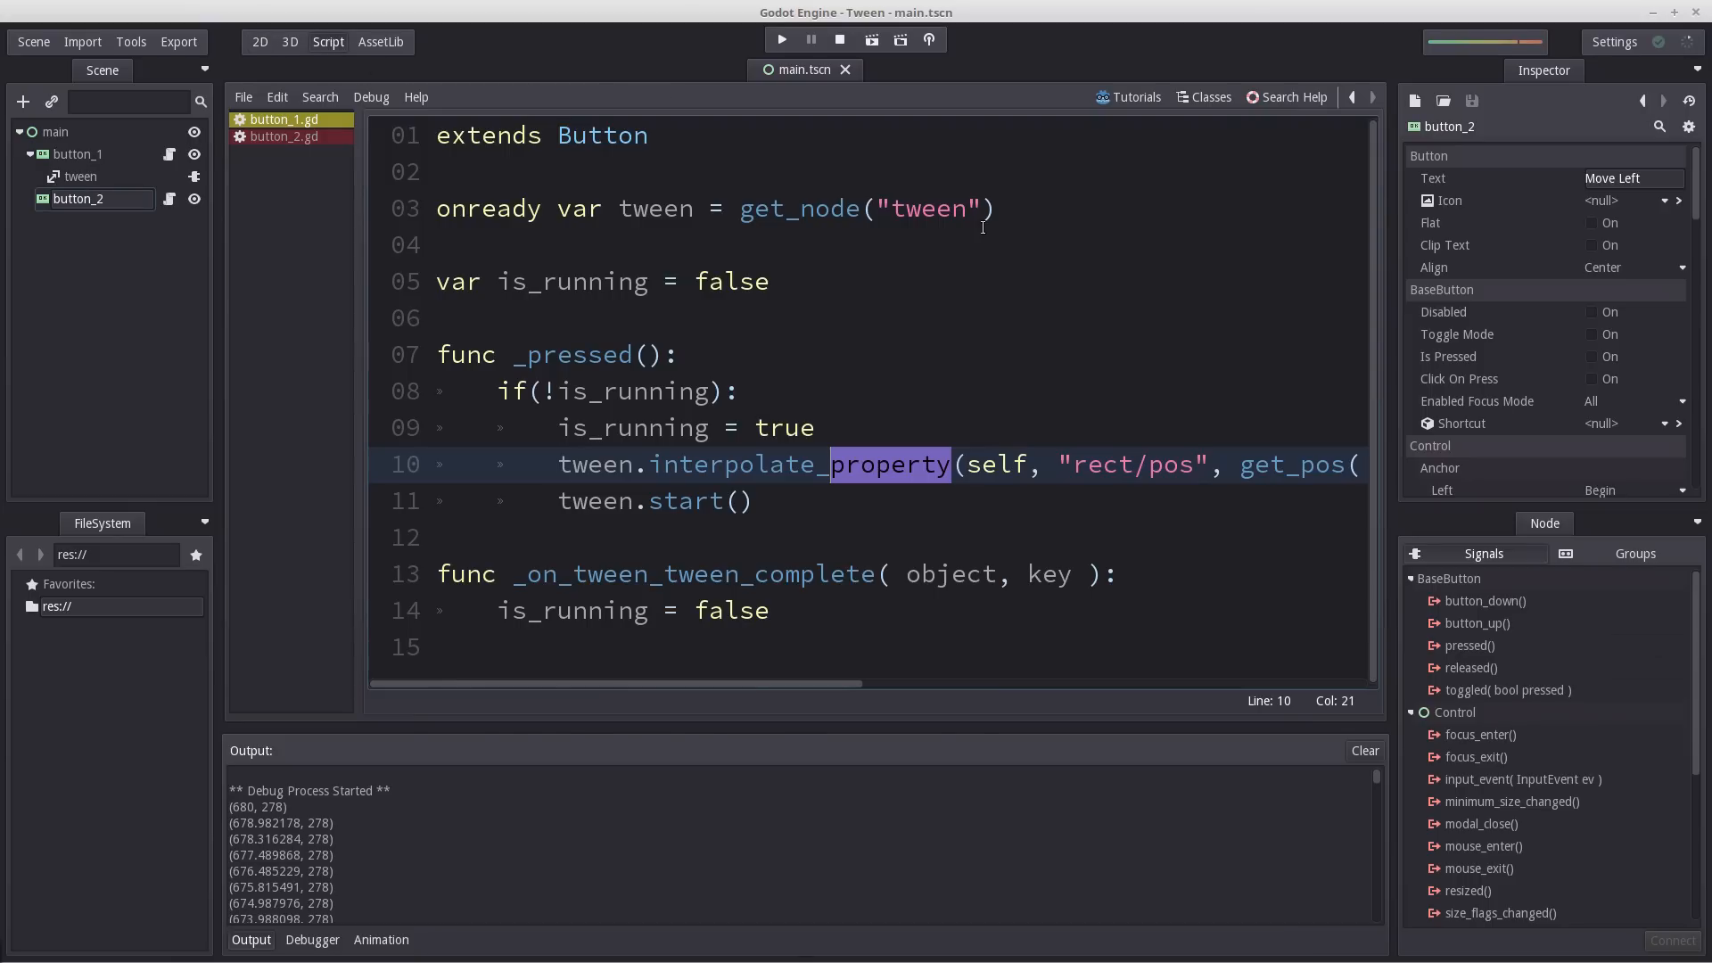
{"action": "left_click", "coordinate": [1291, 97]}
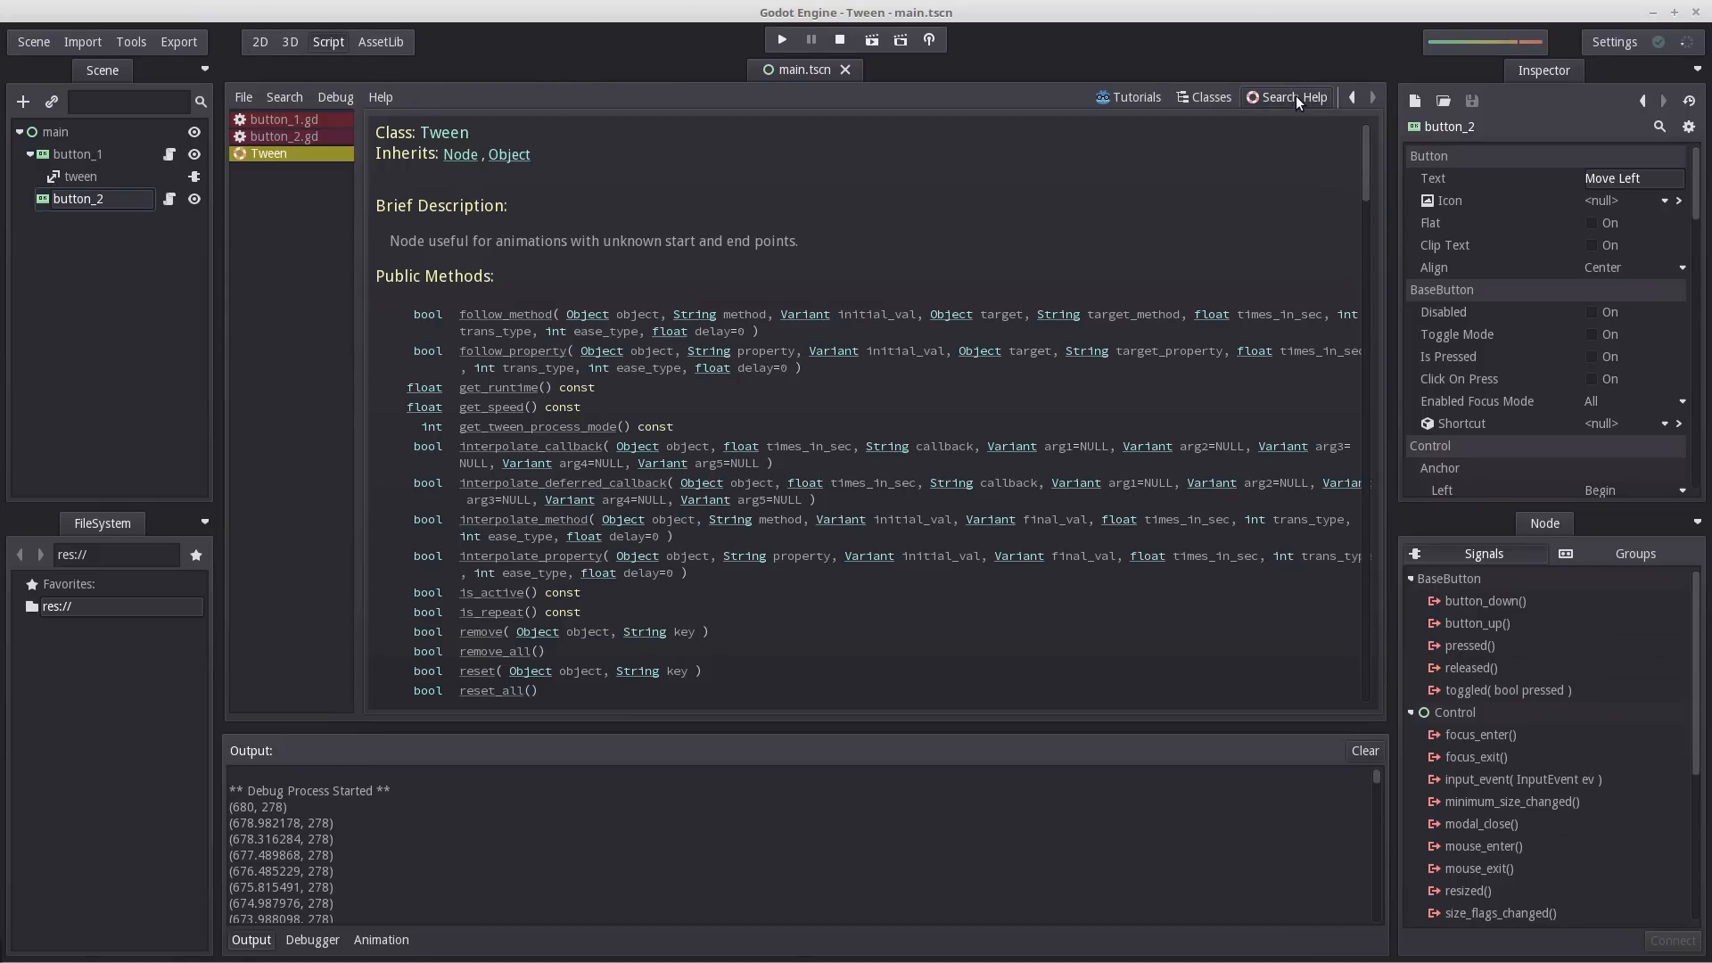
{"action": "scroll", "scroll_direction": "down", "scroll_amount": 3}
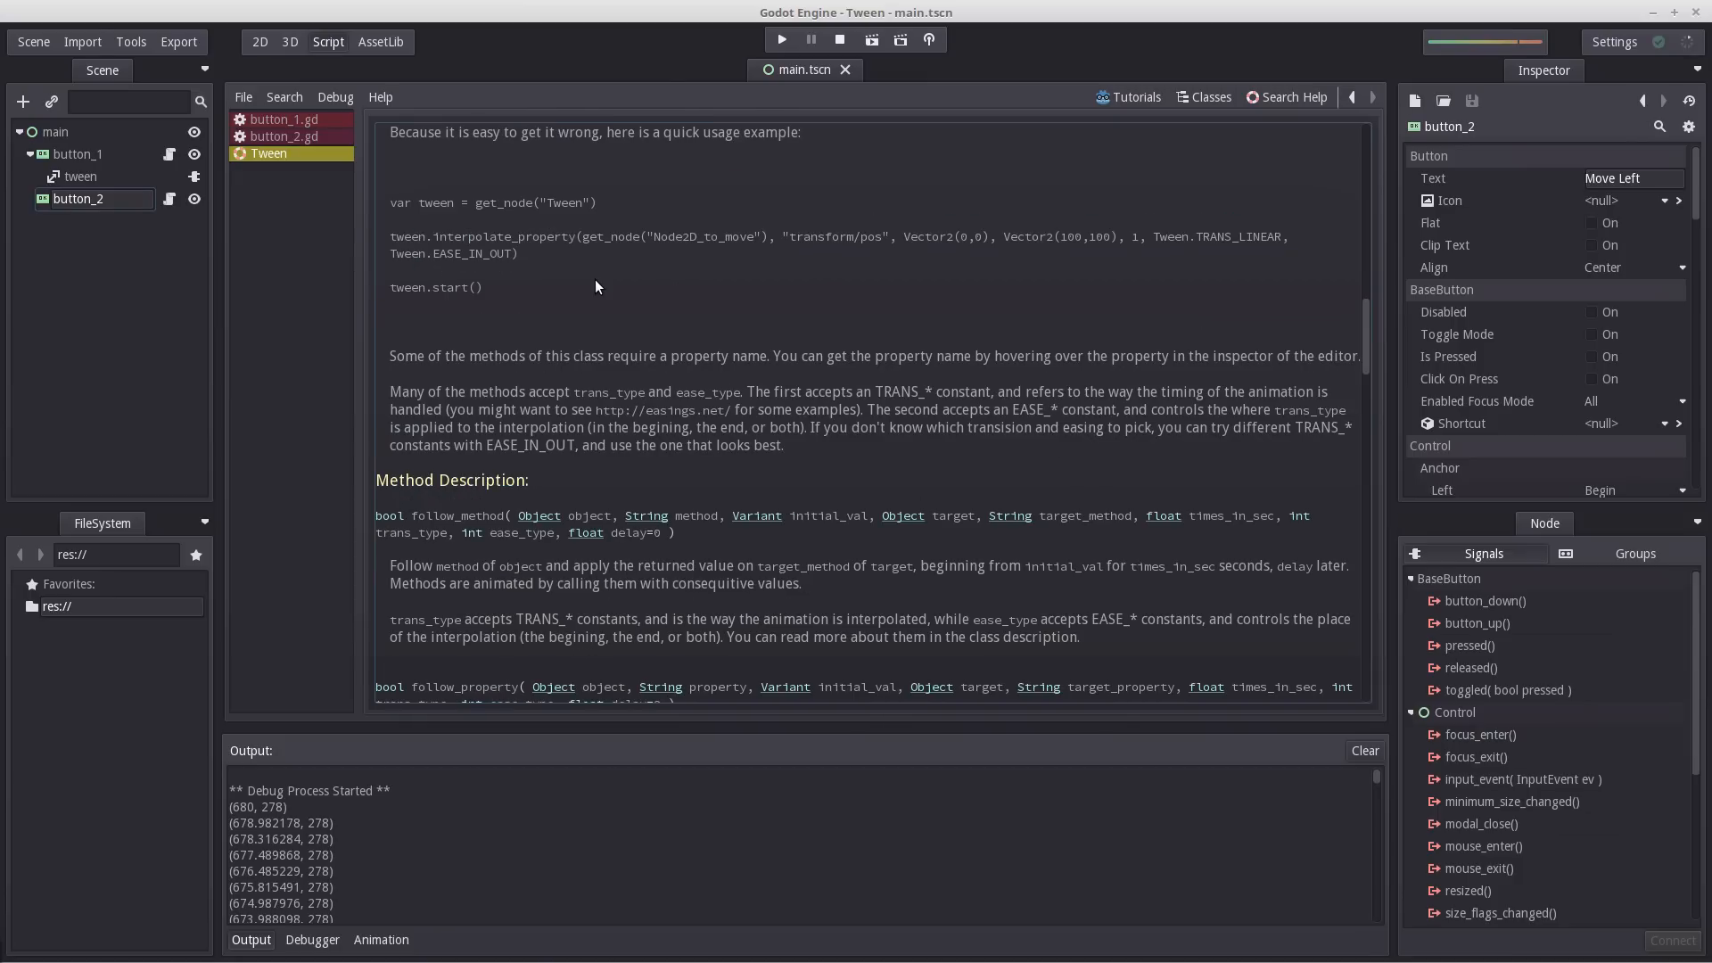